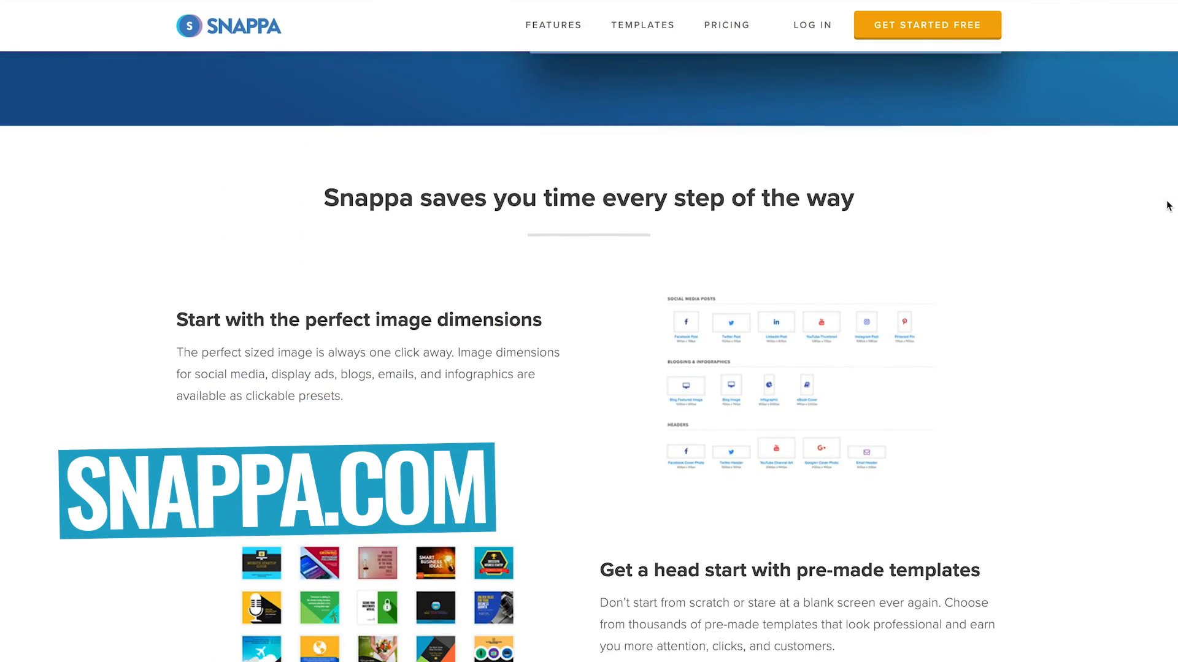
# Open the Hyperlapse tutorial video for editing from the Video Manager list
pyautogui.scroll(-3)
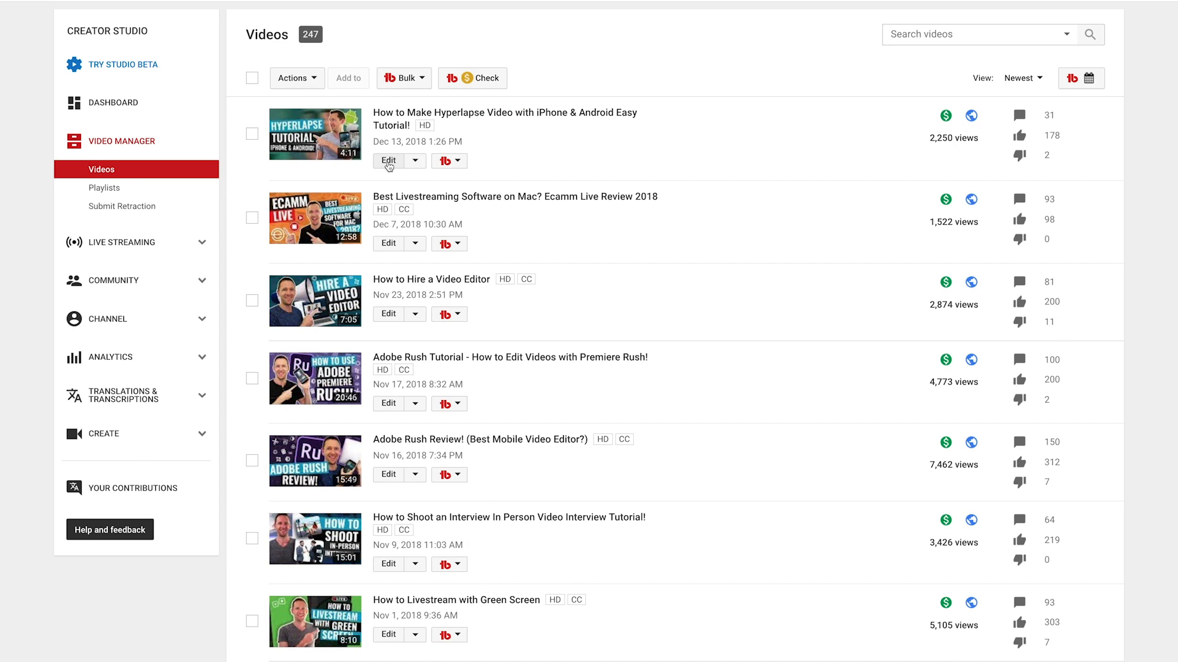
pyautogui.click(388, 161)
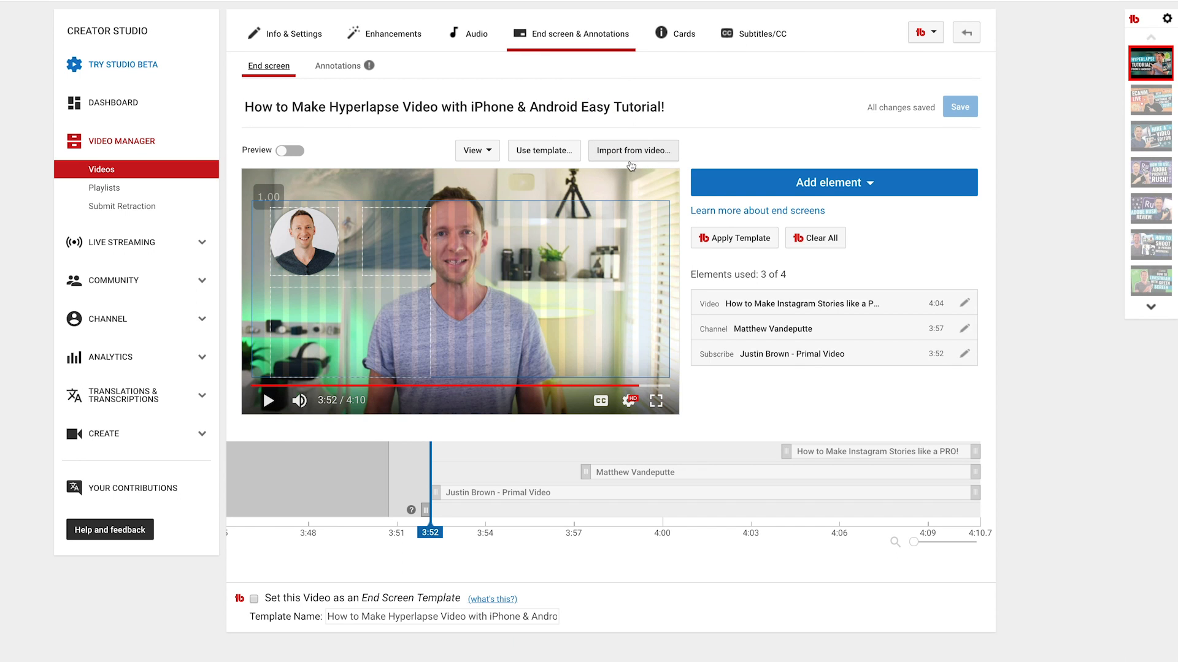
pyautogui.moveTo(837, 267)
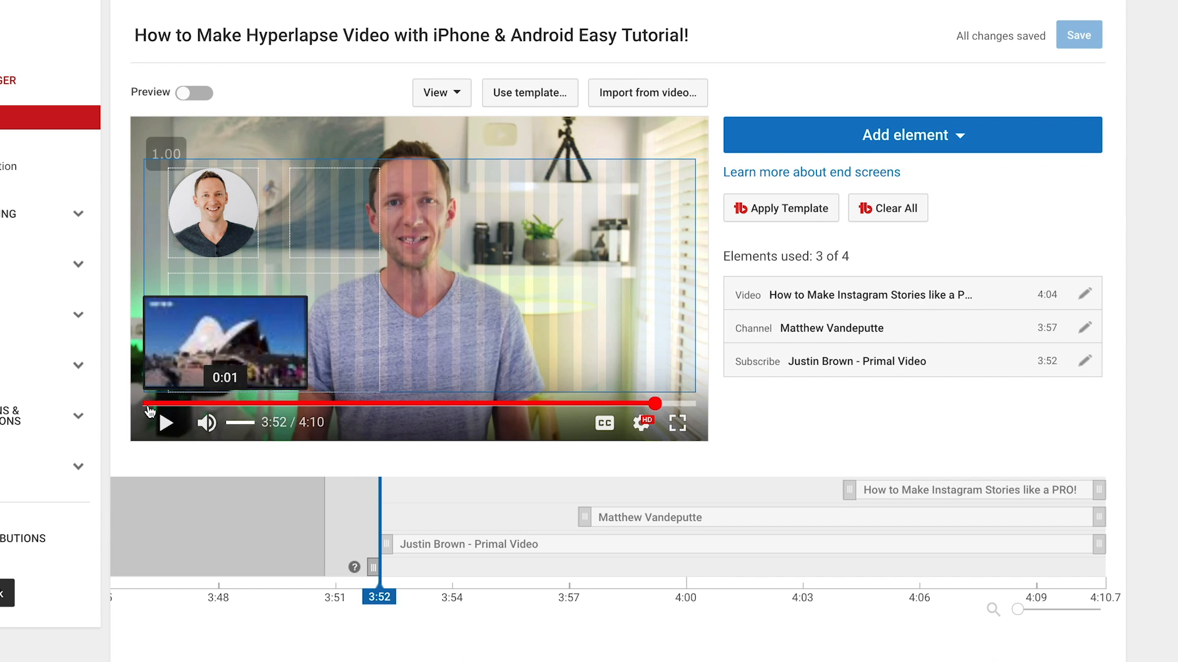
# Scrub the end-screen preview forward to where the elements appear
pyautogui.click(167, 422)
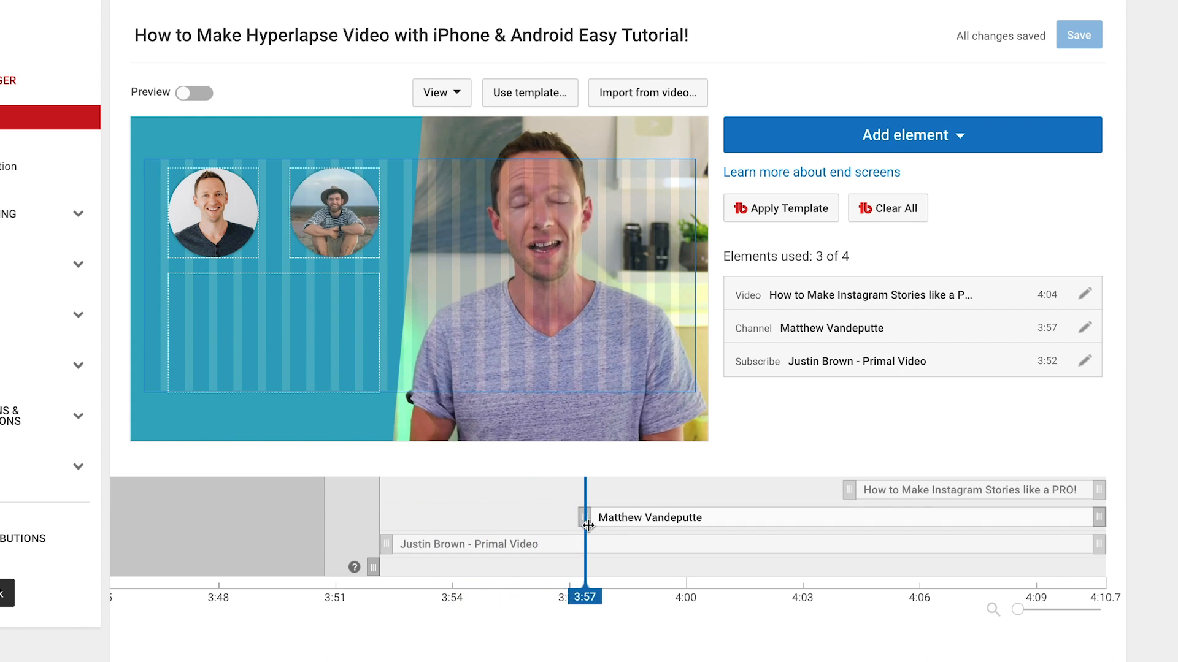
pyautogui.moveTo(583, 524); pyautogui.dragTo(665, 524)
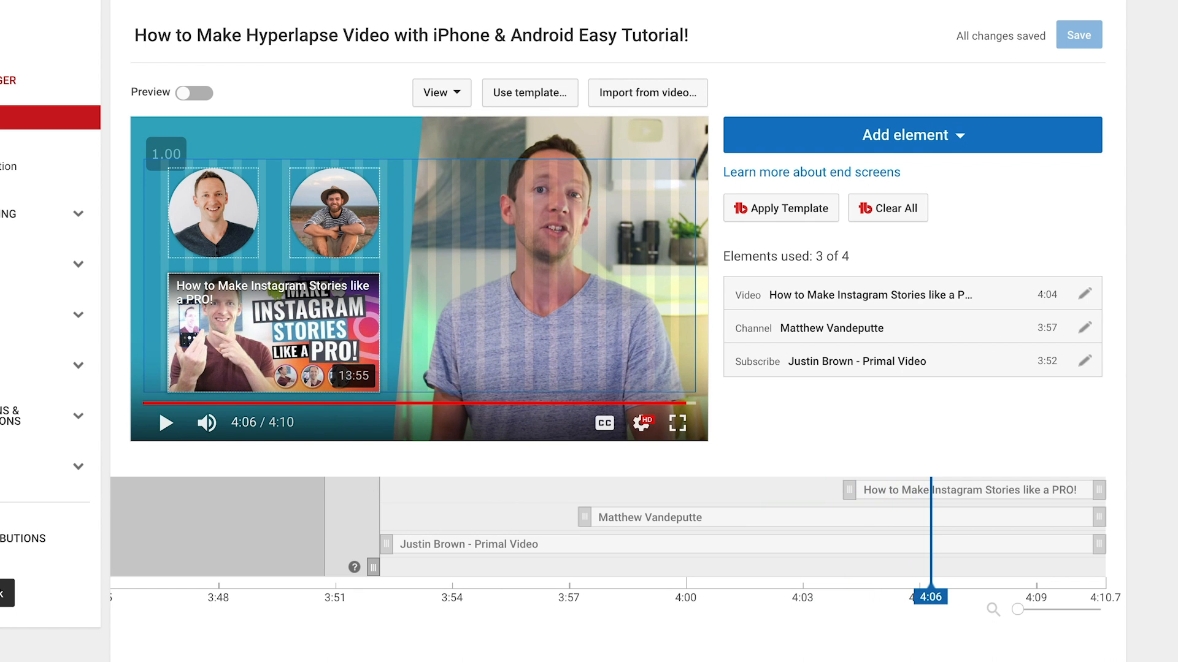
pyautogui.moveTo(827, 550)
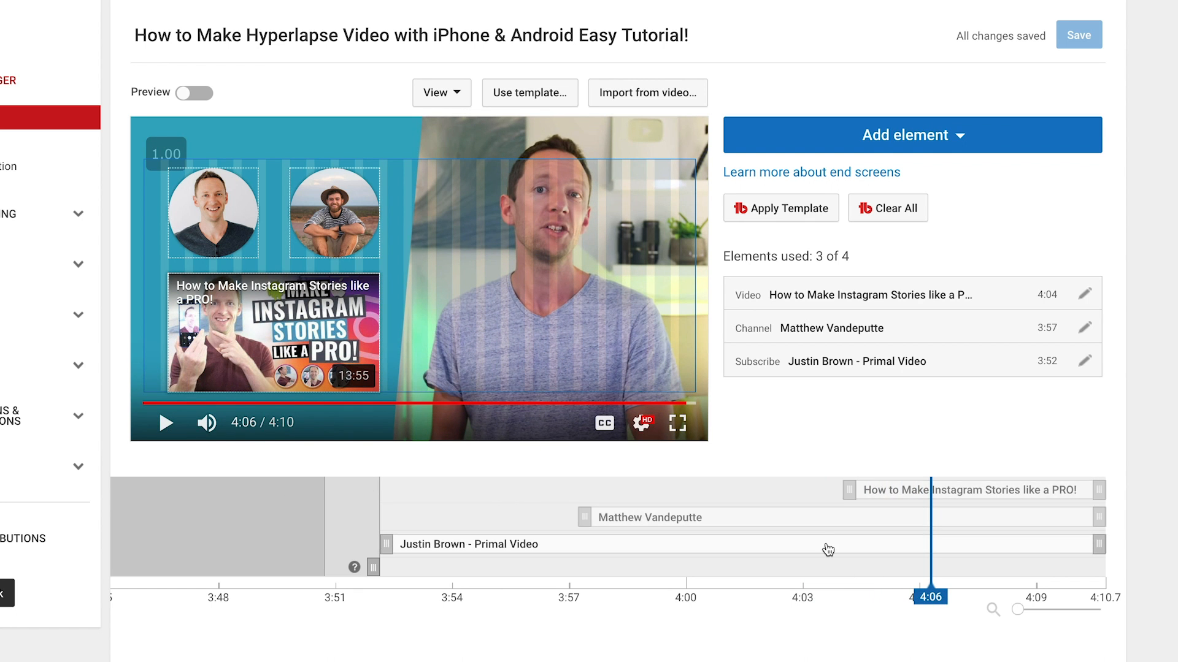
pyautogui.moveTo(348, 553)
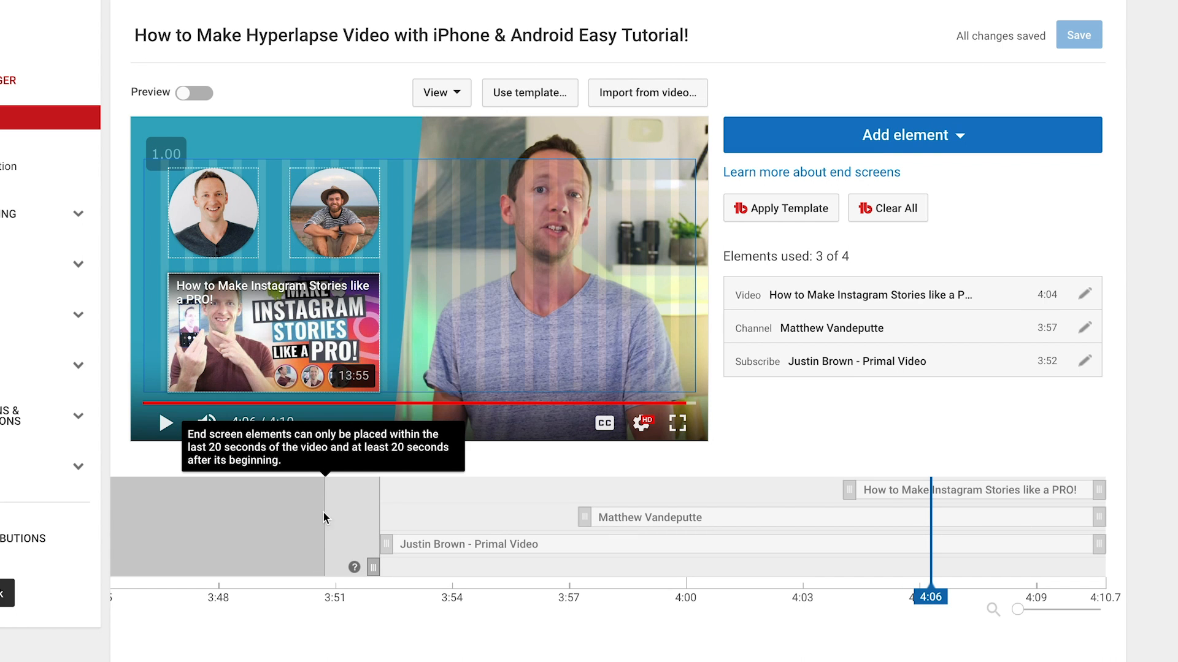
pyautogui.moveTo(378, 545)
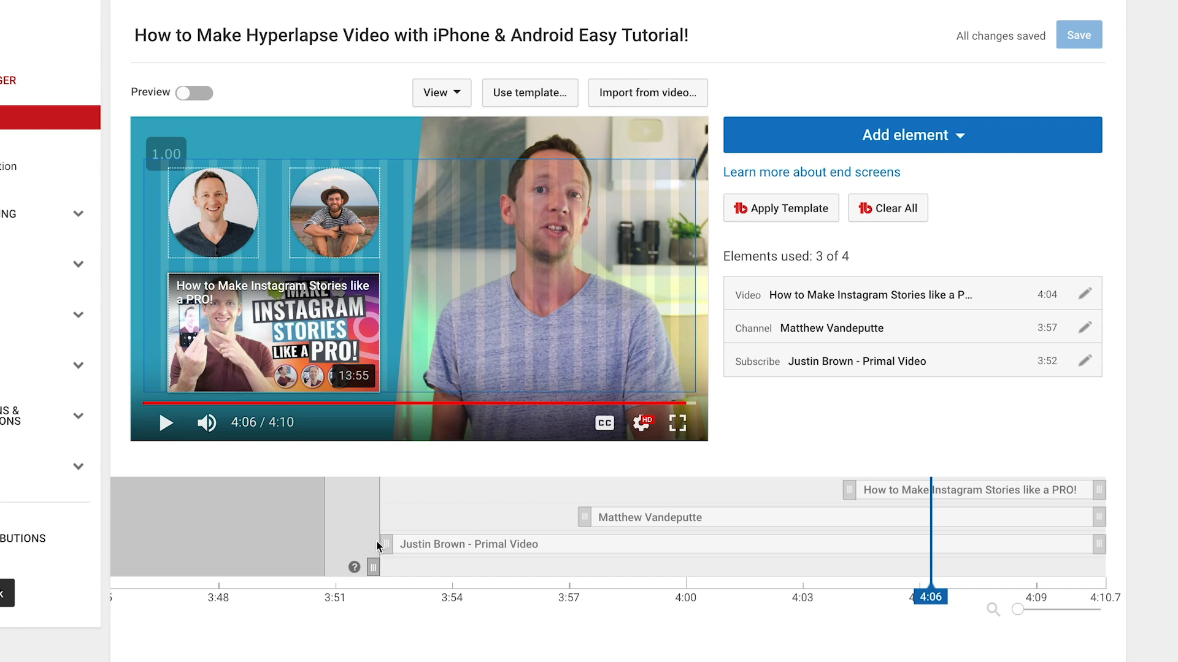
pyautogui.moveTo(383, 531)
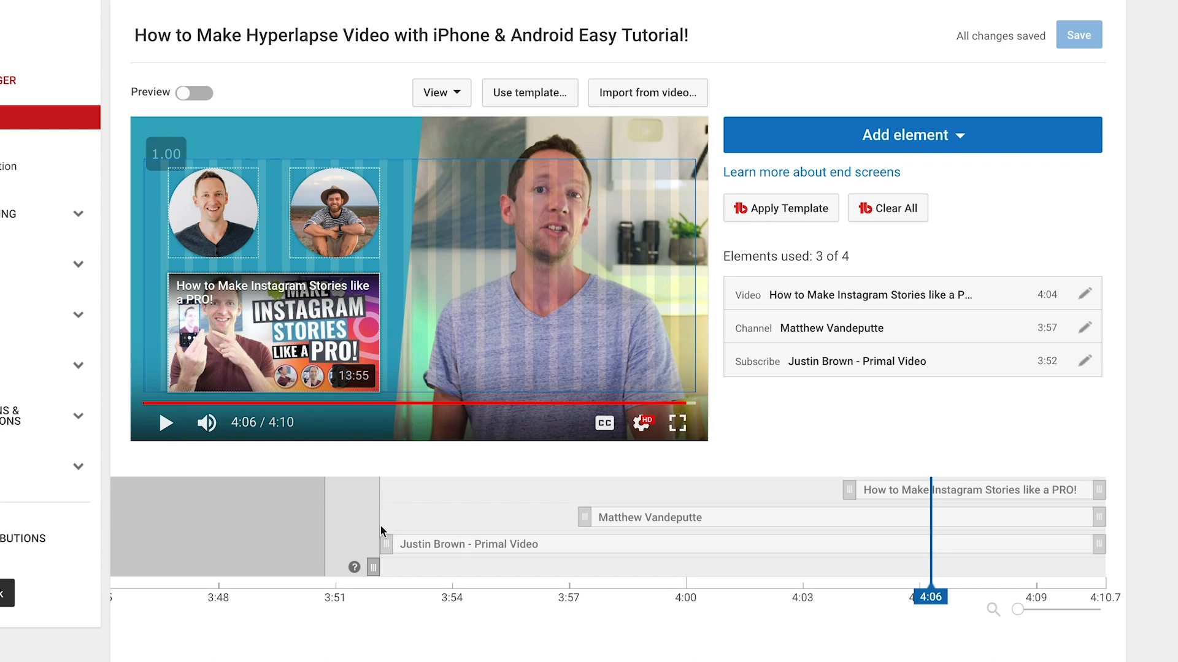
pyautogui.moveTo(236, 211)
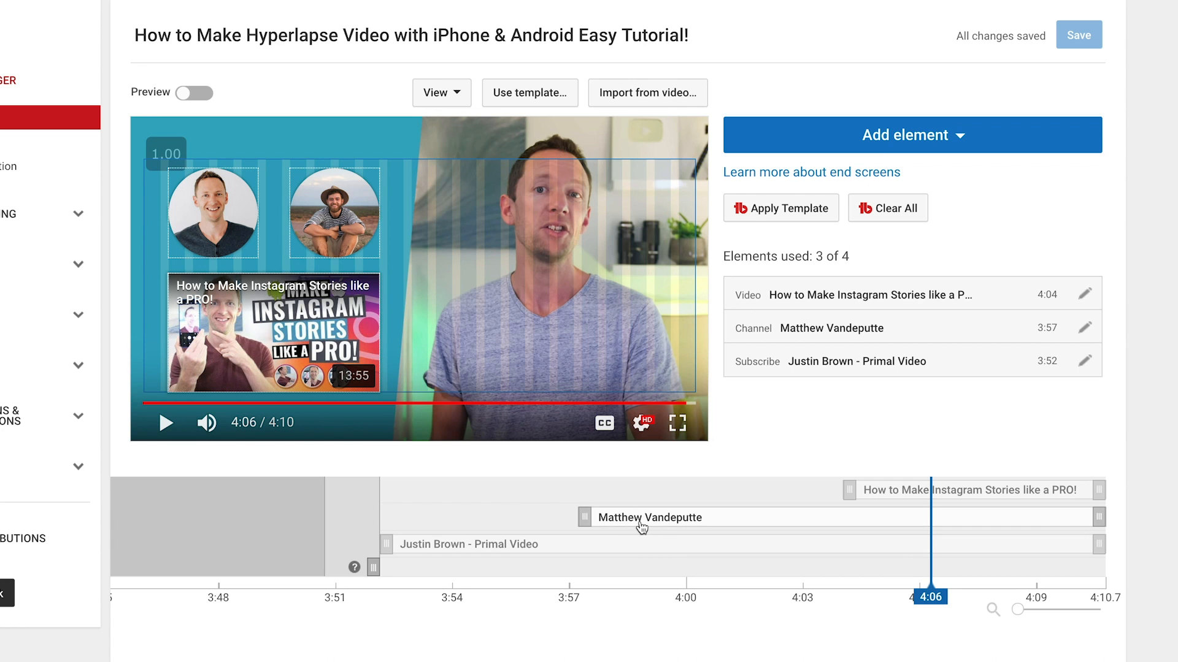
pyautogui.moveTo(379, 206)
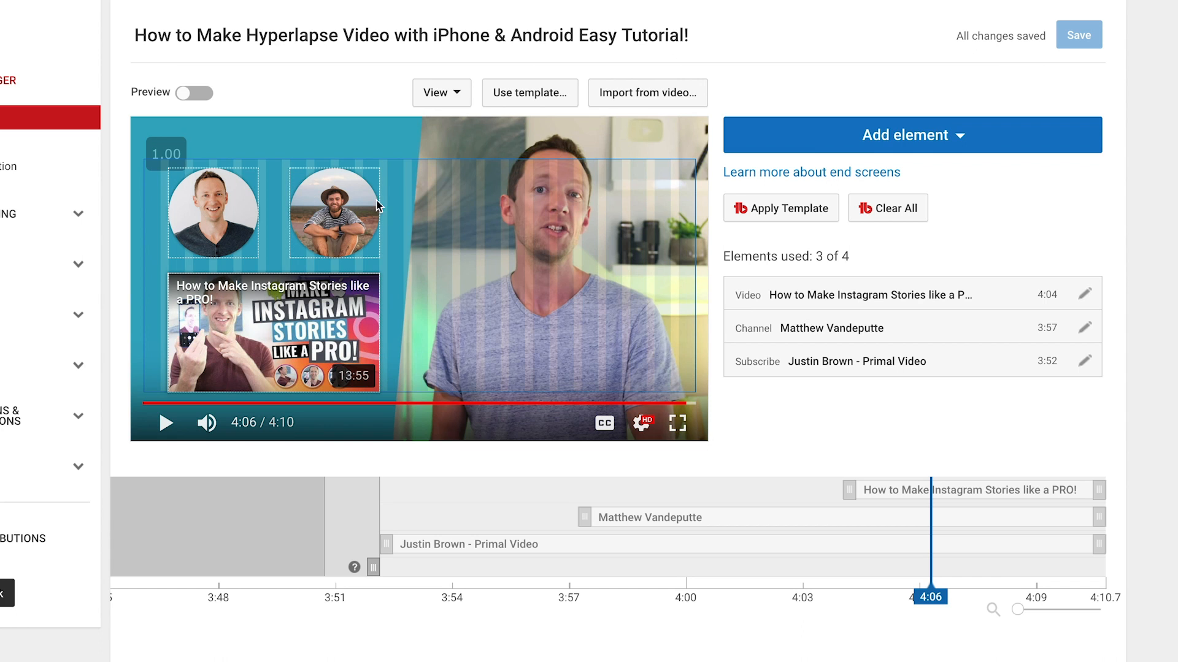
pyautogui.moveTo(563, 373)
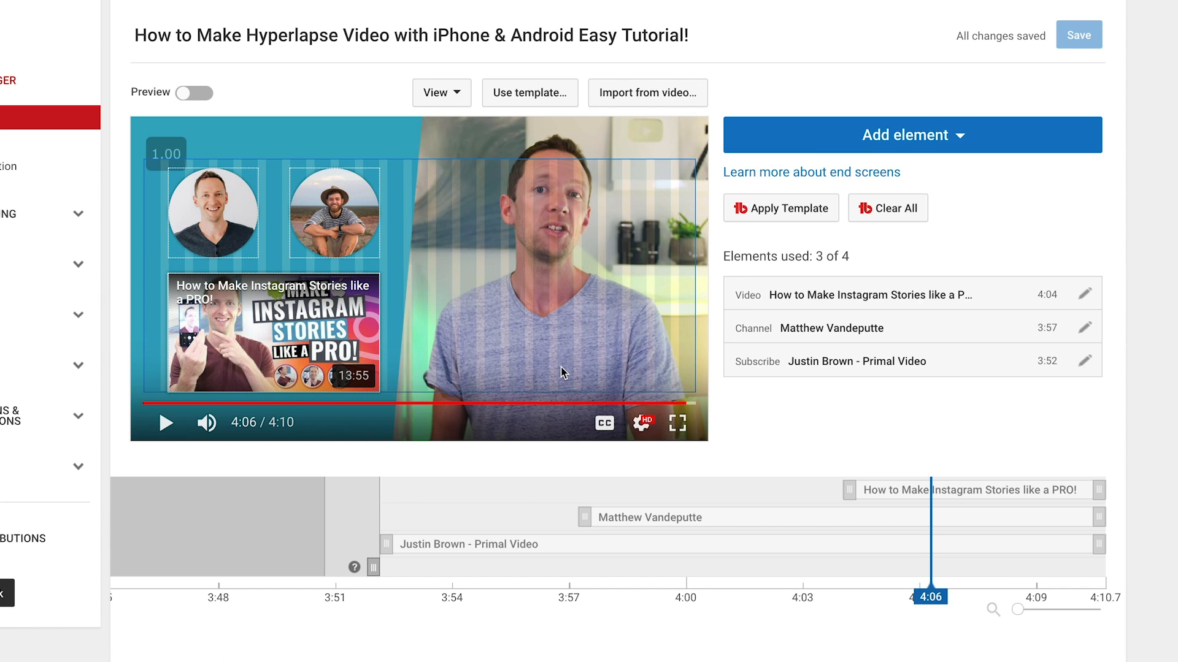
pyautogui.moveTo(996, 504)
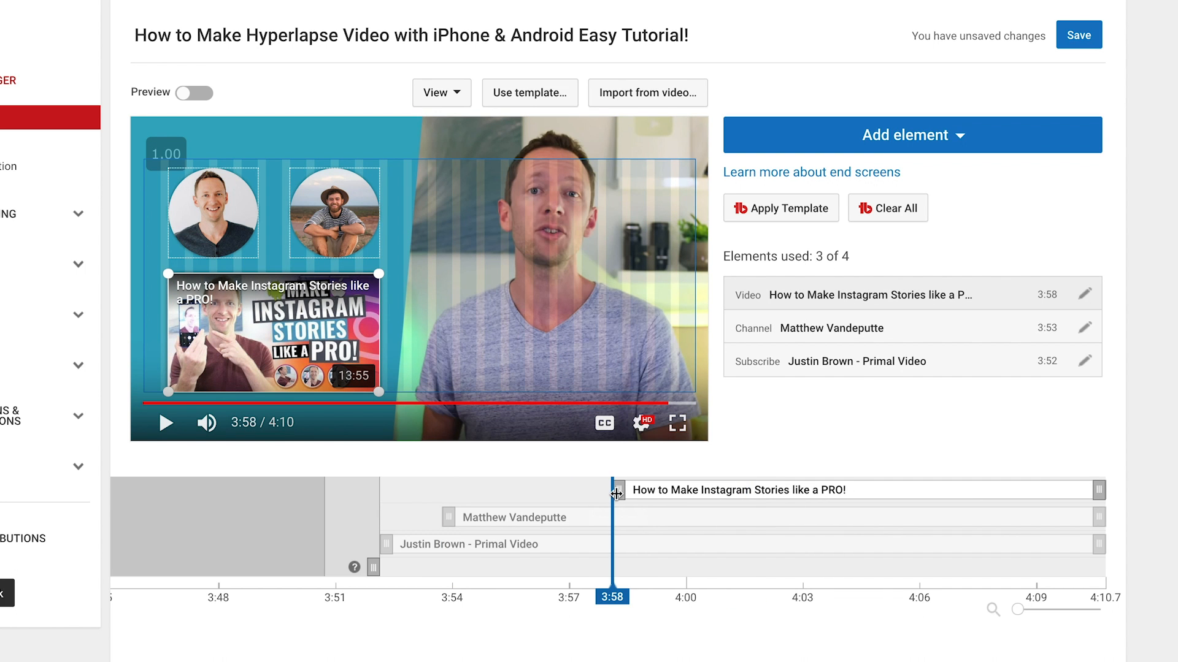
pyautogui.moveTo(549, 282)
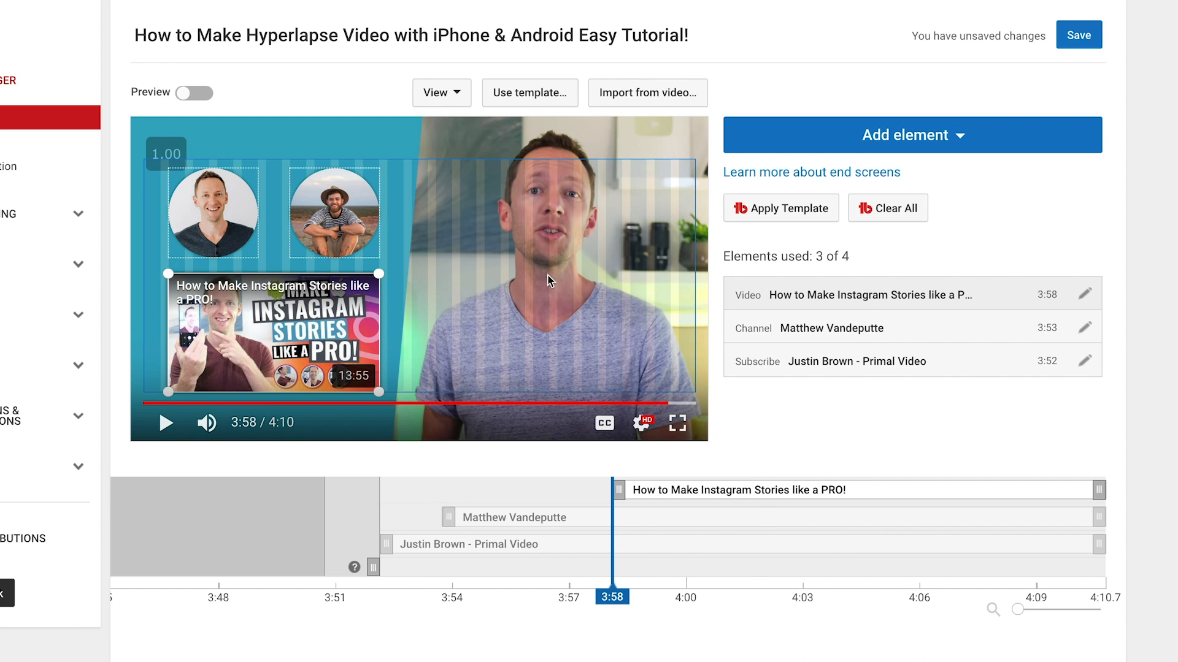
pyautogui.moveTo(700, 418)
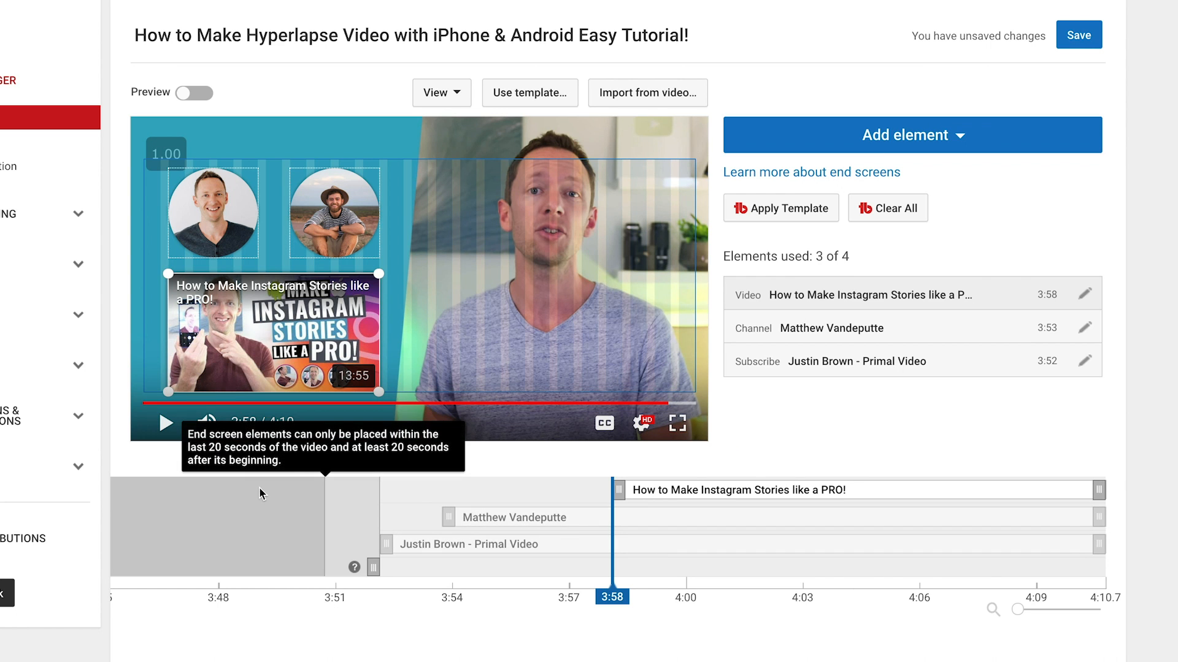
pyautogui.moveTo(549, 447)
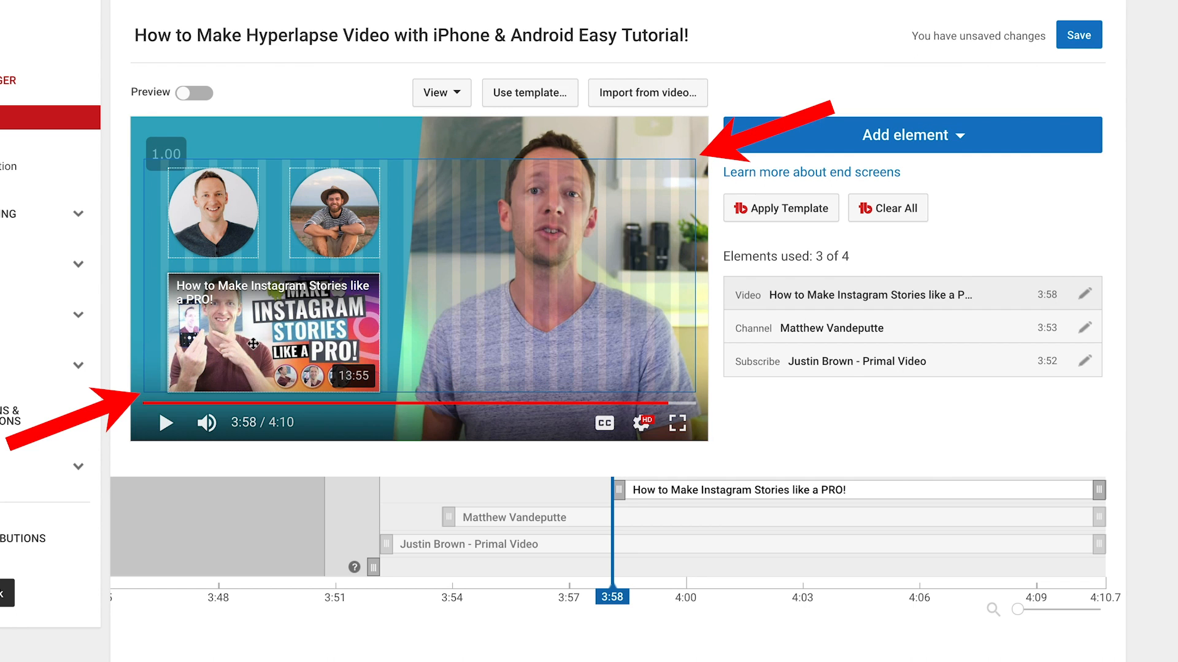
# Reposition the video element lower and move the channel element beside the subscribe circle
pyautogui.click(270, 334)
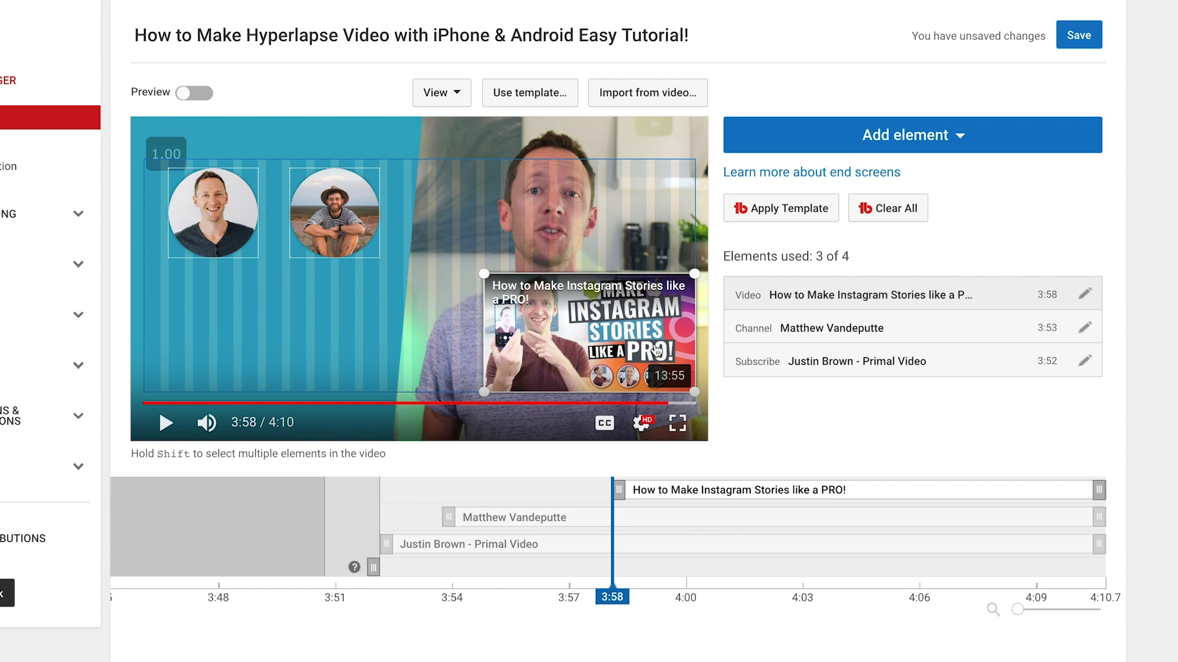
pyautogui.moveTo(590, 330); pyautogui.dragTo(590, 210)
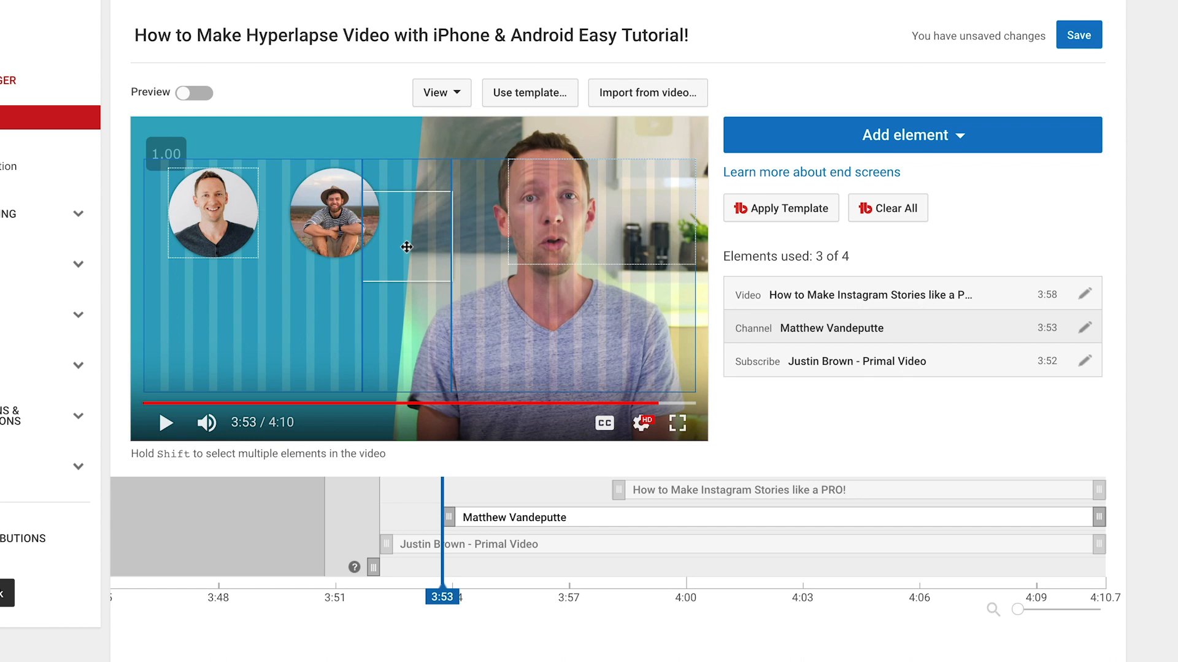
pyautogui.moveTo(332, 212); pyautogui.dragTo(408, 237)
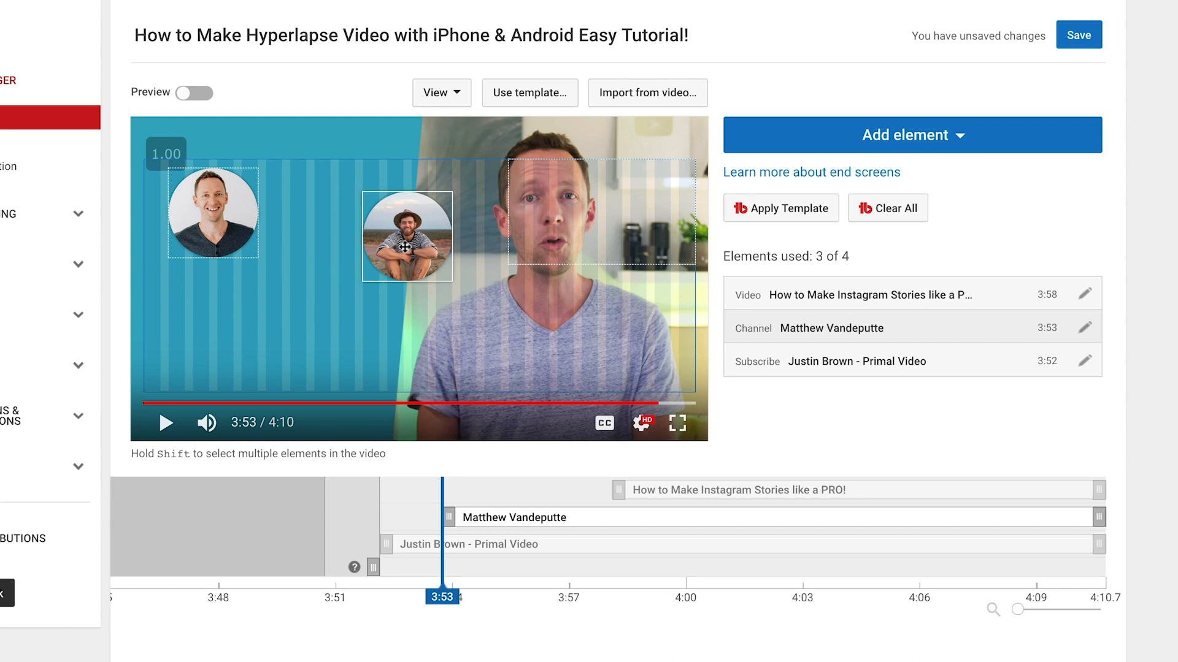
pyautogui.moveTo(407, 236); pyautogui.dragTo(265, 239)
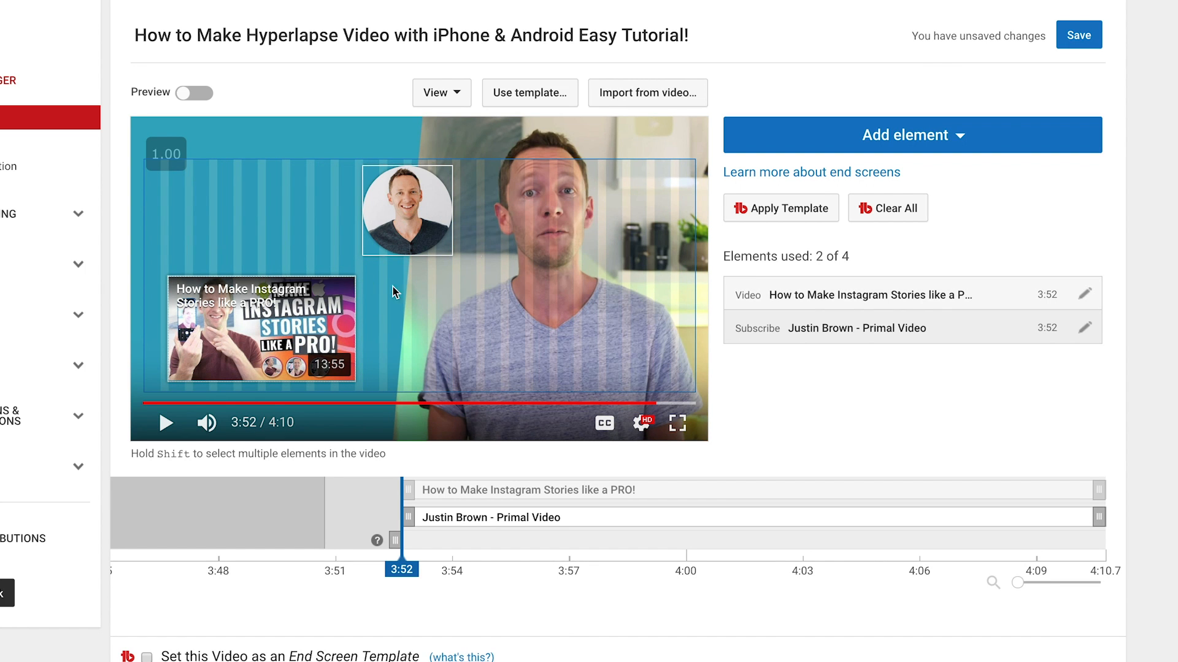
pyautogui.moveTo(501, 258)
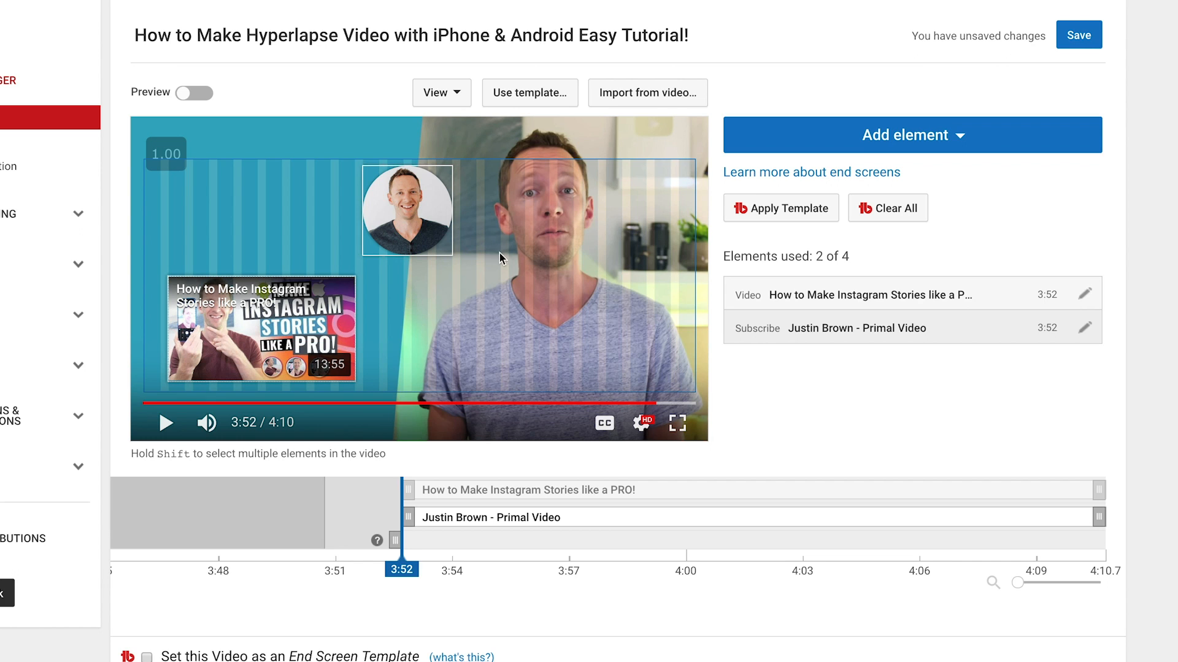
pyautogui.moveTo(318, 270)
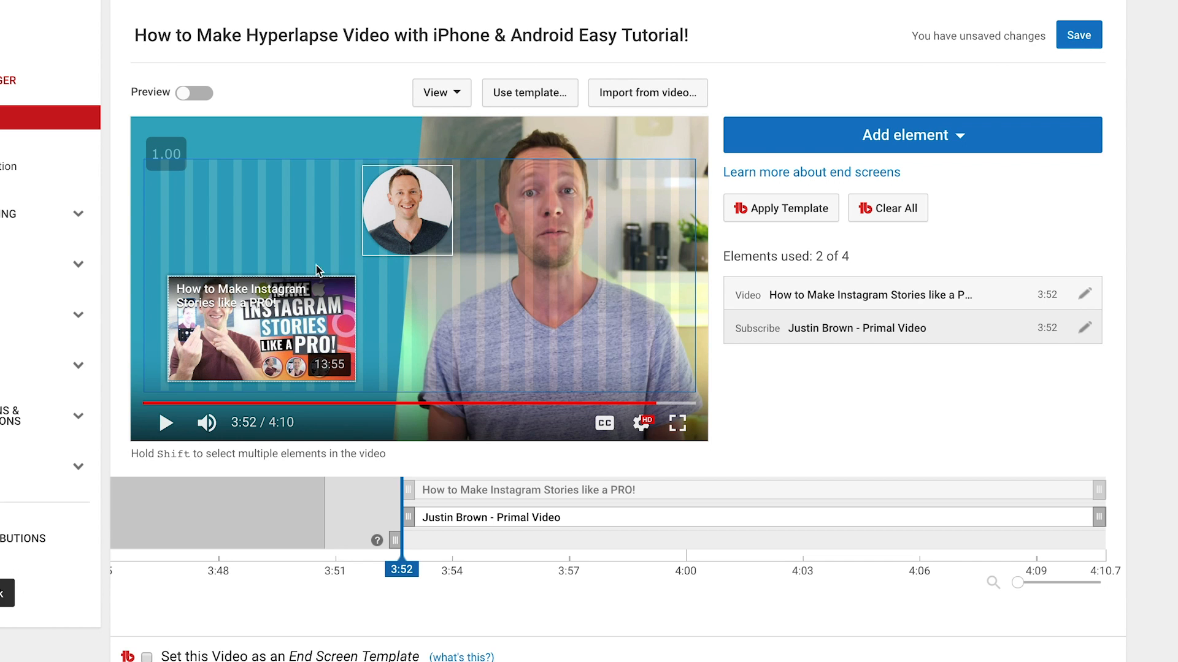
# Select the video element and bring up the Add element type list
pyautogui.click(235, 339)
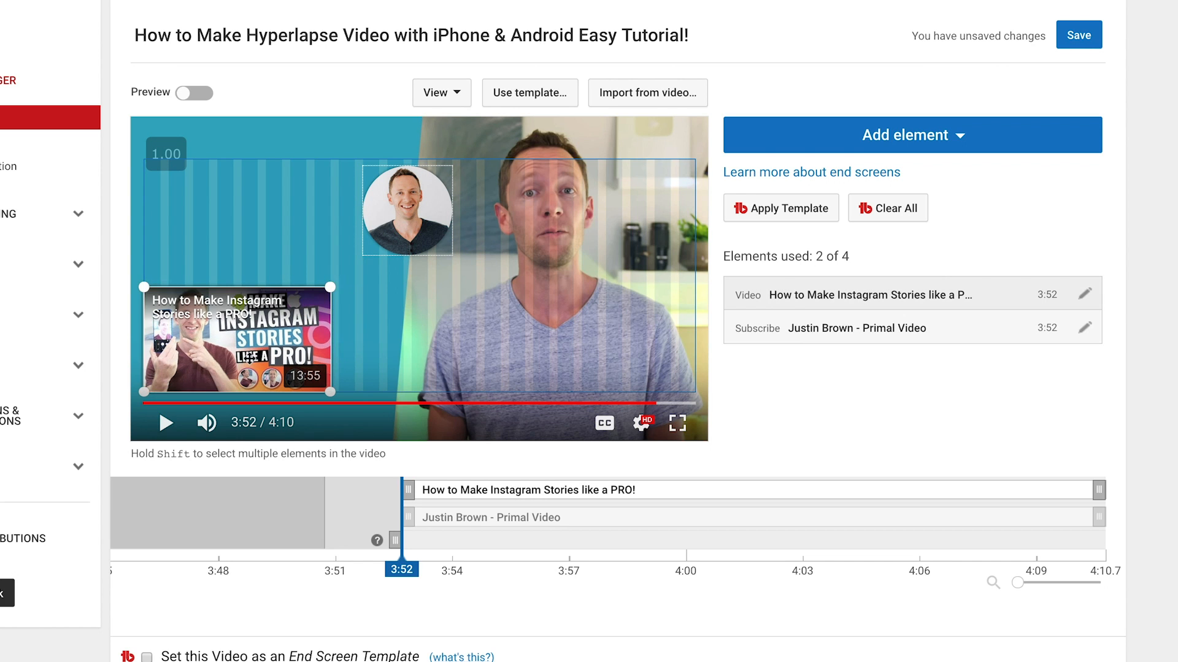
pyautogui.moveTo(928, 136)
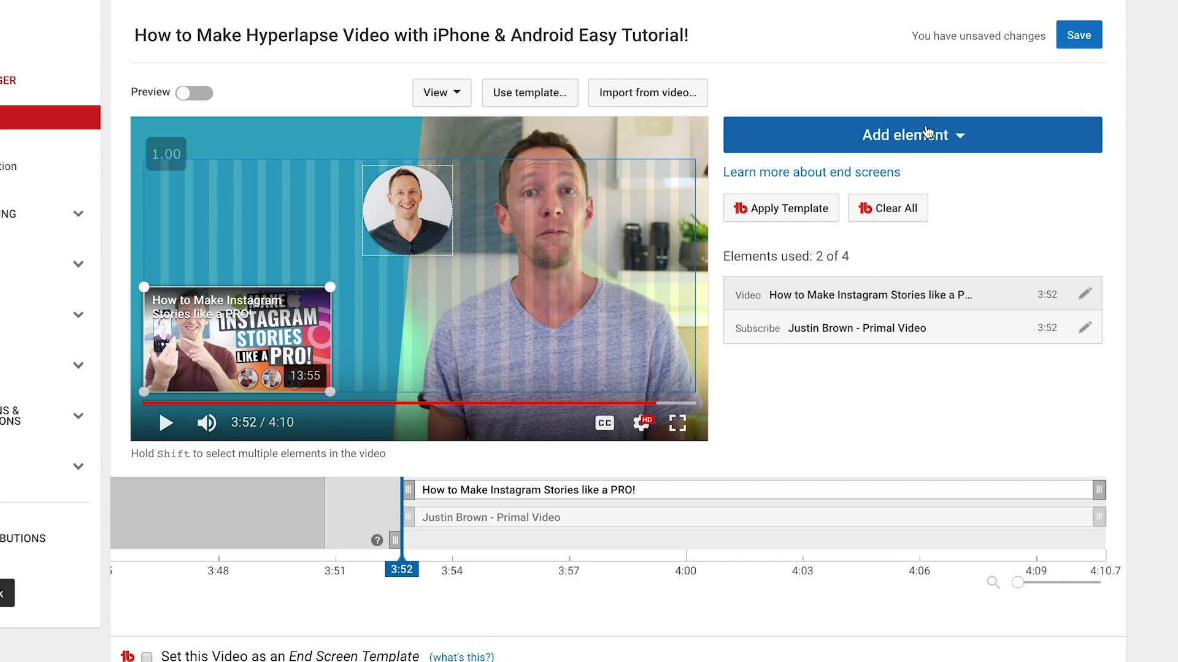
pyautogui.click(914, 135)
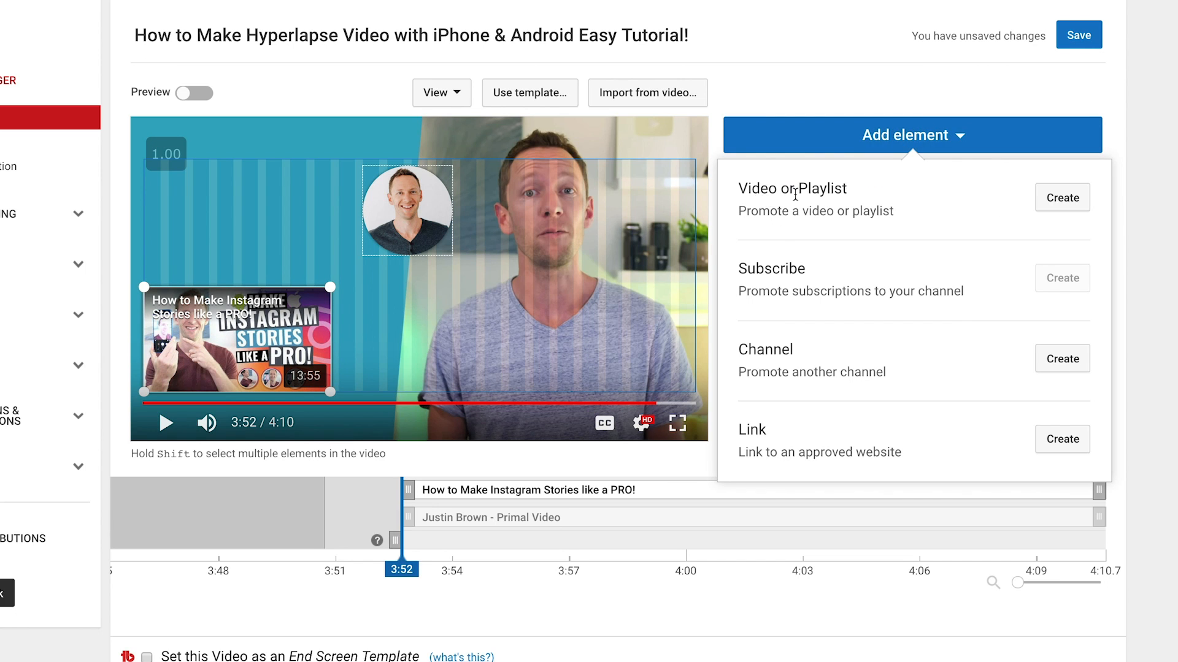
pyautogui.moveTo(784, 285)
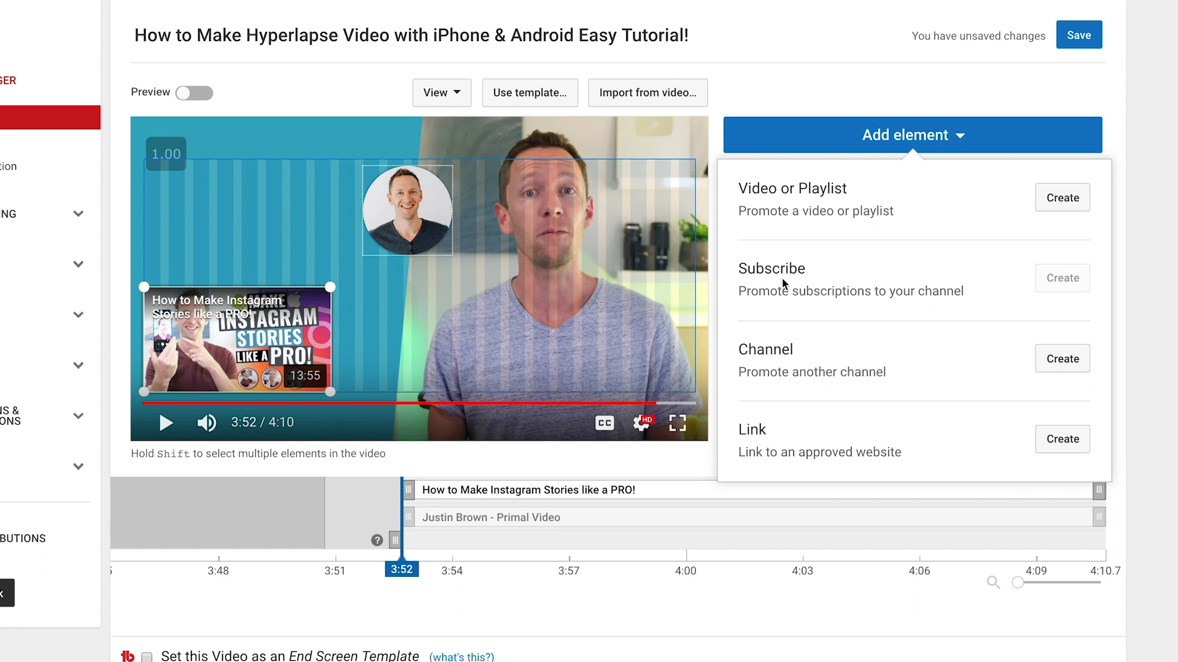
pyautogui.moveTo(801, 339)
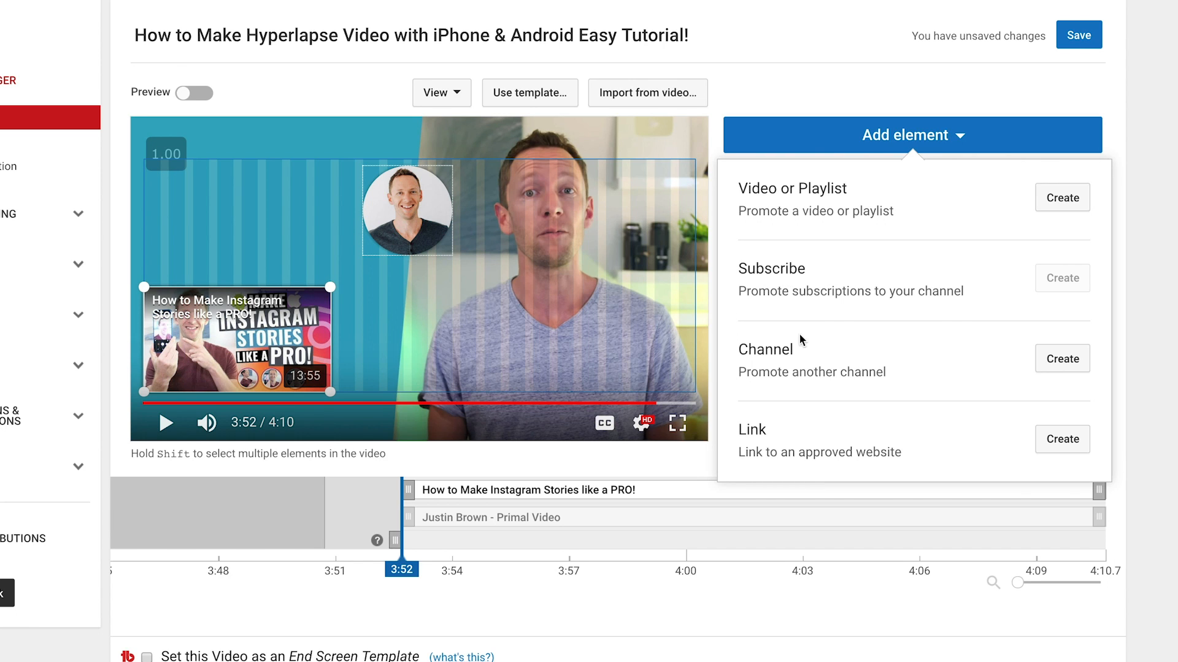
pyautogui.moveTo(384, 285)
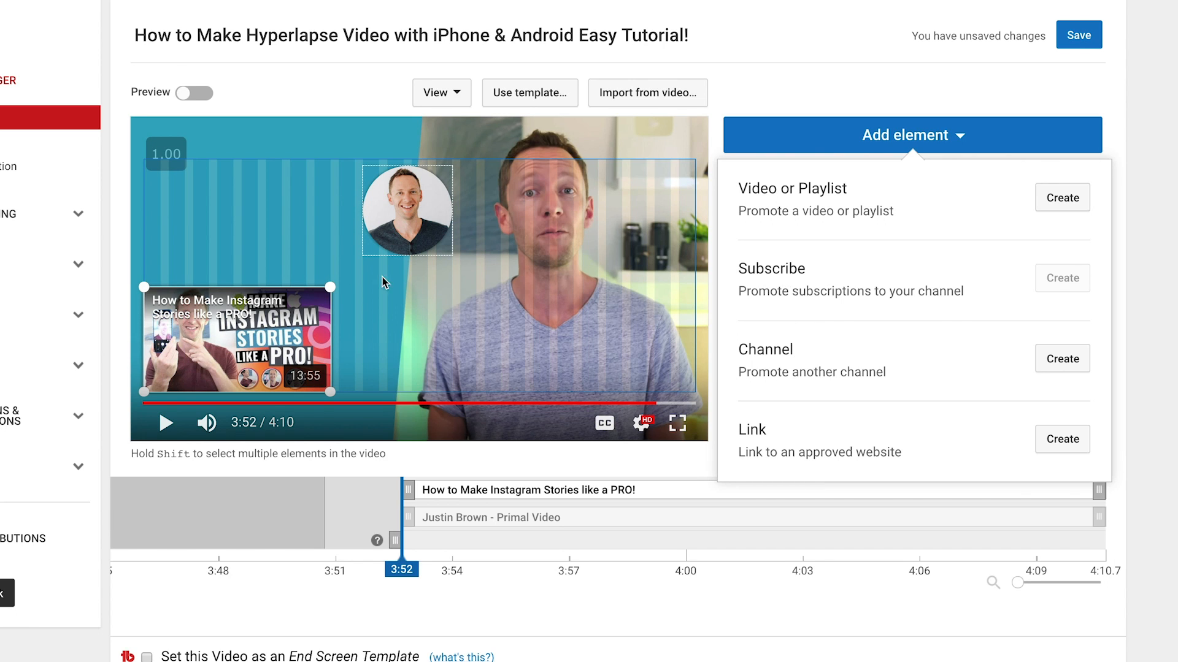
pyautogui.moveTo(799, 446)
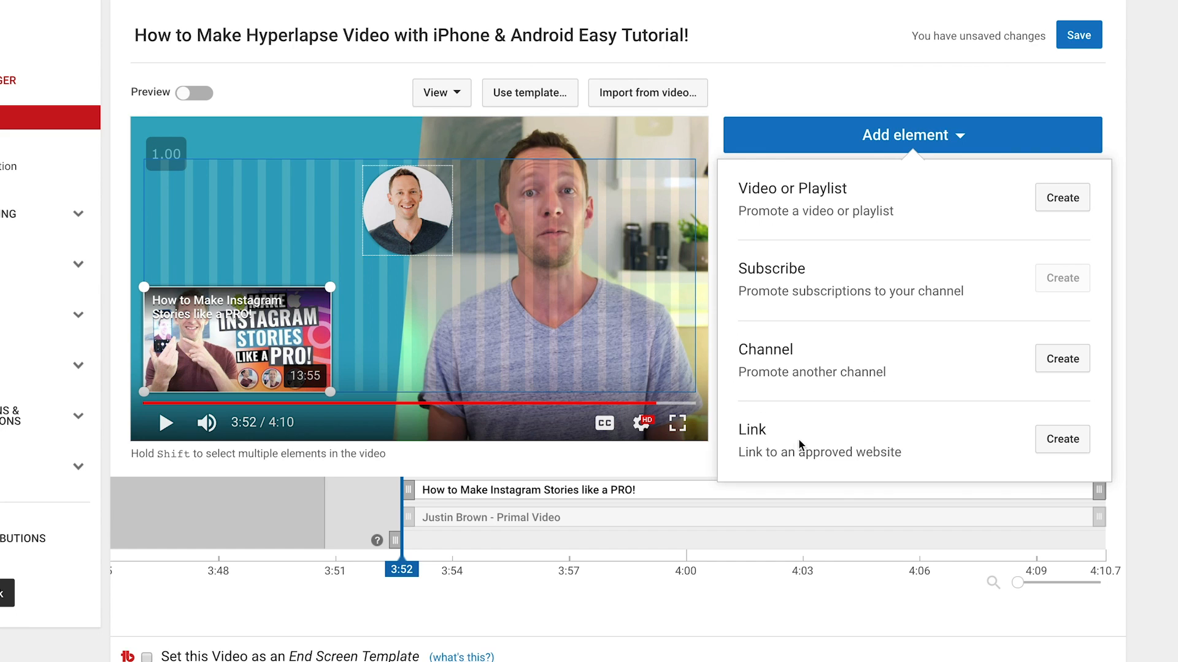
pyautogui.moveTo(914, 471)
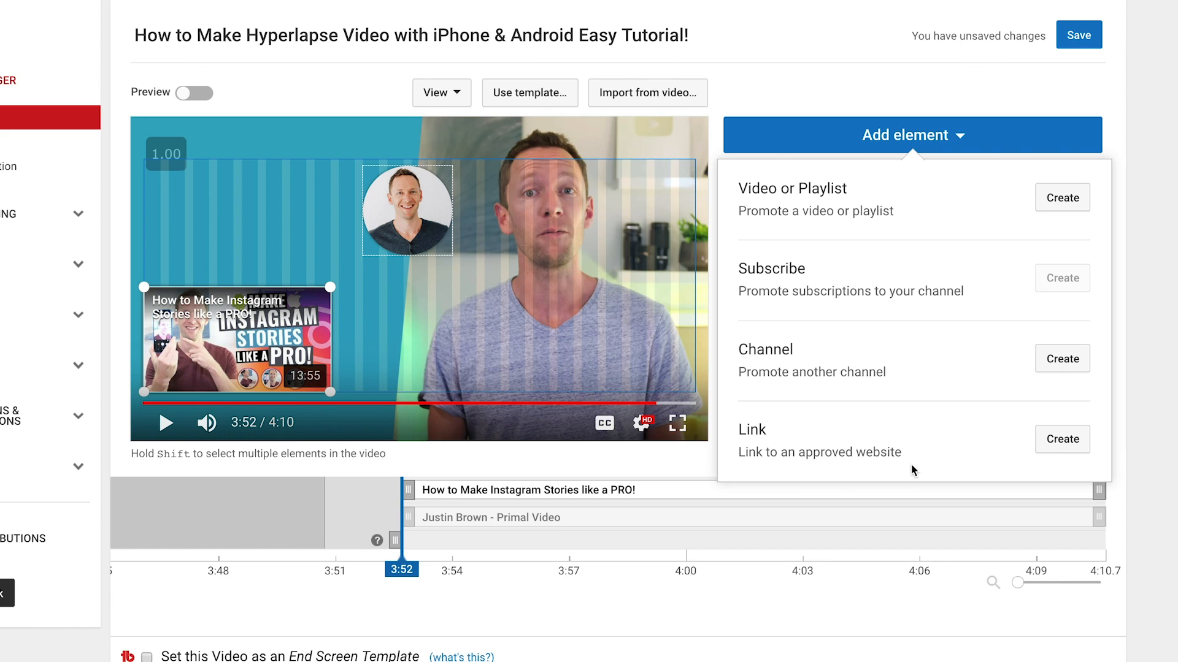
pyautogui.moveTo(794, 435)
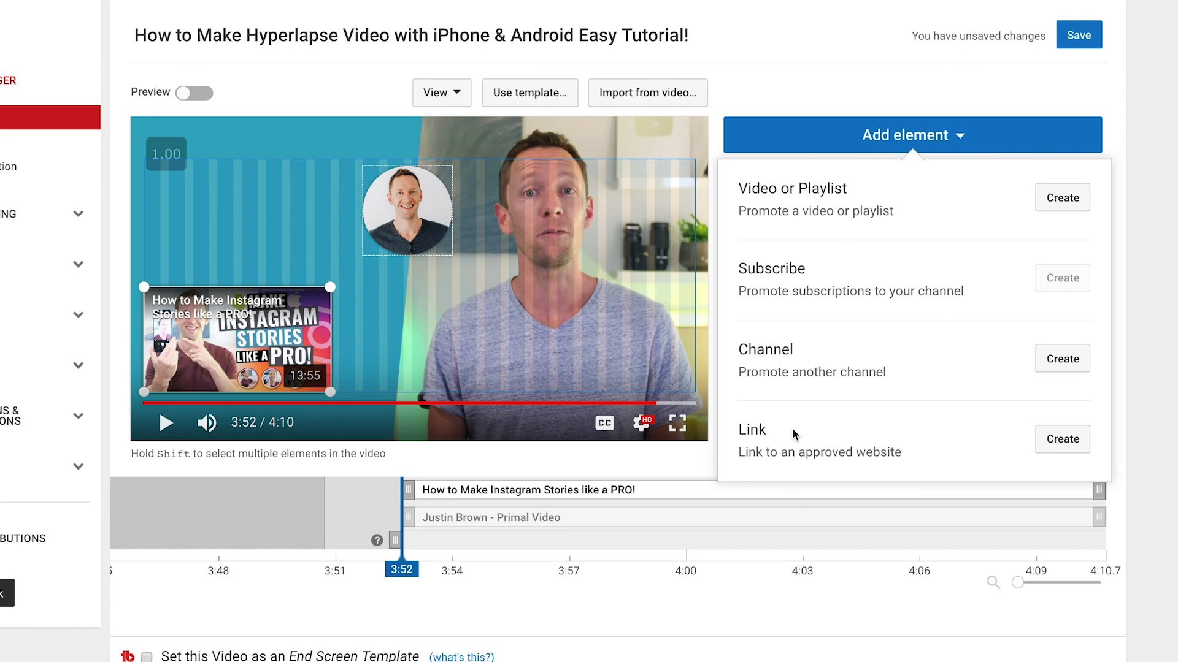
pyautogui.moveTo(1053, 214)
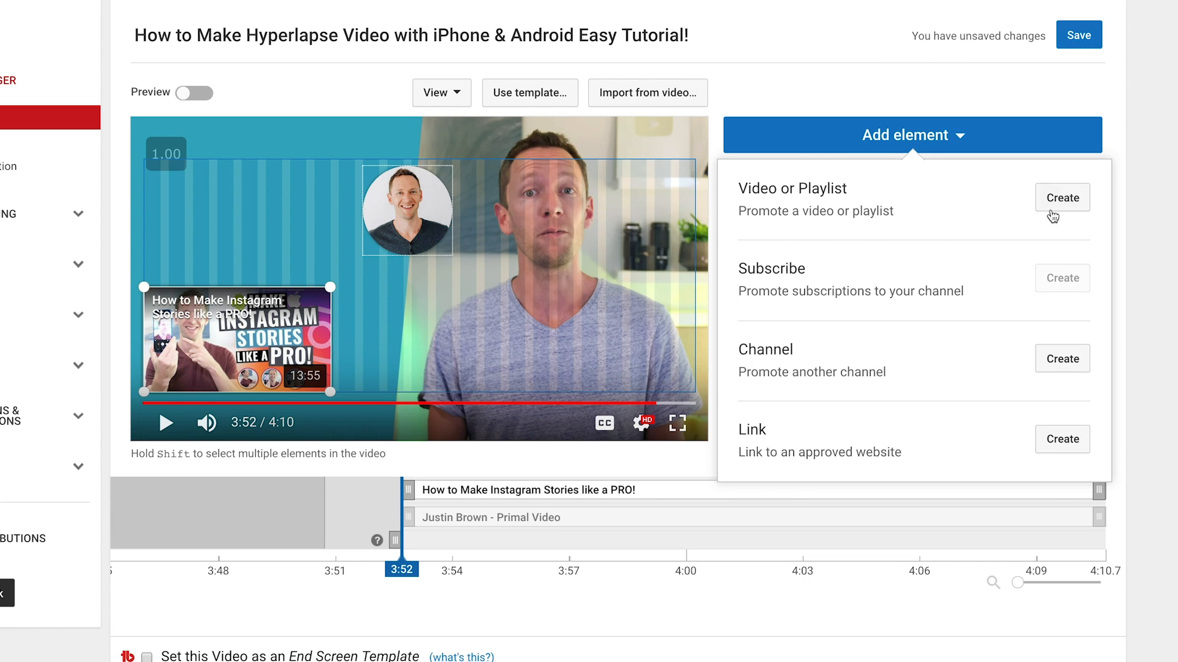
# Create a Video or Playlist element set to Best for viewer
pyautogui.click(1061, 196)
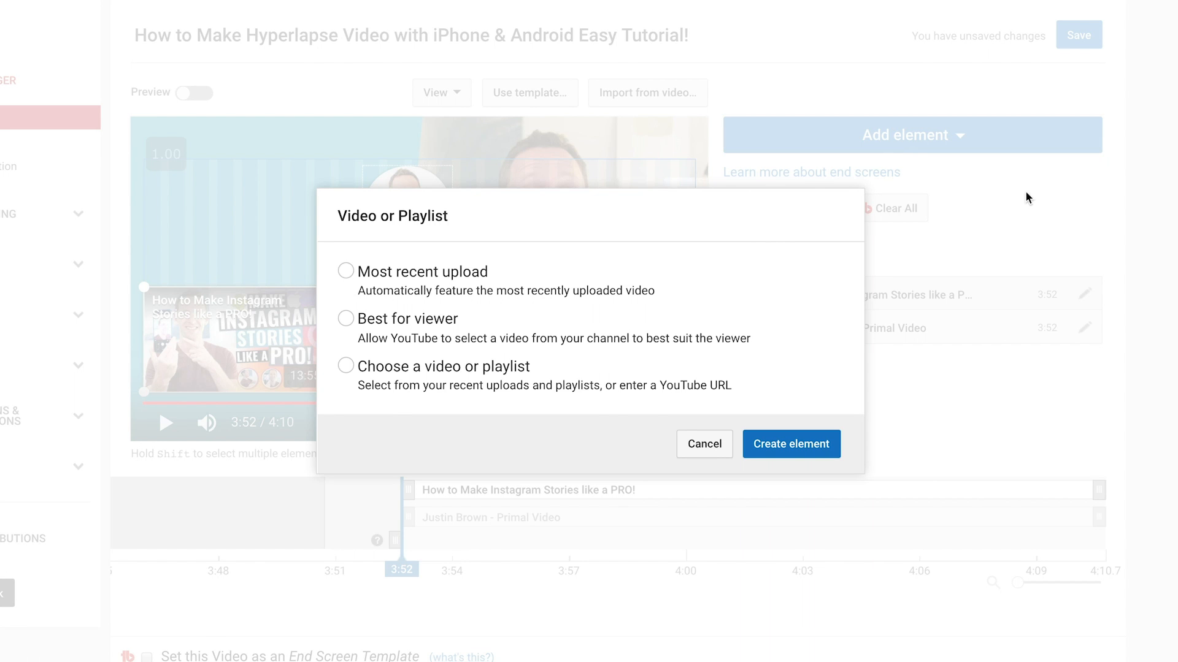
pyautogui.moveTo(450, 308)
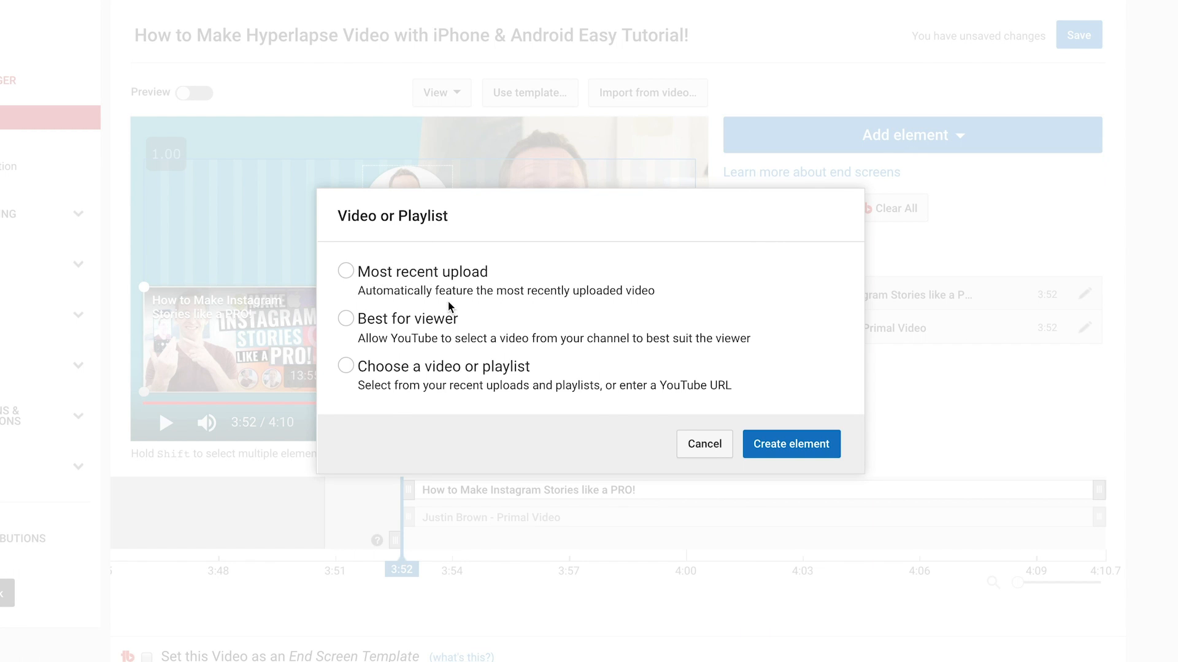
pyautogui.moveTo(398, 346)
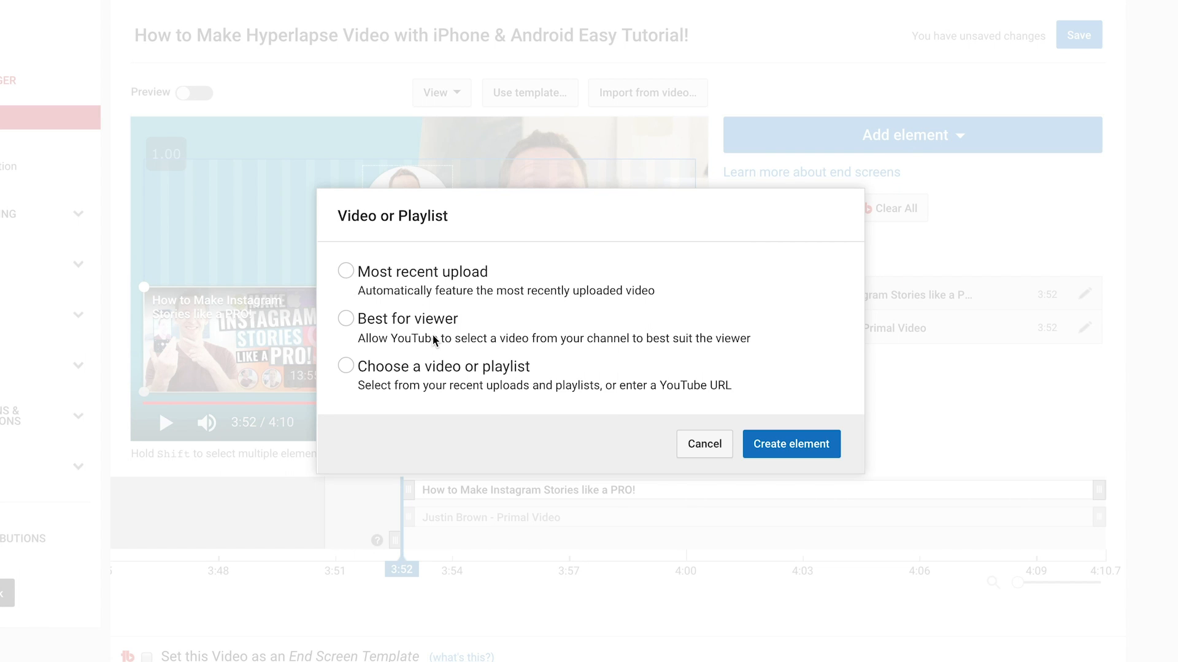
pyautogui.moveTo(388, 322)
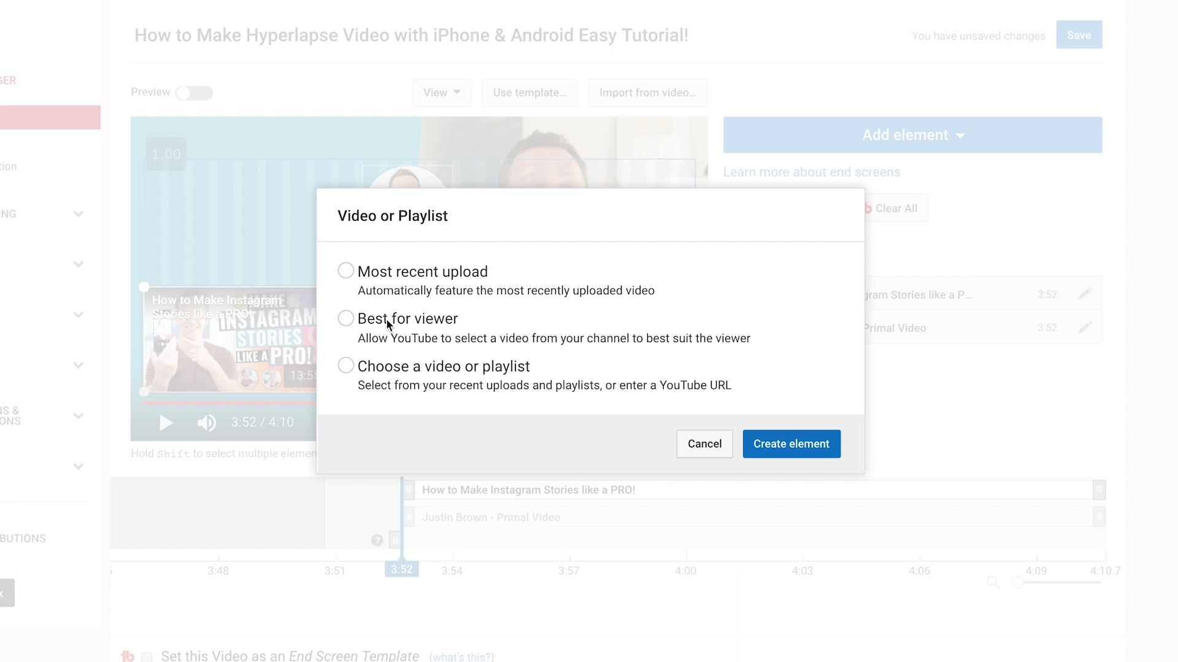
pyautogui.moveTo(440, 375)
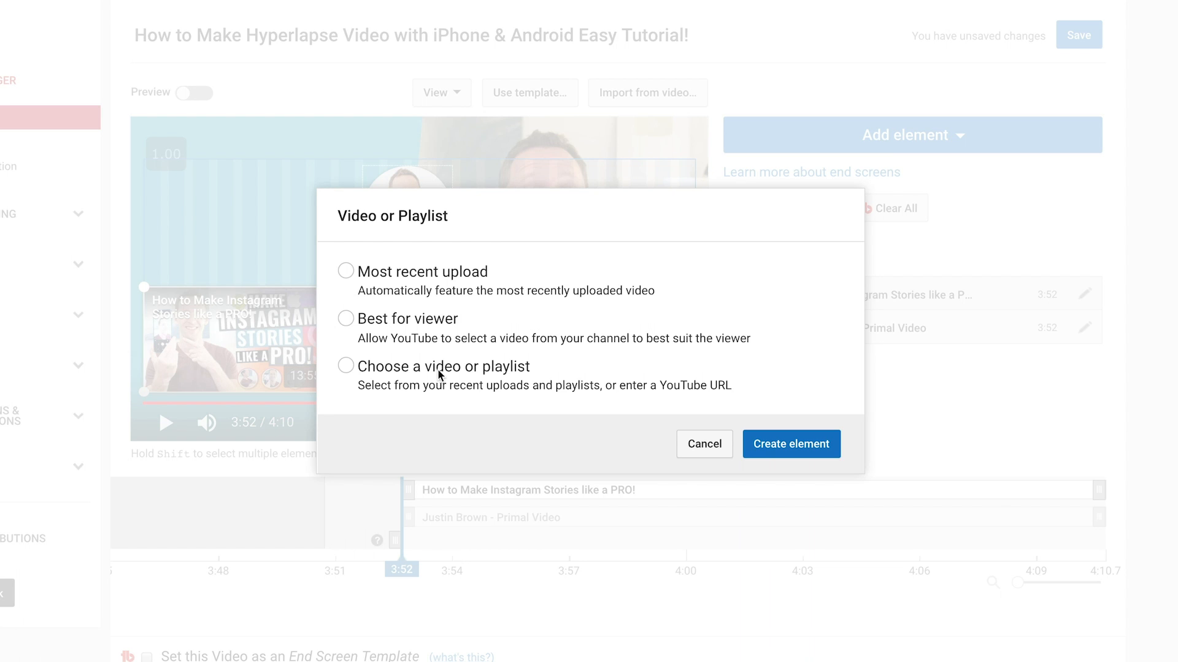
pyautogui.moveTo(468, 378)
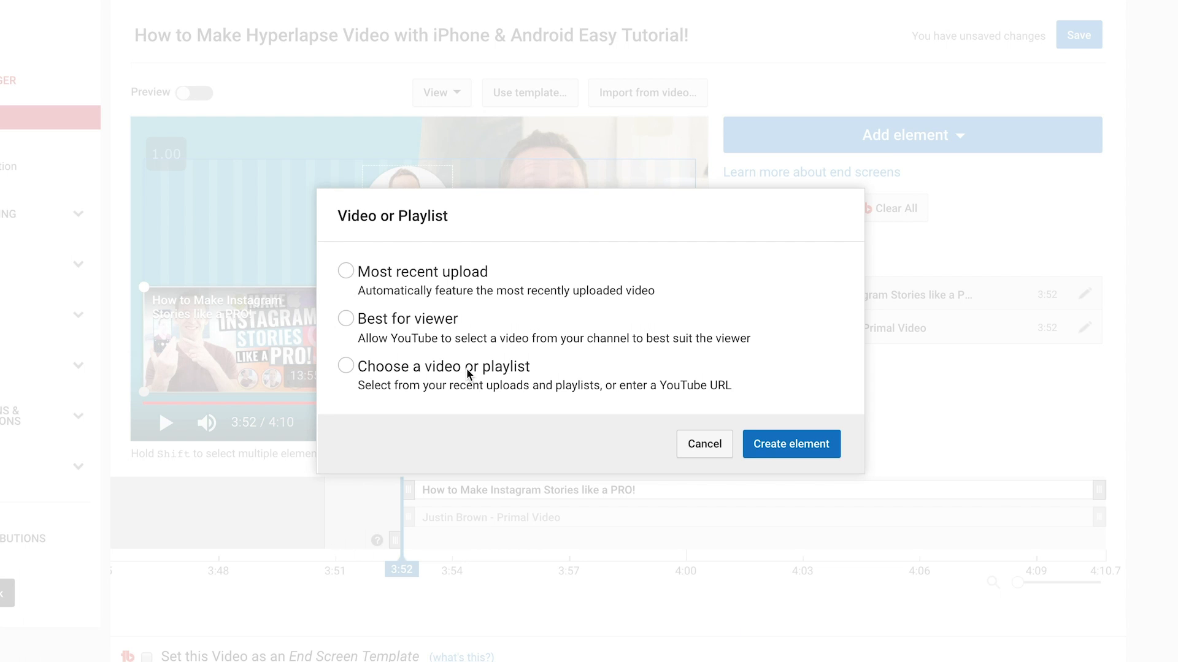
pyautogui.moveTo(414, 325)
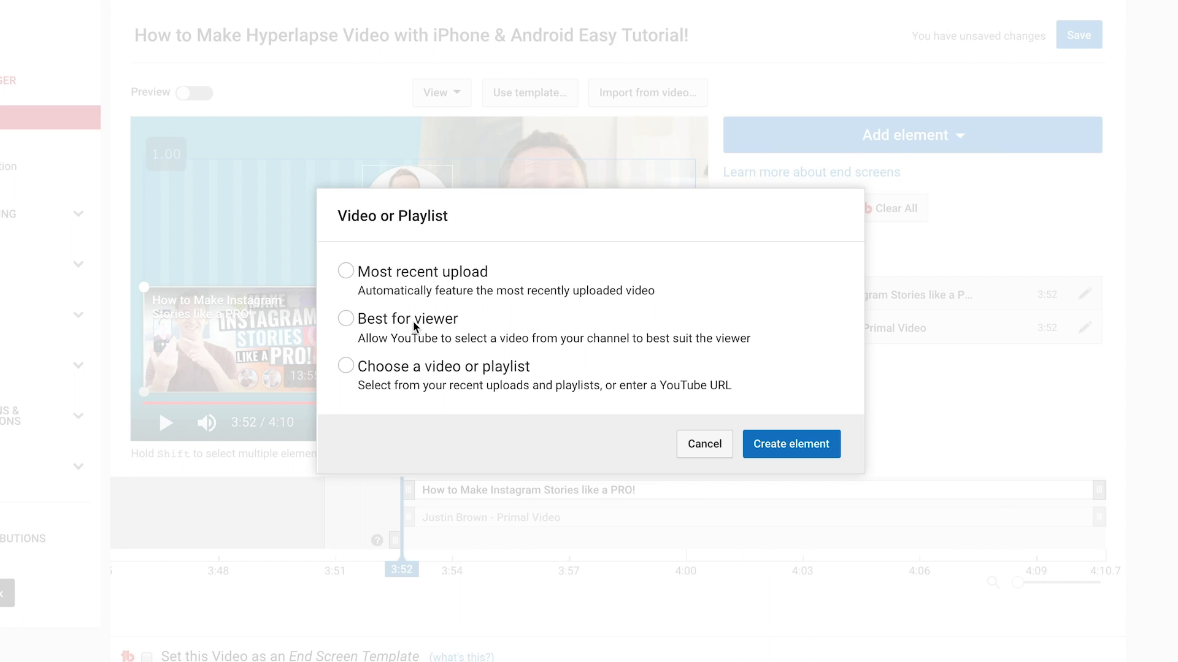
pyautogui.click(791, 444)
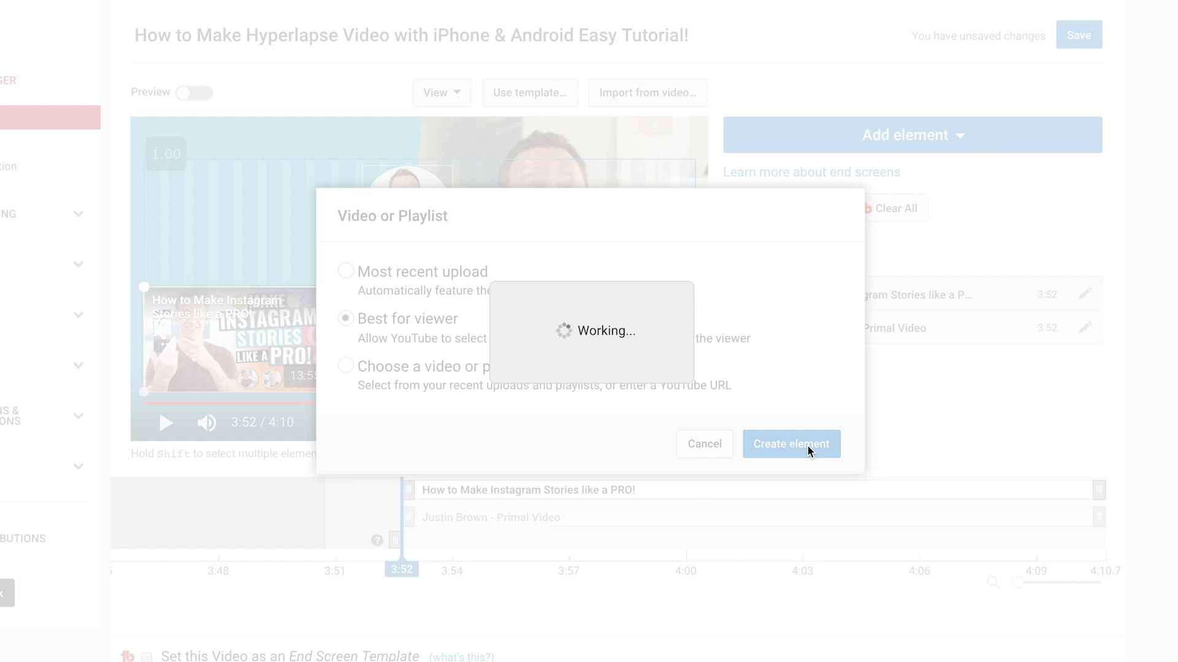
pyautogui.click(791, 444)
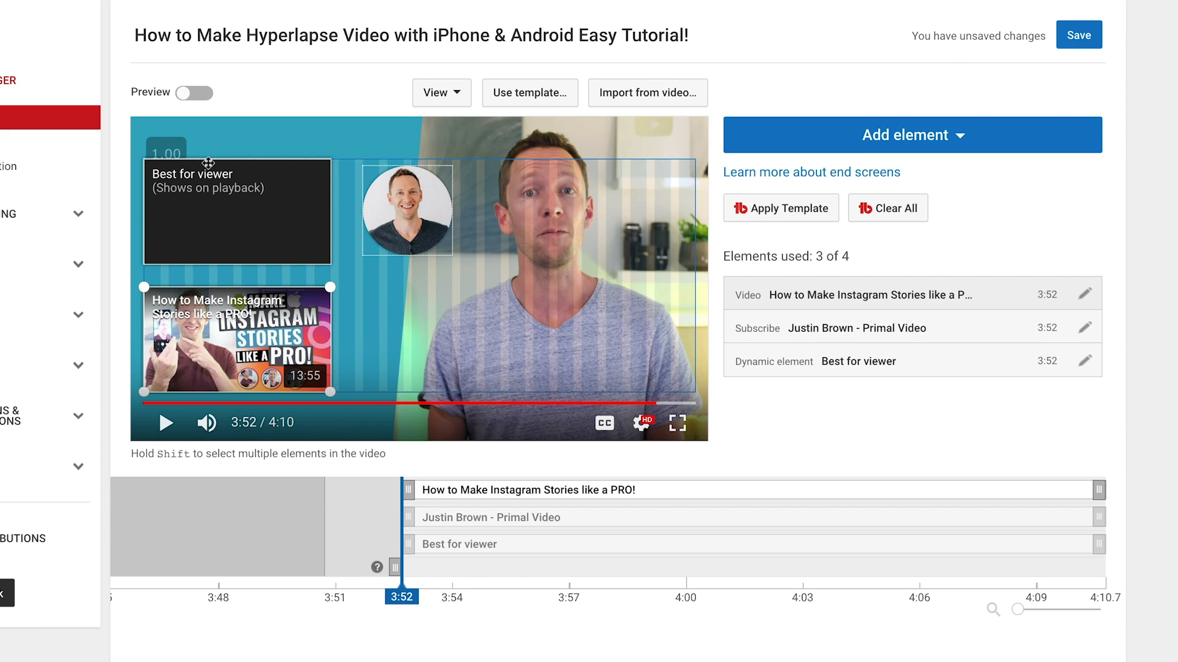
pyautogui.moveTo(746, 414)
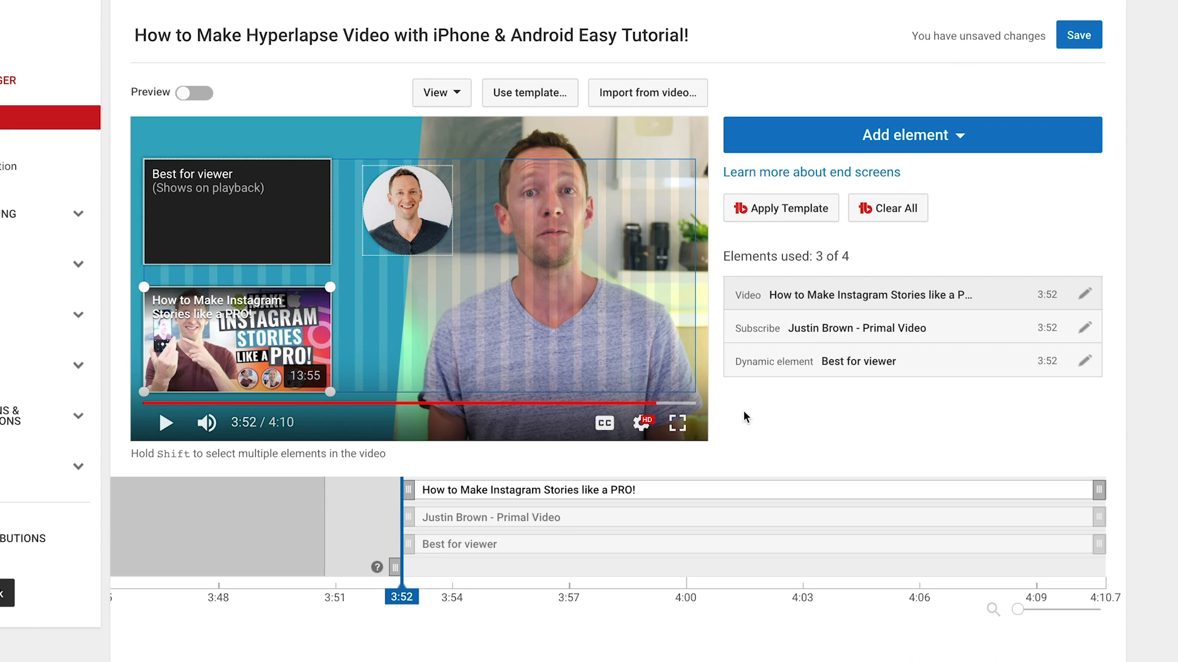
pyautogui.moveTo(748, 433)
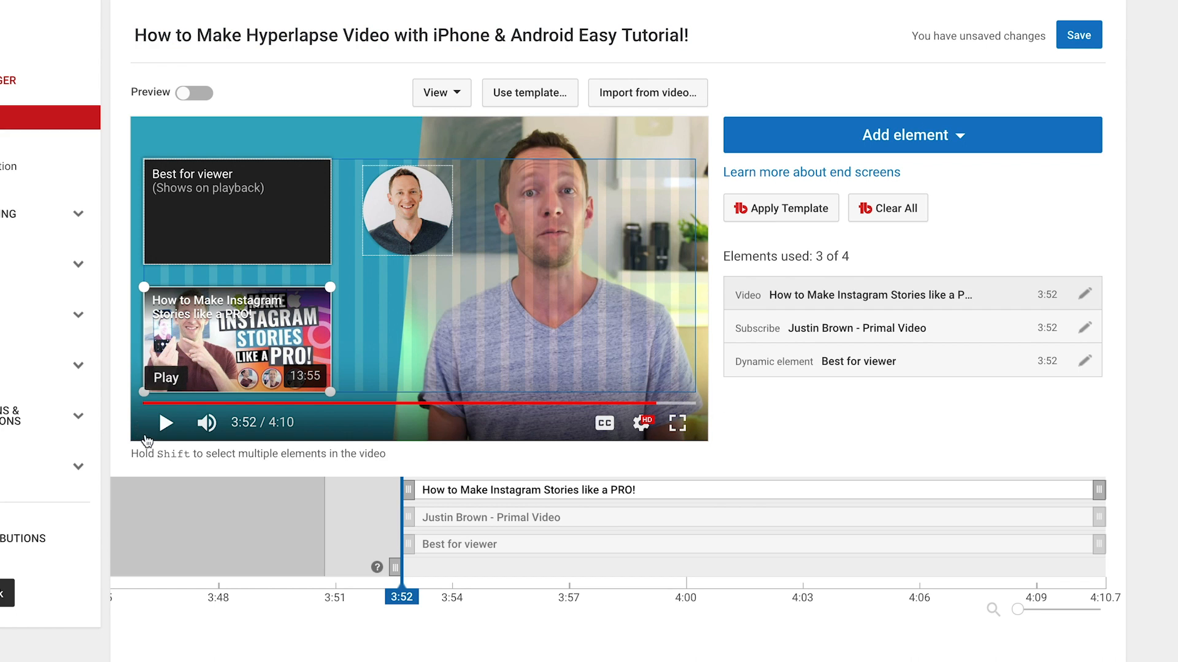
pyautogui.moveTo(704, 123)
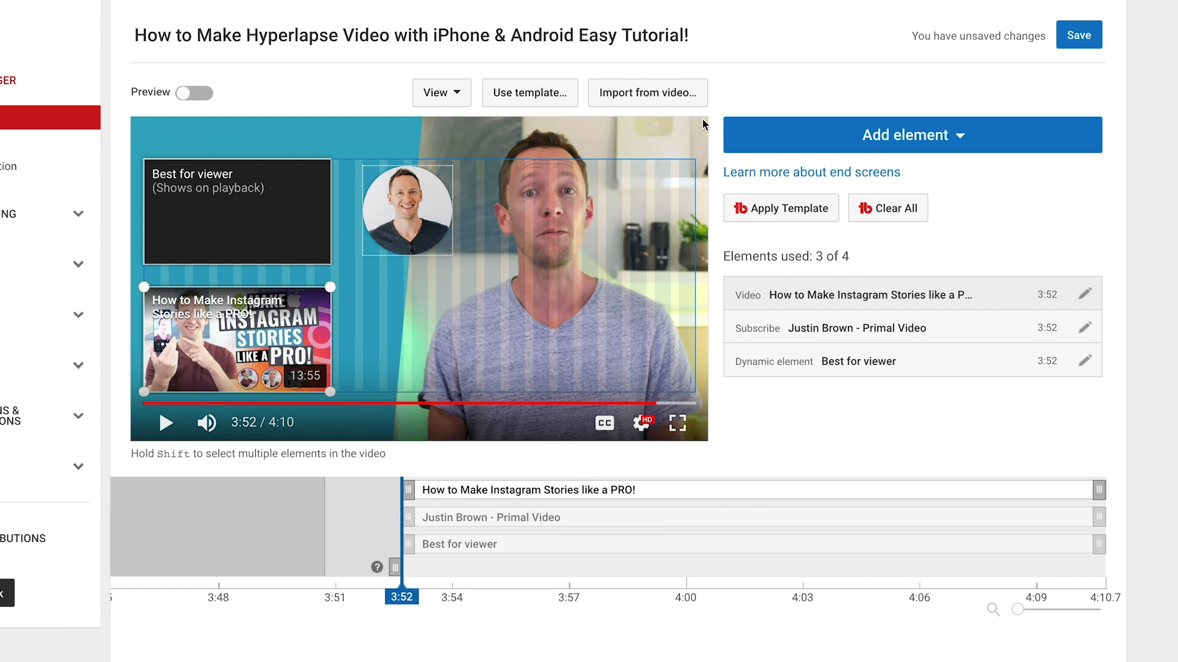
pyautogui.moveTo(136, 399)
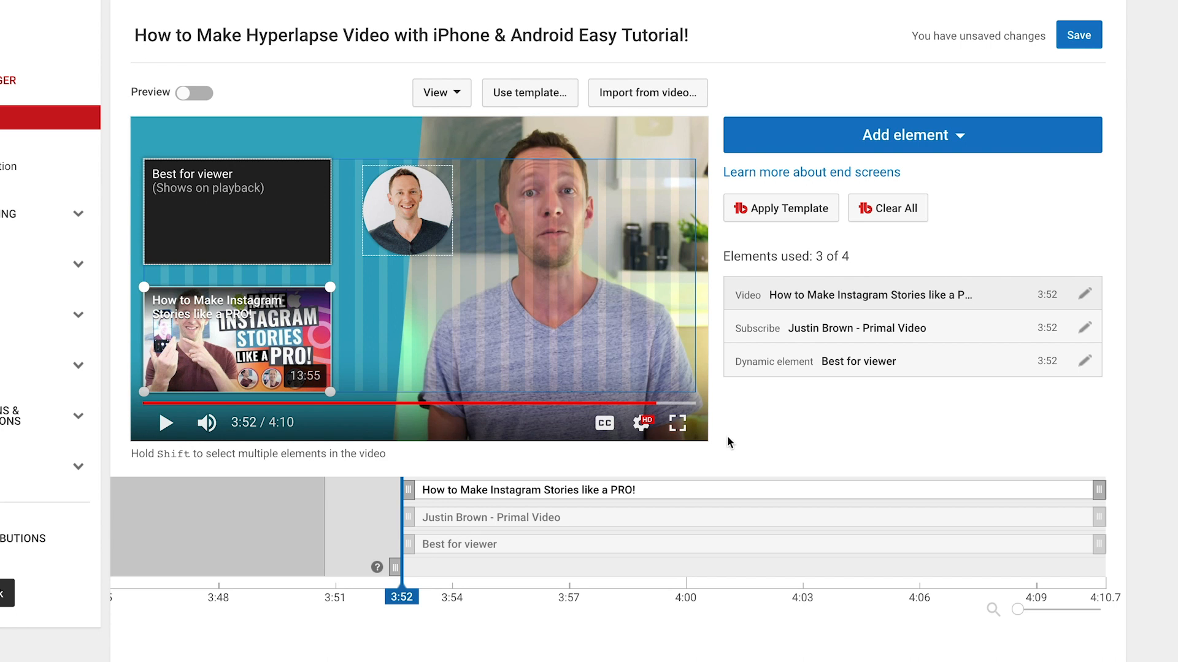
pyautogui.moveTo(715, 452)
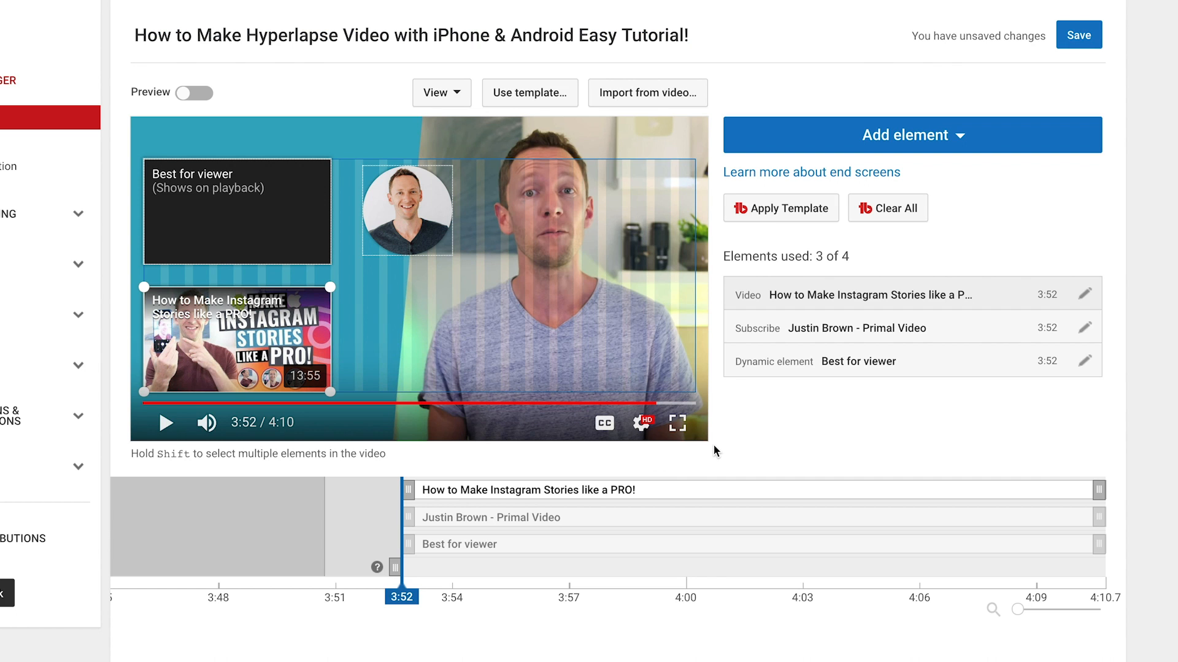
pyautogui.press('cmd+shift+4')
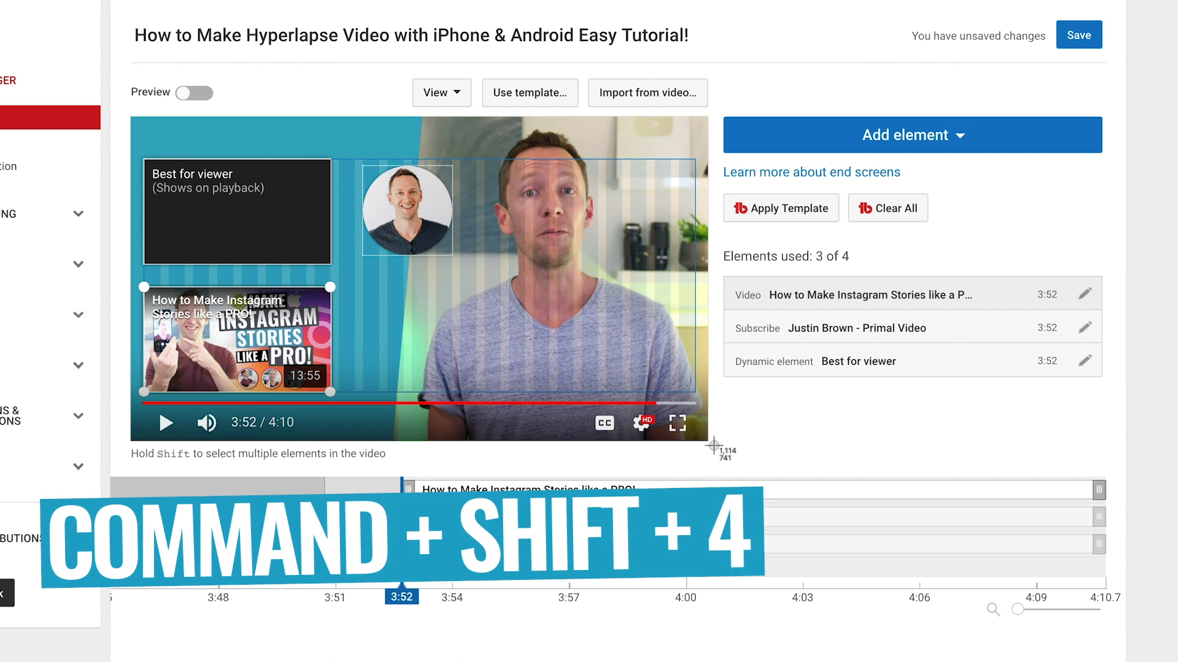
pyautogui.moveTo(123, 115)
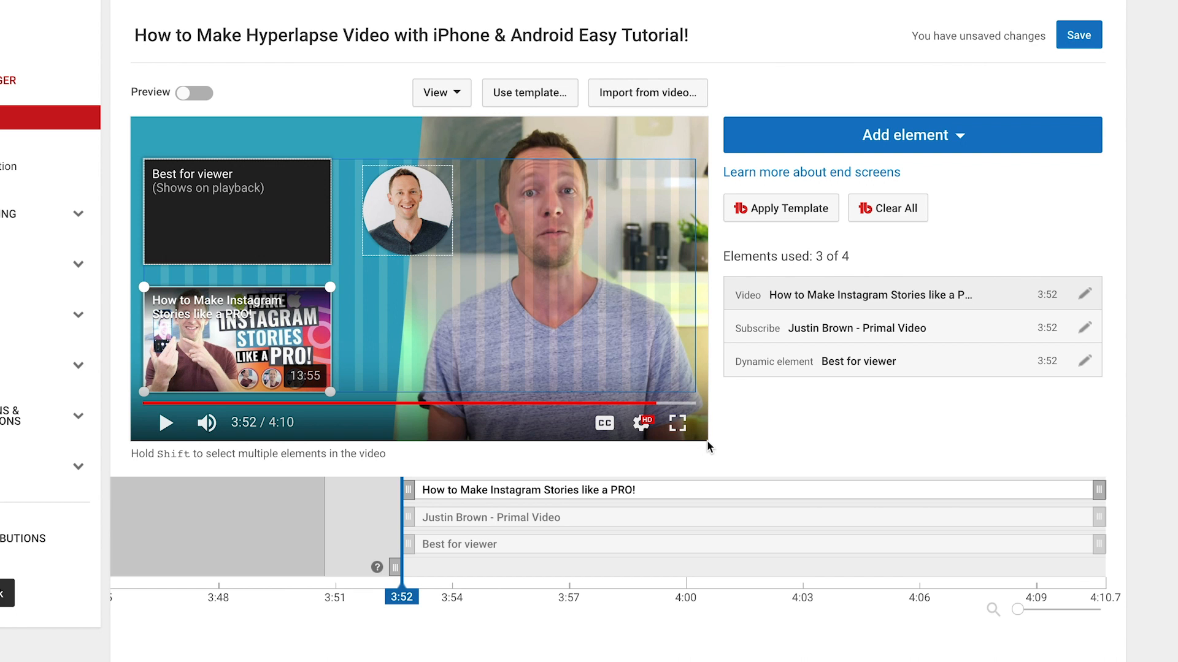
pyautogui.press('Win+Shift+S')
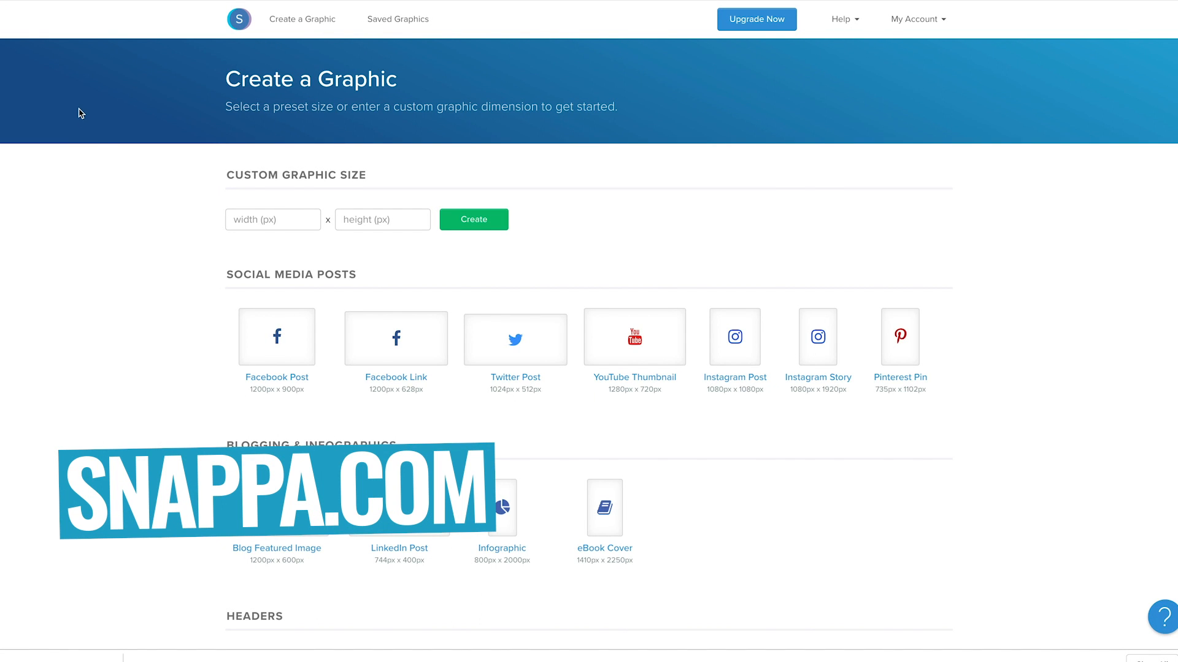
pyautogui.moveTo(388, 177)
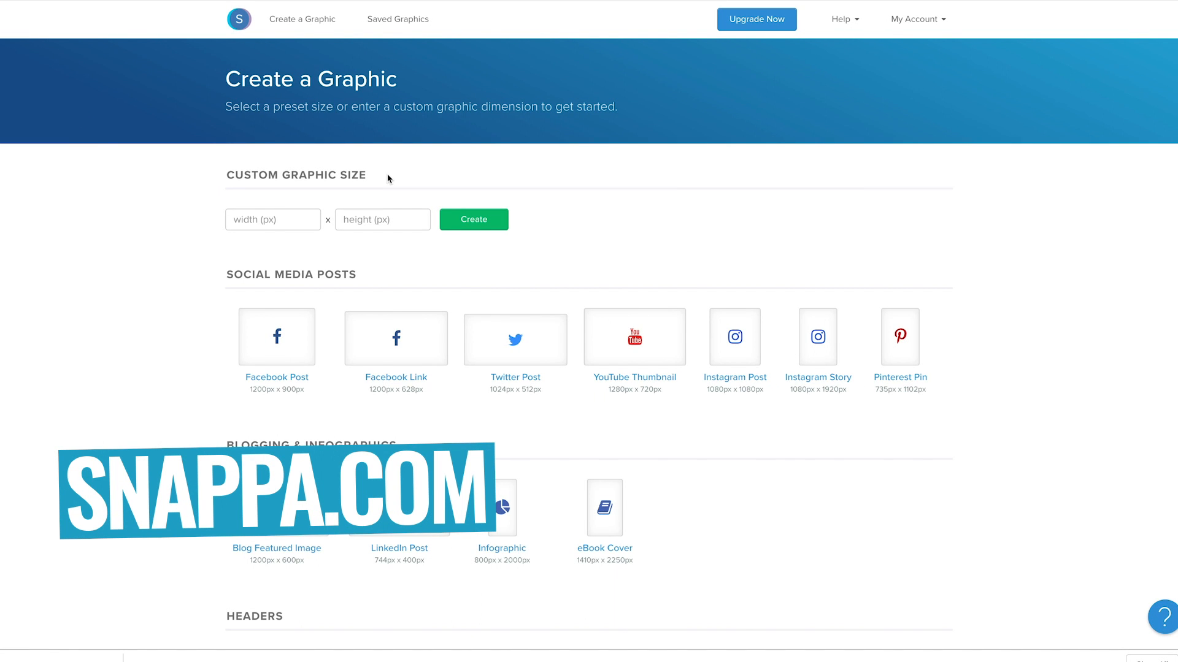
# Create a custom graphic 1920 wide by 1080 high
pyautogui.click(279, 219)
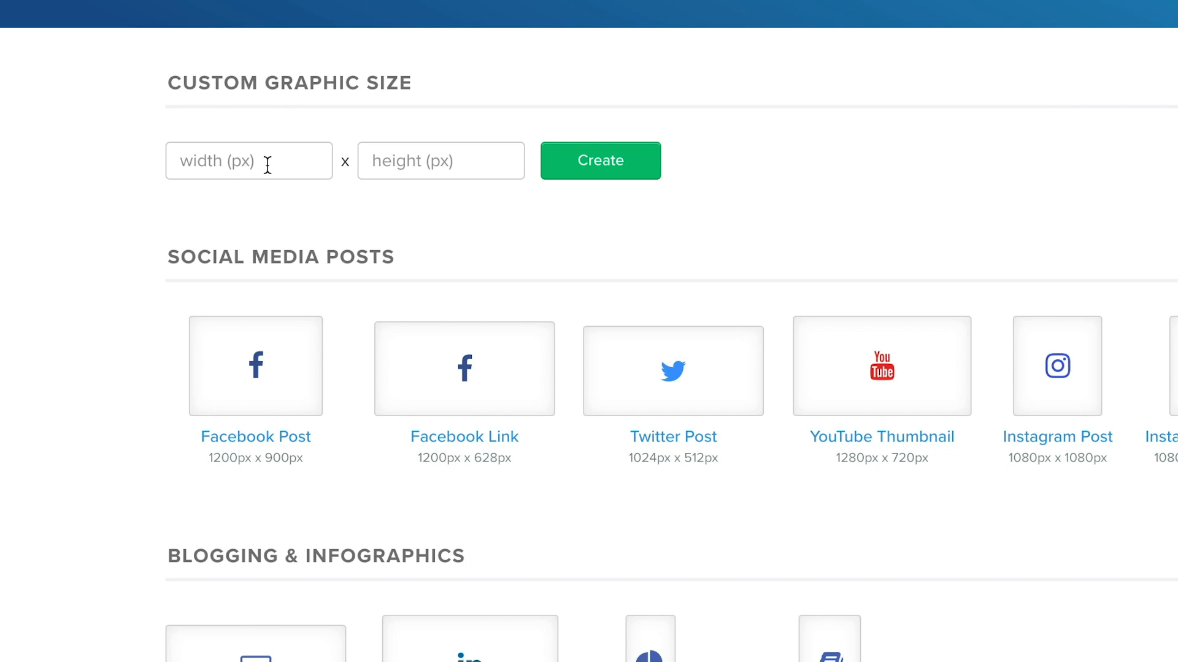
pyautogui.click(267, 160)
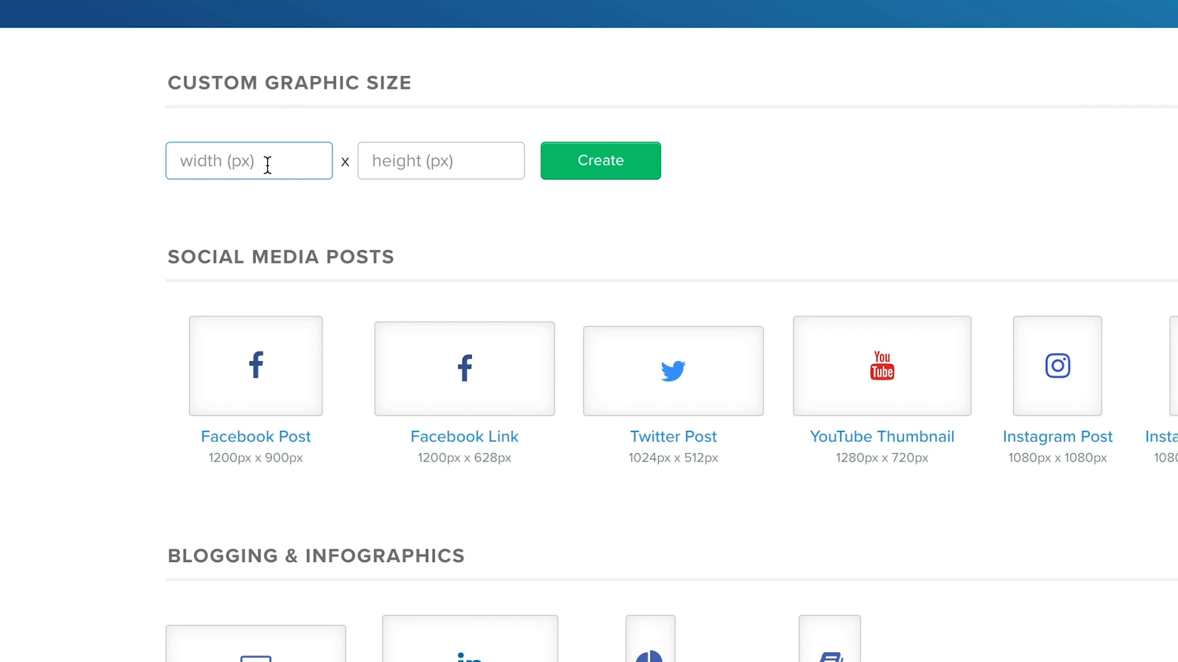
pyautogui.write('1080')
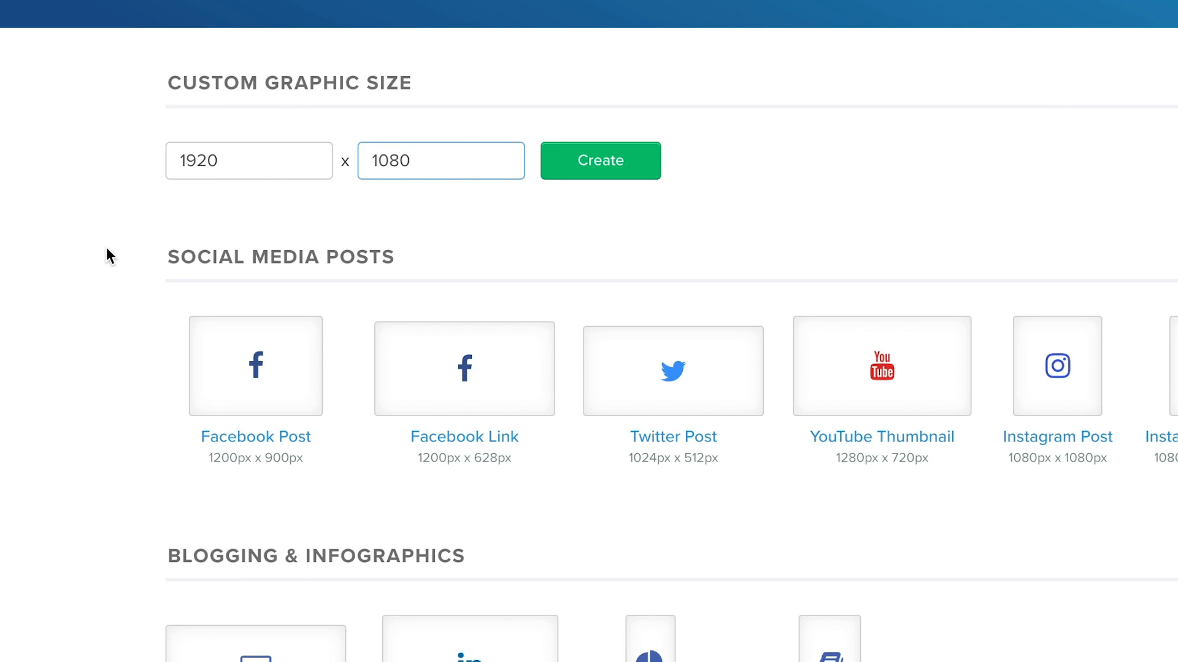
pyautogui.moveTo(142, 166)
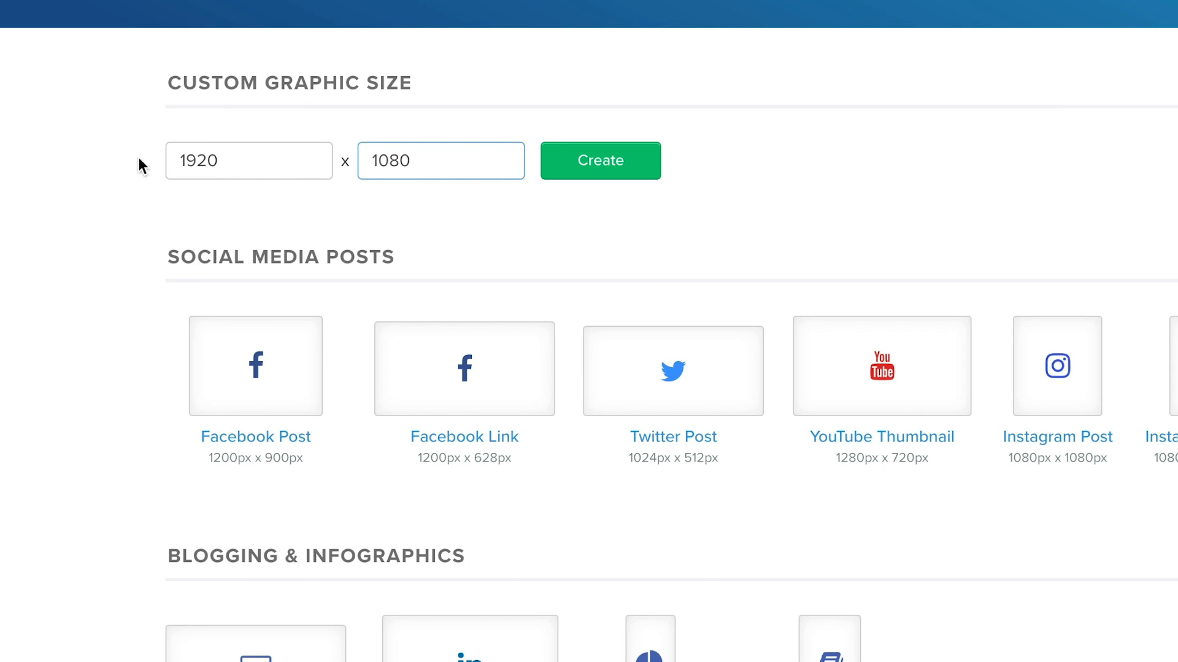
pyautogui.moveTo(479, 170)
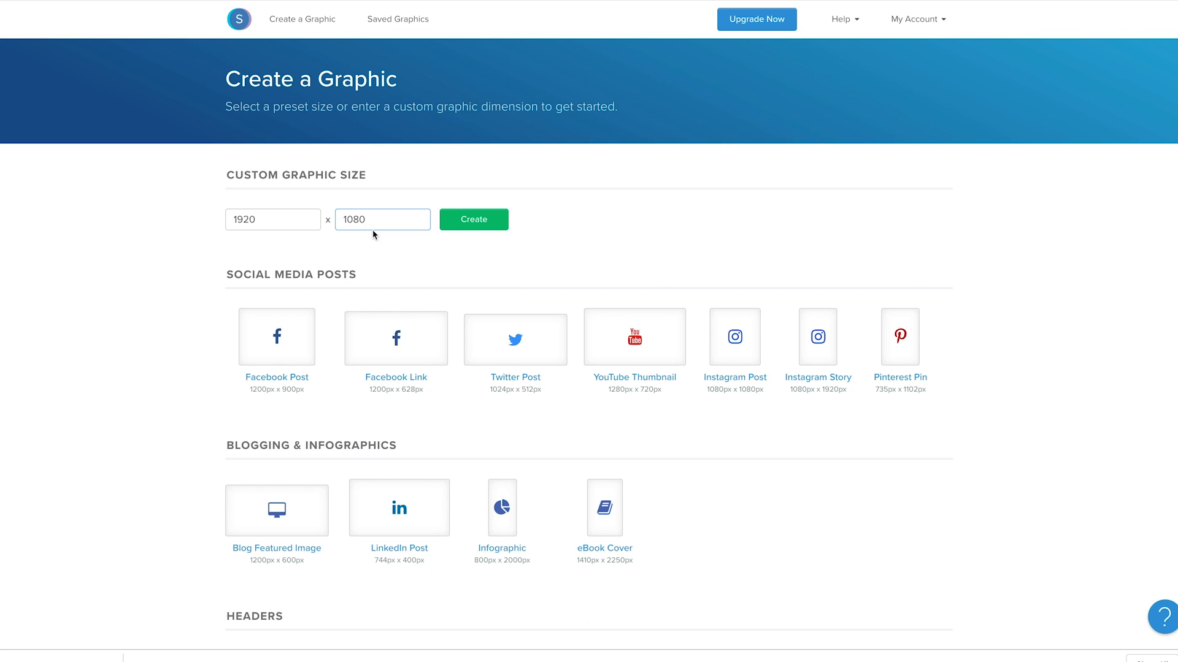
pyautogui.moveTo(381, 240)
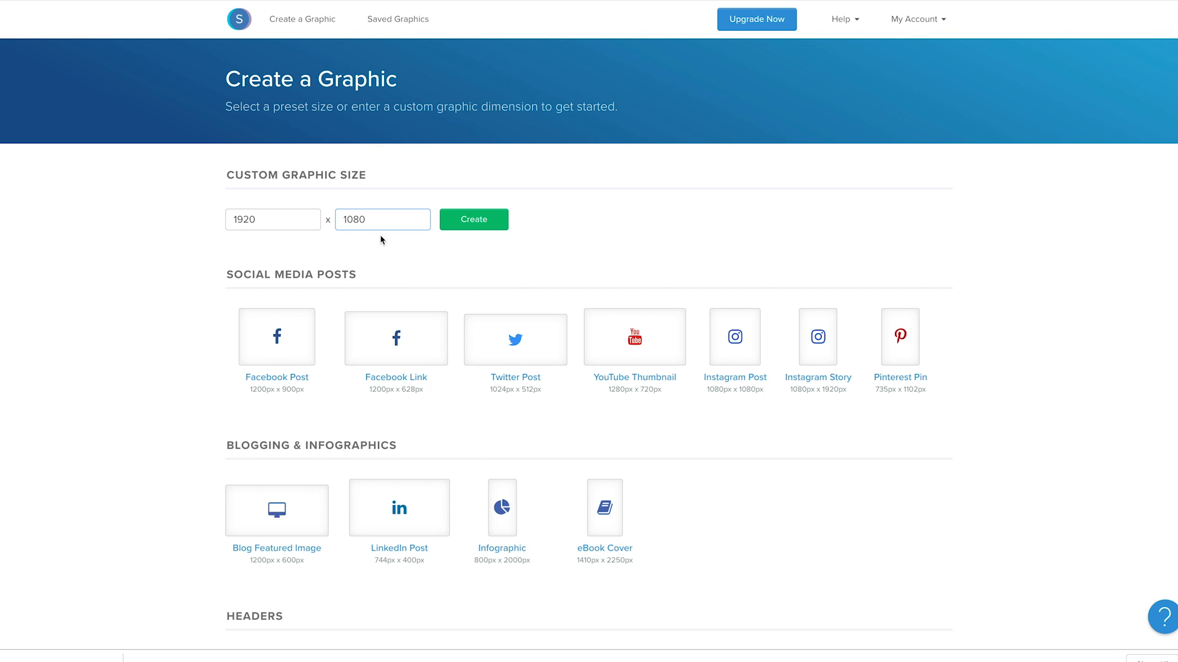
pyautogui.click(473, 220)
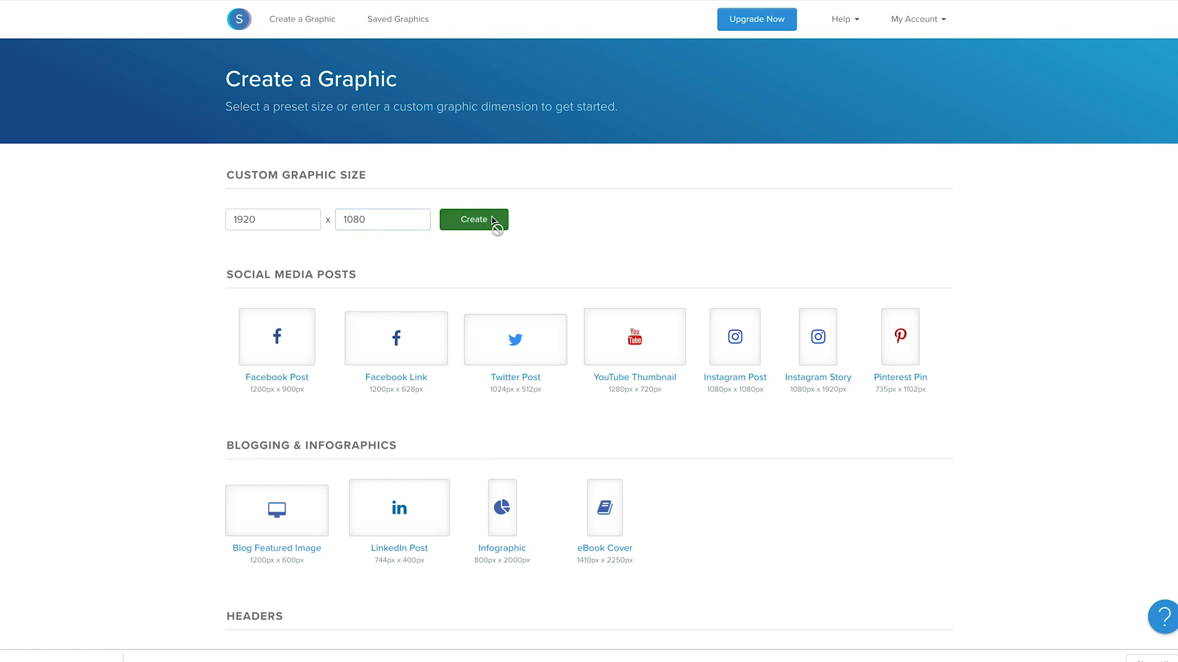
pyautogui.click(474, 220)
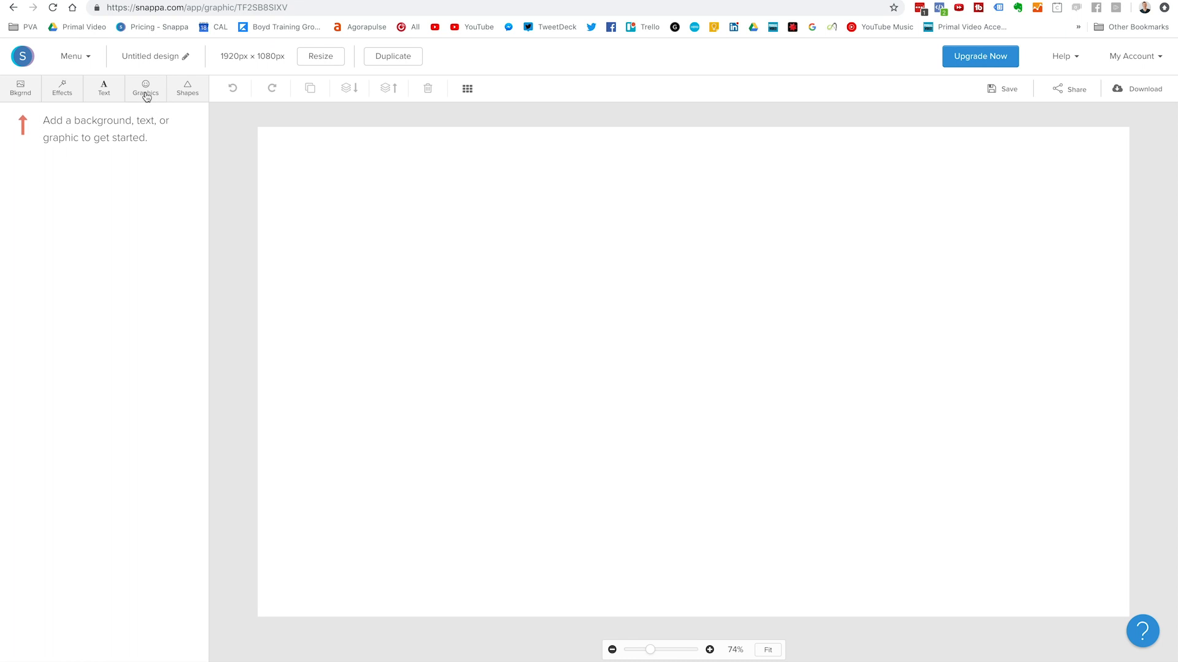
pyautogui.moveTo(145, 98)
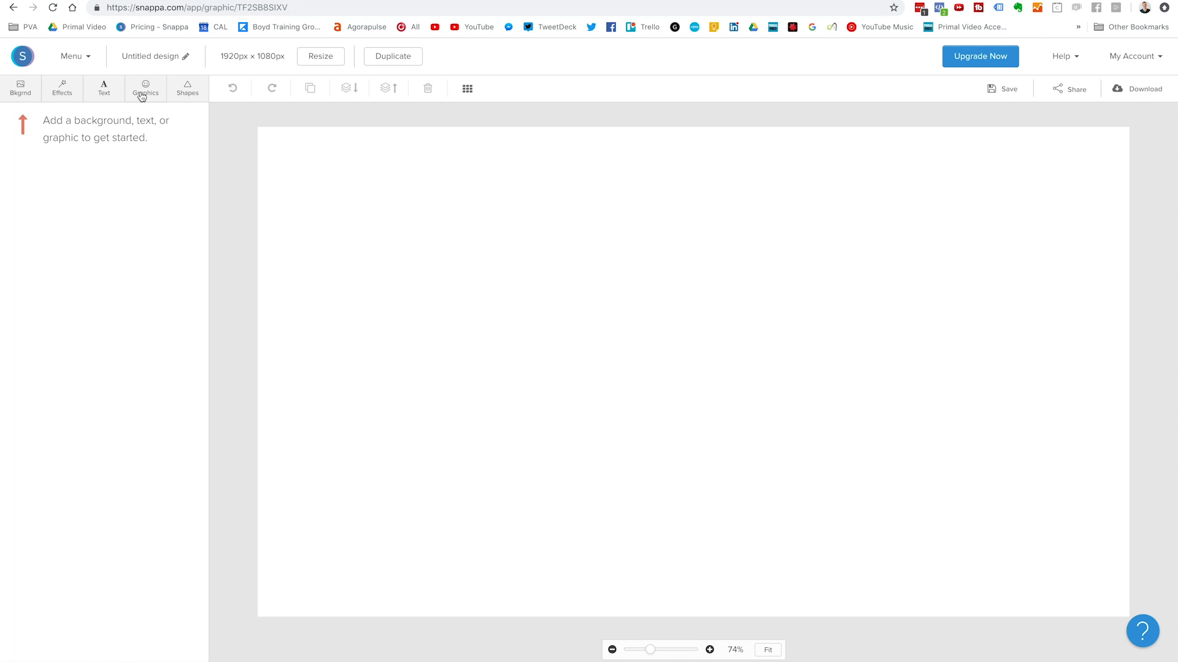
# Upload the end-screen screenshot via Graphics > Uploads and place it on the canvas
pyautogui.click(145, 88)
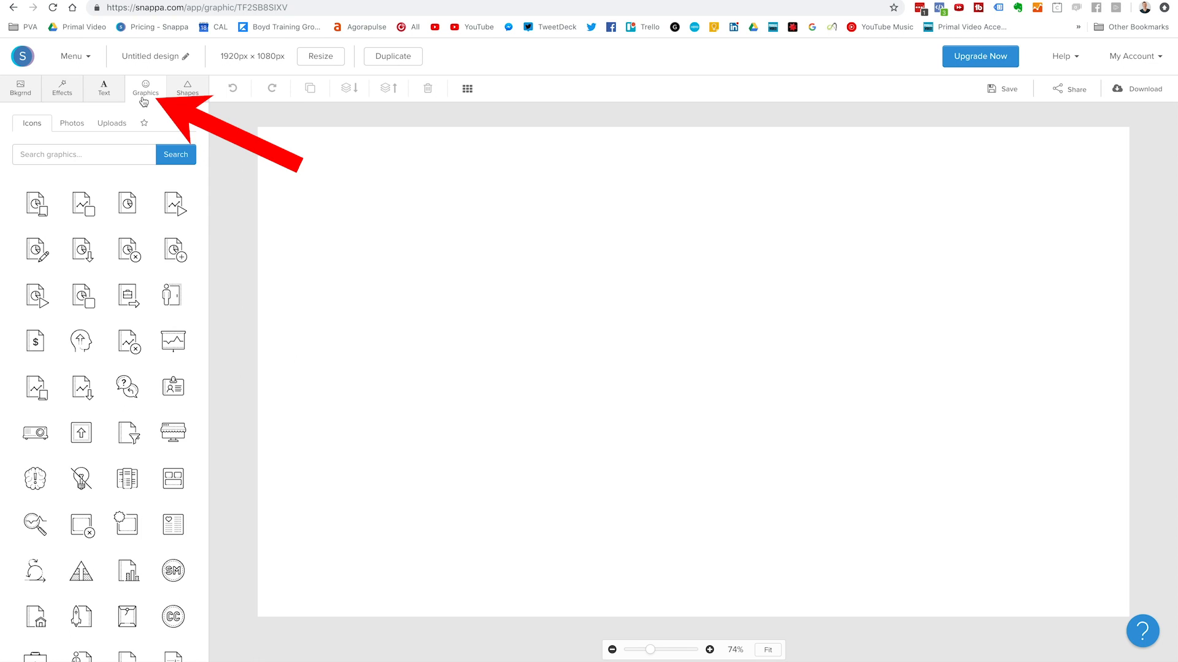
pyautogui.click(112, 123)
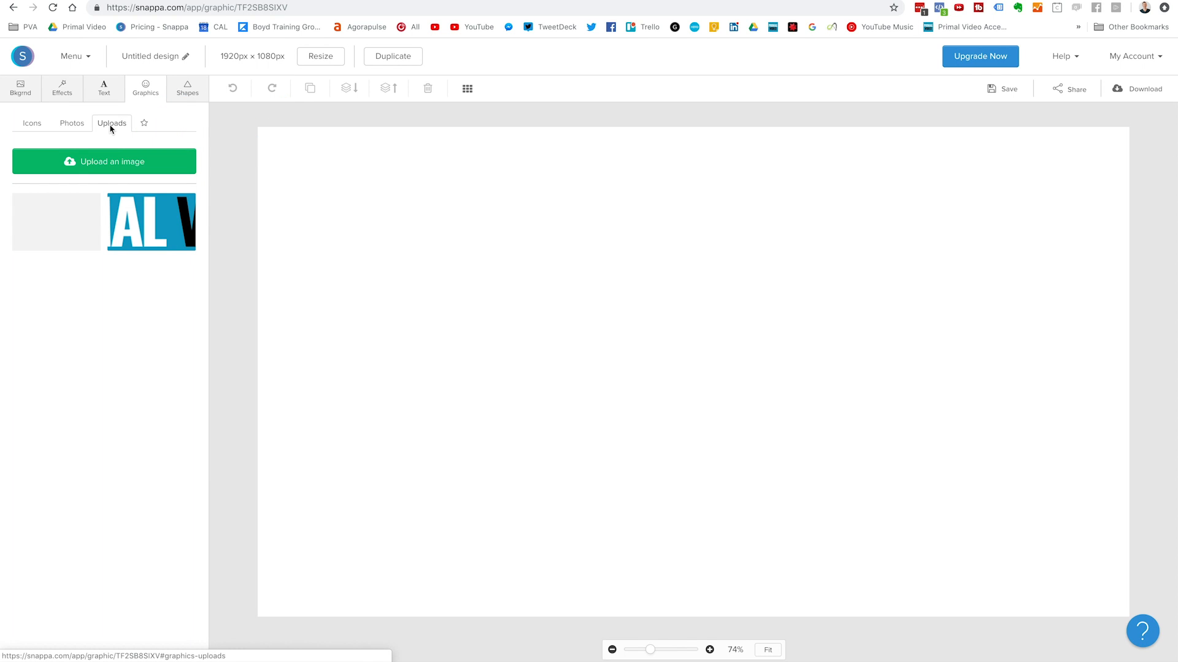
pyautogui.click(104, 162)
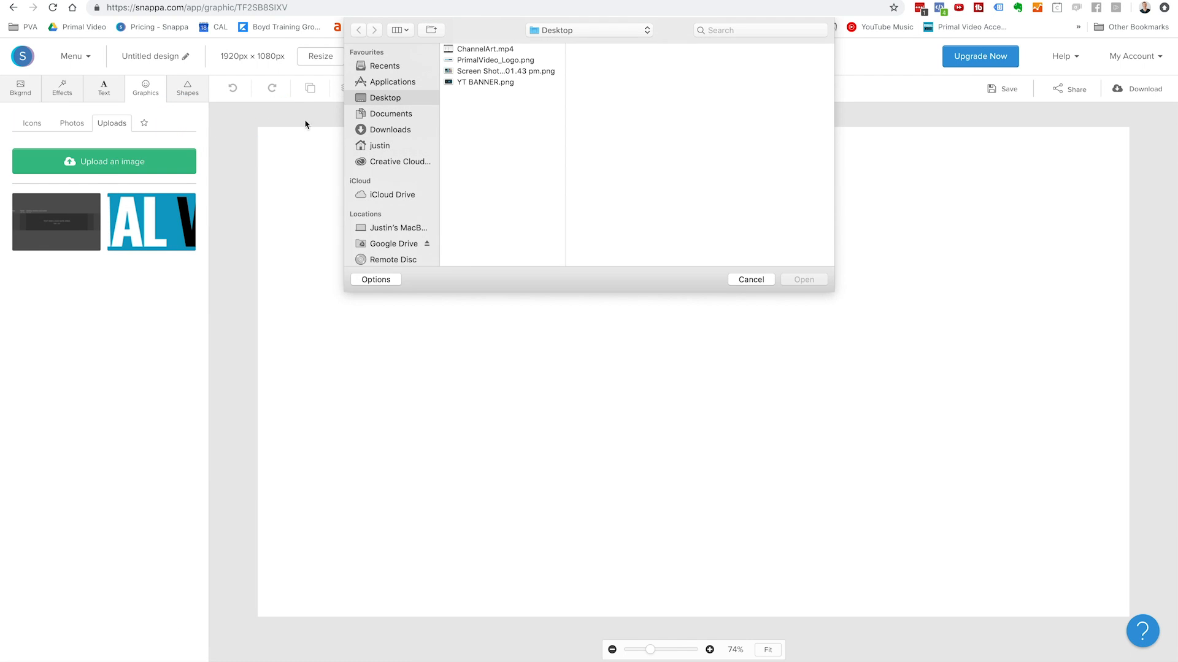
pyautogui.click(505, 72)
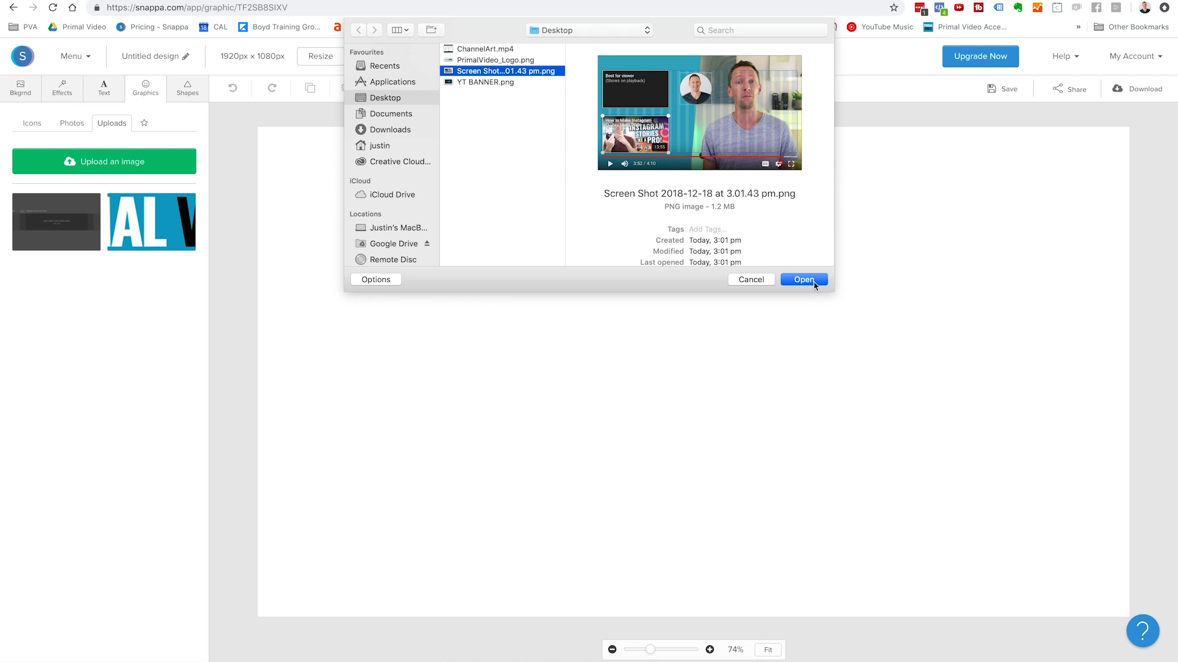
pyautogui.click(805, 280)
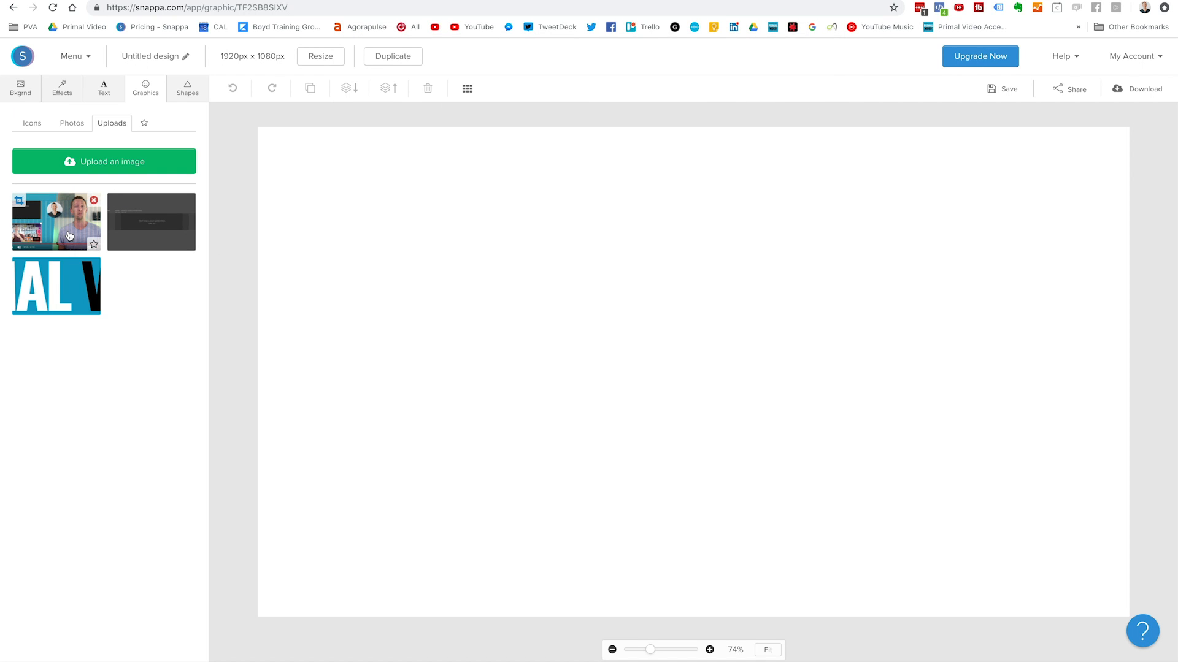
pyautogui.click(57, 222)
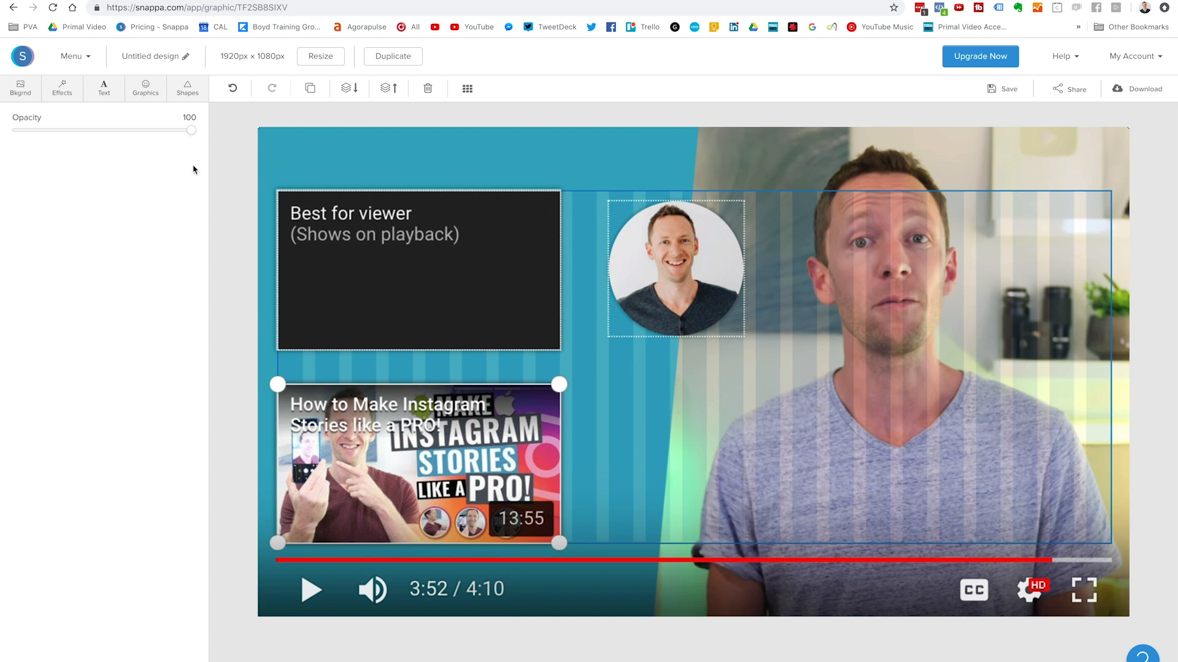
# Add a filled rectangle from Shapes and stretch it over the top video box
pyautogui.click(188, 88)
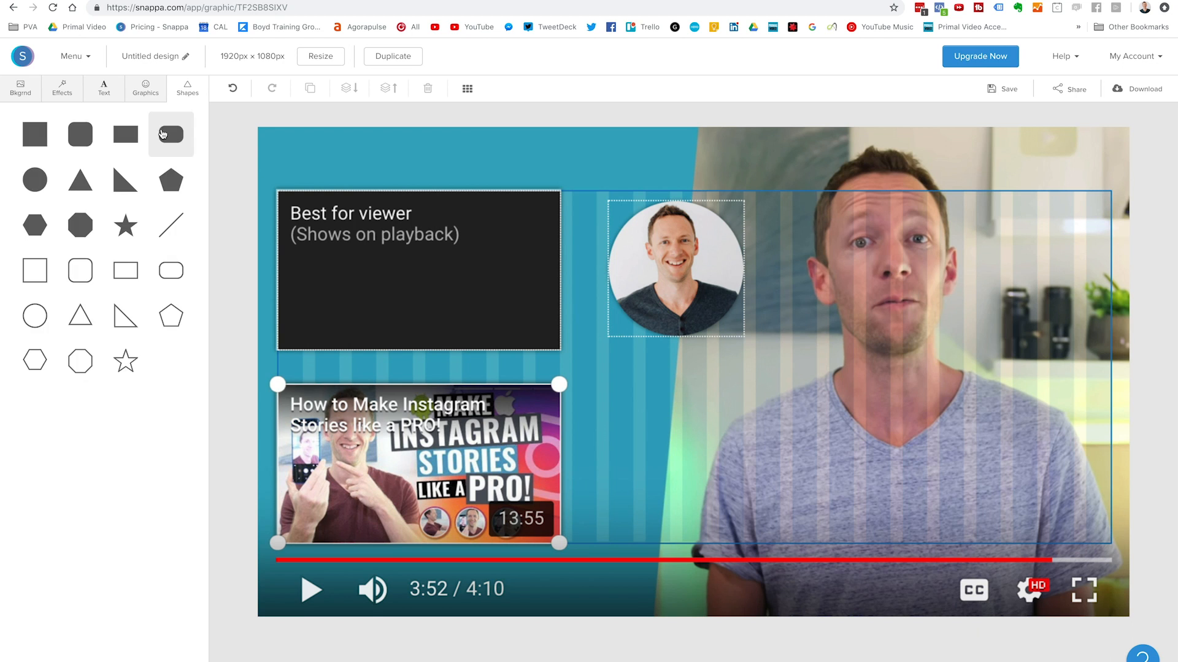
pyautogui.moveTo(502, 257)
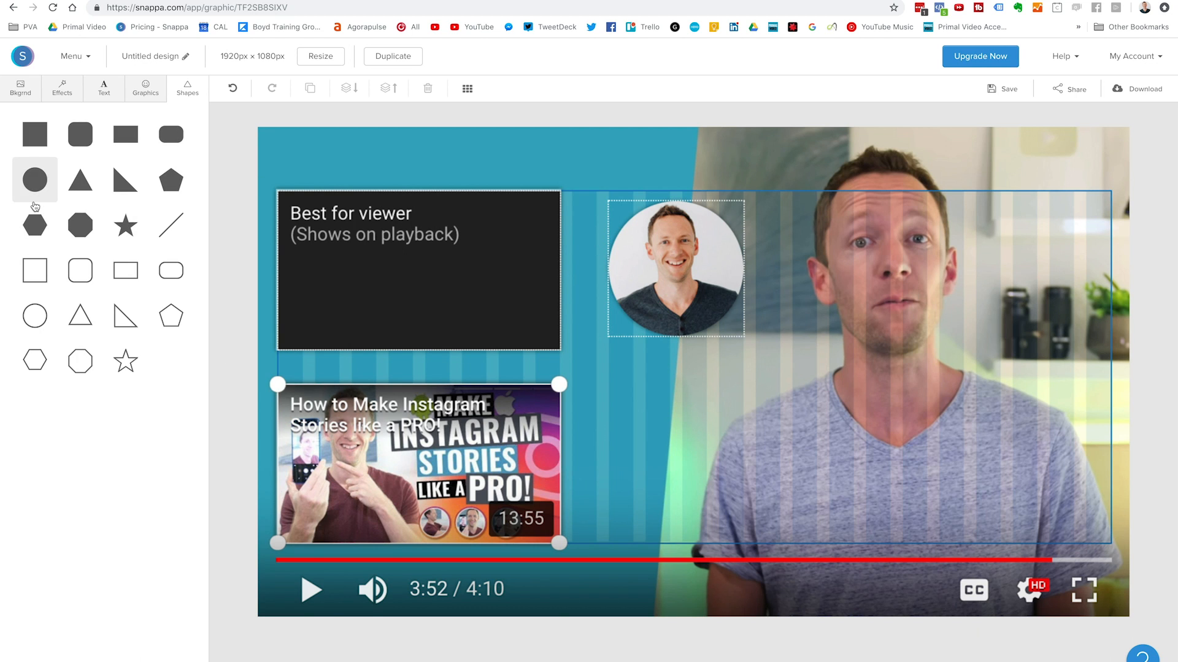
pyautogui.click(125, 133)
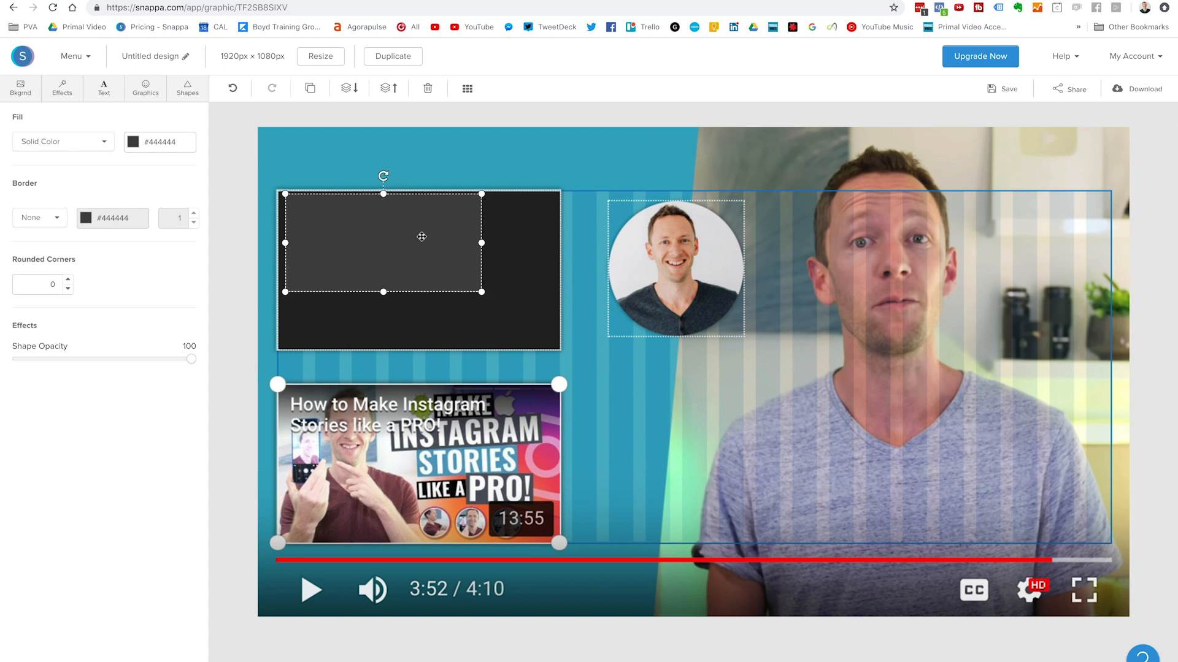
pyautogui.moveTo(481, 291); pyautogui.dragTo(473, 292)
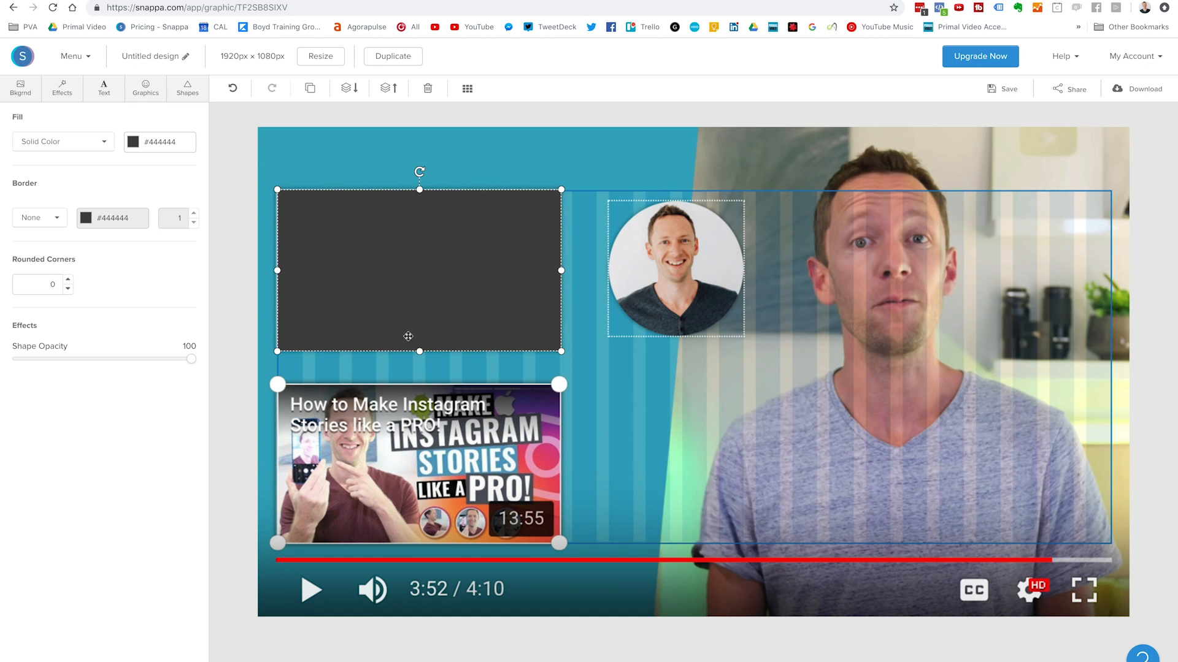
pyautogui.moveTo(519, 437)
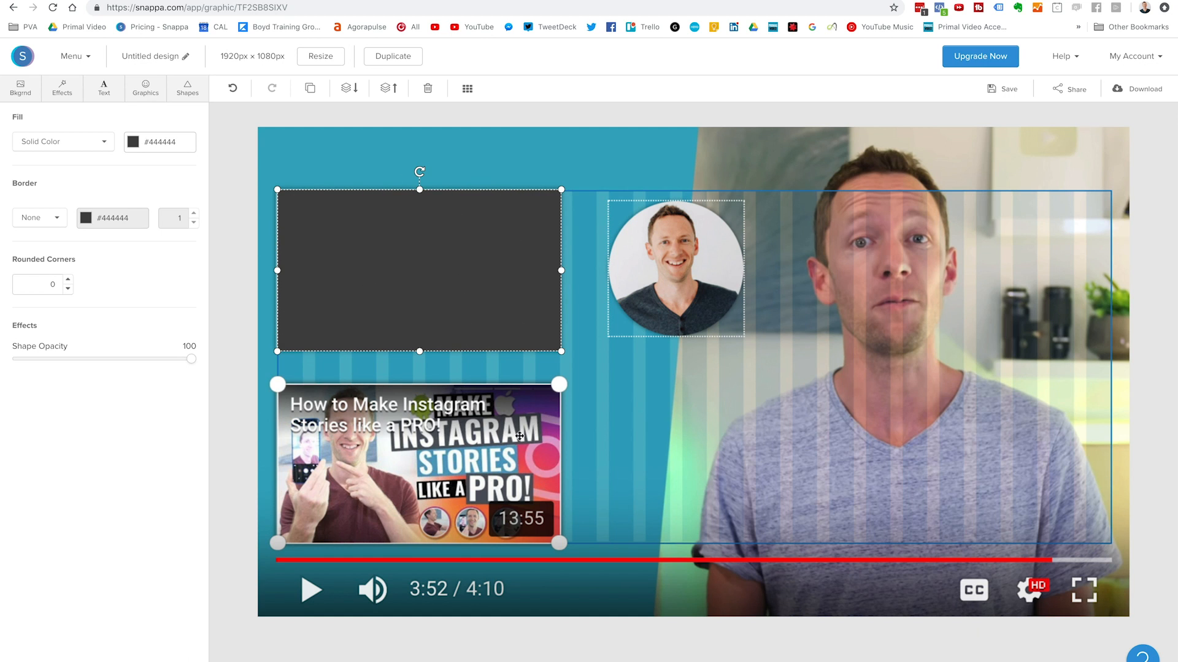
pyautogui.moveTo(441, 280)
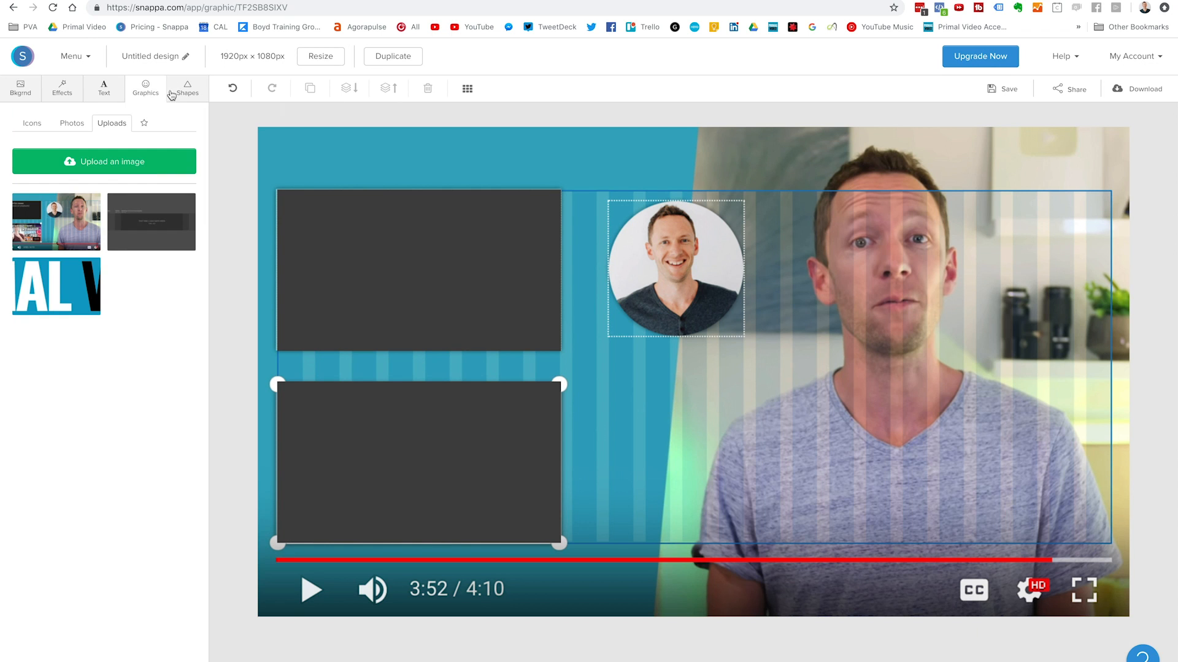
# Add a filled circle sized to the channel photo and move it to the photo's right
pyautogui.click(186, 88)
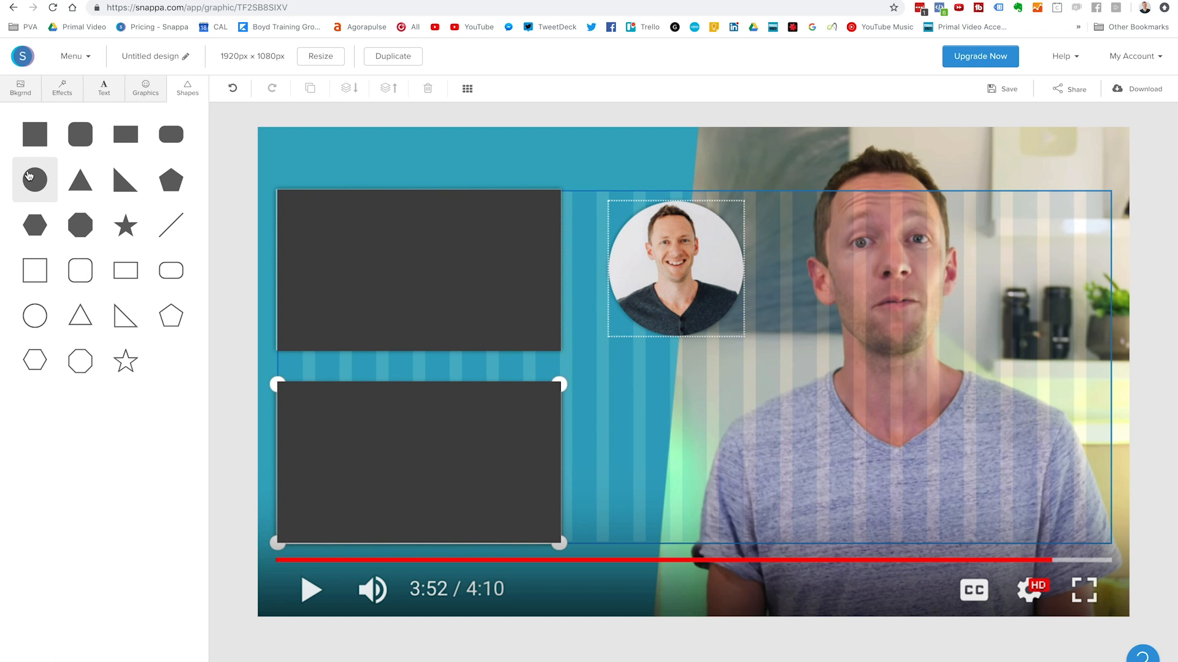
pyautogui.click(35, 177)
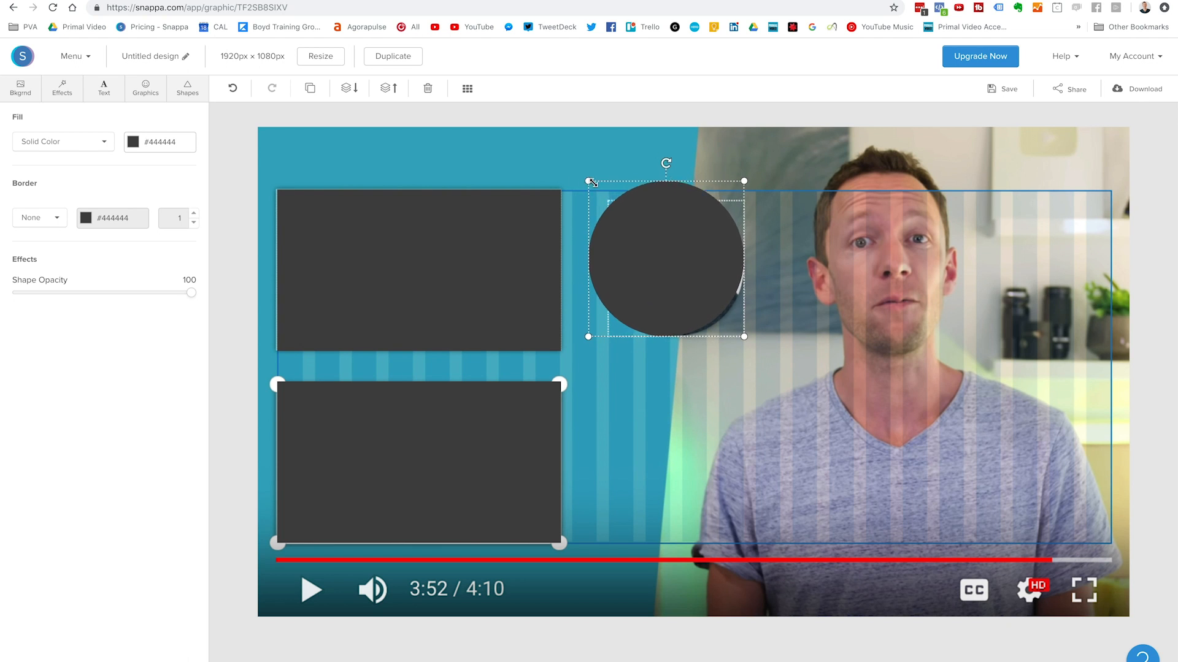
pyautogui.moveTo(665, 259); pyautogui.dragTo(677, 265)
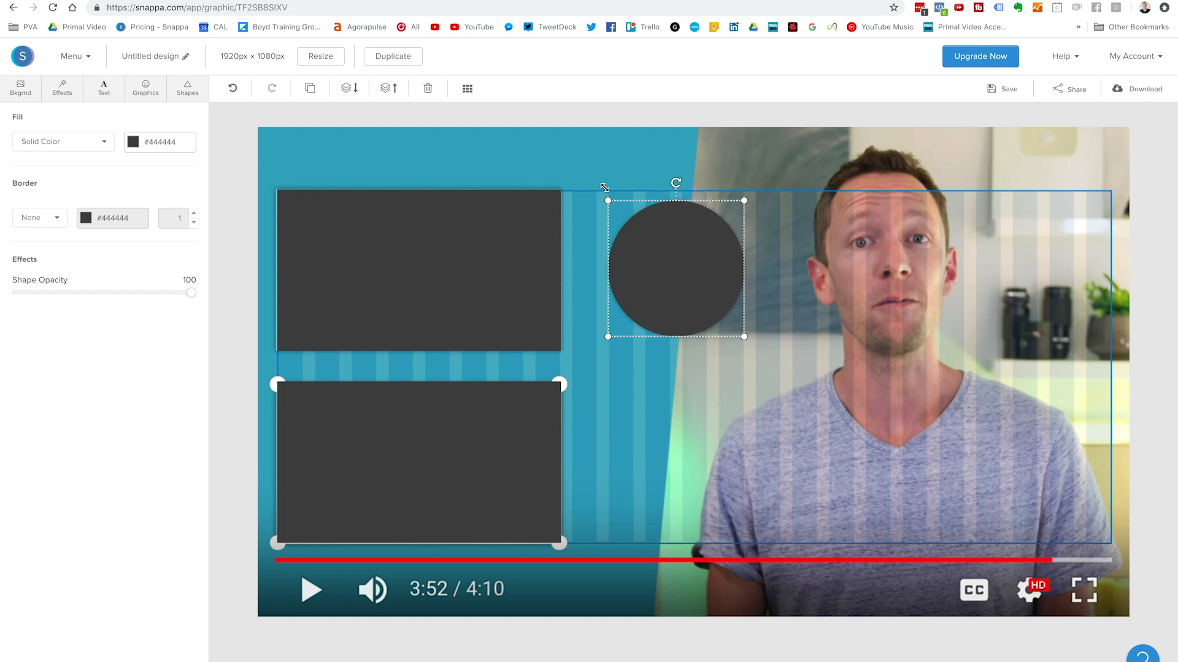
pyautogui.moveTo(674, 269); pyautogui.dragTo(842, 270)
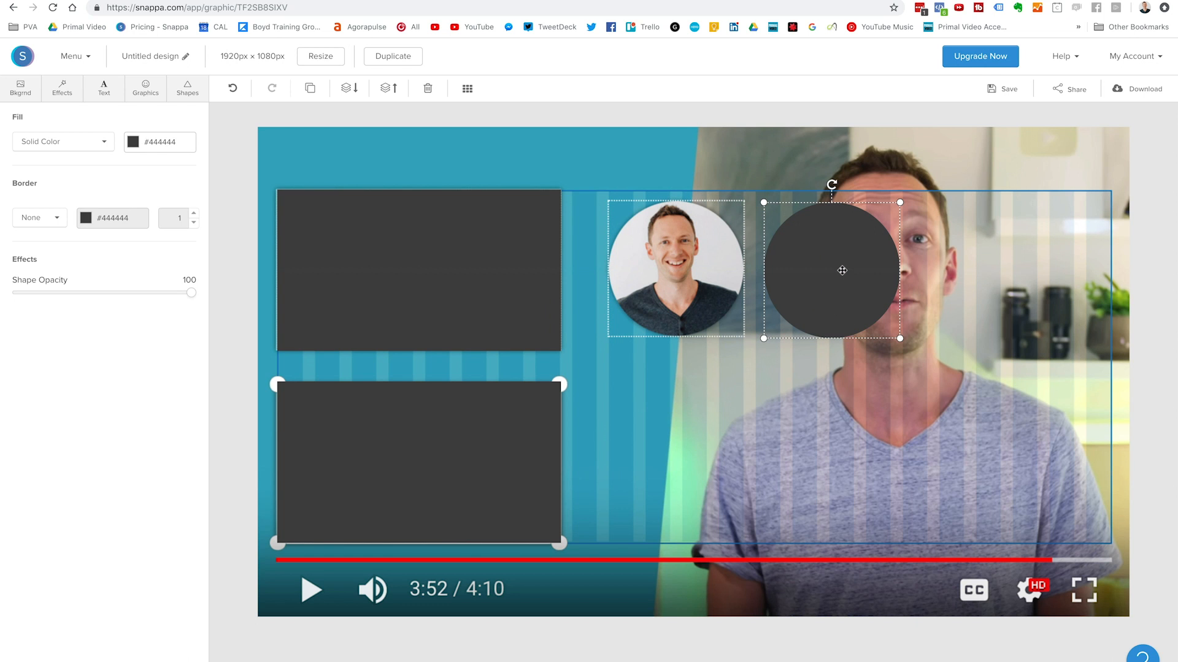
pyautogui.moveTo(630, 385)
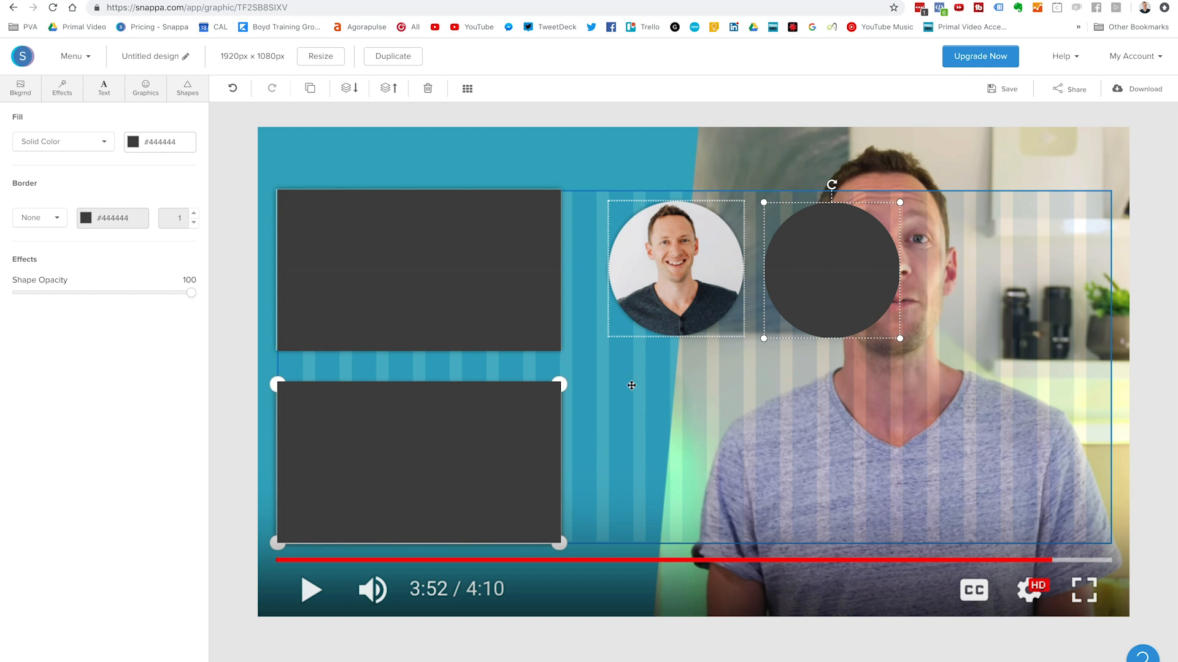
pyautogui.moveTo(343, 335)
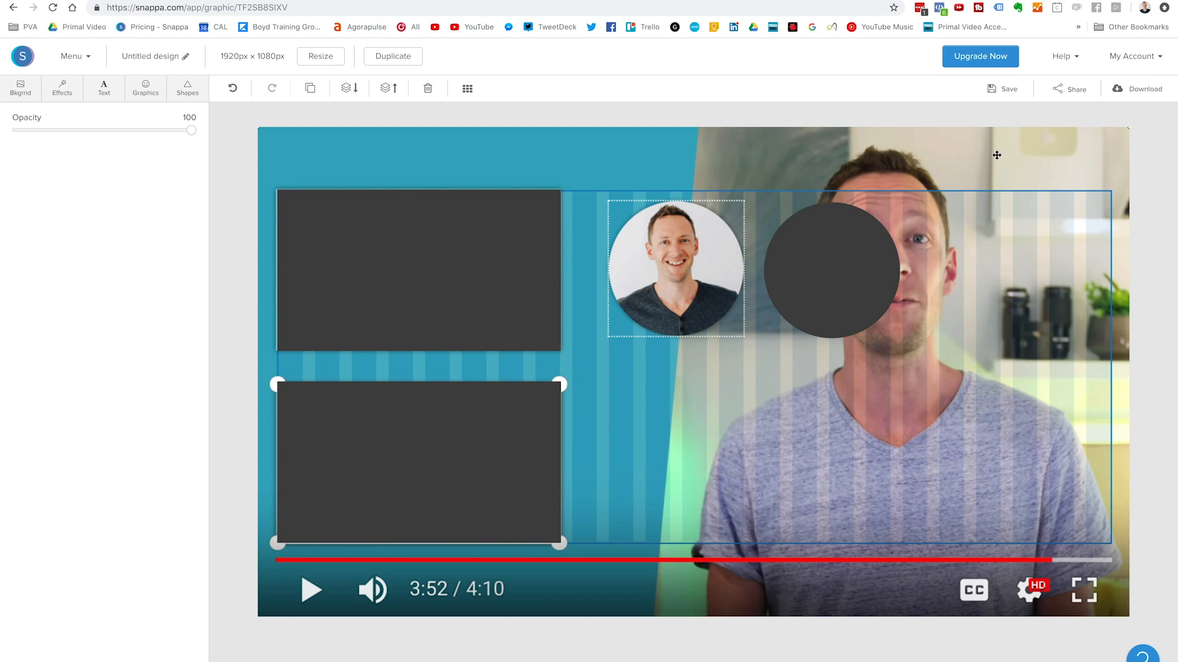
pyautogui.moveTo(824, 168)
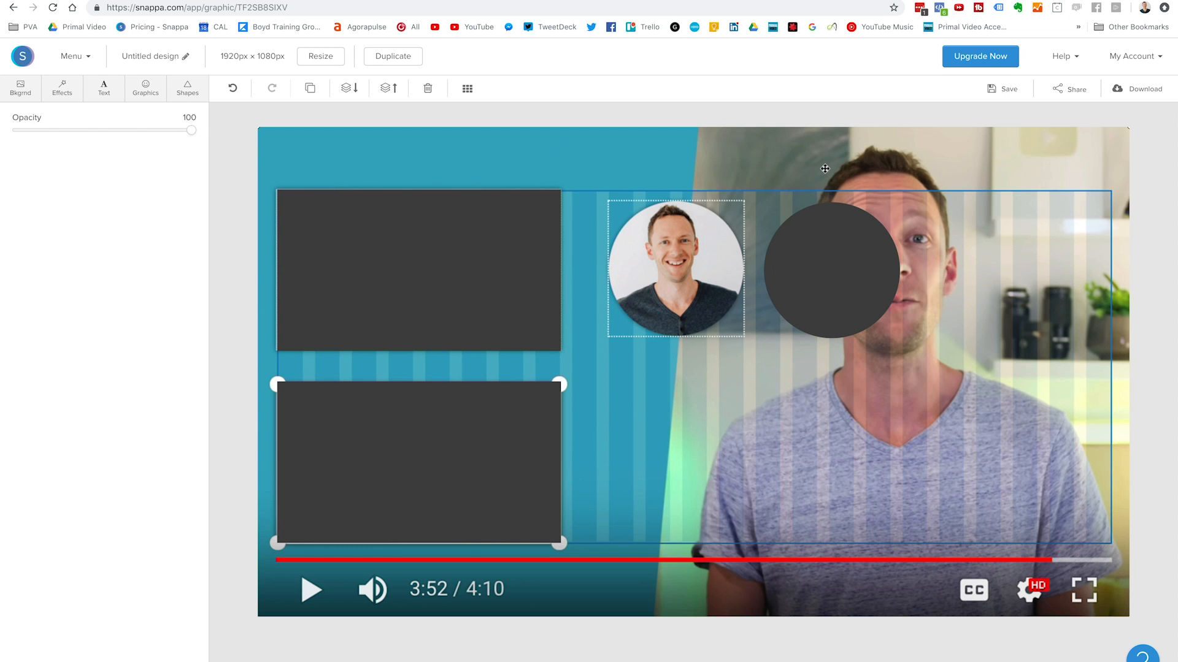
# Drag the screenshot's Opacity slider down to about 18
pyautogui.moveTo(193, 130); pyautogui.dragTo(128, 130)
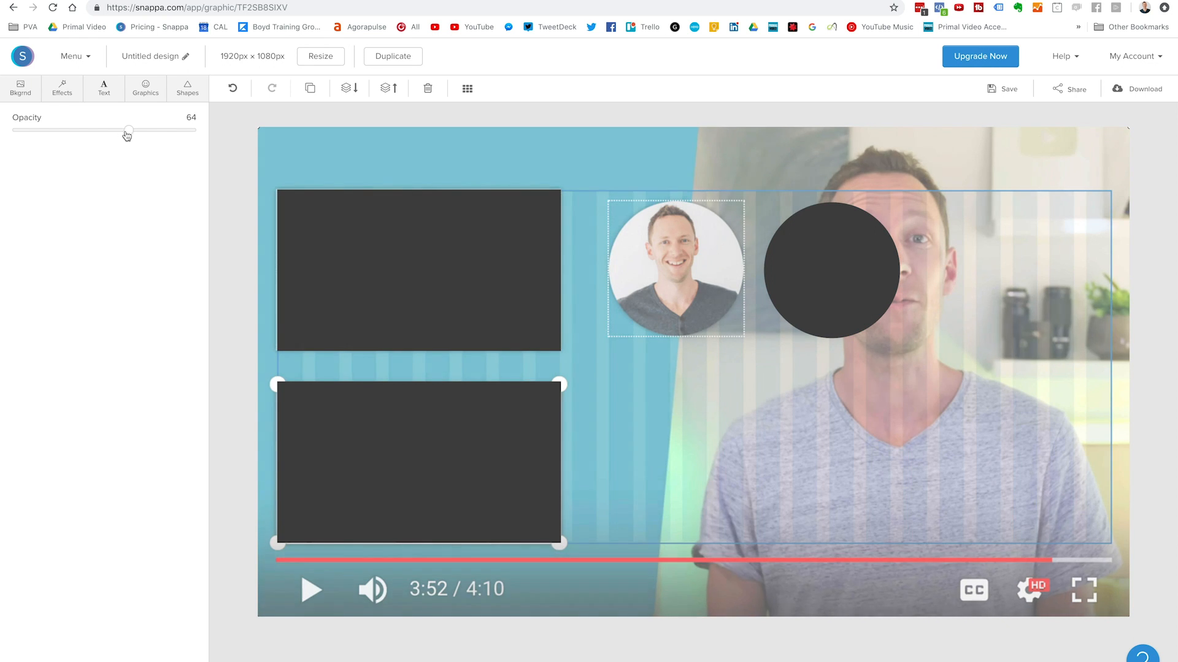
pyautogui.moveTo(128, 130); pyautogui.dragTo(77, 130)
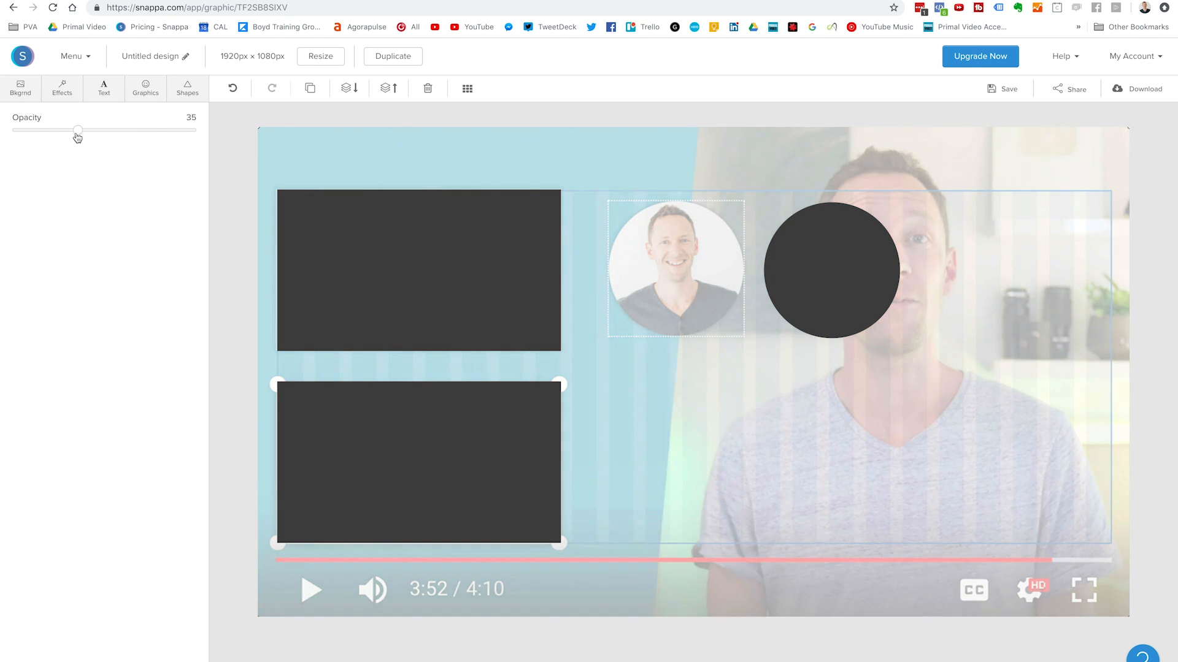
pyautogui.moveTo(79, 130); pyautogui.dragTo(43, 130)
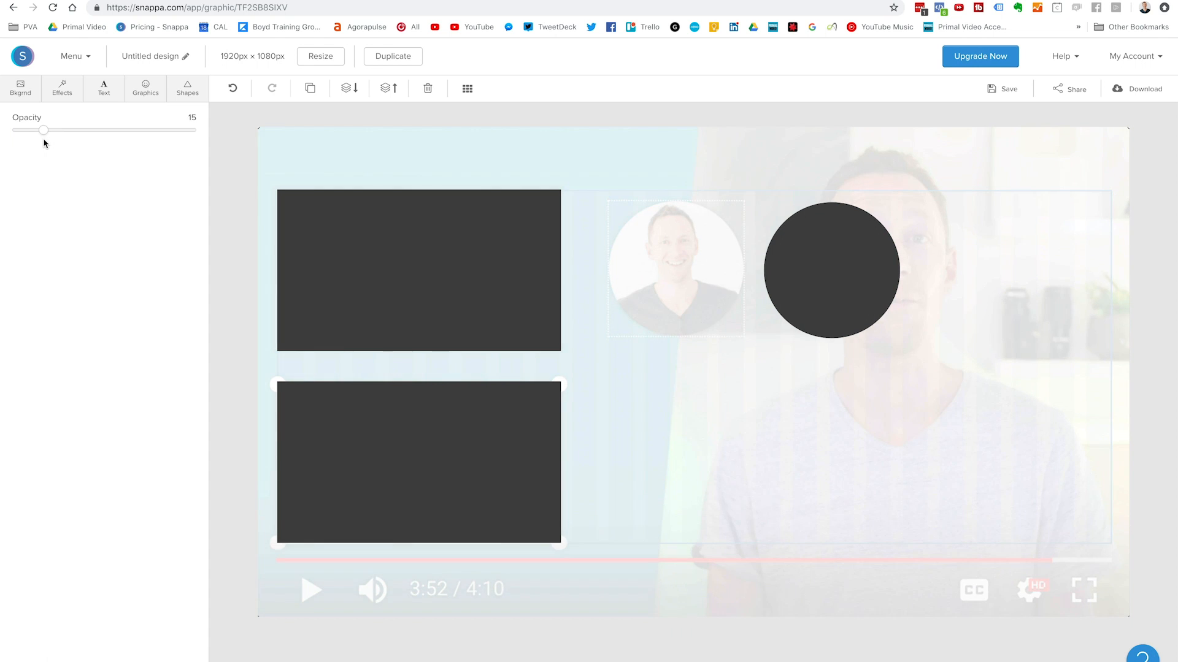
pyautogui.moveTo(44, 130); pyautogui.dragTo(49, 130)
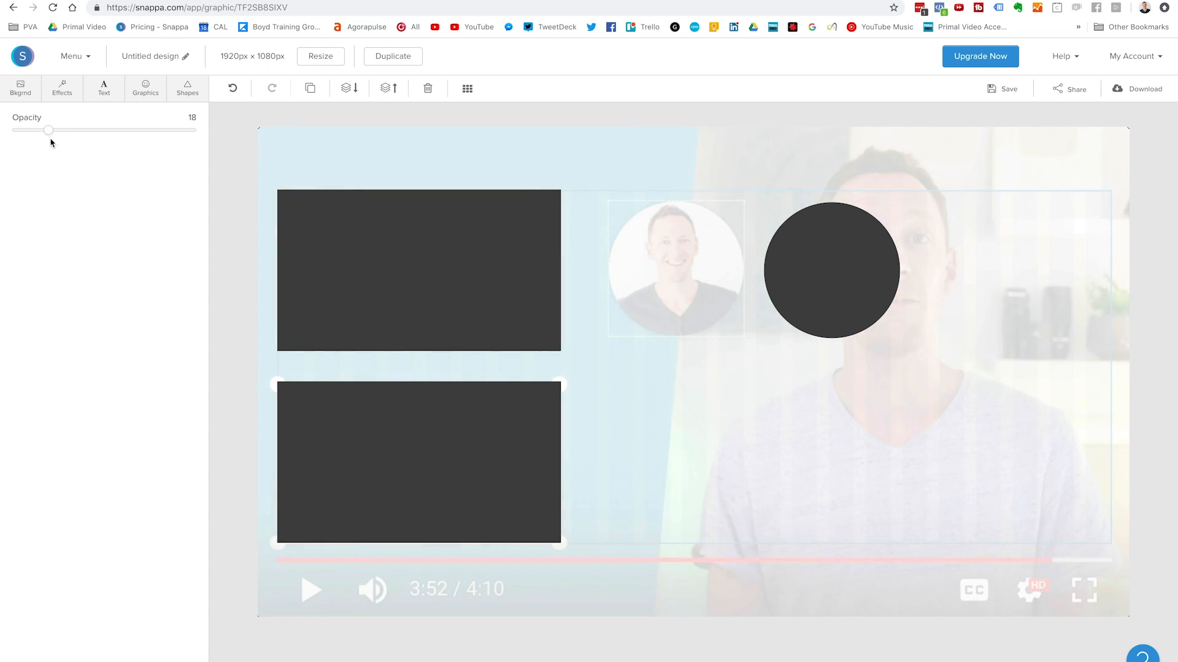
# Hide the screenshot at zero opacity and add the uploaded PRIMAL VIDEO logo to the canvas
pyautogui.moveTo(50, 130); pyautogui.dragTo(15, 130)
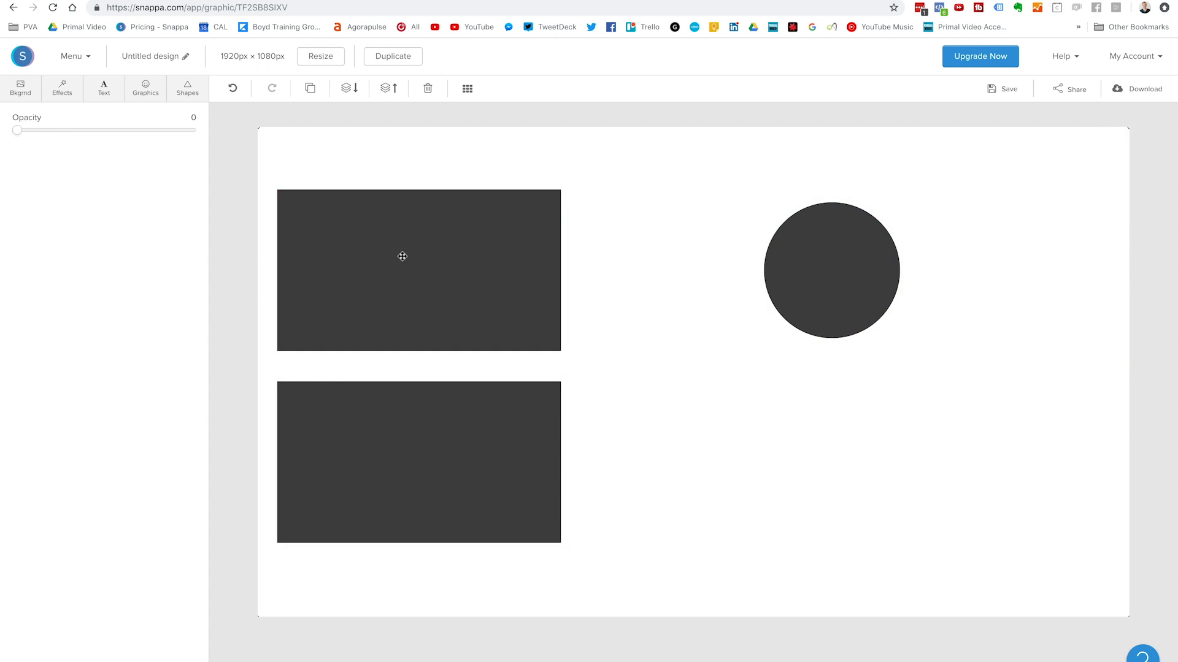
pyautogui.click(144, 89)
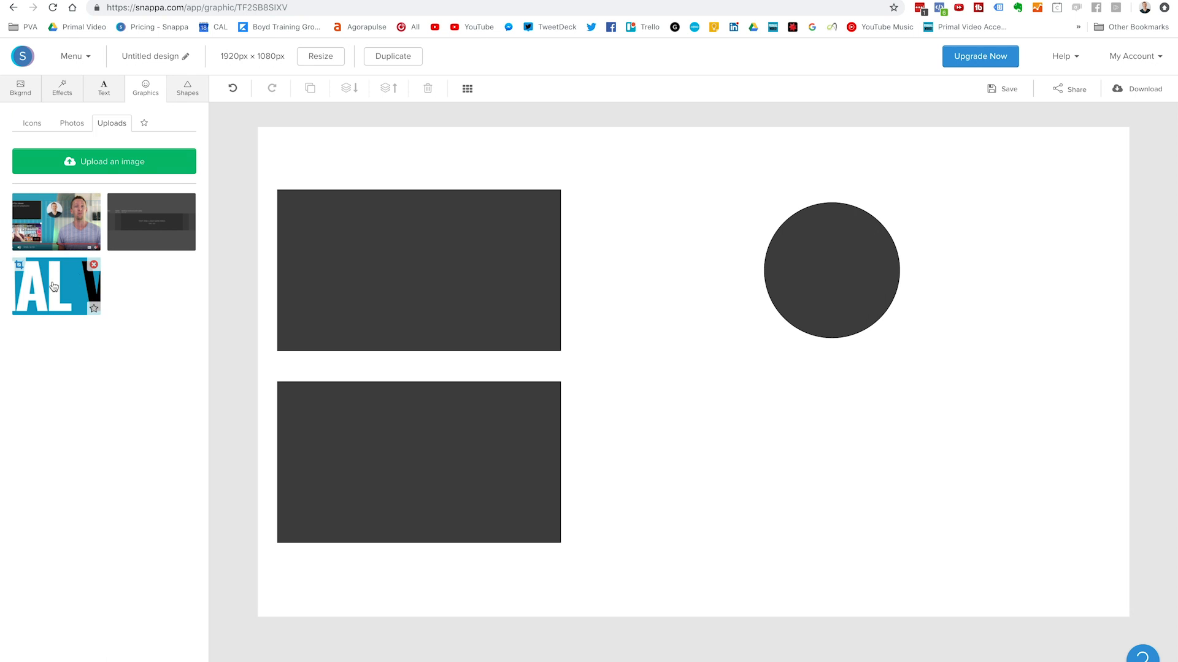
pyautogui.click(54, 284)
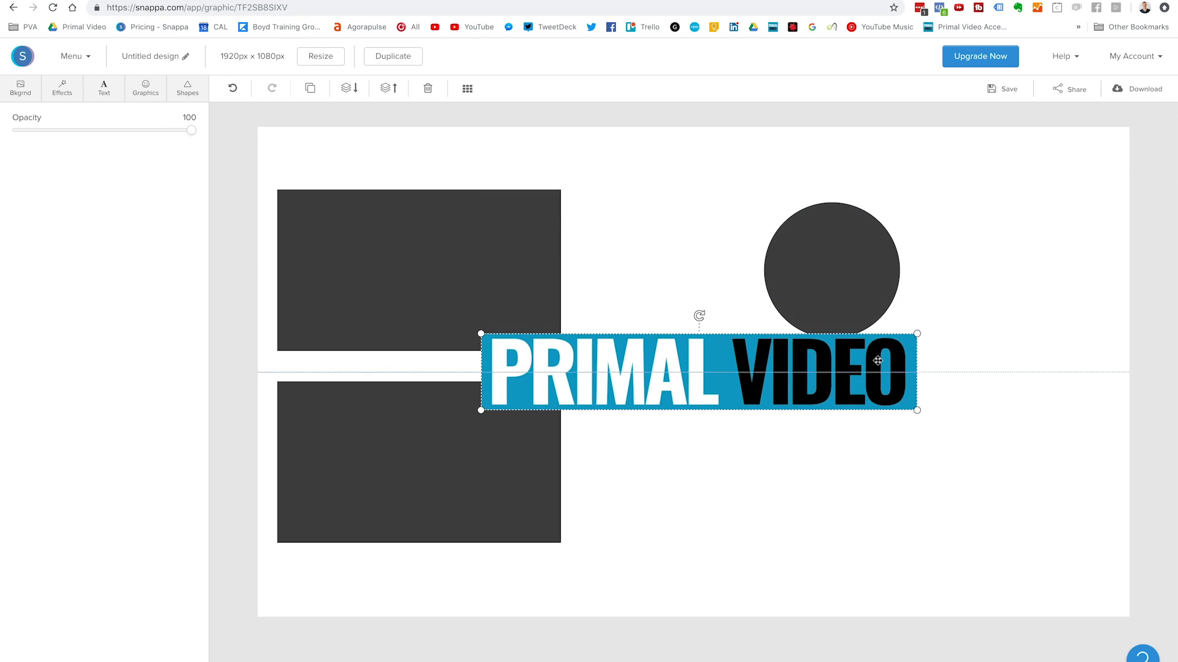
# Move the logo into the top-right corner and enlarge it to fill that corner
pyautogui.moveTo(698, 371); pyautogui.dragTo(898, 181)
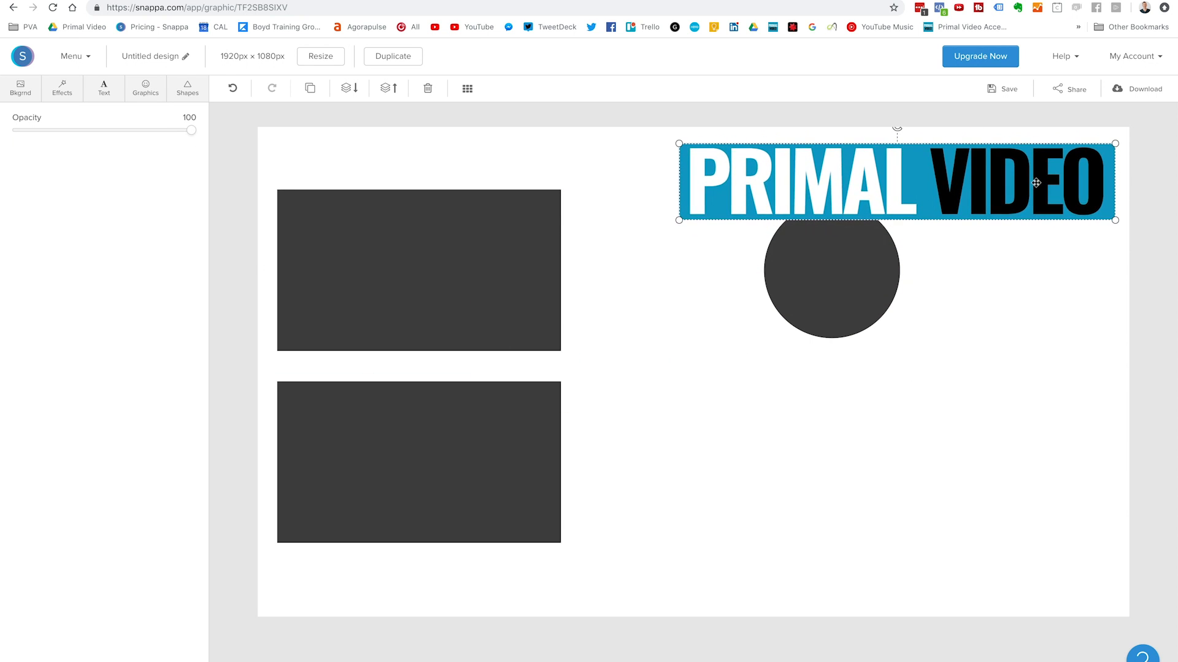
pyautogui.moveTo(679, 218); pyautogui.dragTo(896, 179)
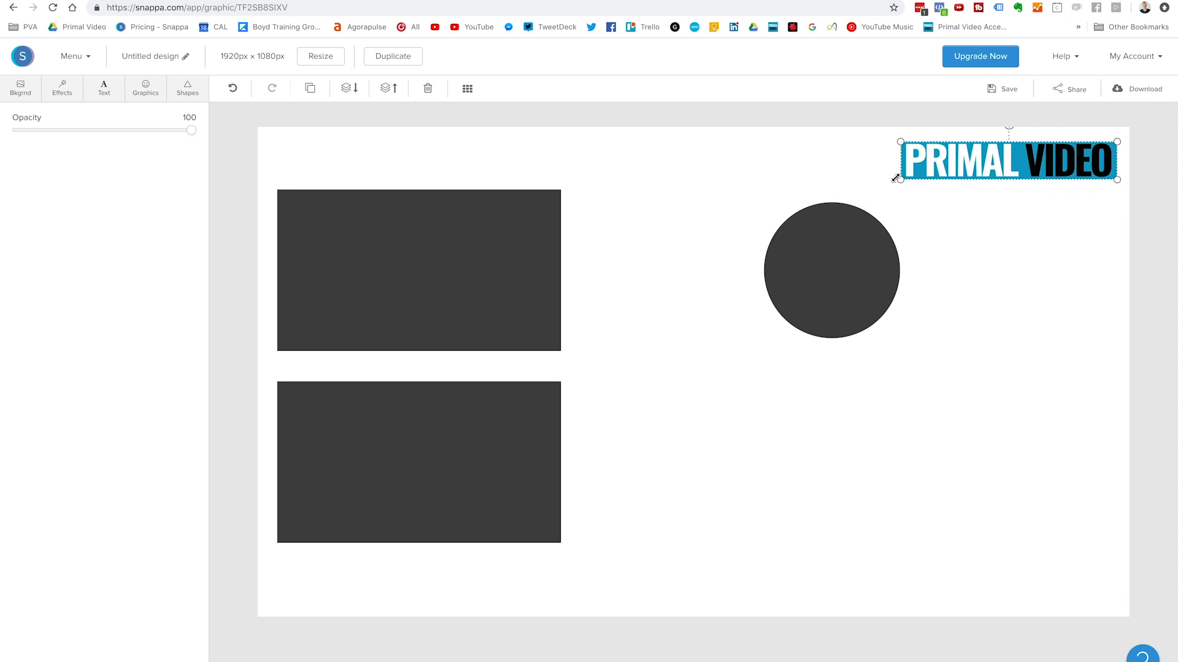
pyautogui.moveTo(191, 130); pyautogui.dragTo(16, 130)
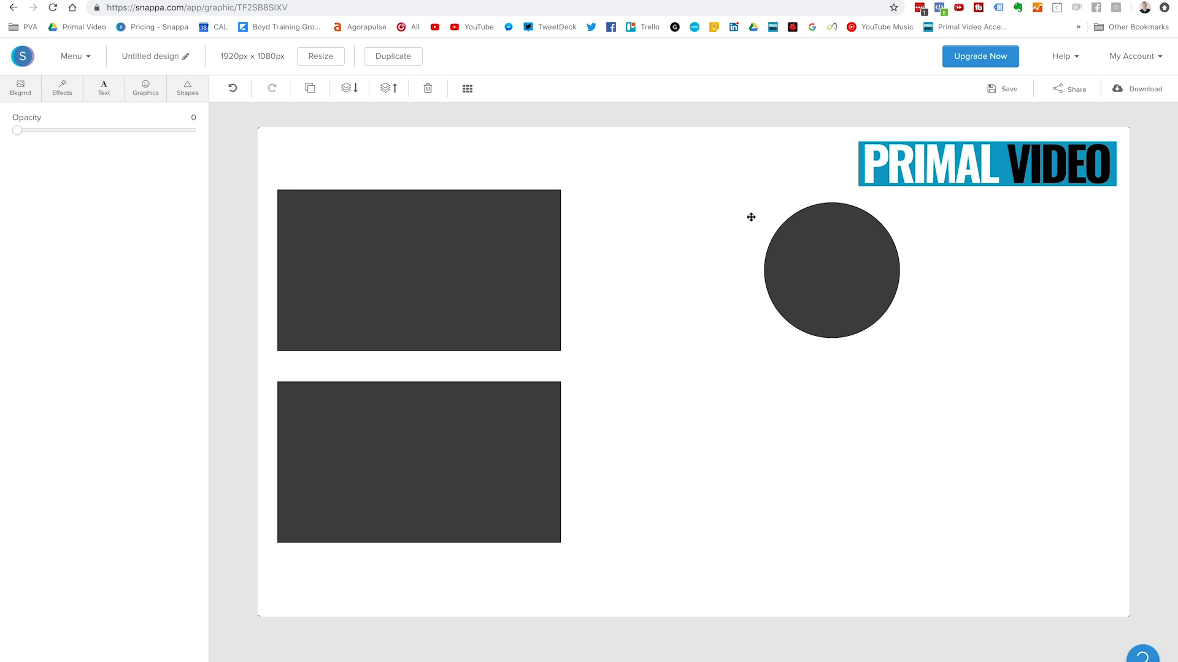
pyautogui.click(103, 88)
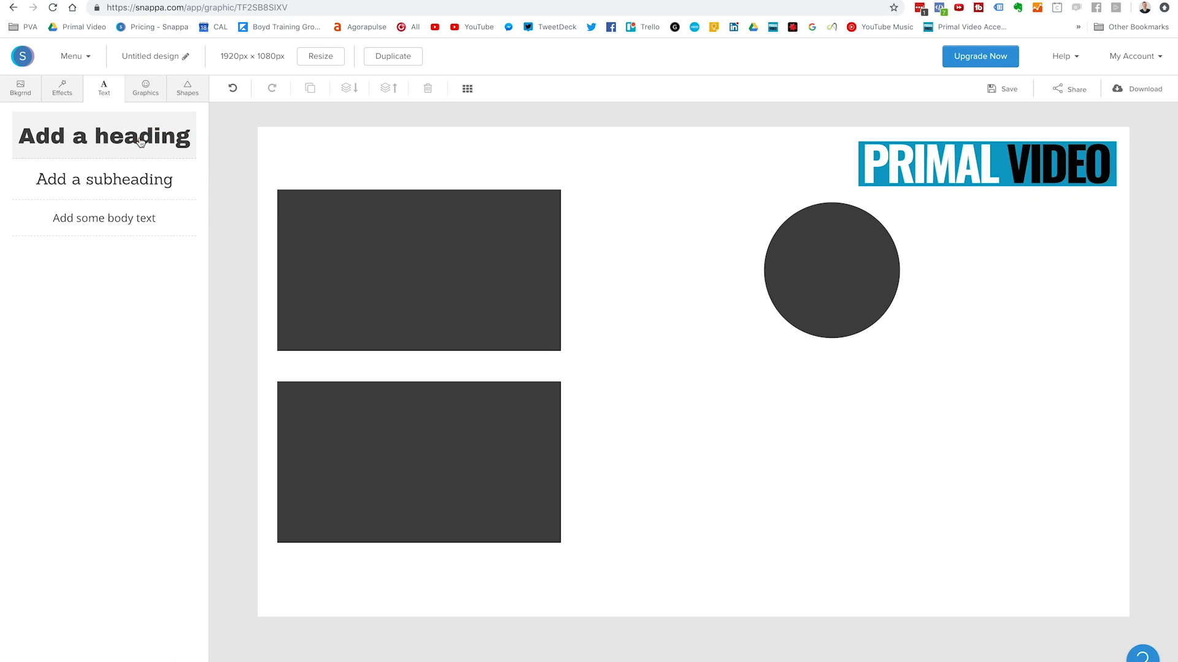
# Add a SUBSCRIBE heading in bold Oswald below the grey circle
pyautogui.click(104, 135)
pyautogui.write('SUBSCRIBE')
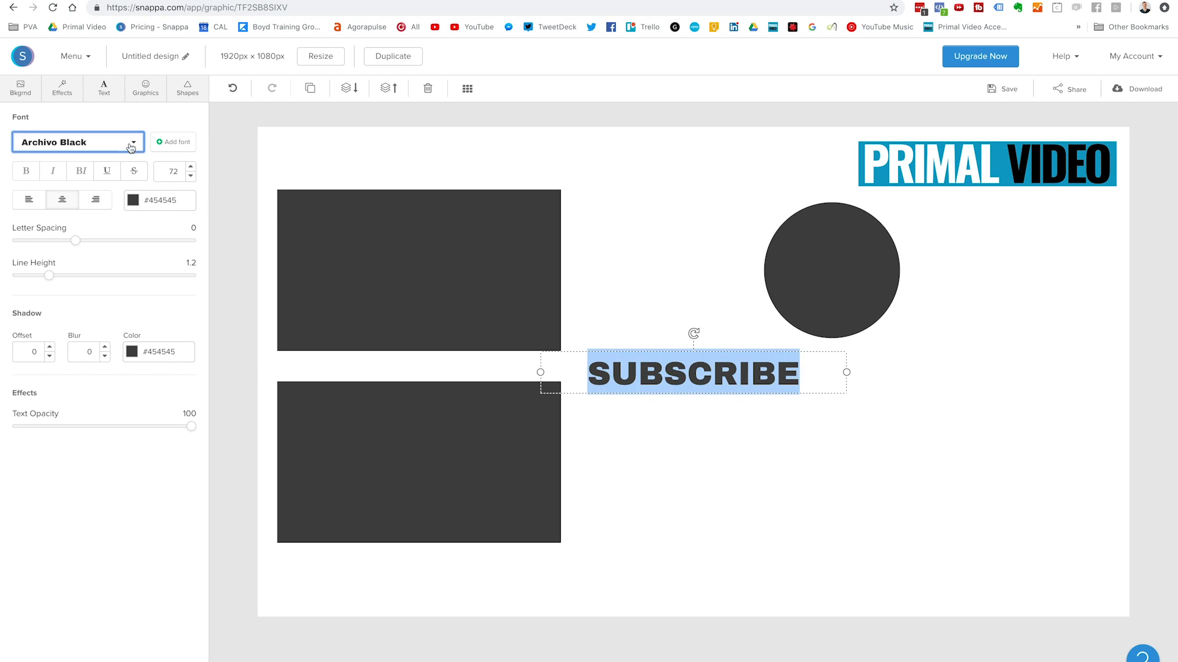
pyautogui.click(81, 142)
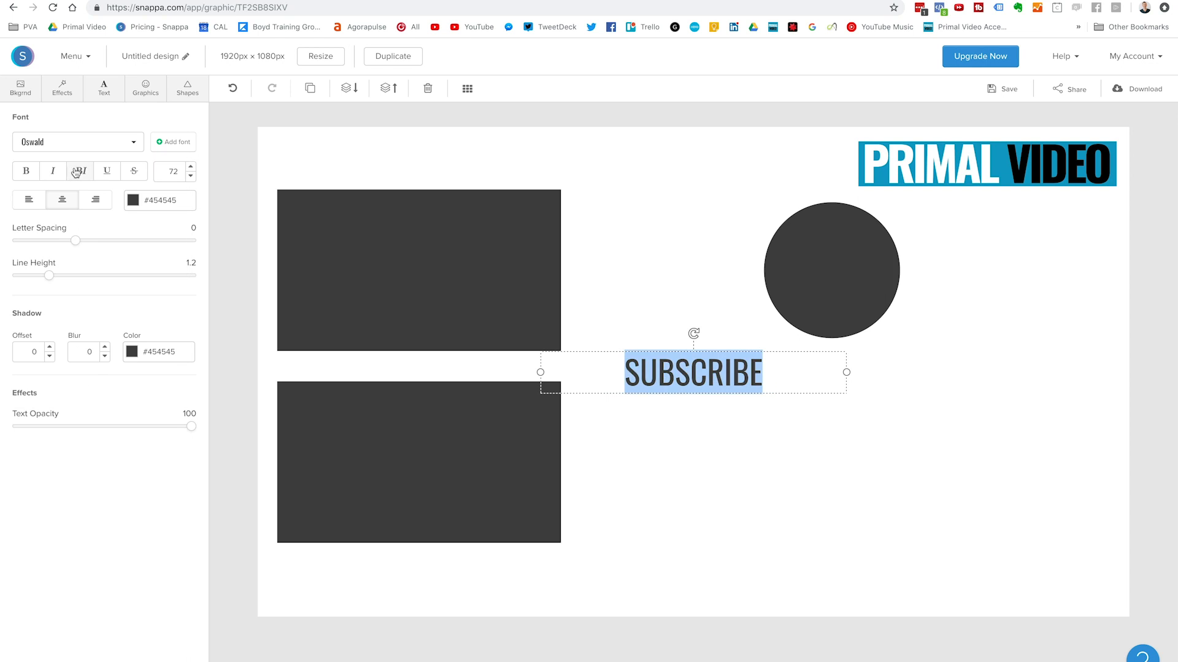
pyautogui.click(81, 170)
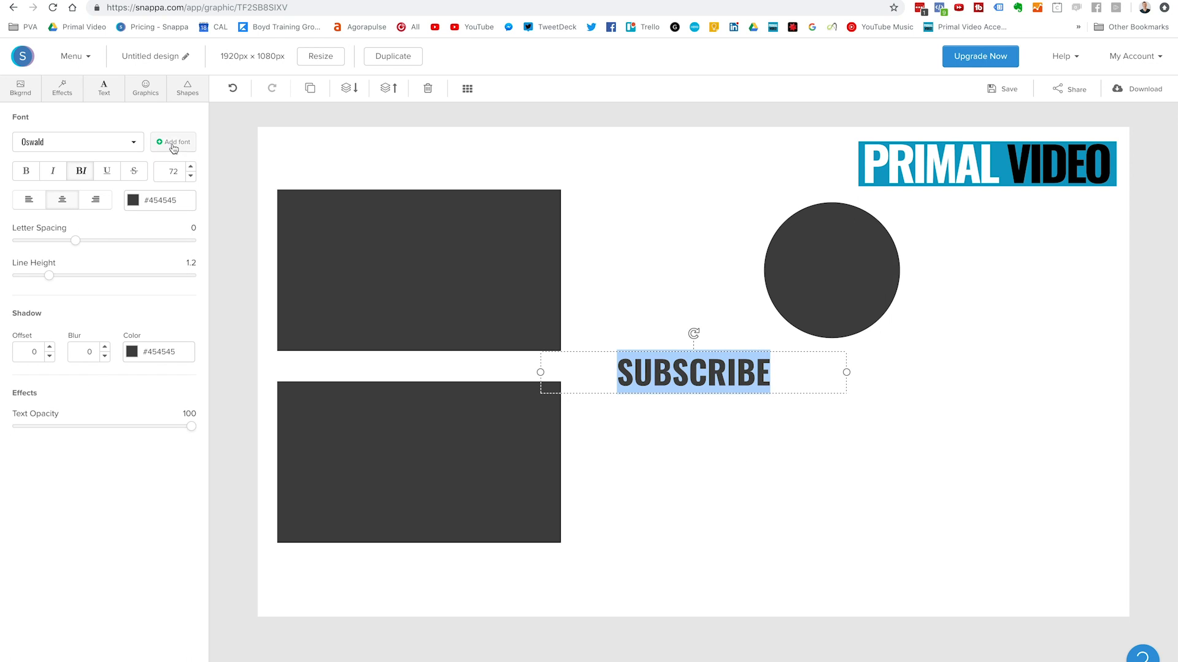
pyautogui.click(145, 88)
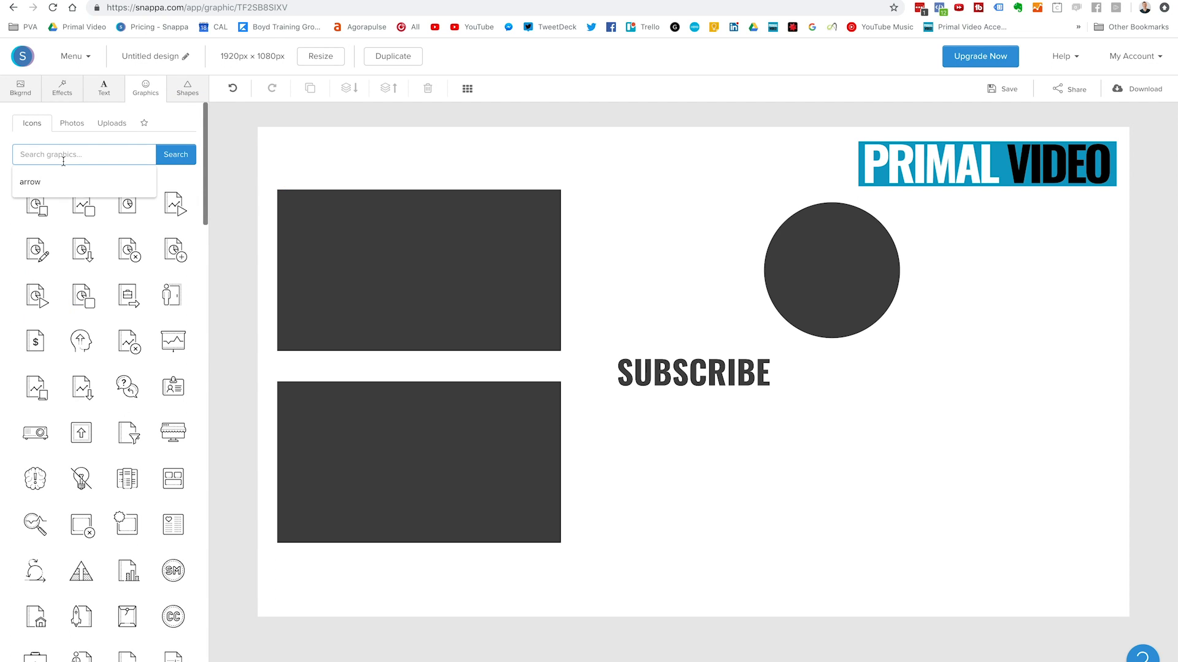
# Search the Graphics library for 'arrow' and add the curved arrow pointing at the circle
pyautogui.write('arrow')
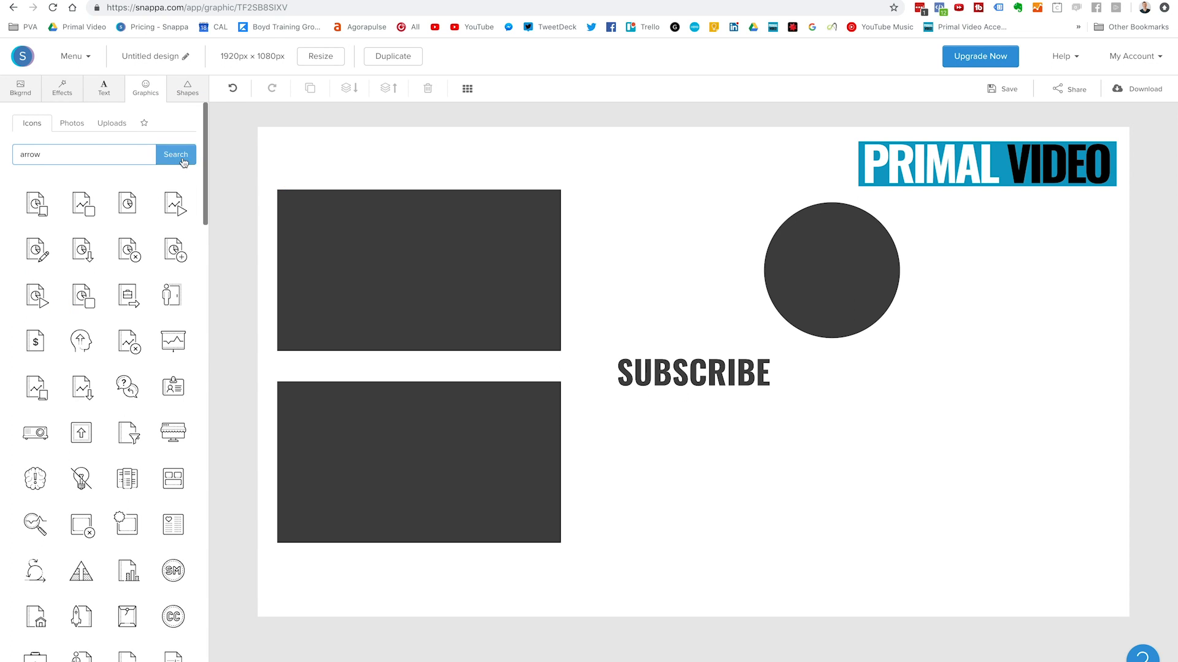
pyautogui.click(176, 154)
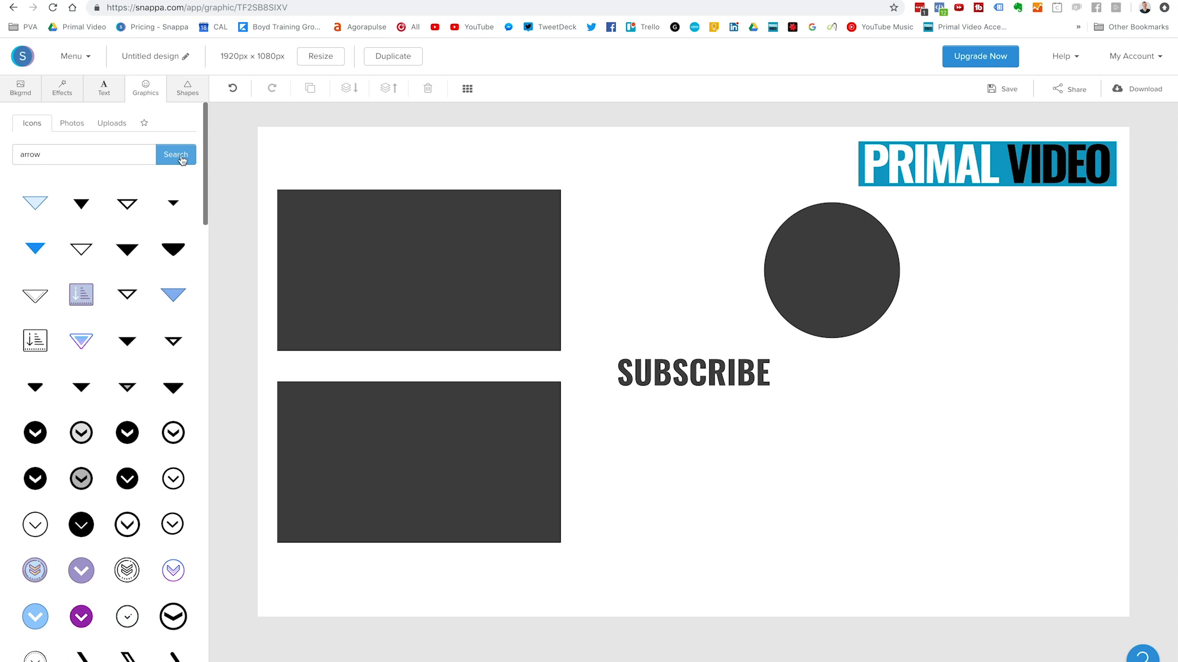
pyautogui.scroll(-3)
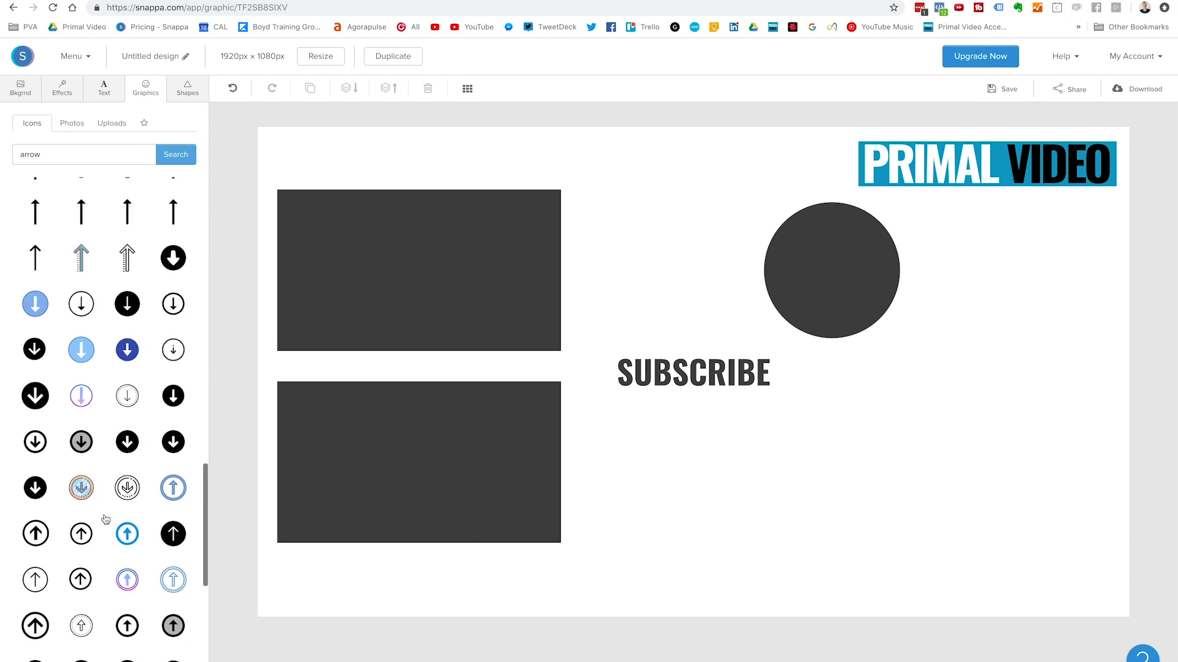
pyautogui.scroll(-3)
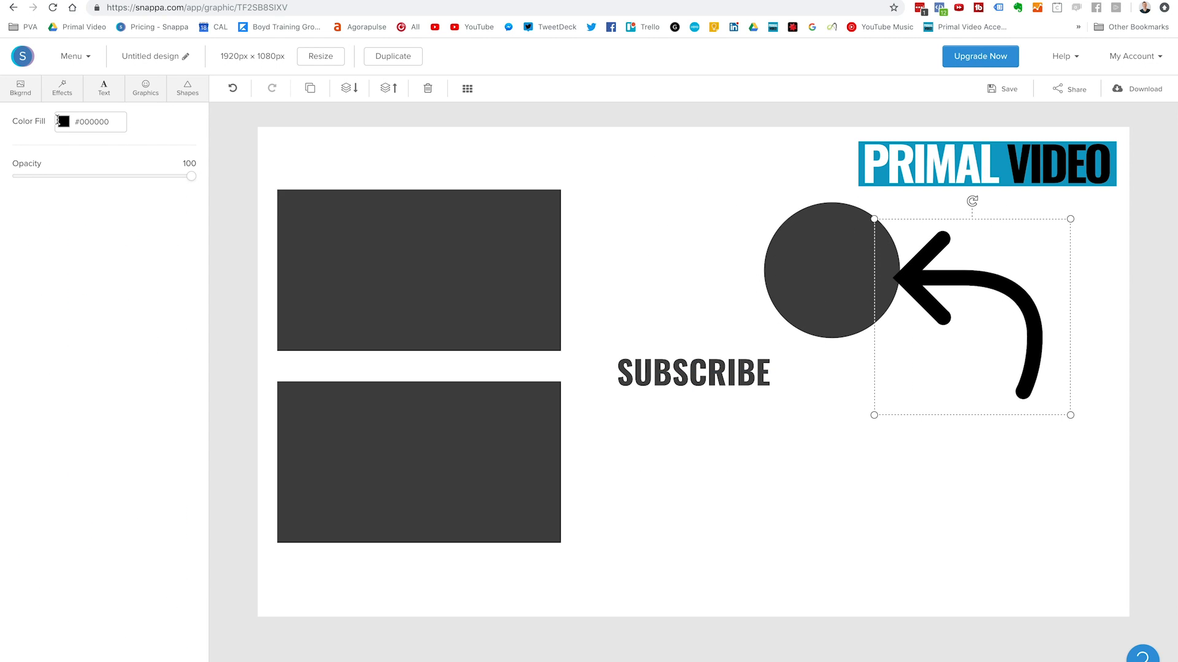
# Recolour the arrow's fill to bright red and deselect it
pyautogui.click(64, 122)
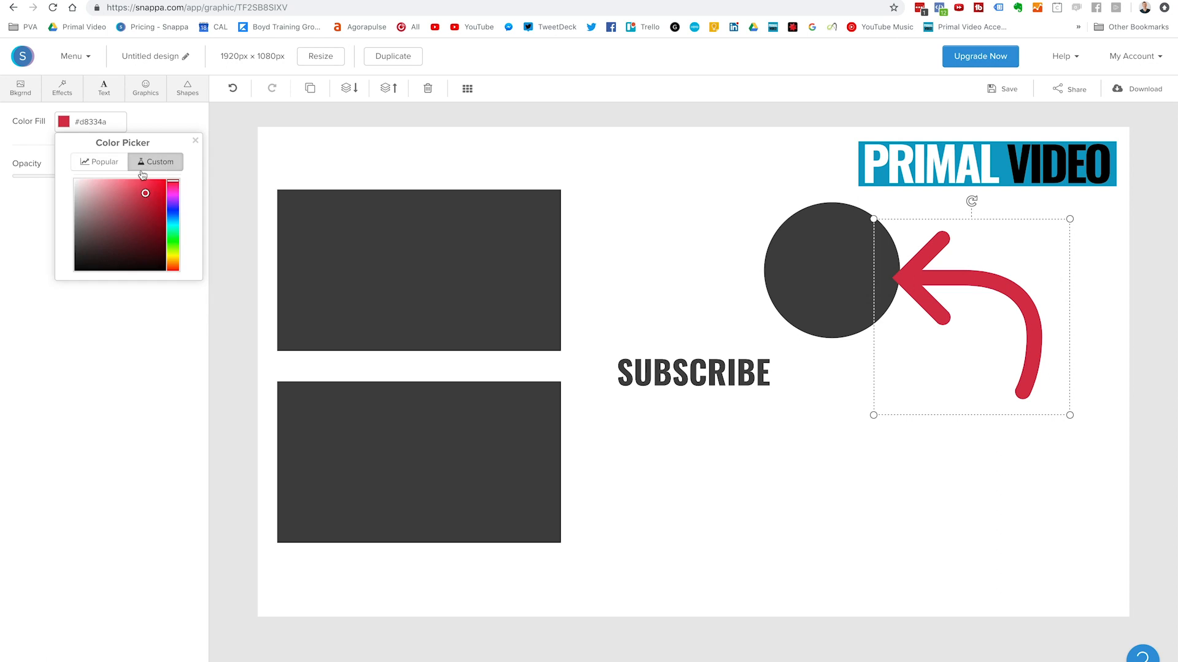
pyautogui.click(162, 182)
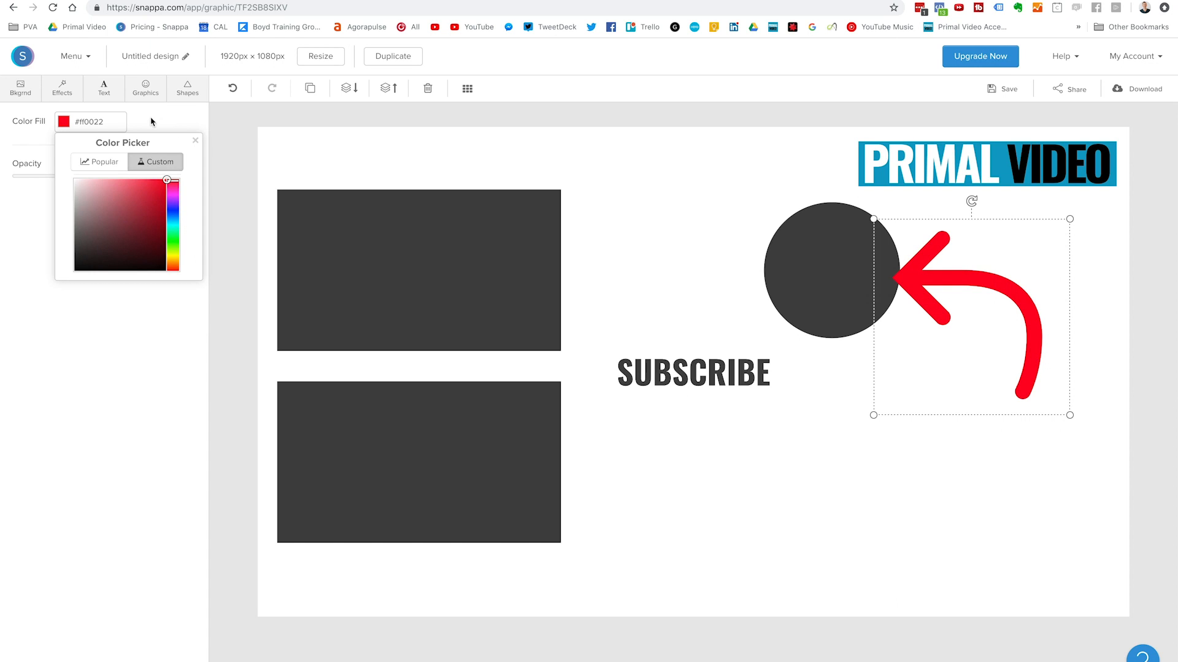
pyautogui.click(195, 140)
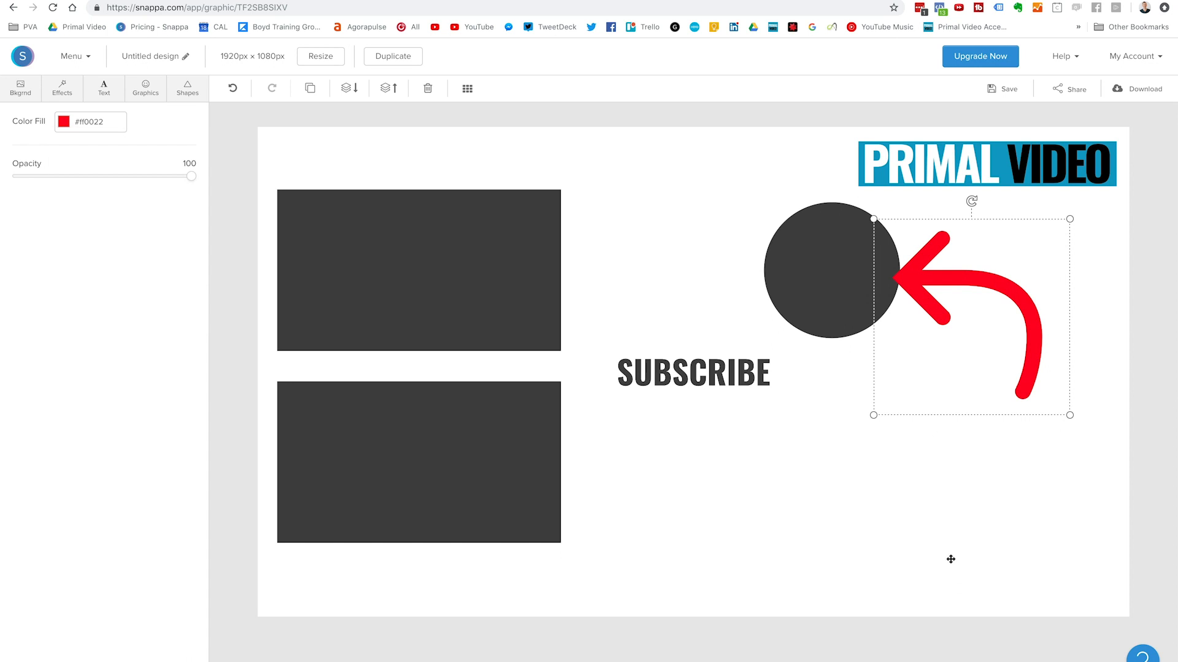
pyautogui.moveTo(193, 175); pyautogui.dragTo(11, 128)
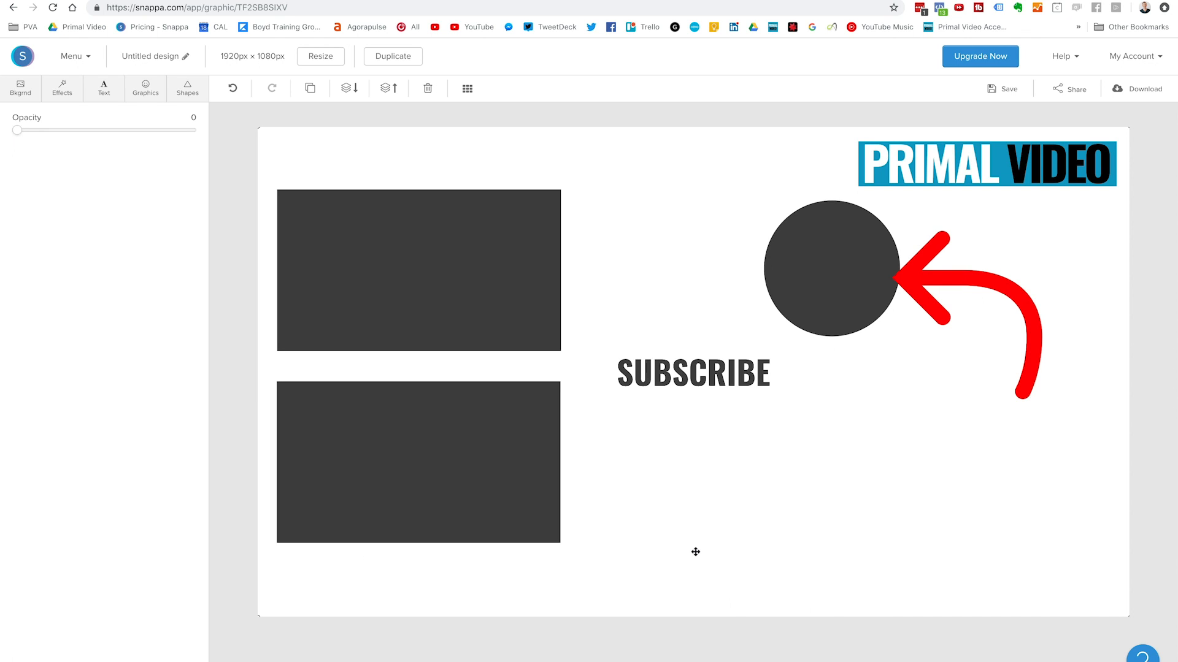
pyautogui.moveTo(477, 345)
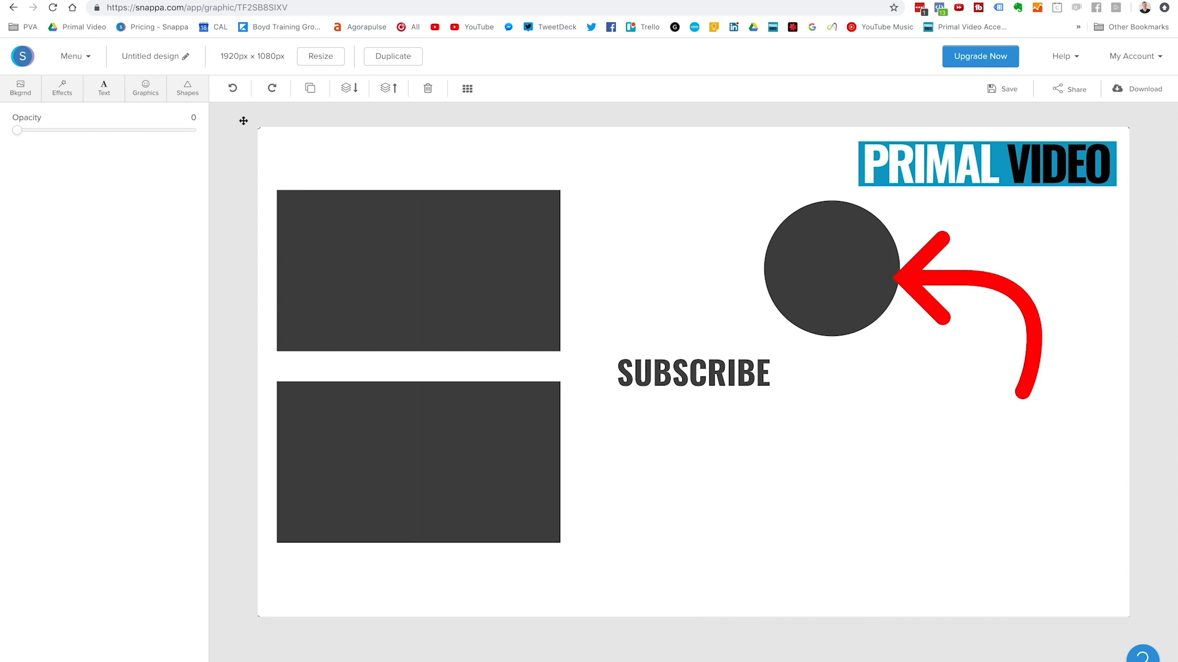
# Move the grey circle above SUBSCRIBE and position the video placeholders beside it
pyautogui.moveTo(16, 130); pyautogui.dragTo(192, 130)
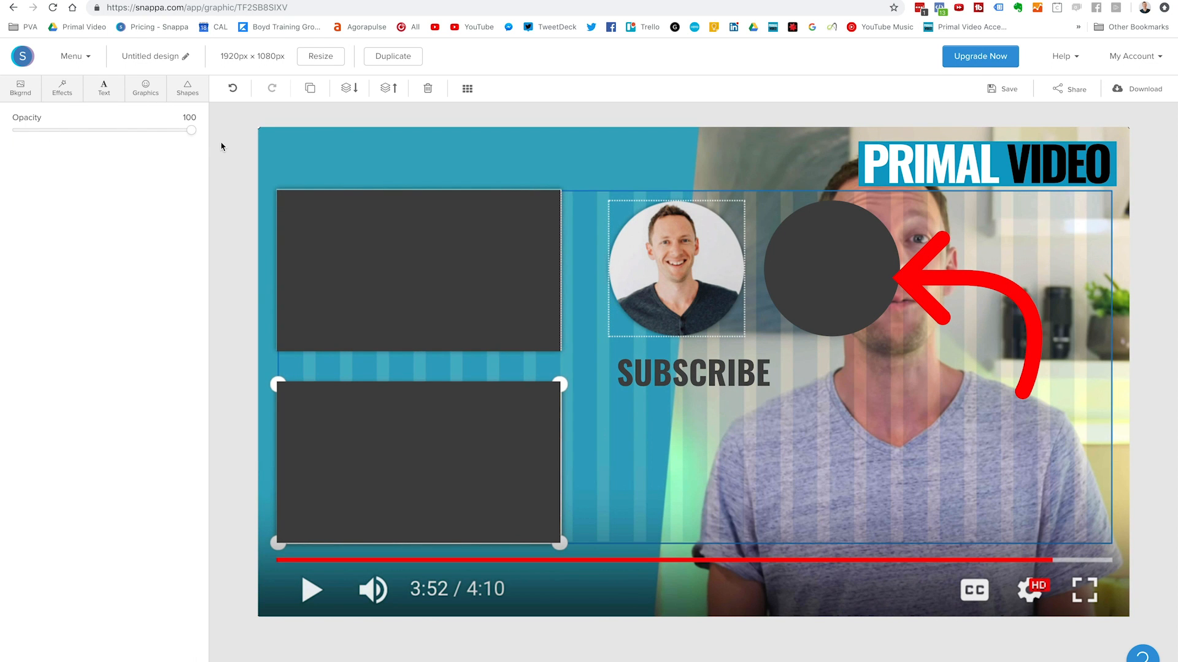
pyautogui.moveTo(856, 179)
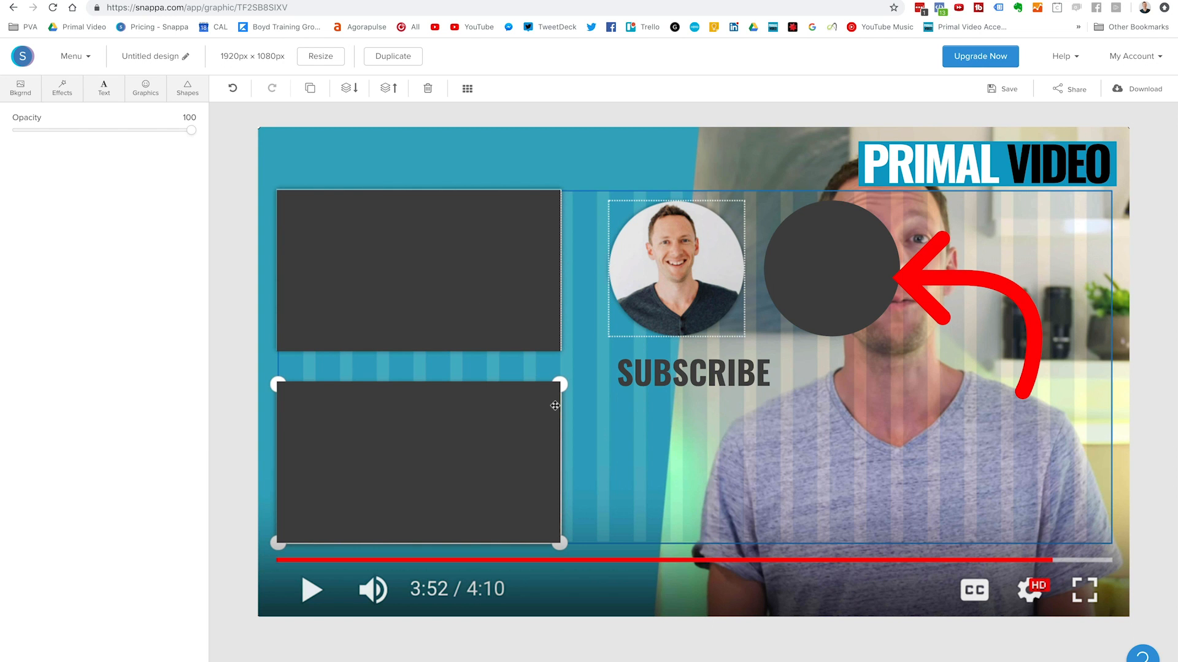
pyautogui.click(829, 268)
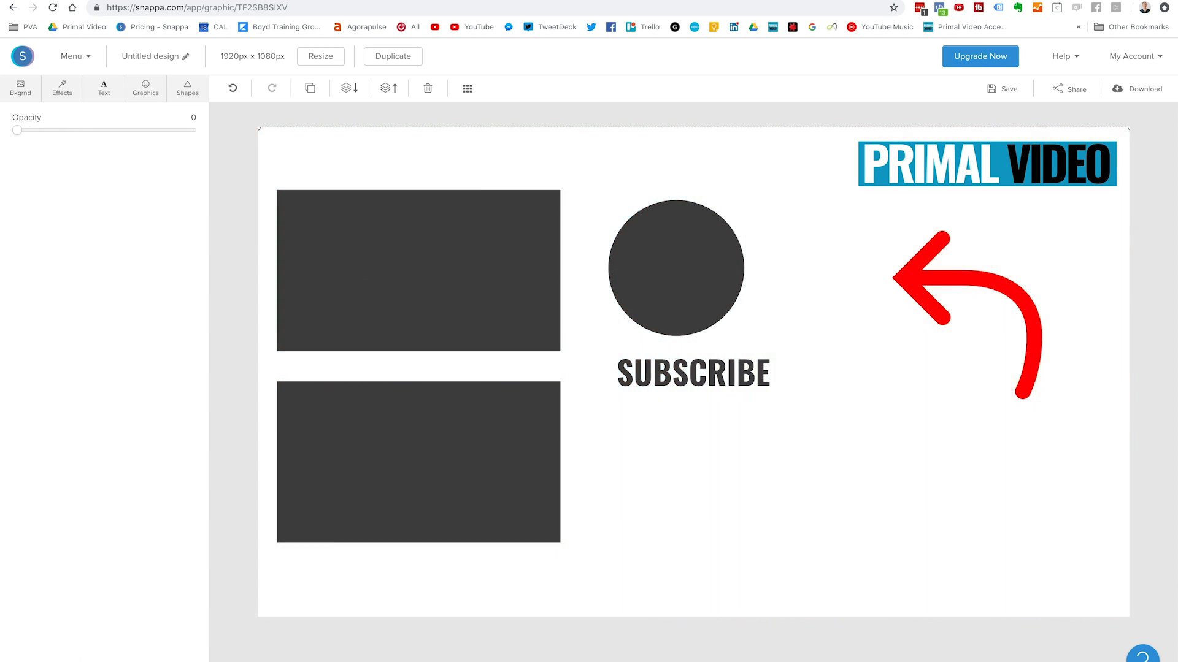
pyautogui.moveTo(1016, 252)
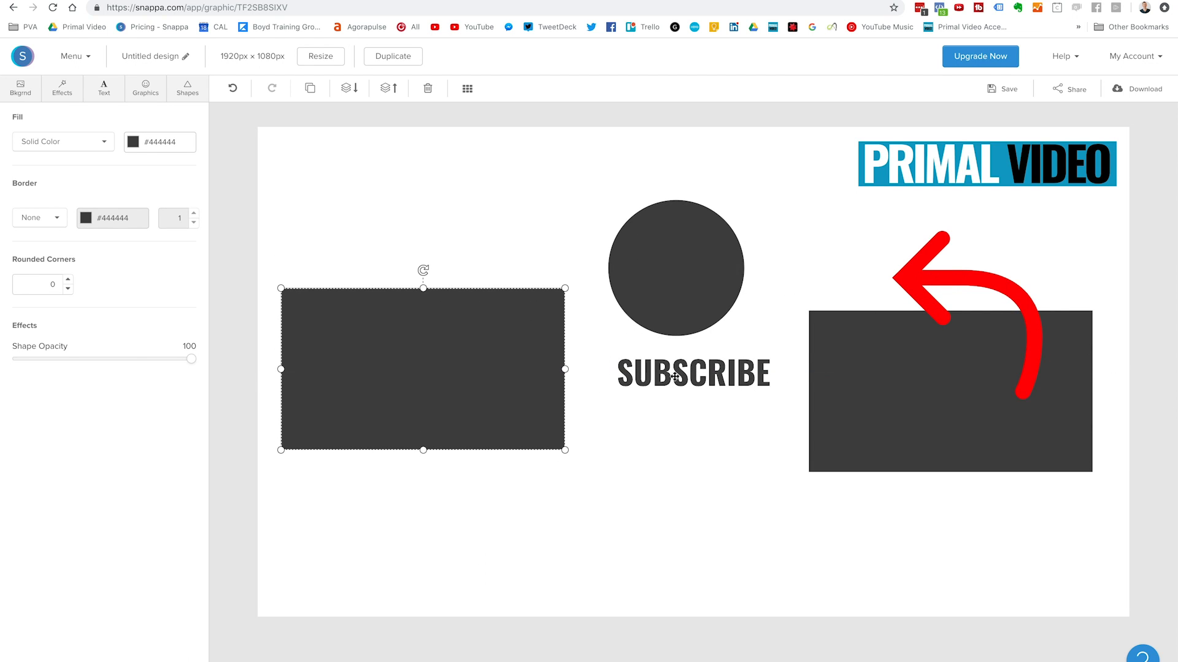
# Align the right placeholder with the left and caption the left one WATCH THIS NEXT!
pyautogui.click(678, 375)
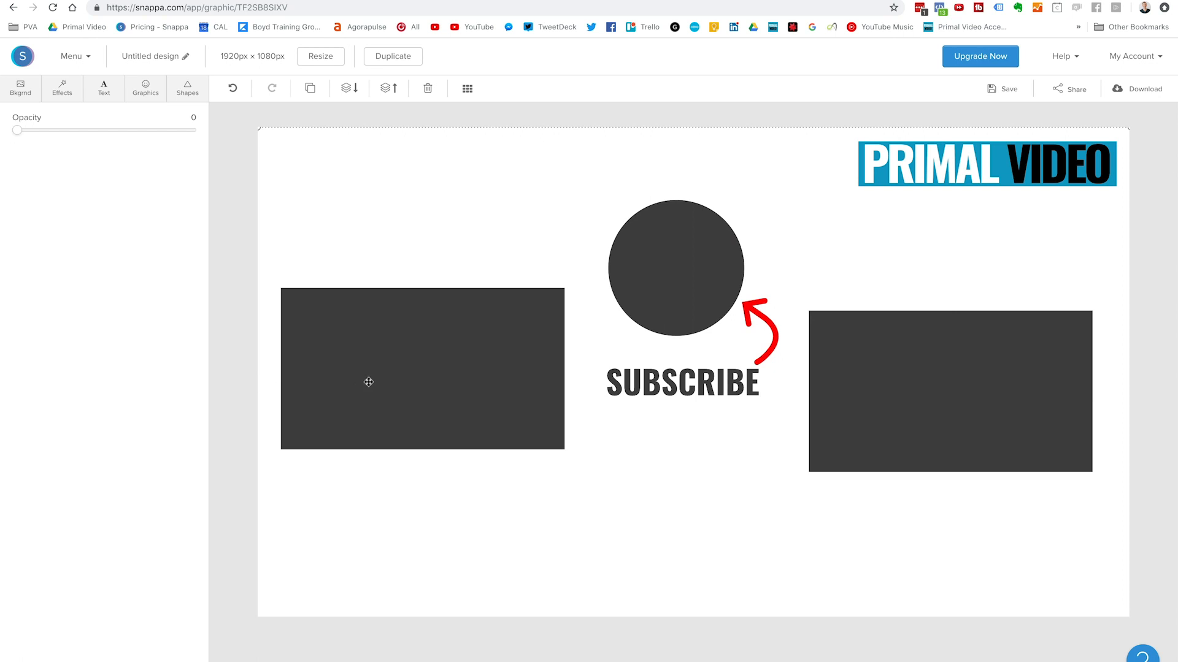
pyautogui.click(925, 397)
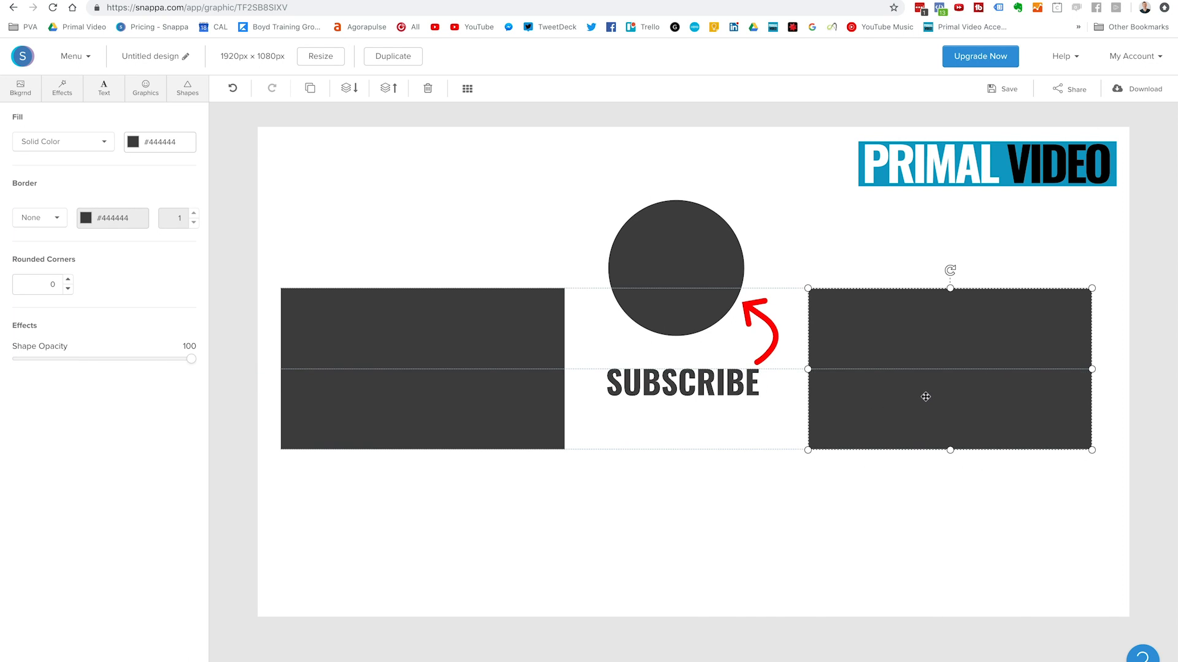
pyautogui.click(681, 382)
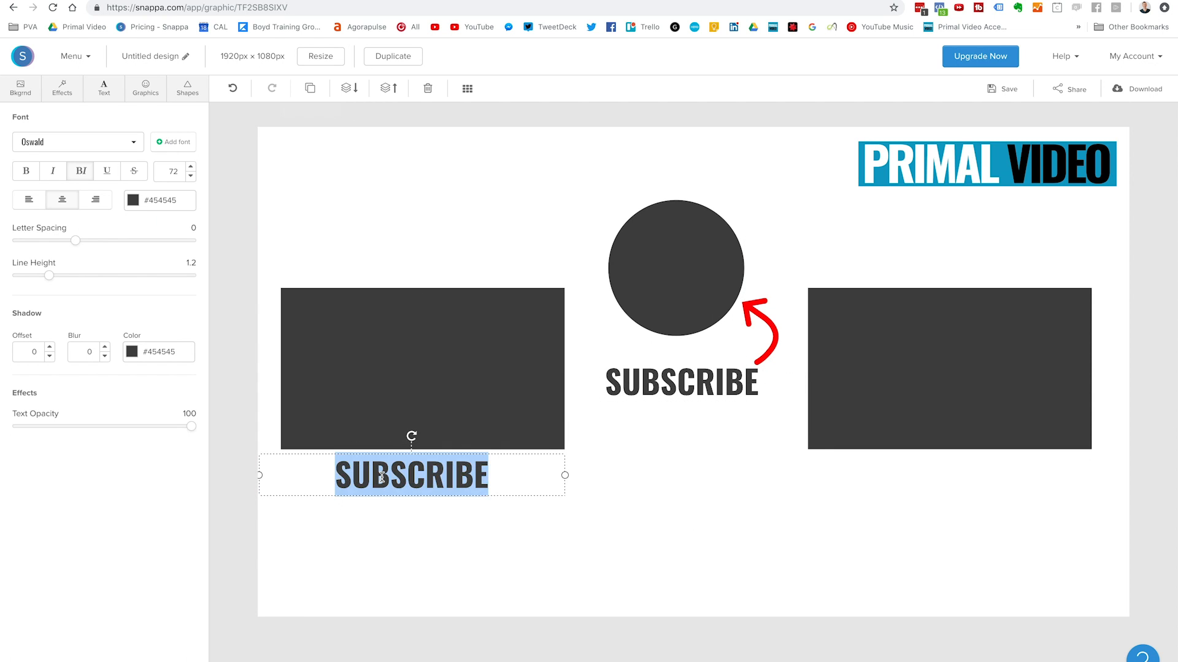
pyautogui.write('WATCH THIS NEXT!')
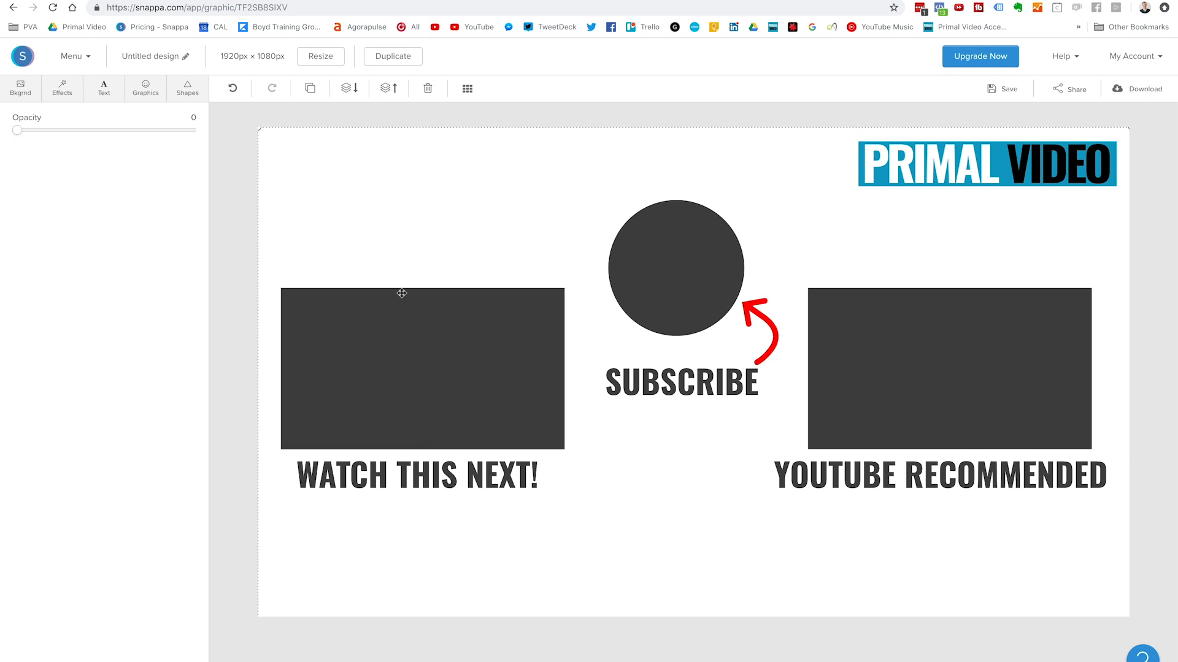
pyautogui.moveTo(146, 104)
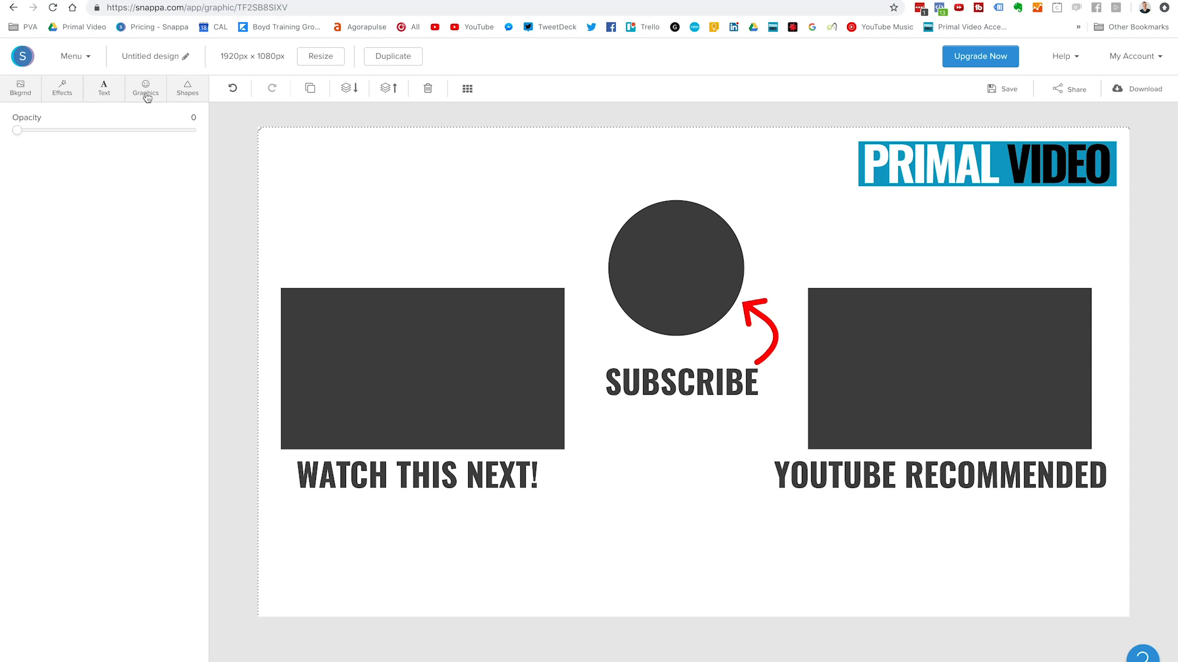
# Apply the wood pattern background and darken it with the Effects slider
pyautogui.click(19, 88)
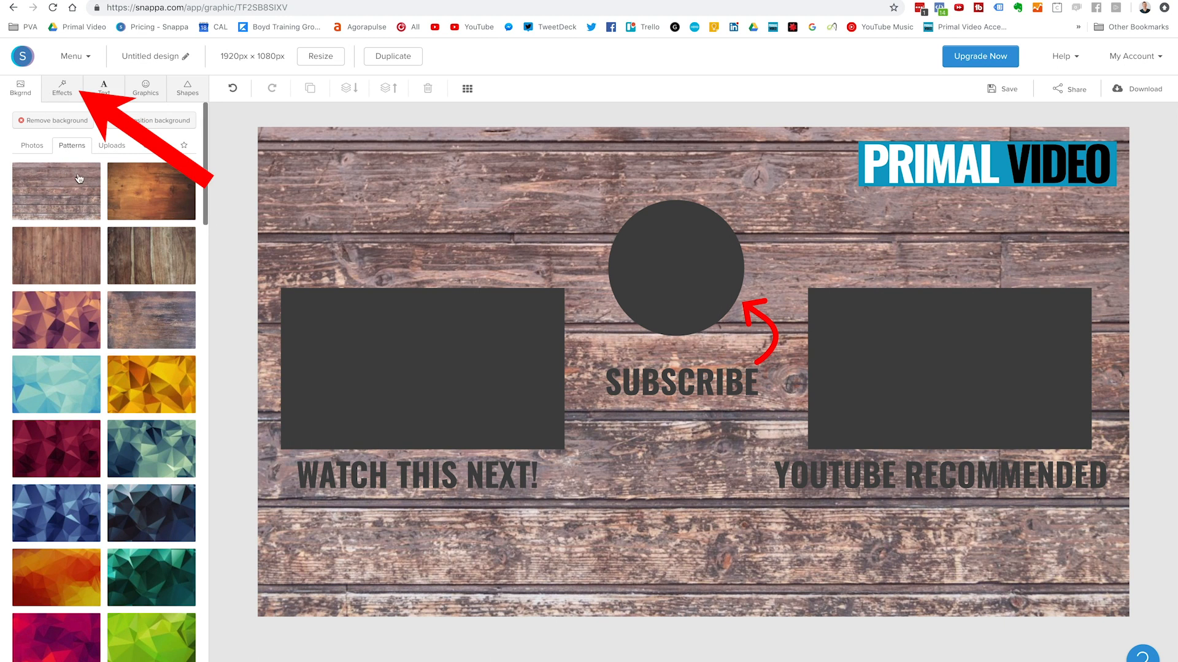
pyautogui.click(62, 88)
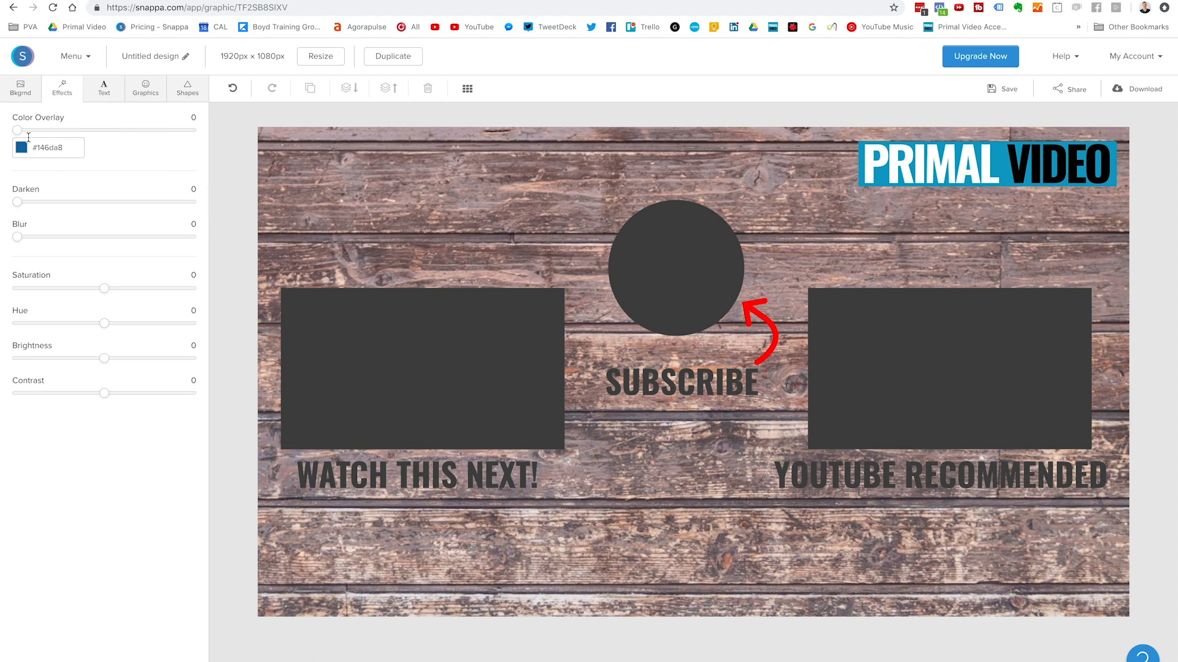
pyautogui.moveTo(12, 203); pyautogui.dragTo(103, 203)
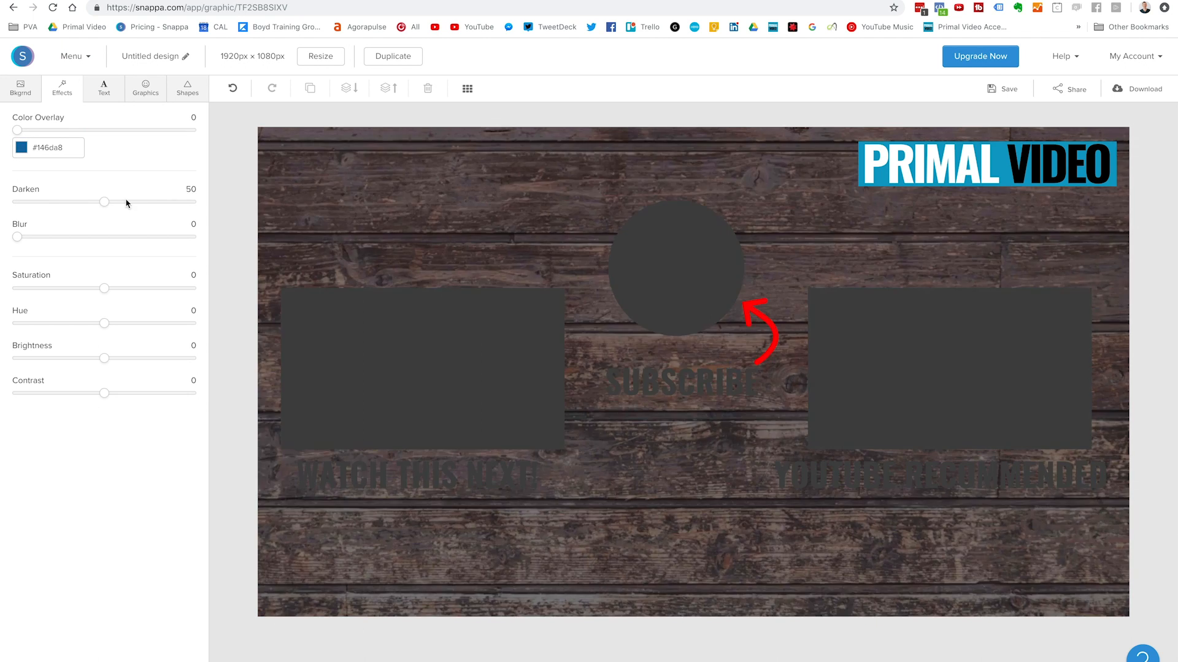
pyautogui.moveTo(103, 202); pyautogui.dragTo(176, 202)
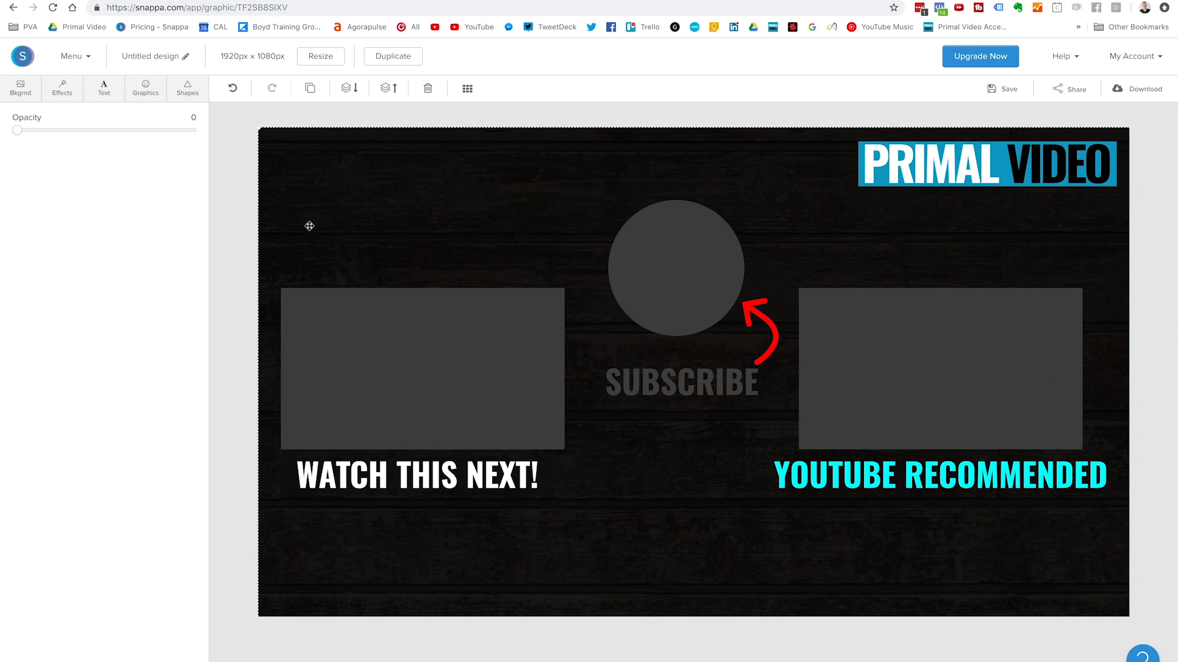
pyautogui.moveTo(72, 128)
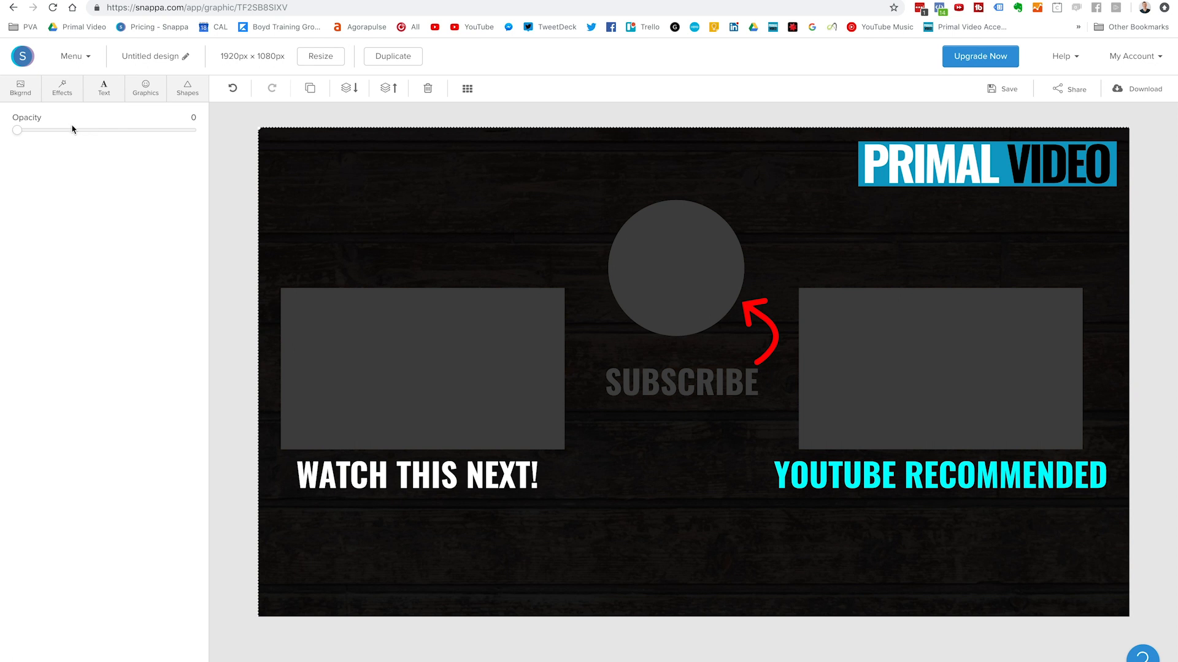
# Raise the end-screen guide image to about 28% opacity so it shows faintly
pyautogui.moveTo(16, 129); pyautogui.dragTo(68, 129)
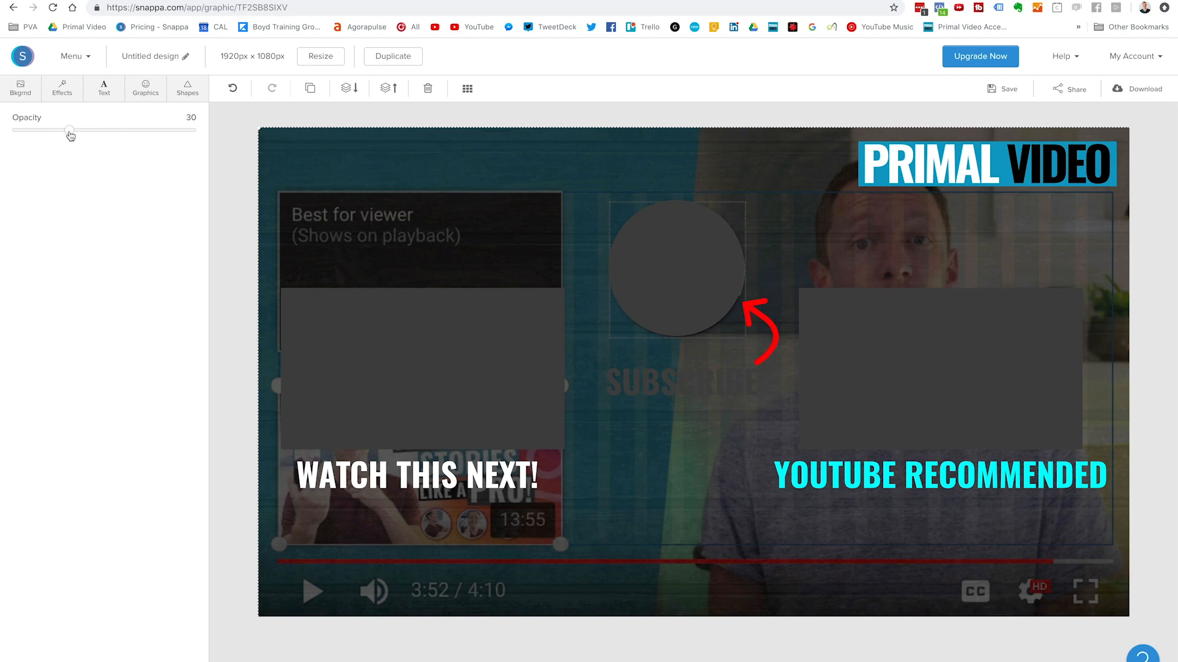
pyautogui.moveTo(69, 130); pyautogui.dragTo(86, 130)
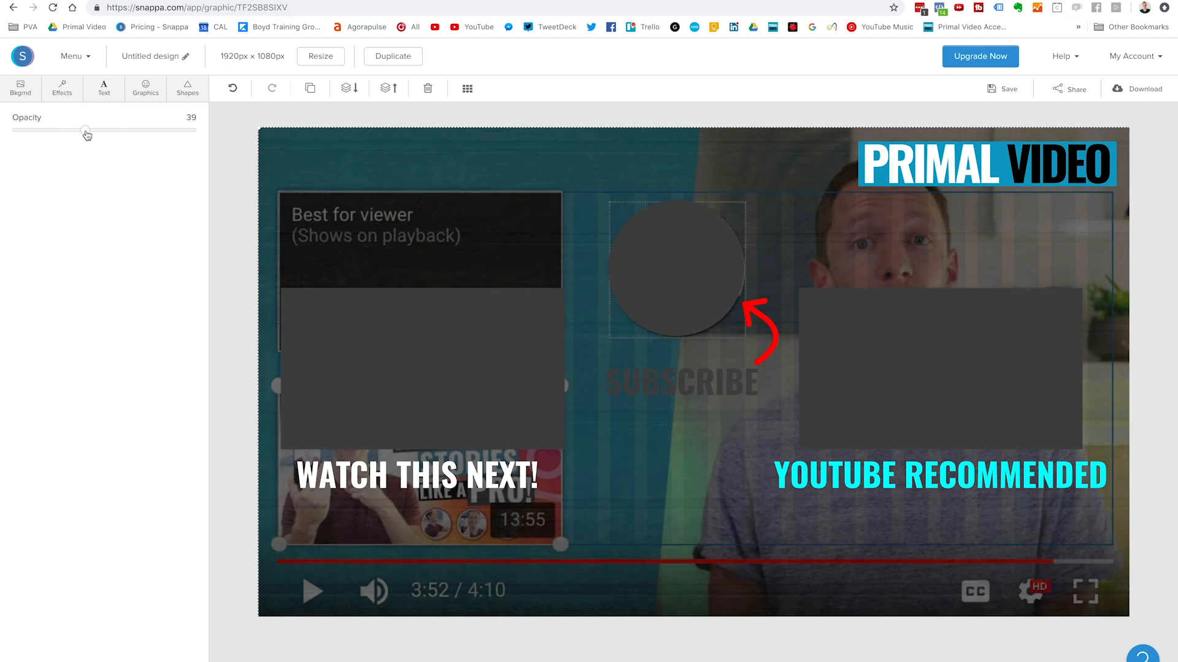
pyautogui.moveTo(85, 130); pyautogui.dragTo(64, 130)
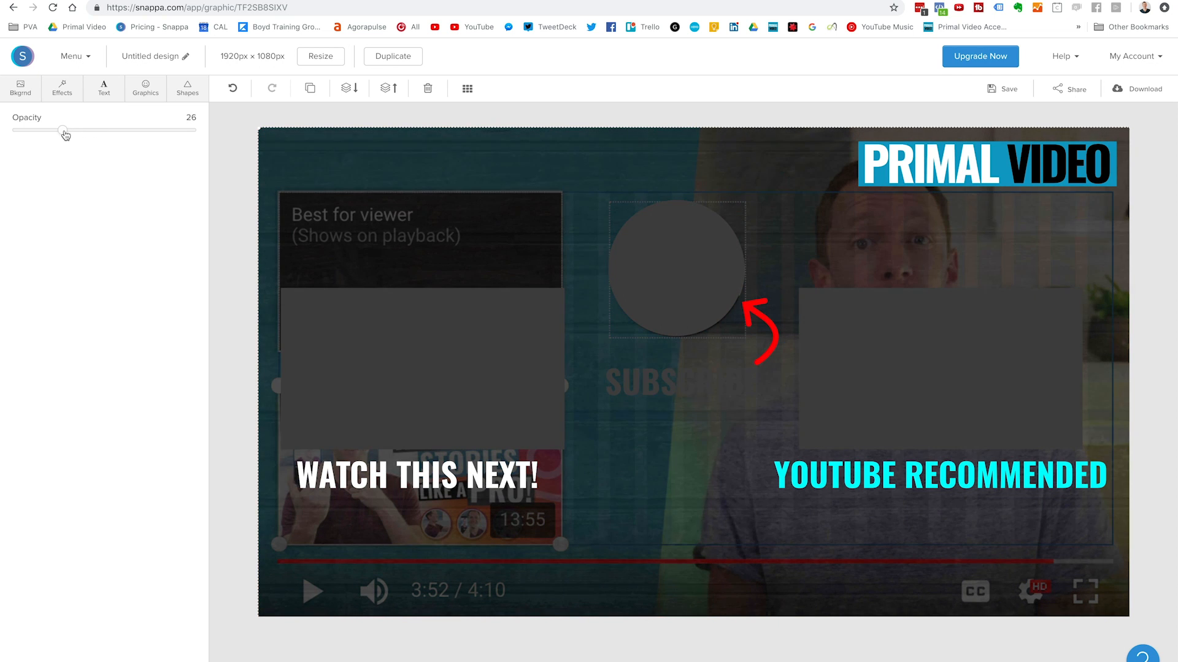
pyautogui.moveTo(63, 130); pyautogui.dragTo(69, 130)
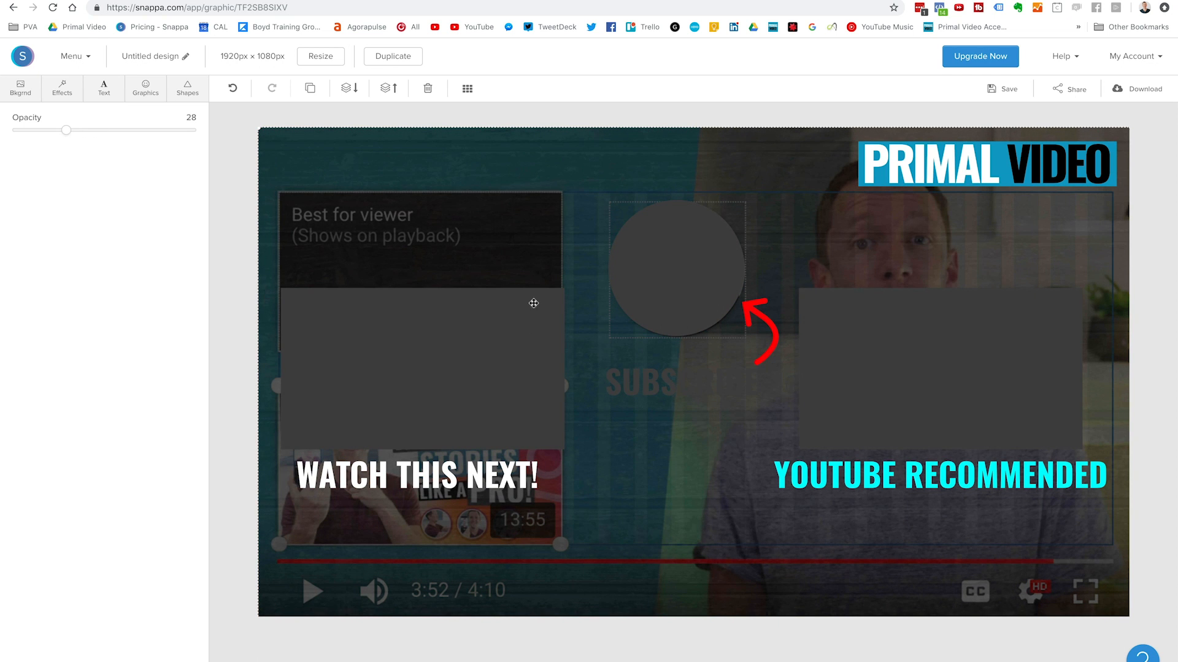
# Align the right video box with the guide's video slot
pyautogui.click(419, 372)
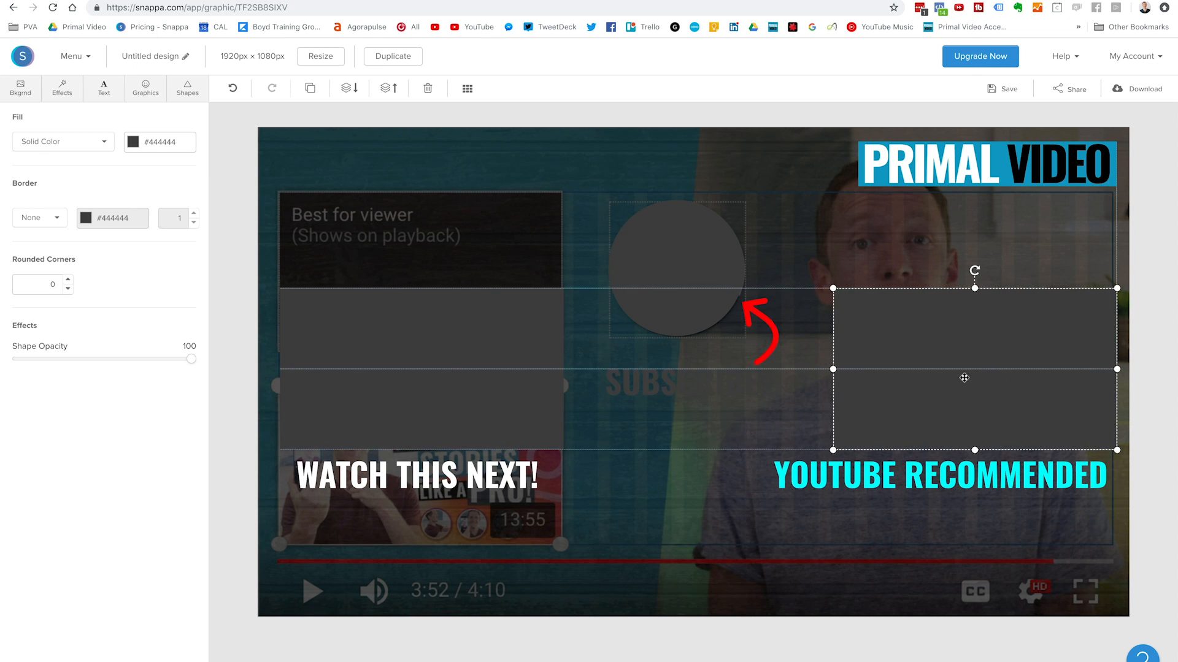
pyautogui.moveTo(974, 378); pyautogui.dragTo(939, 379)
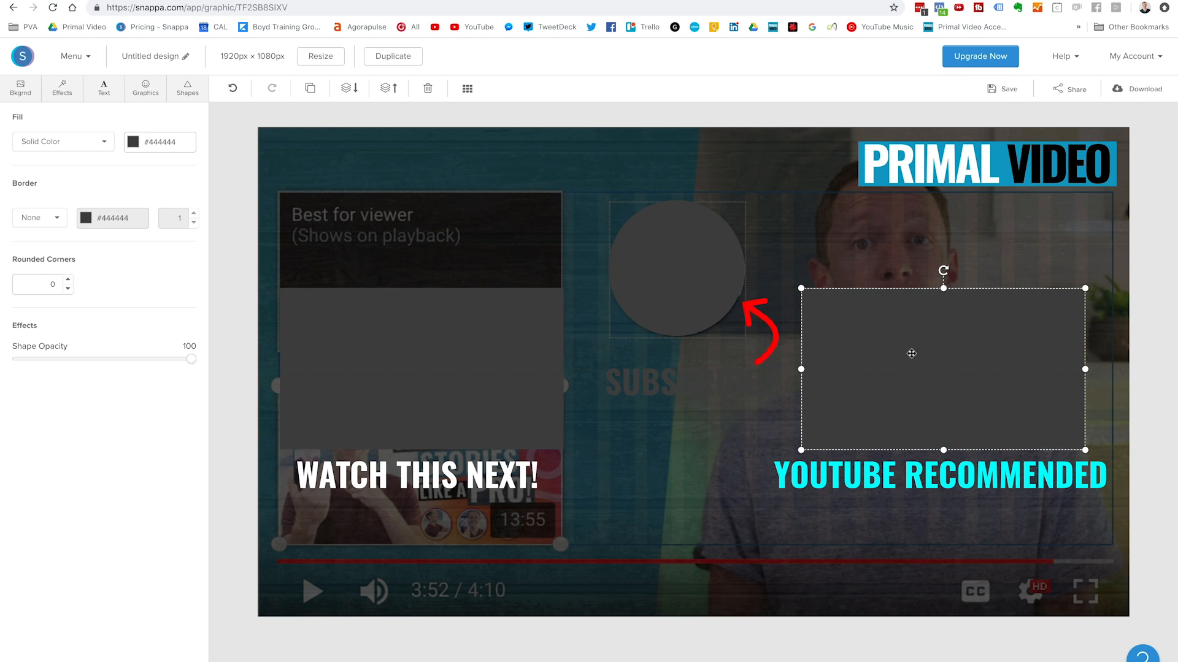
pyautogui.moveTo(290, 195)
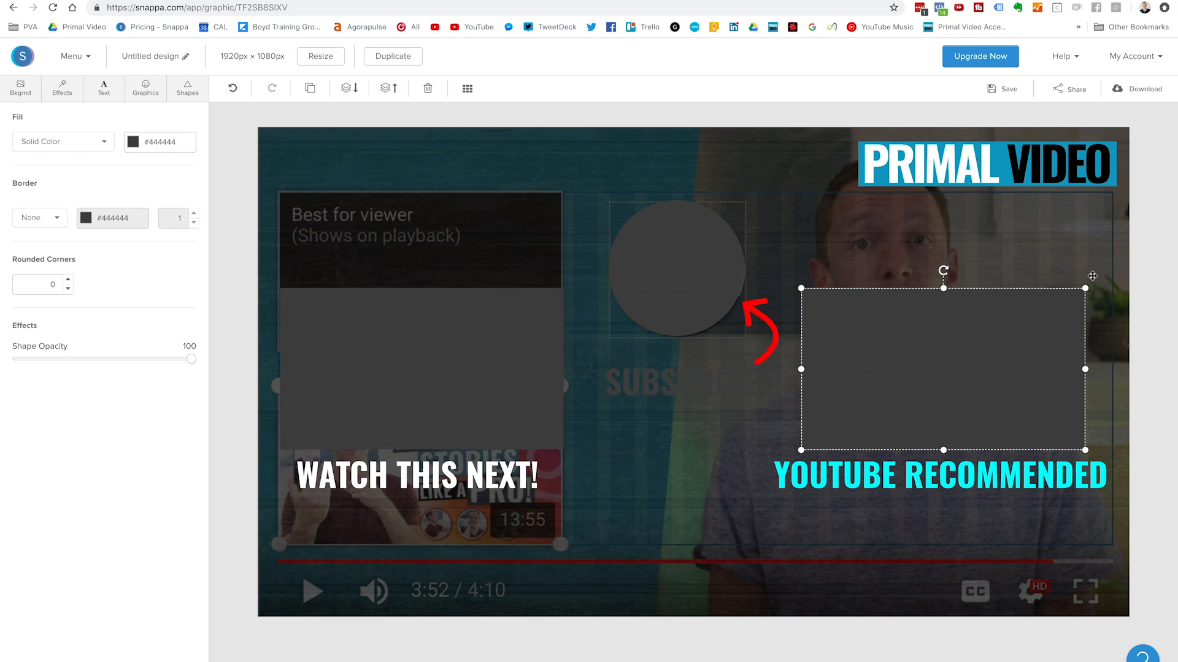
# Return the guide image to 0 opacity and bring up the background pattern choices
pyautogui.moveTo(192, 359); pyautogui.dragTo(67, 130)
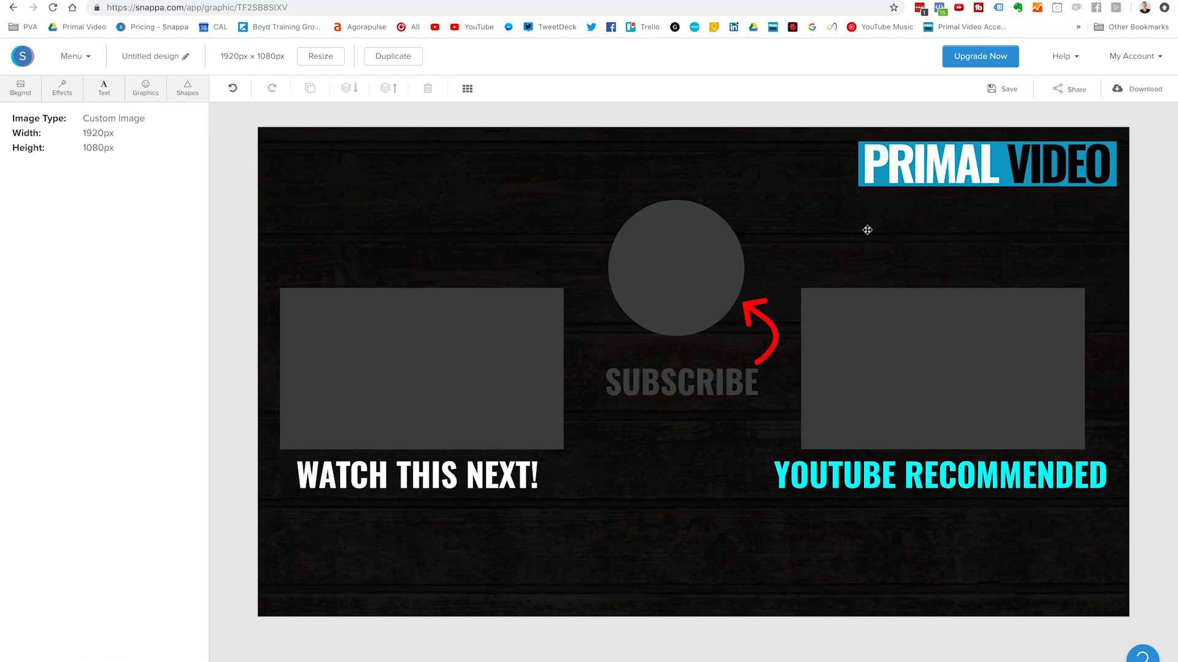
pyautogui.moveTo(839, 195)
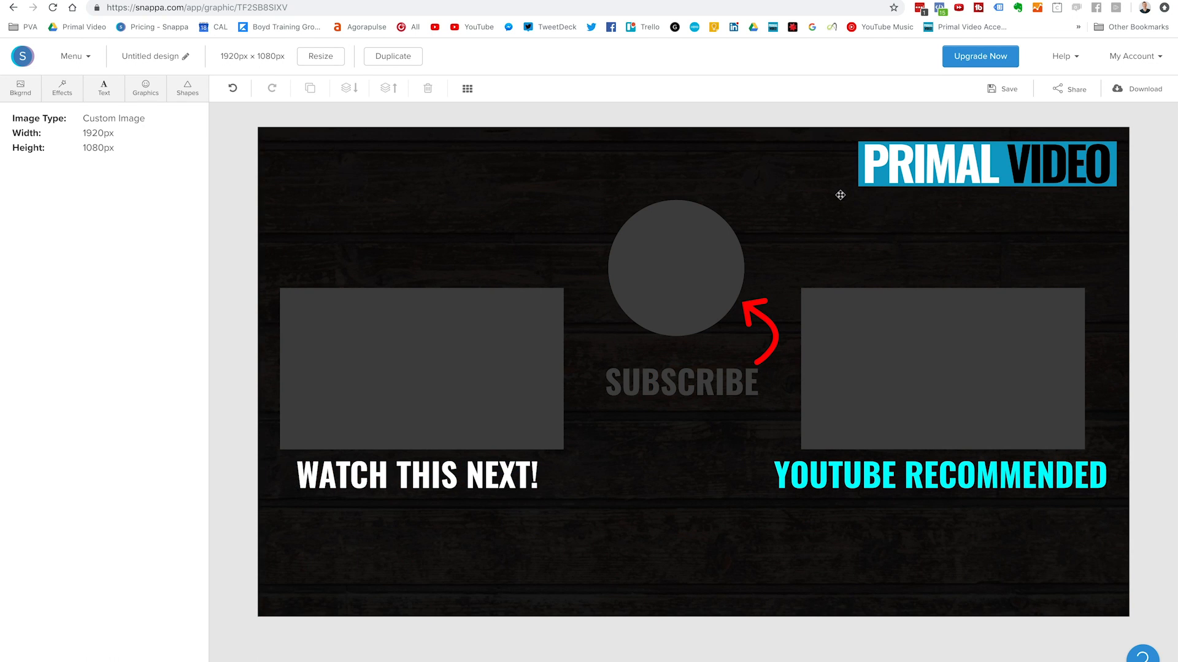
pyautogui.moveTo(285, 208)
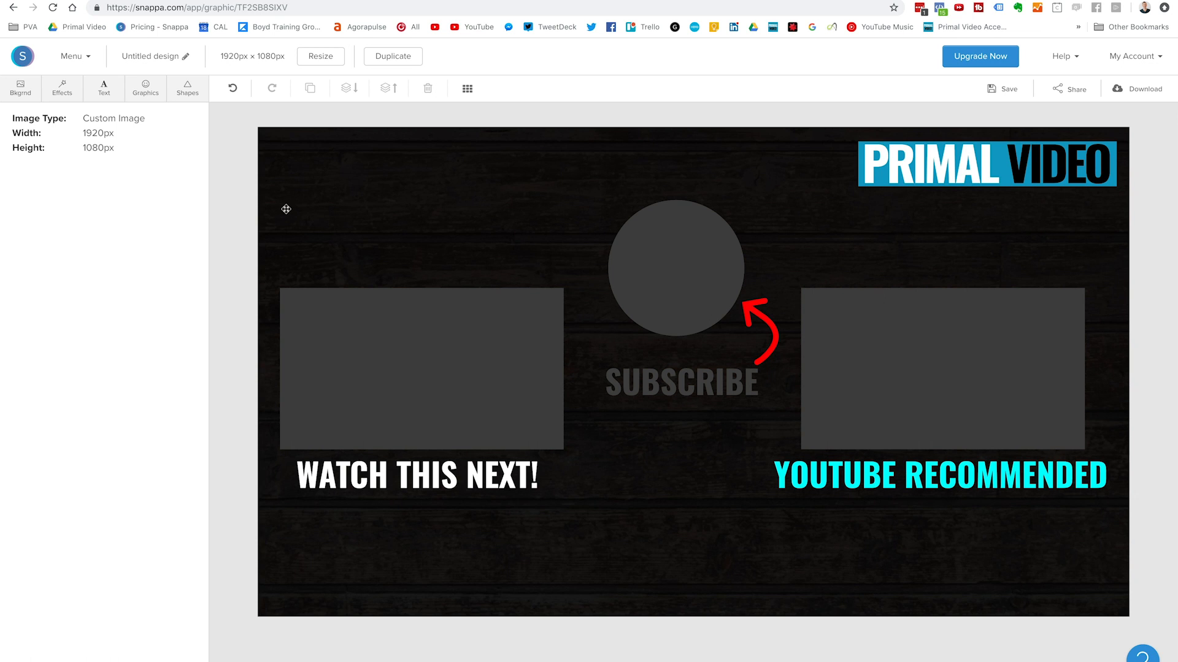
pyautogui.click(20, 88)
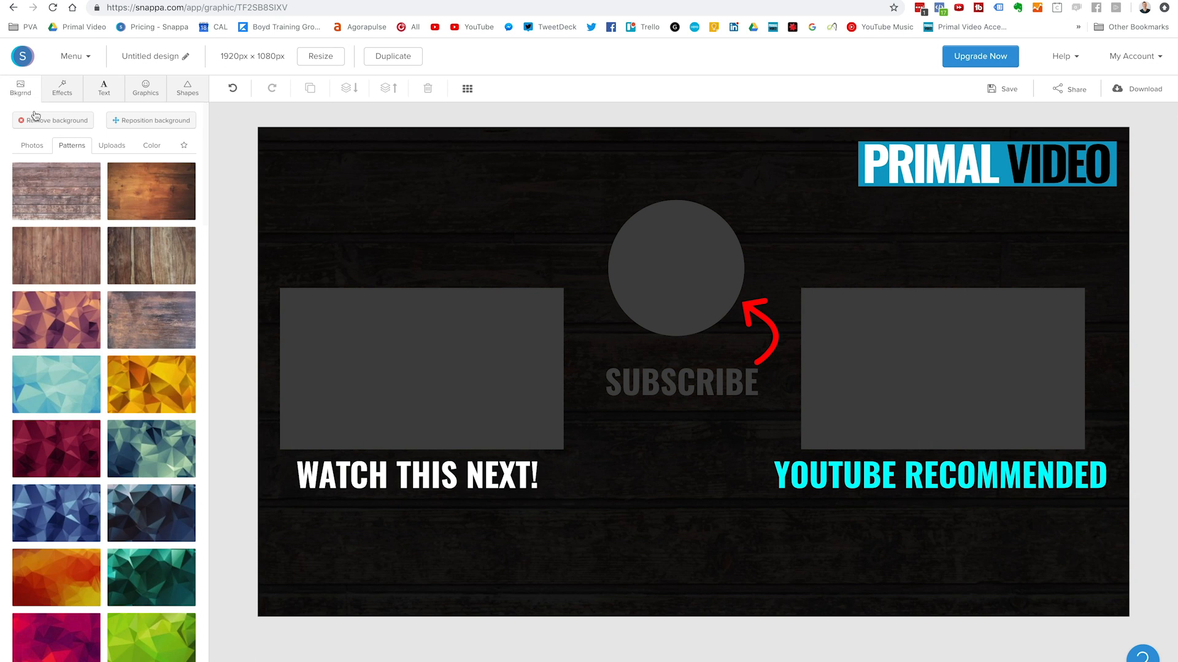
# Remove the wood background, leaving a white canvas, and bring up the Shapes choices
pyautogui.click(54, 121)
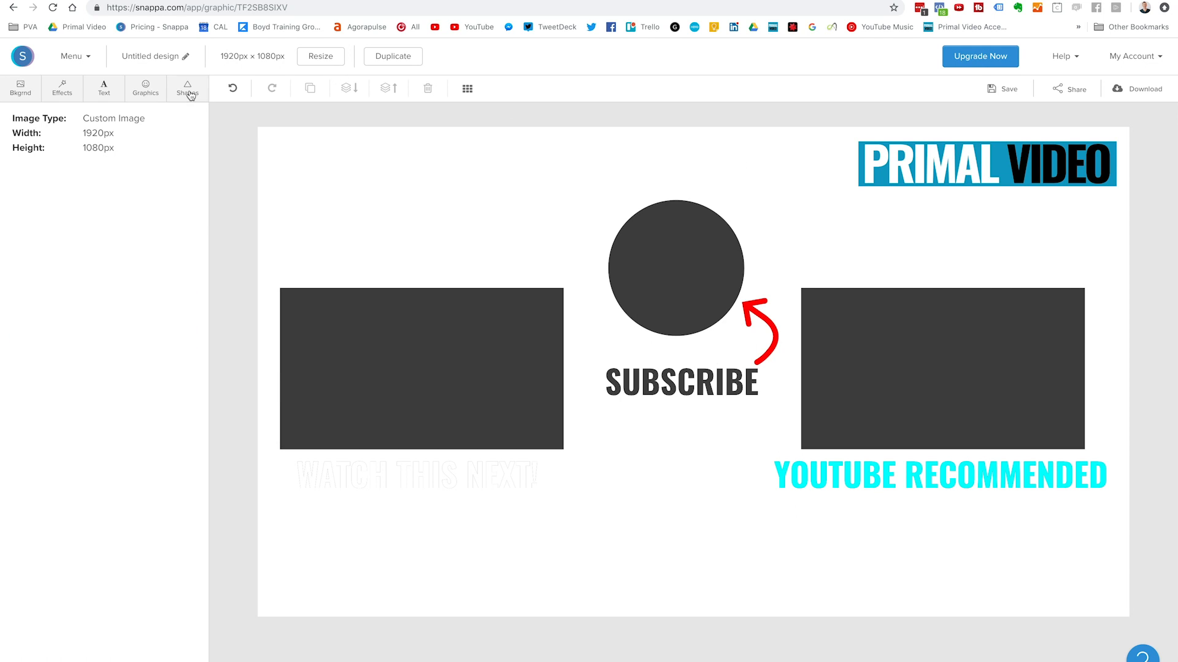
pyautogui.click(187, 88)
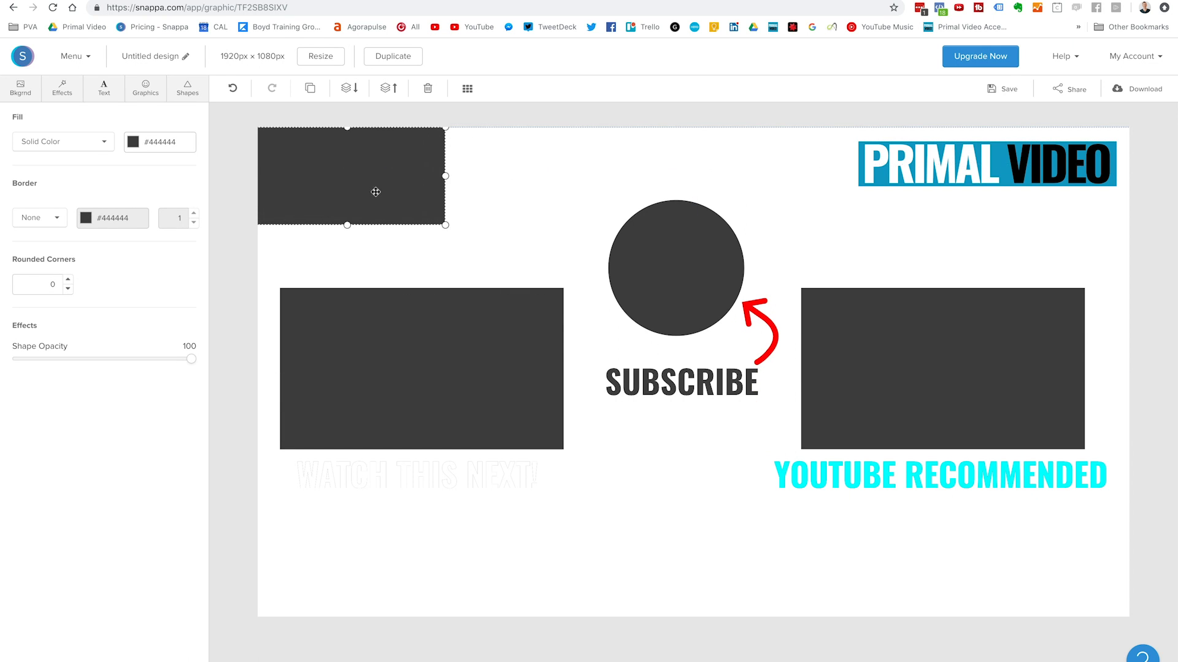
pyautogui.moveTo(312, 167)
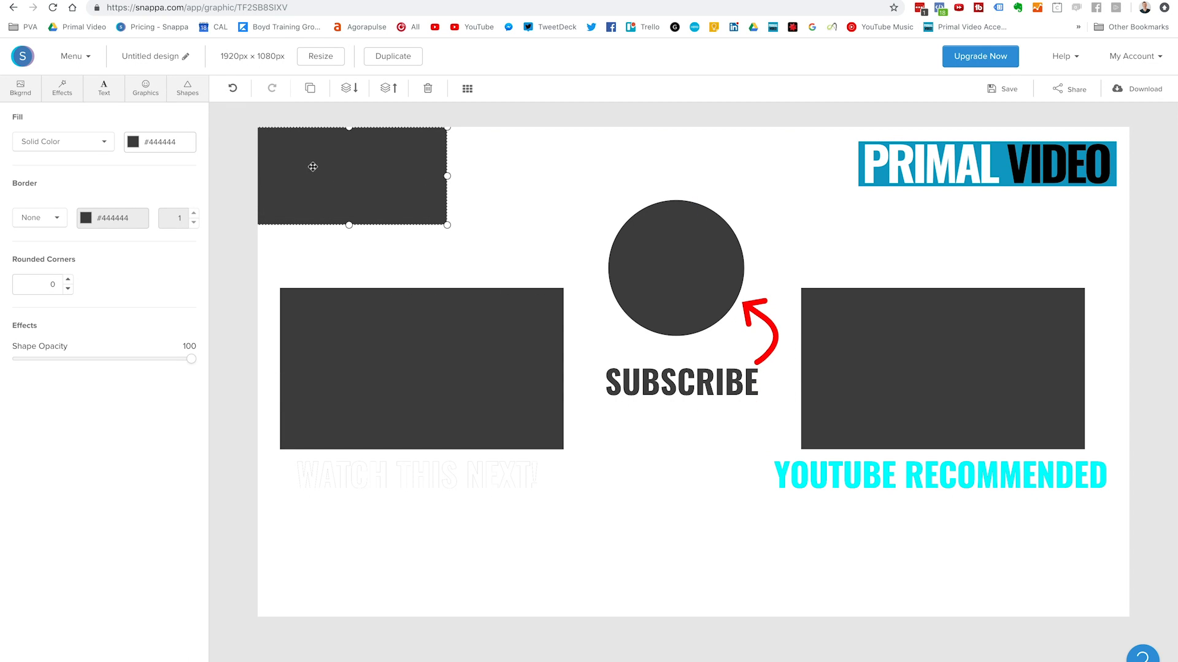
# Fill the new rectangle with the saved blue colour
pyautogui.click(137, 142)
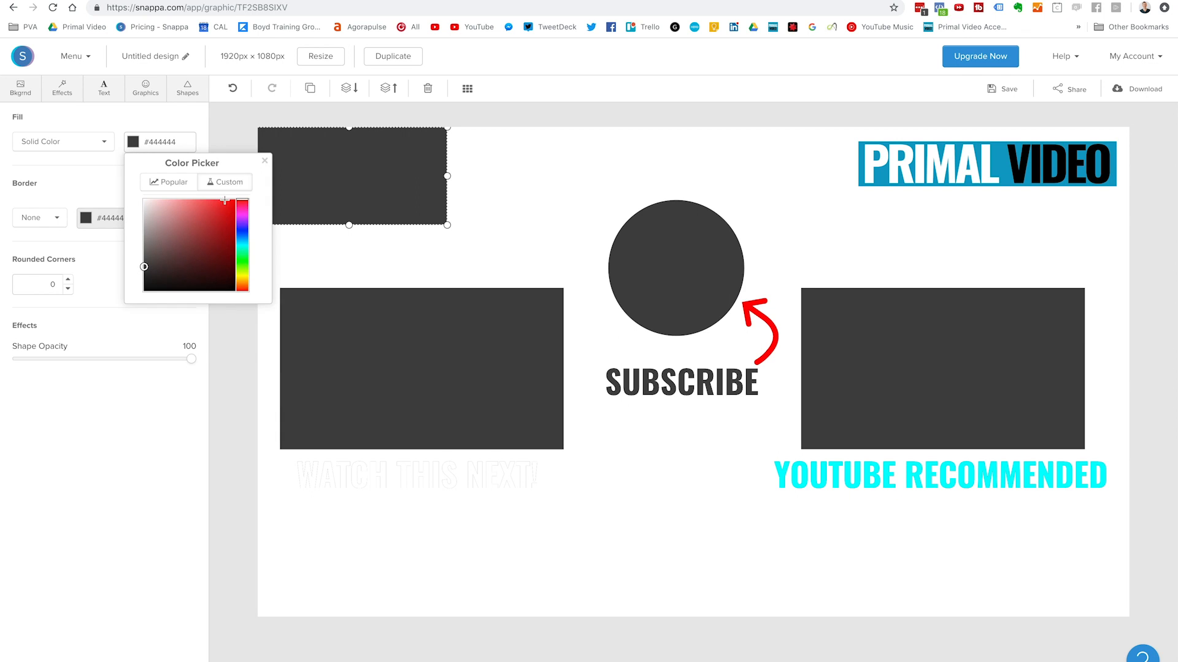
pyautogui.click(170, 182)
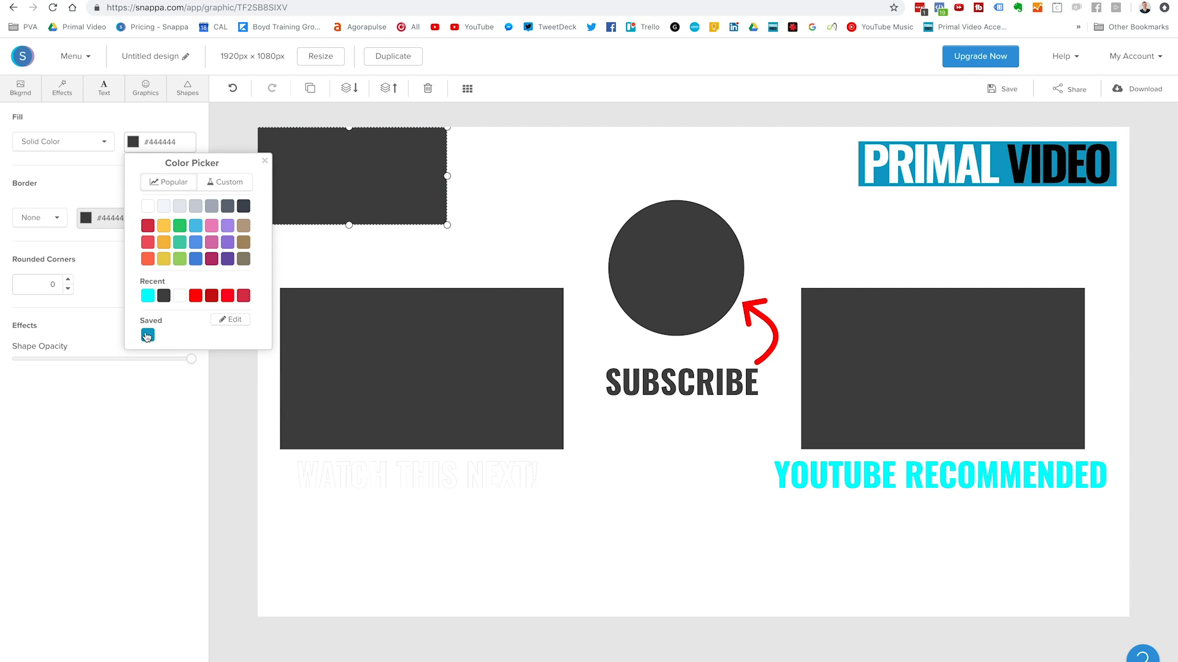
pyautogui.click(147, 335)
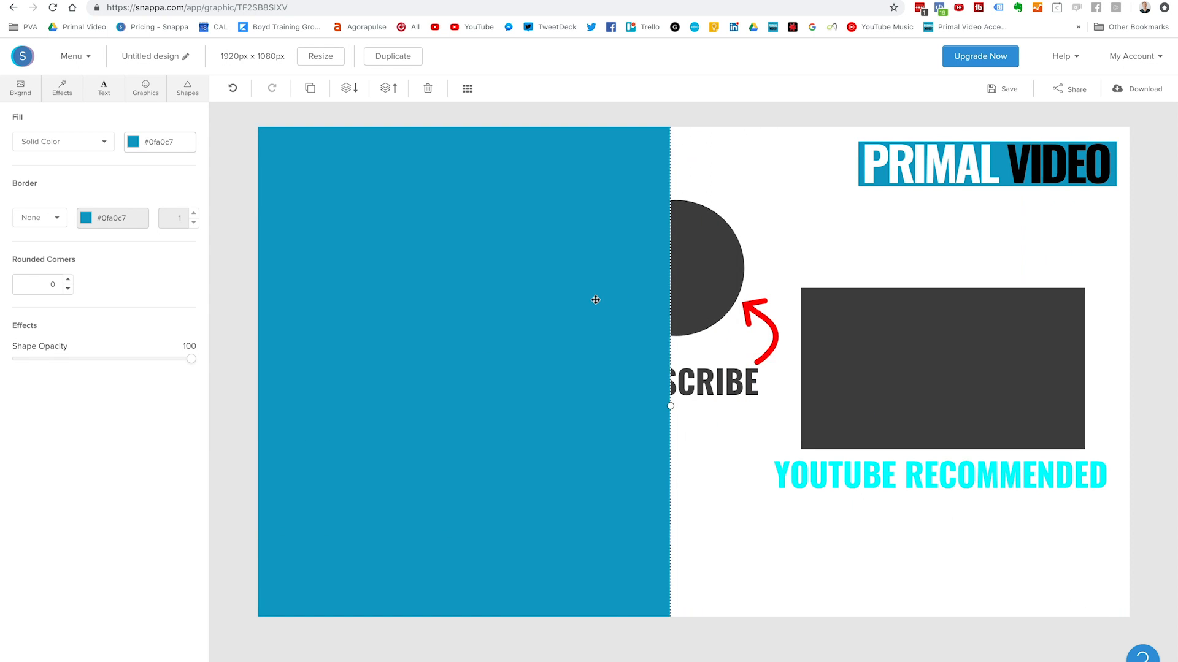
# Stretch the blue rectangle into a full-height left-side panel and send it to the back
pyautogui.moveTo(595, 300); pyautogui.dragTo(574, 315)
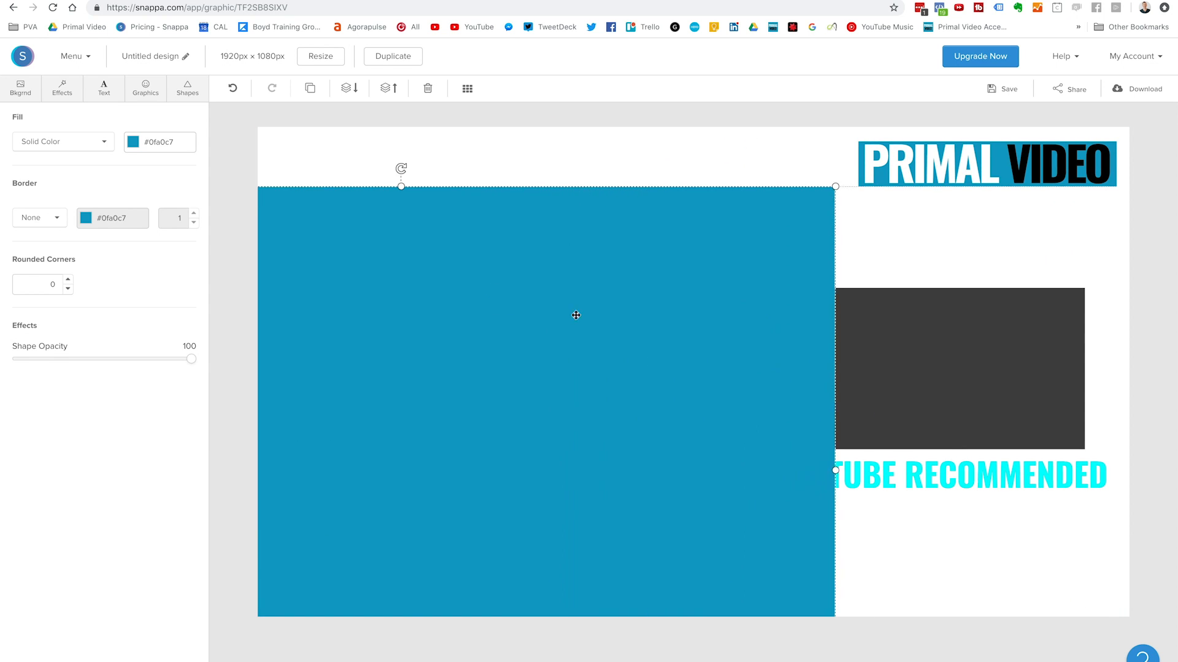
pyautogui.moveTo(401, 167); pyautogui.dragTo(467, 177)
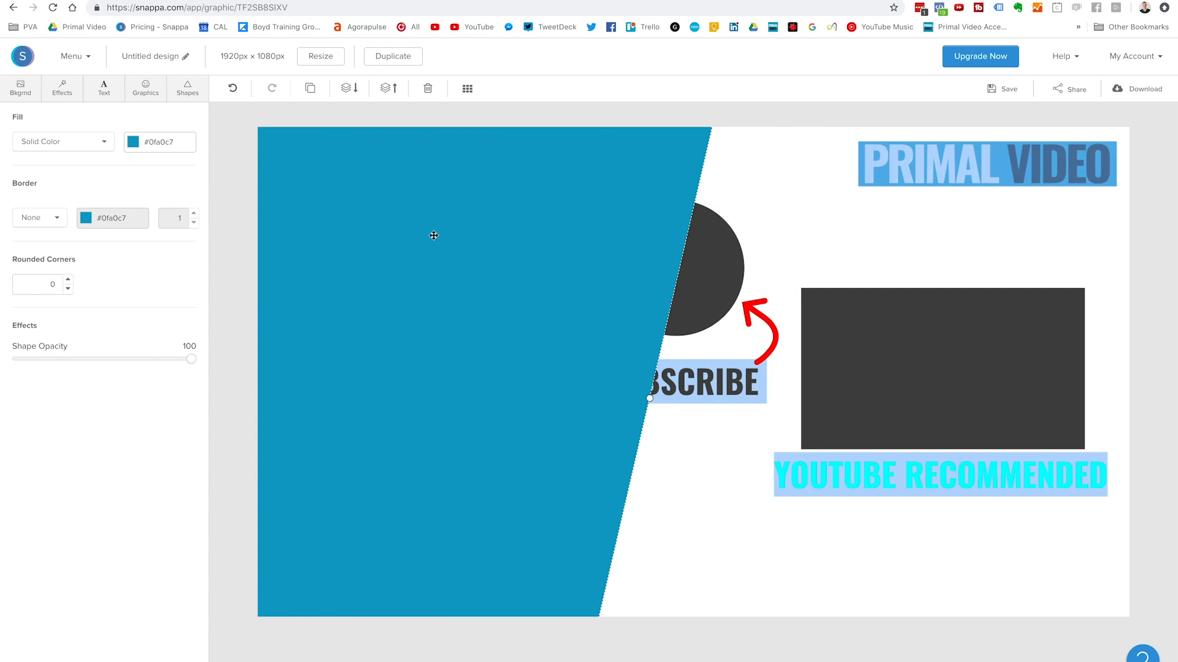
pyautogui.moveTo(449, 361)
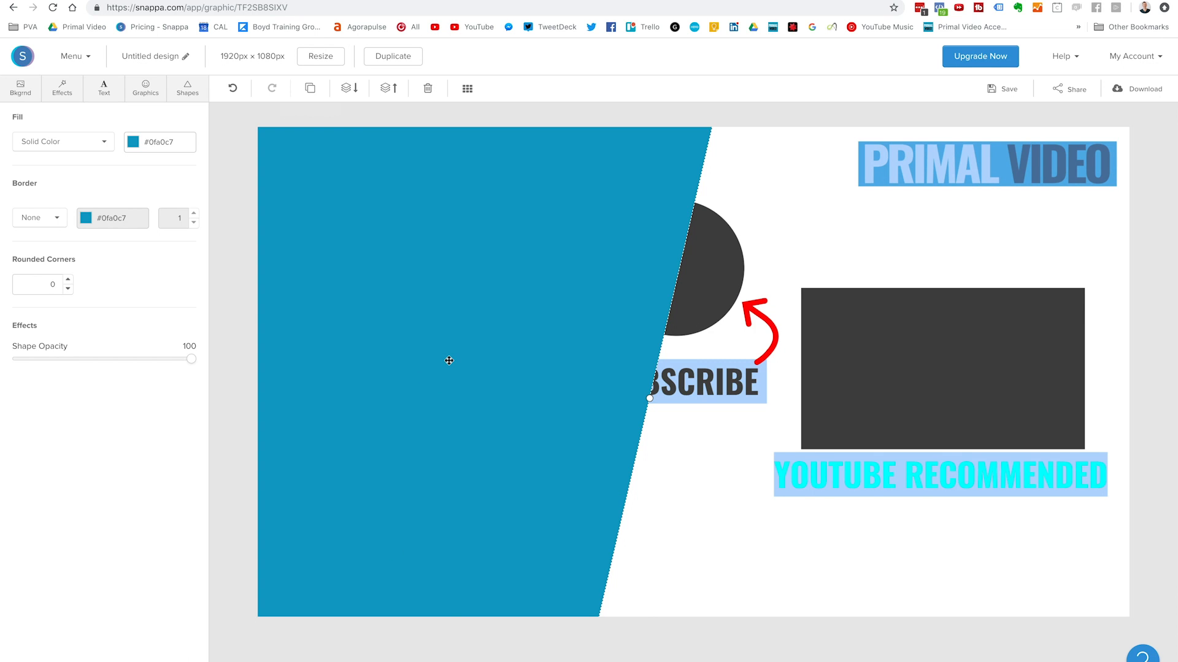
pyautogui.moveTo(515, 323)
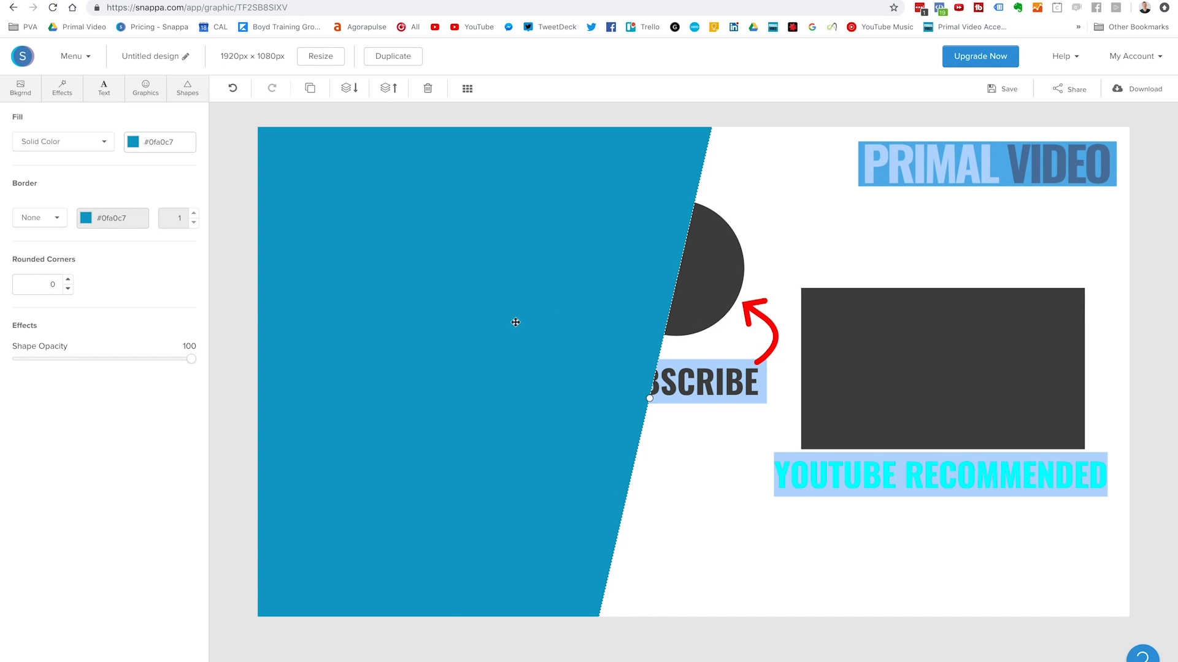
pyautogui.click(349, 89)
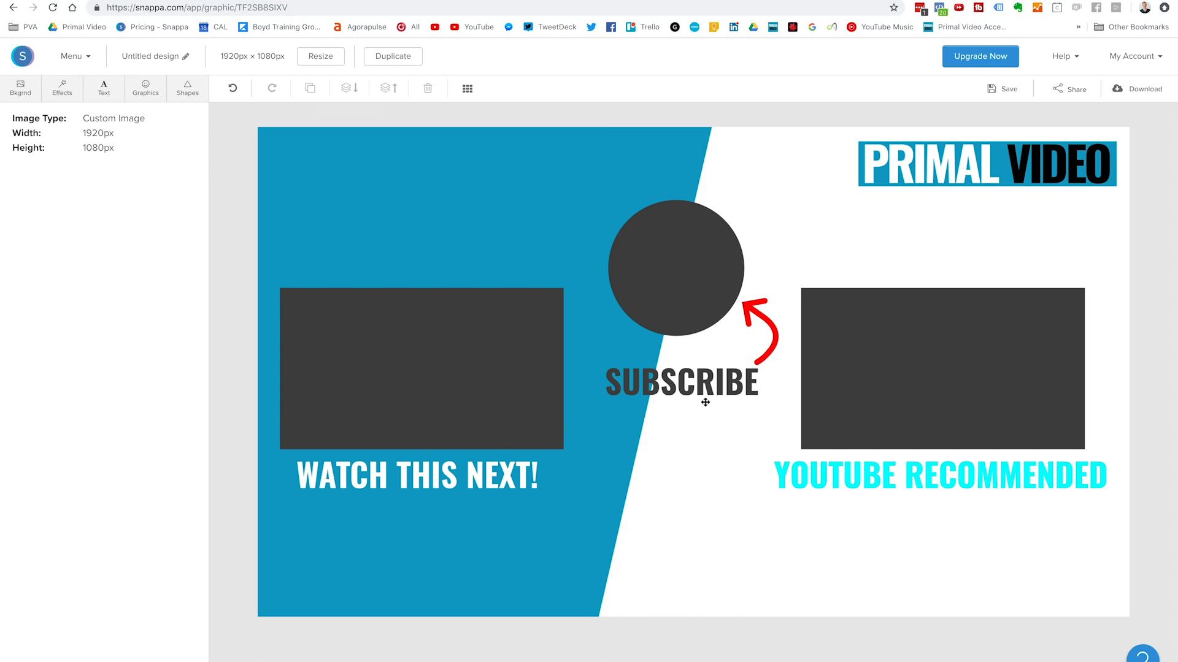
# Raise the hidden end-screen guide image's opacity so it shows faintly again
pyautogui.click(423, 369)
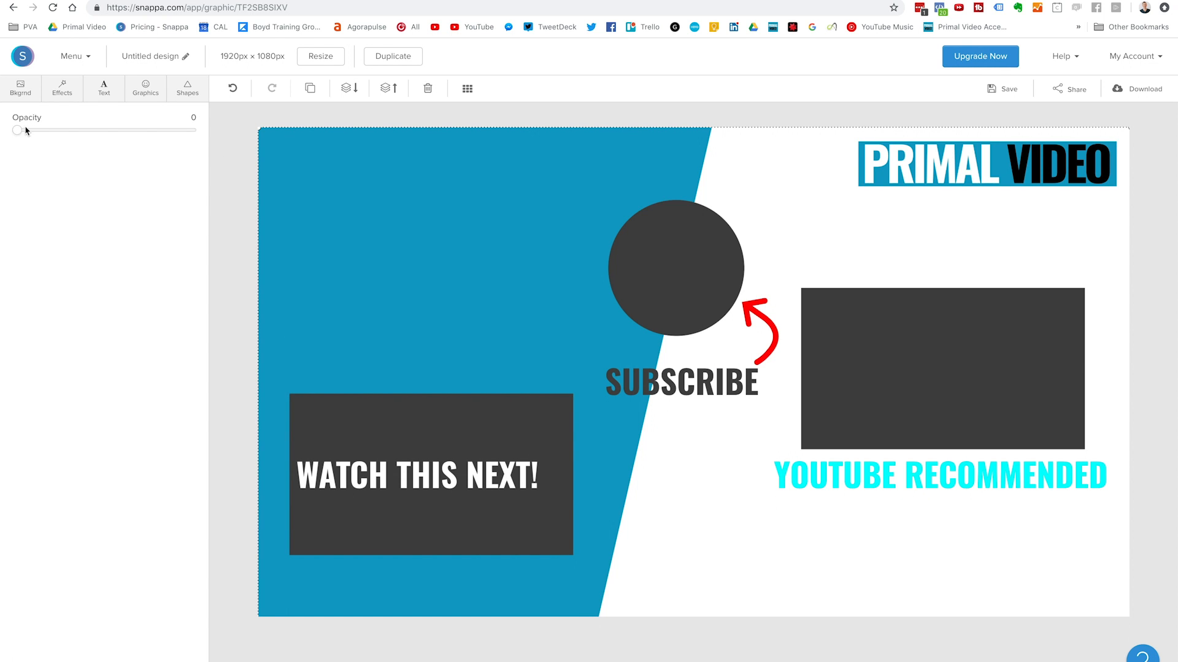
pyautogui.moveTo(15, 130); pyautogui.dragTo(68, 130)
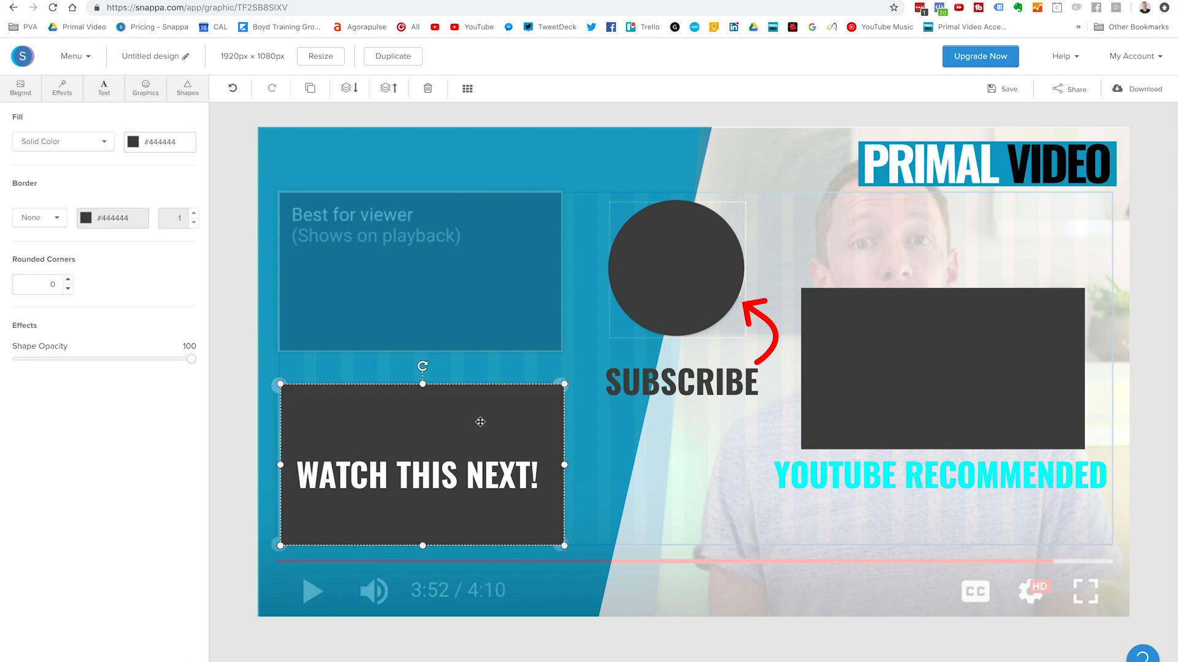
pyautogui.moveTo(996, 331)
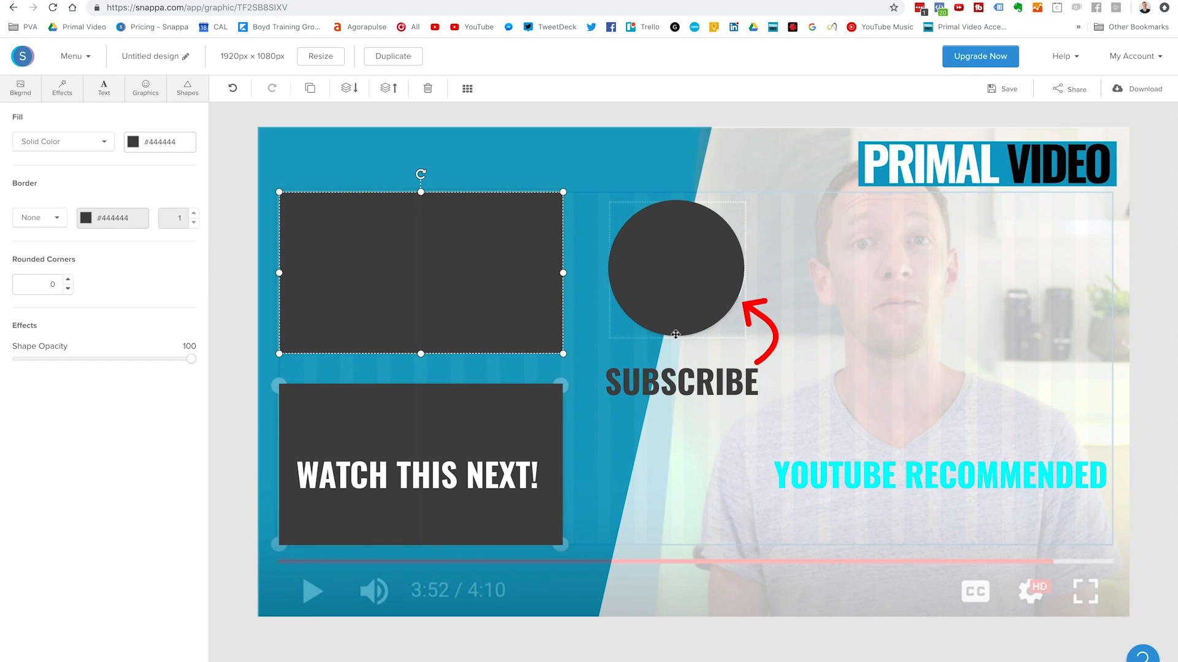
# Align the subscribe circle with the guide's subscribe spot and select the SUBSCRIBE caption
pyautogui.click(675, 270)
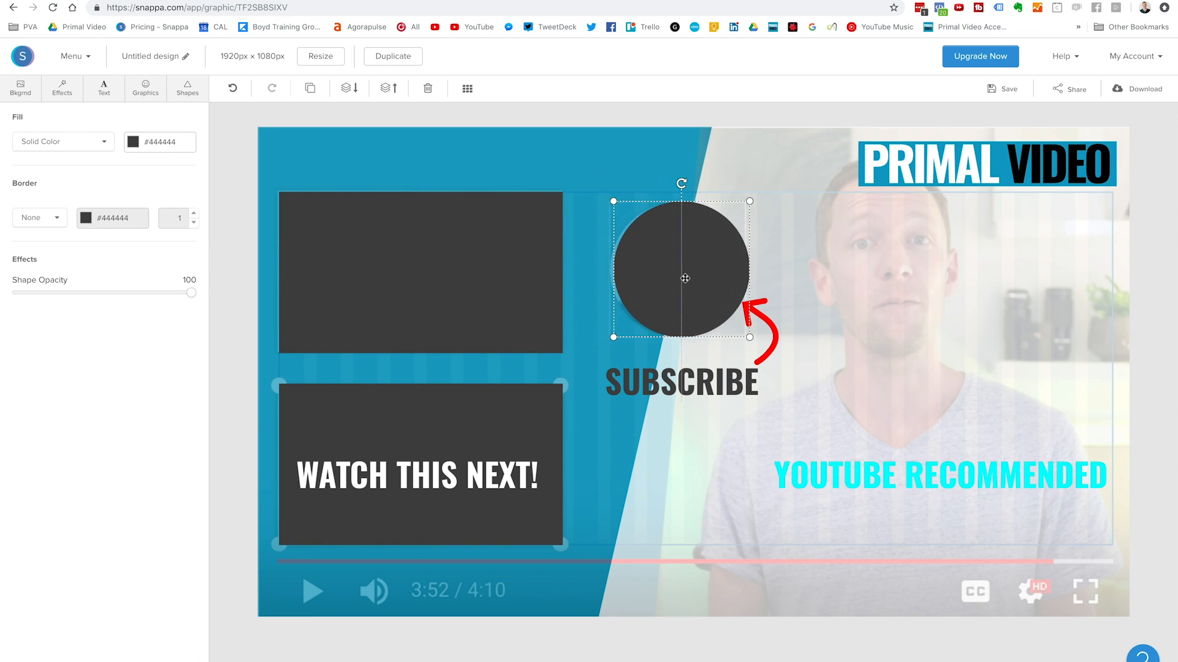
pyautogui.moveTo(684, 279); pyautogui.dragTo(692, 275)
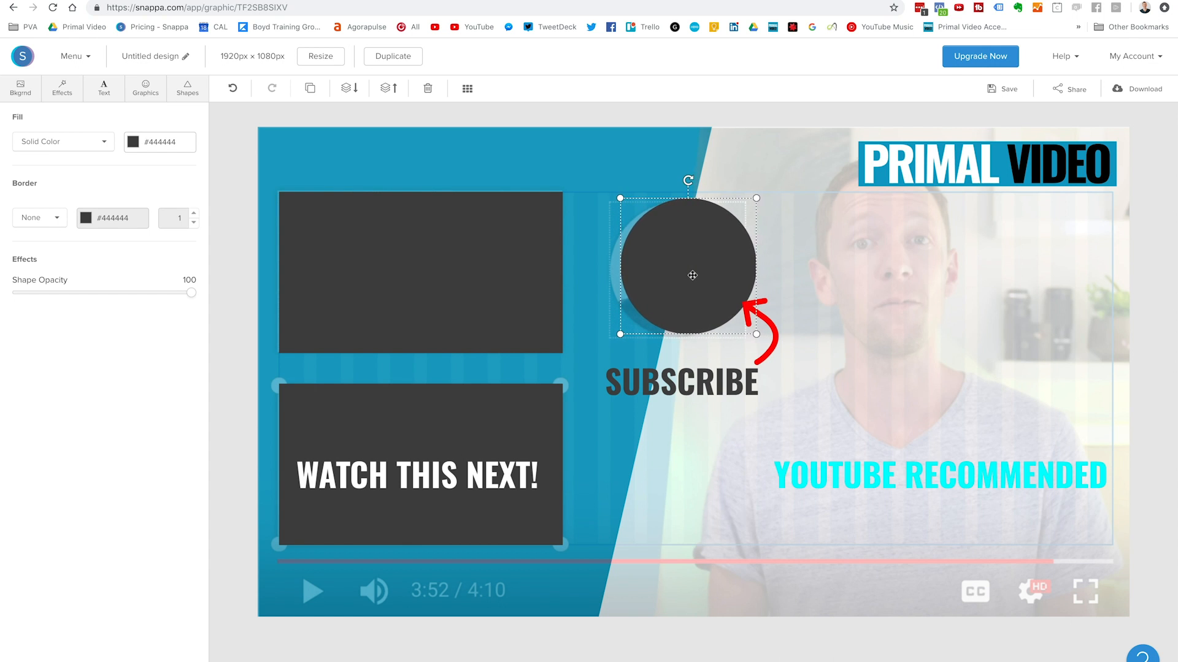
pyautogui.click(672, 379)
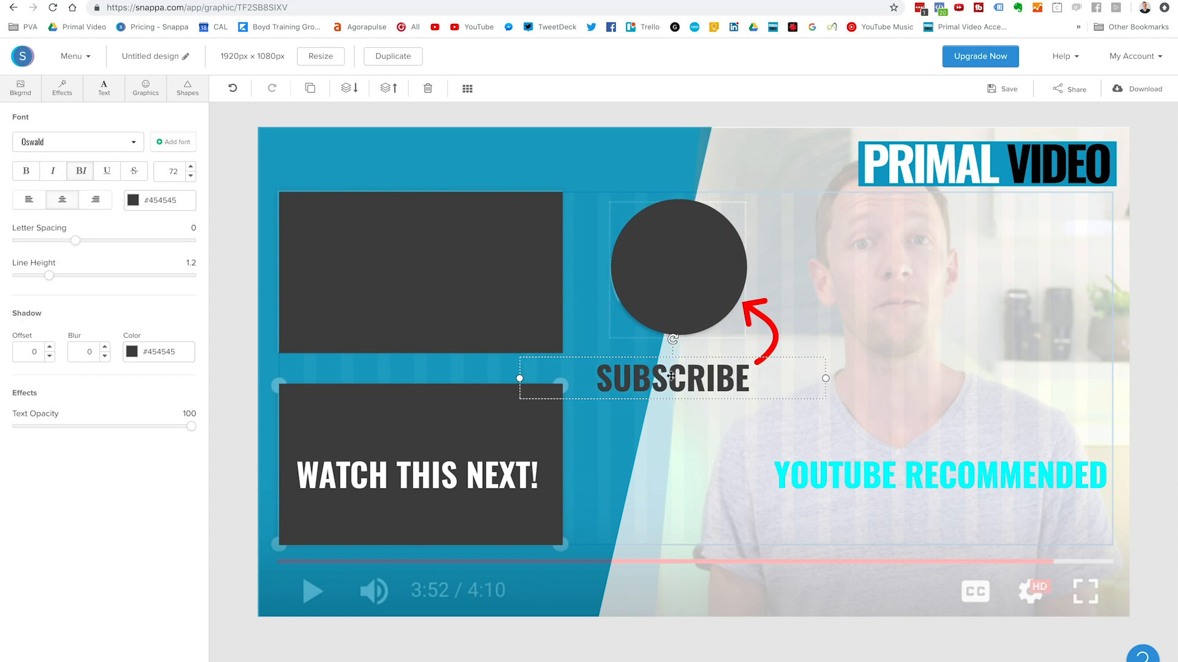
# Reposition the SUBSCRIBE caption by the circle and shrink the WATCH THIS NEXT! heading
pyautogui.moveTo(671, 378); pyautogui.dragTo(678, 173)
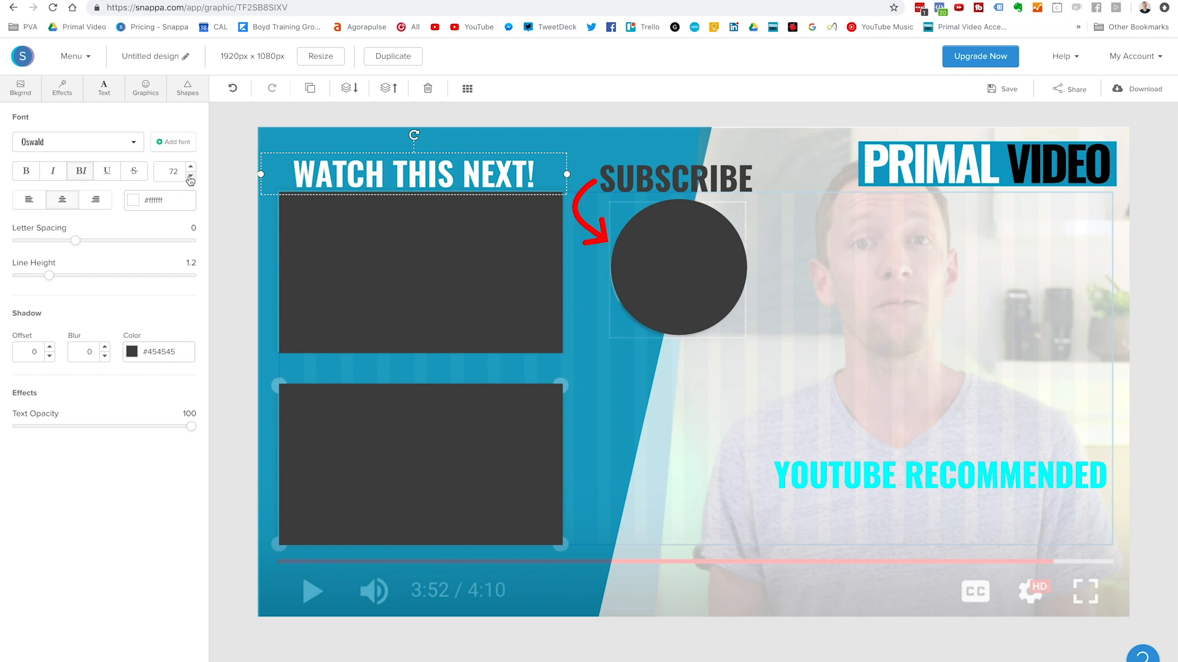
pyautogui.click(190, 178)
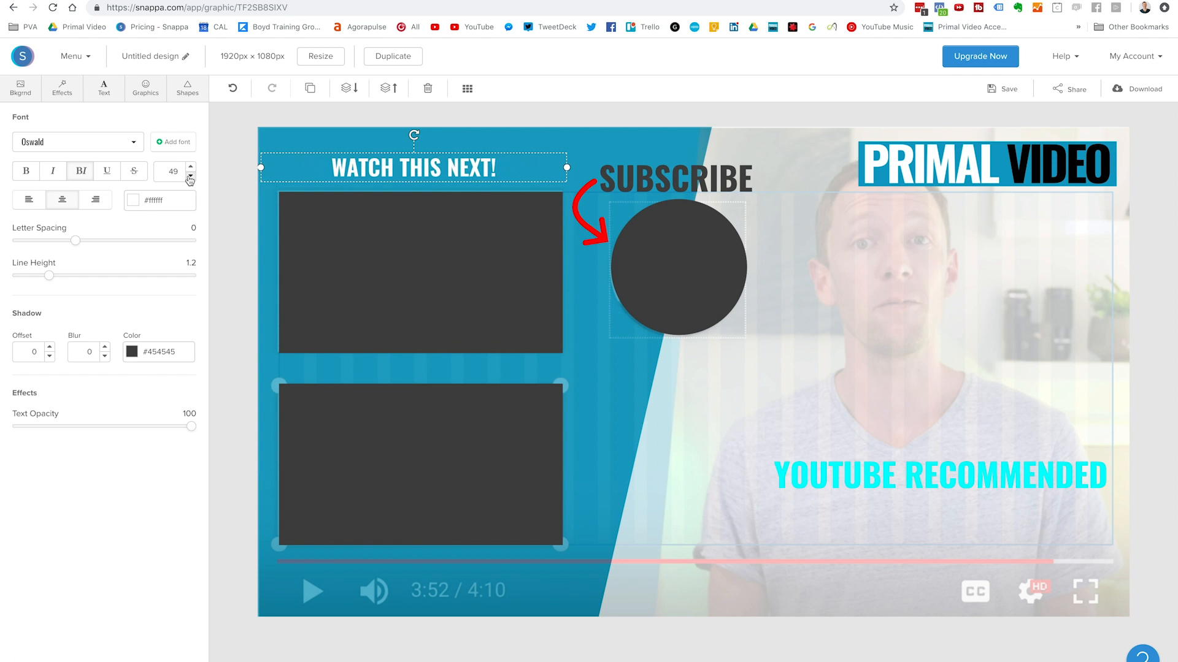
pyautogui.click(190, 178)
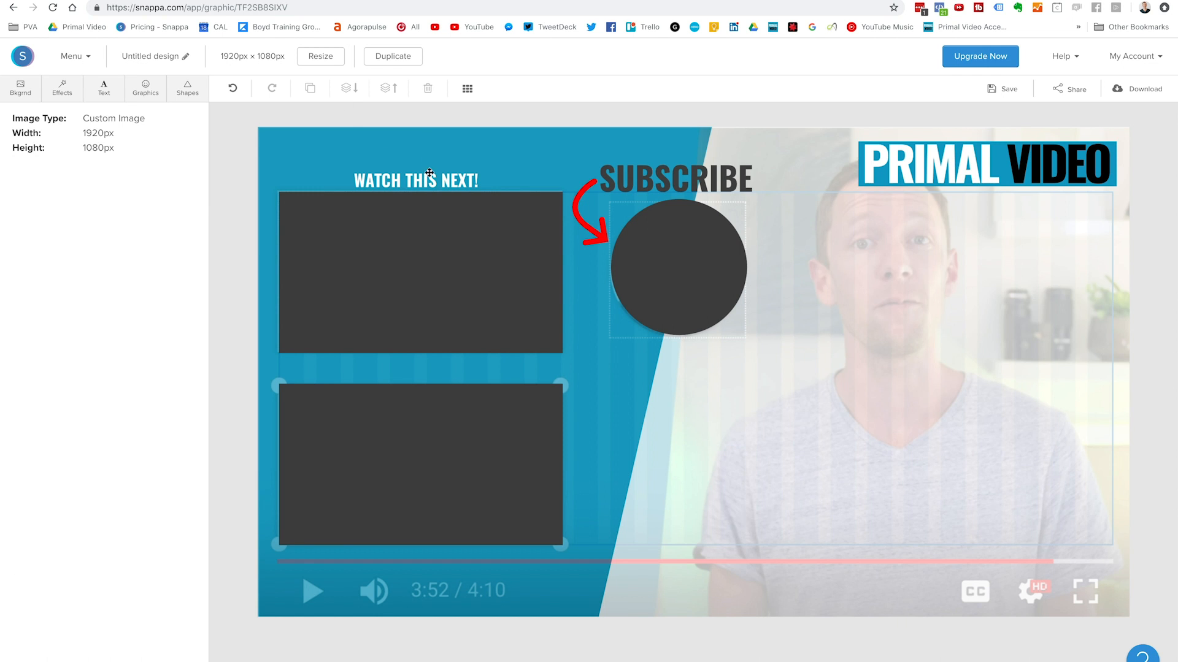
# Duplicate the WATCH THIS NEXT! heading for the lower video box caption
pyautogui.click(311, 88)
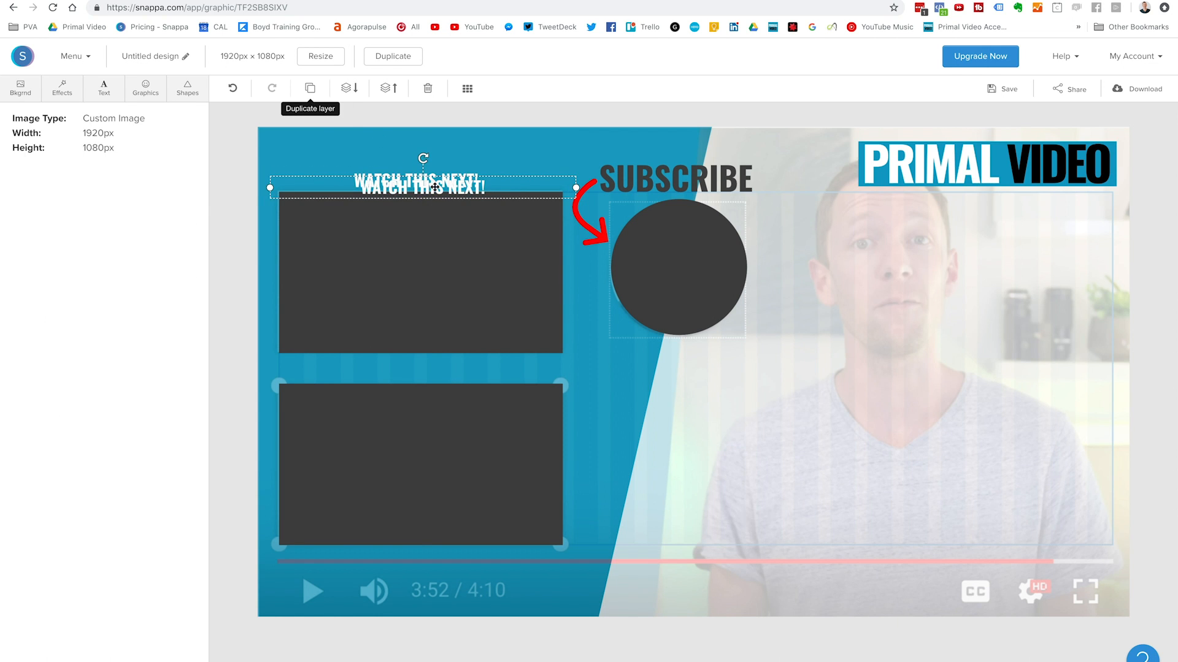
pyautogui.click(419, 373)
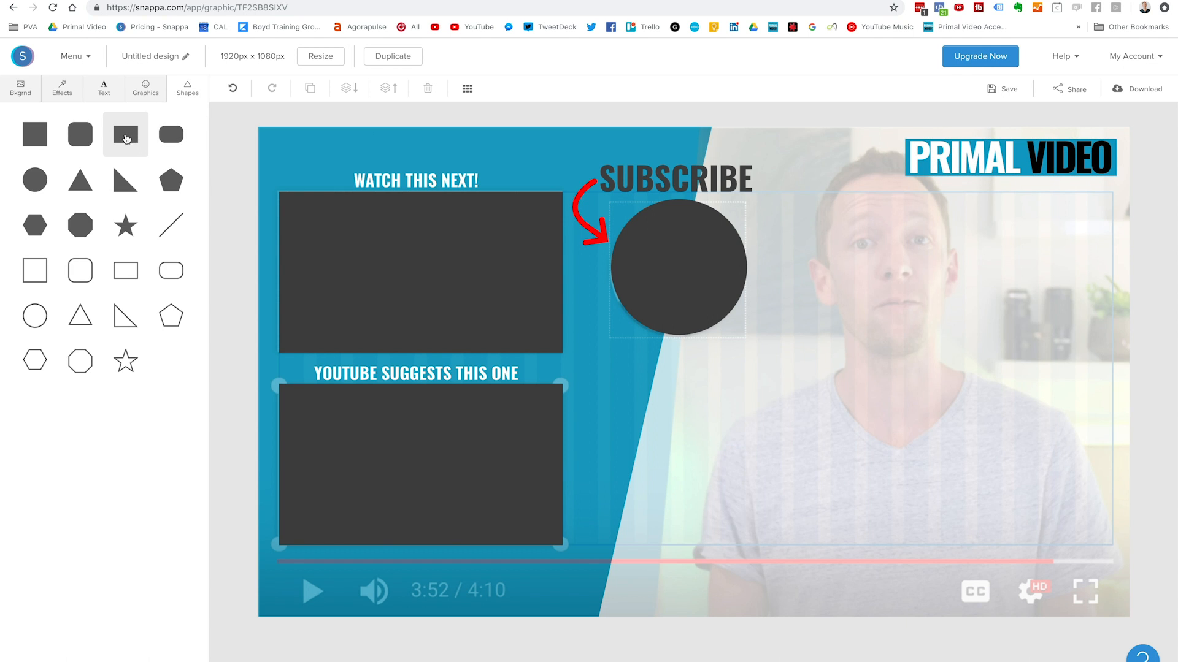
# Add a dark rectangle at the top edge and send it back behind the PRIMAL VIDEO logo
pyautogui.click(125, 135)
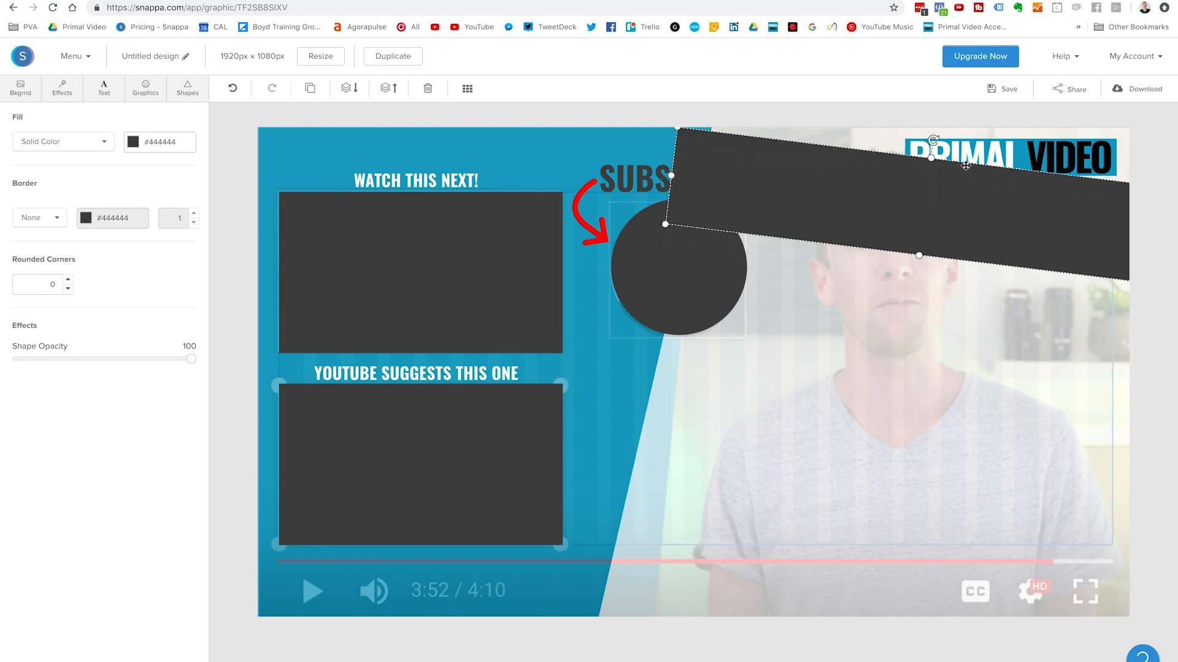
pyautogui.click(349, 89)
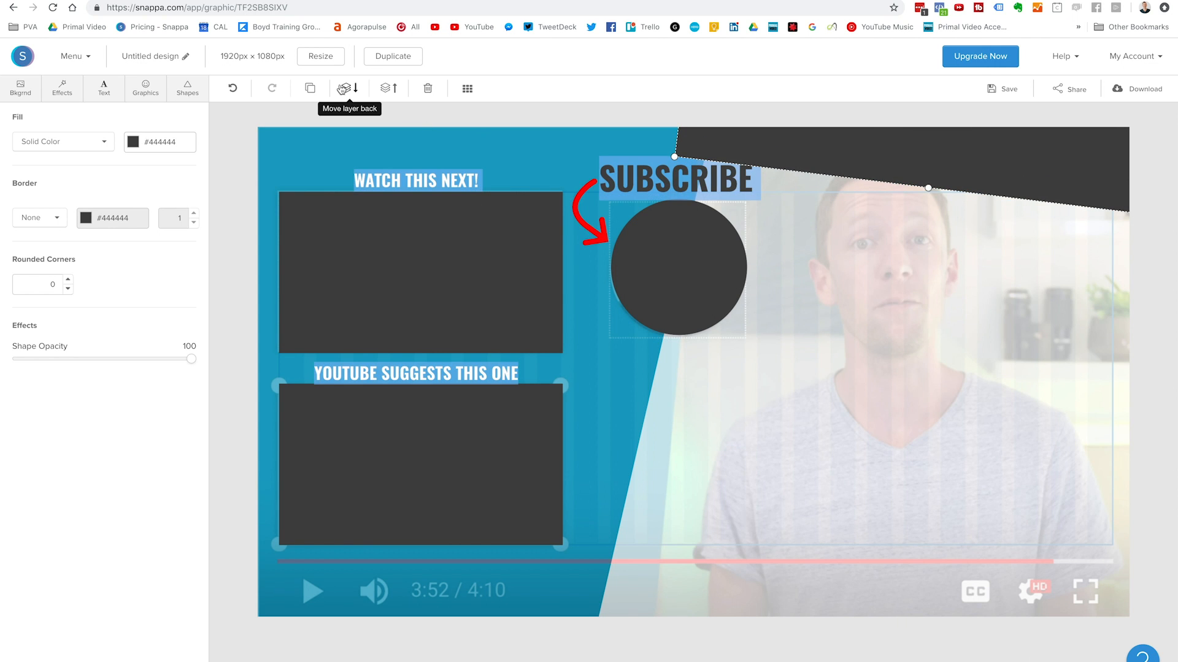
pyautogui.click(345, 88)
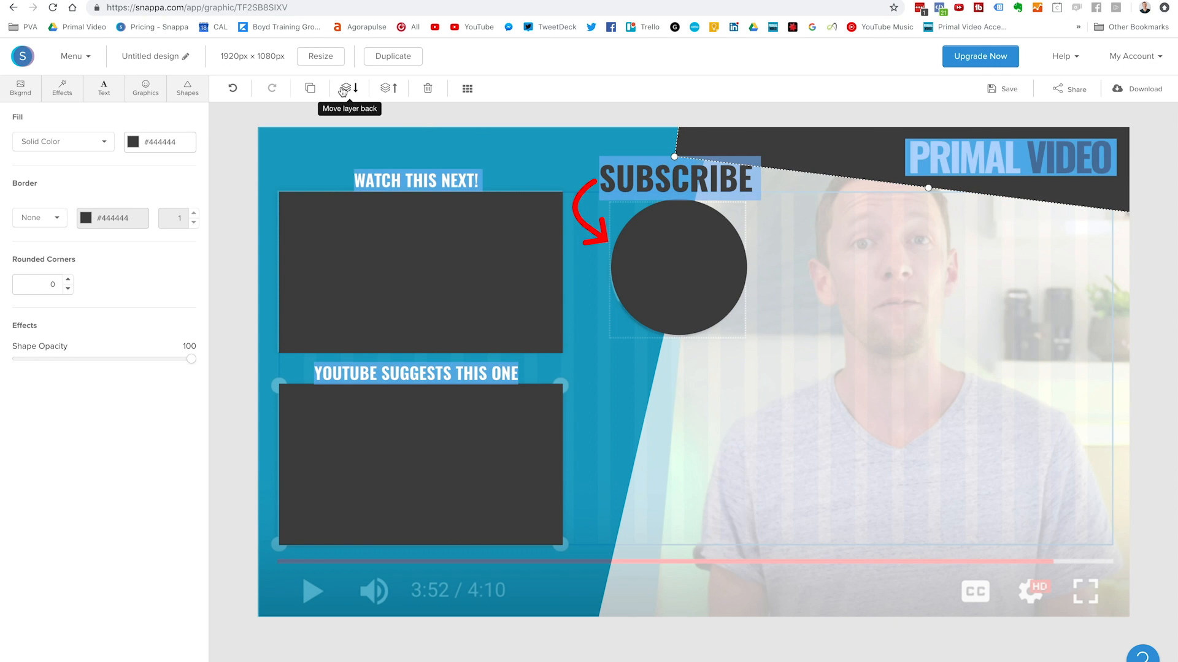
pyautogui.click(676, 179)
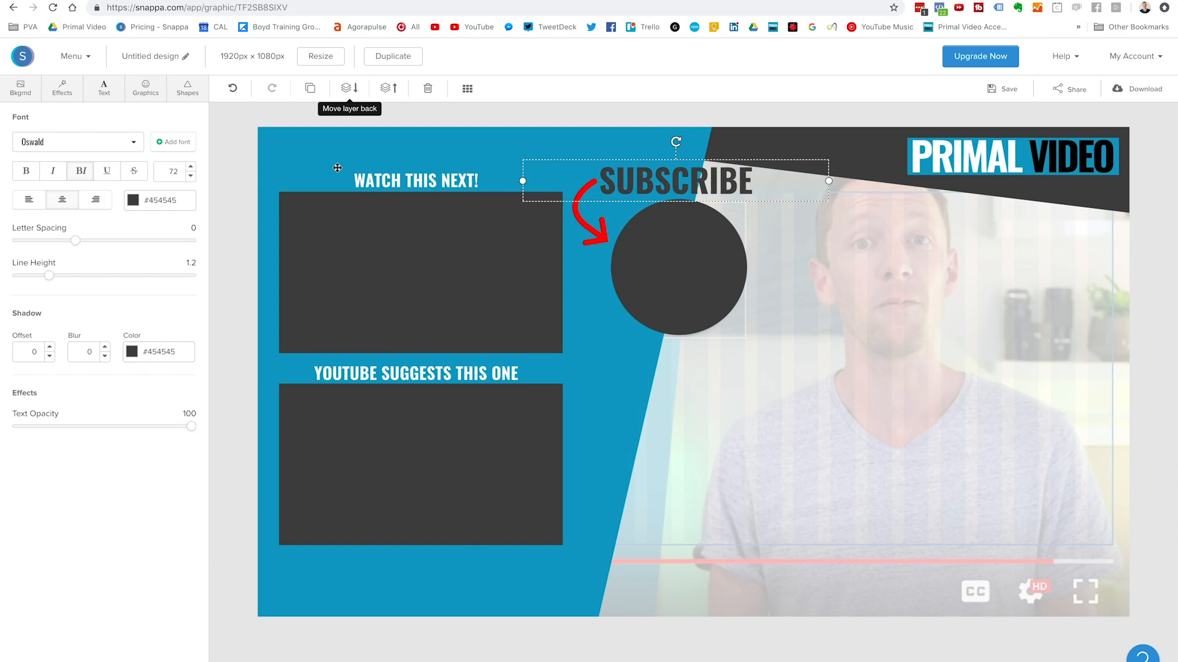
pyautogui.click(589, 233)
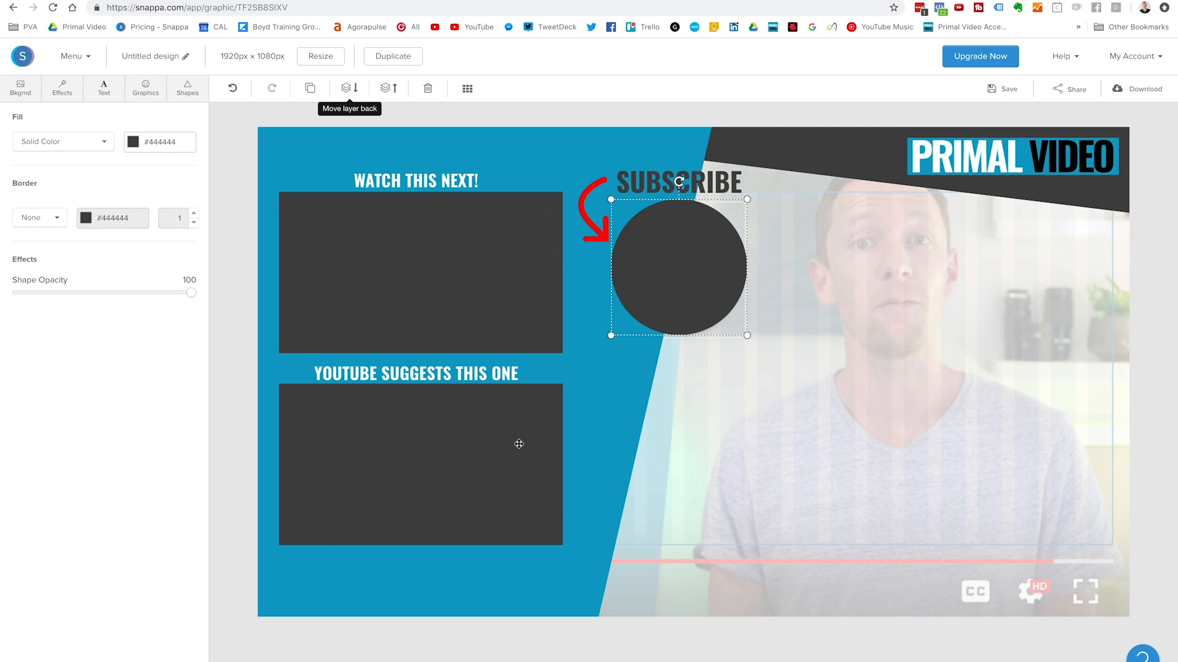
pyautogui.moveTo(368, 336)
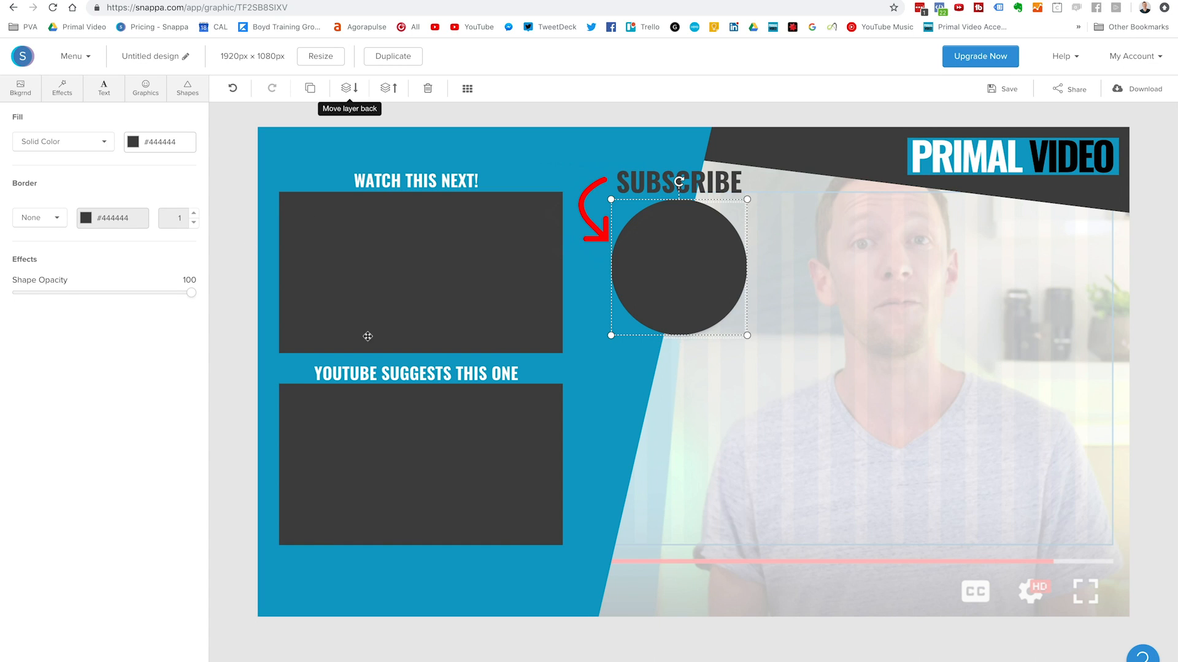
pyautogui.moveTo(540, 295)
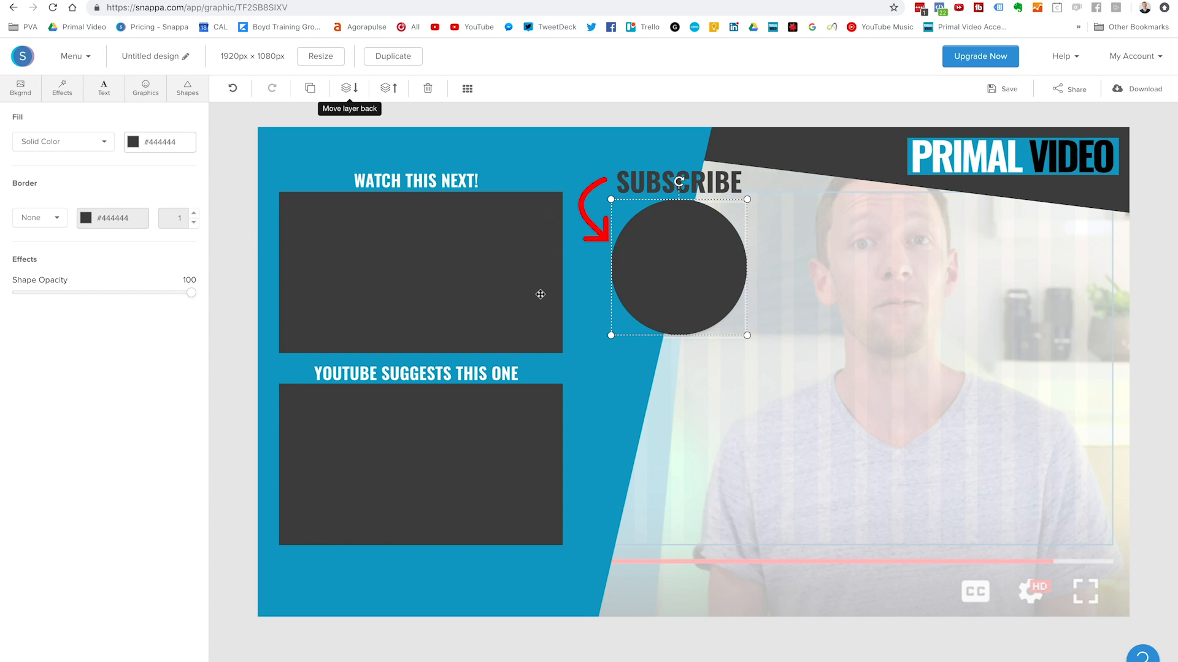
pyautogui.moveTo(554, 294)
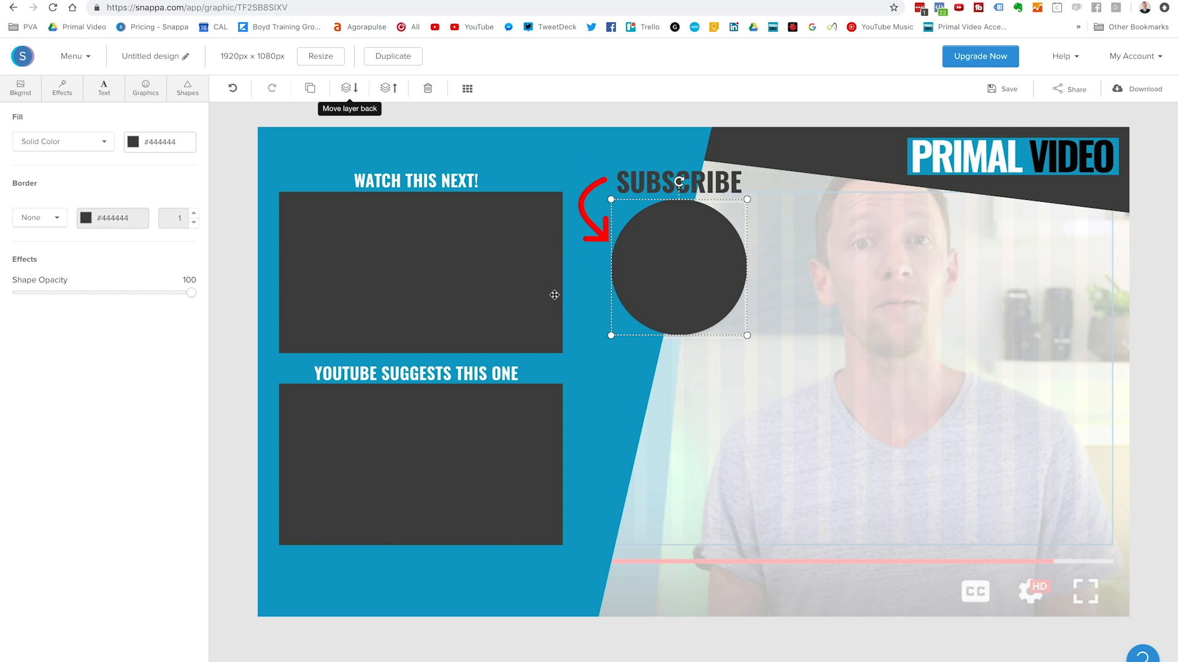
pyautogui.moveTo(590, 307)
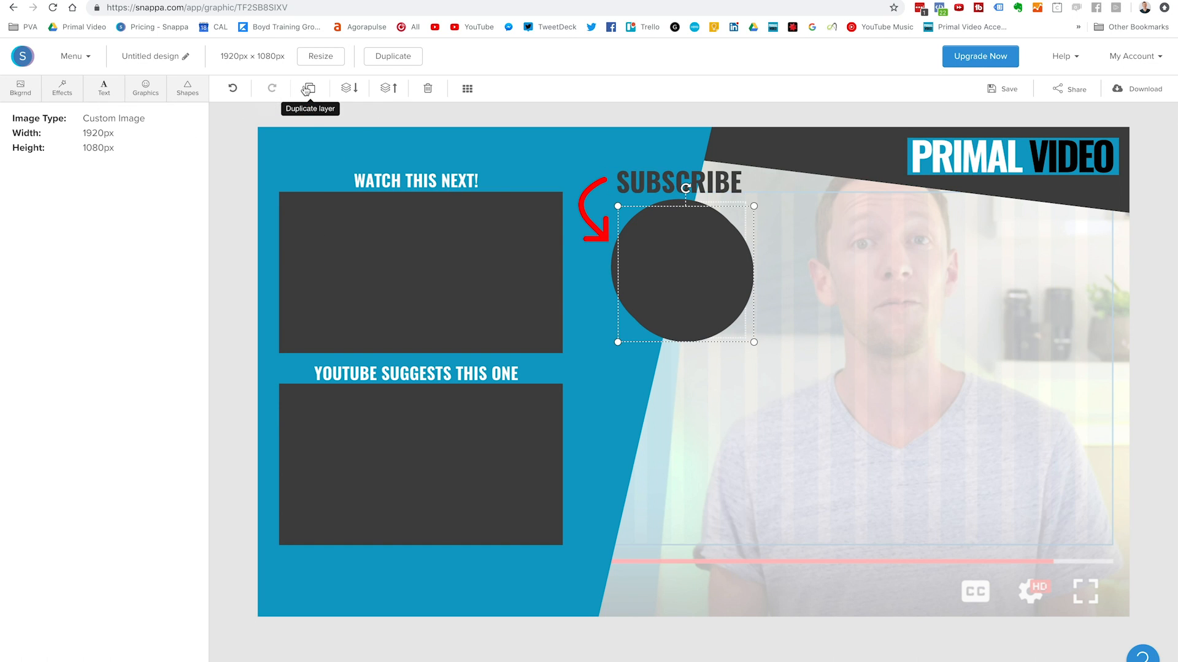
# Duplicate the subscribe circle, fill the copy white and enlarge it slightly
pyautogui.click(682, 277)
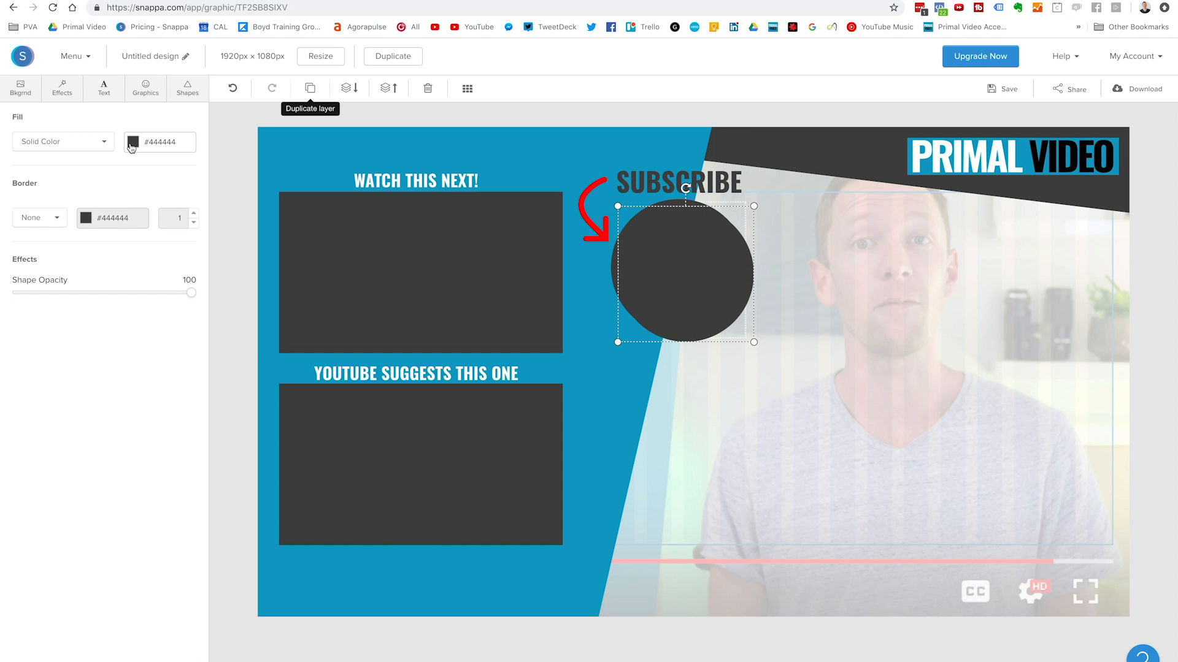
pyautogui.click(129, 142)
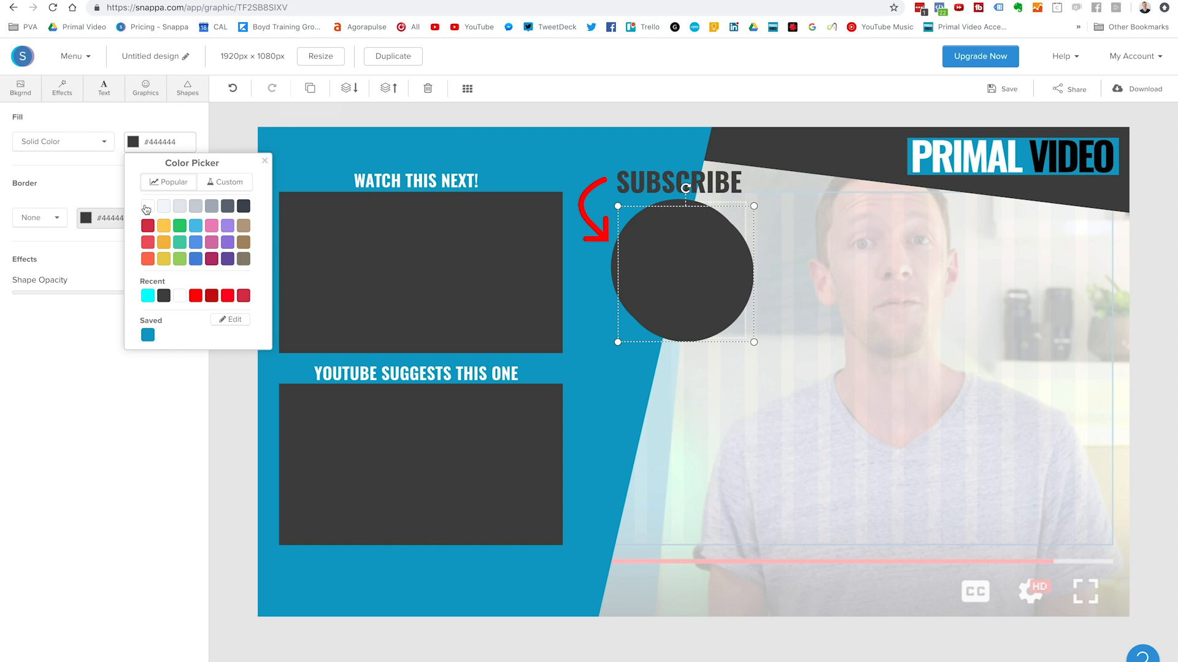
pyautogui.click(163, 206)
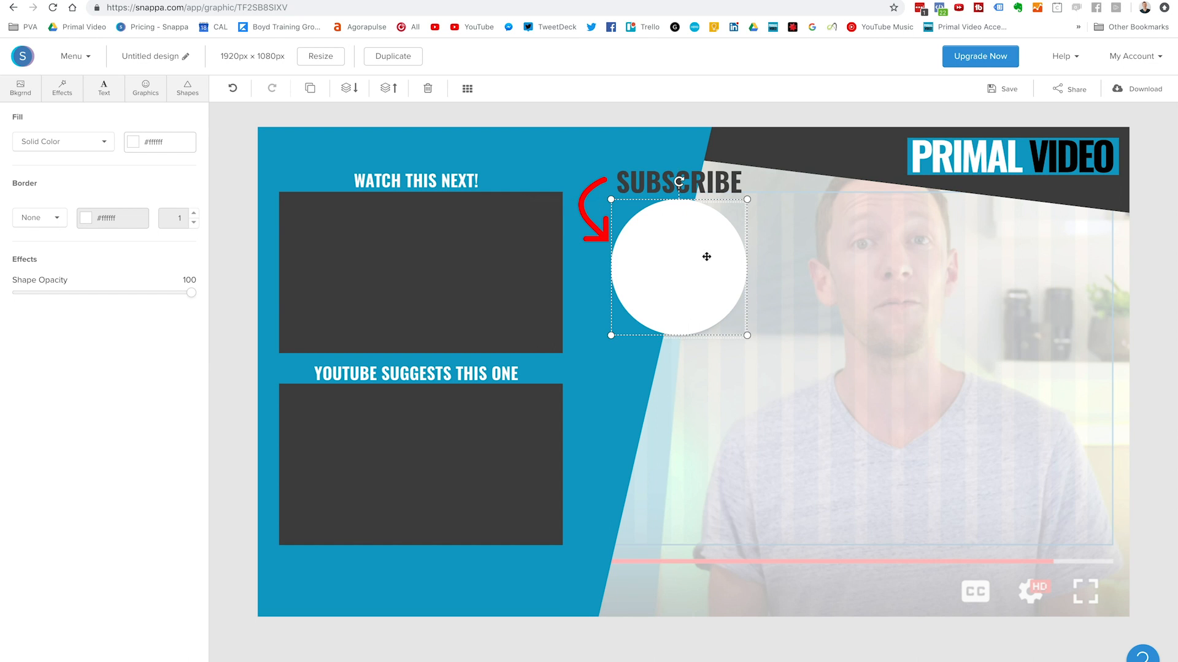
pyautogui.moveTo(747, 336); pyautogui.dragTo(756, 346)
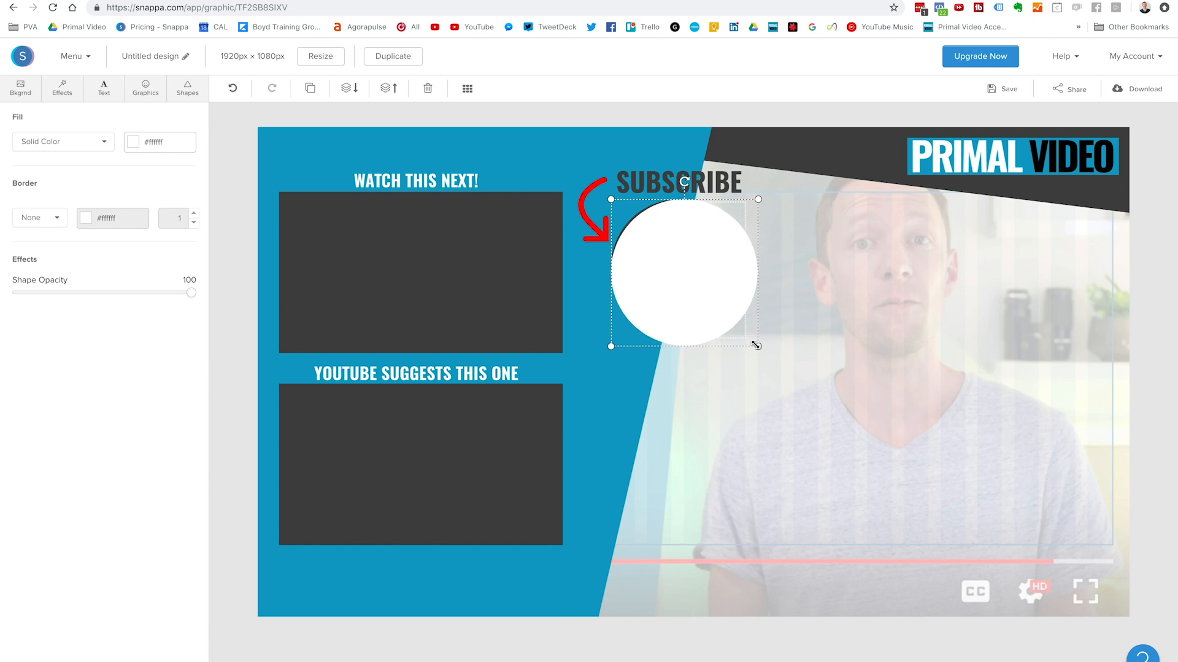
pyautogui.moveTo(349, 88)
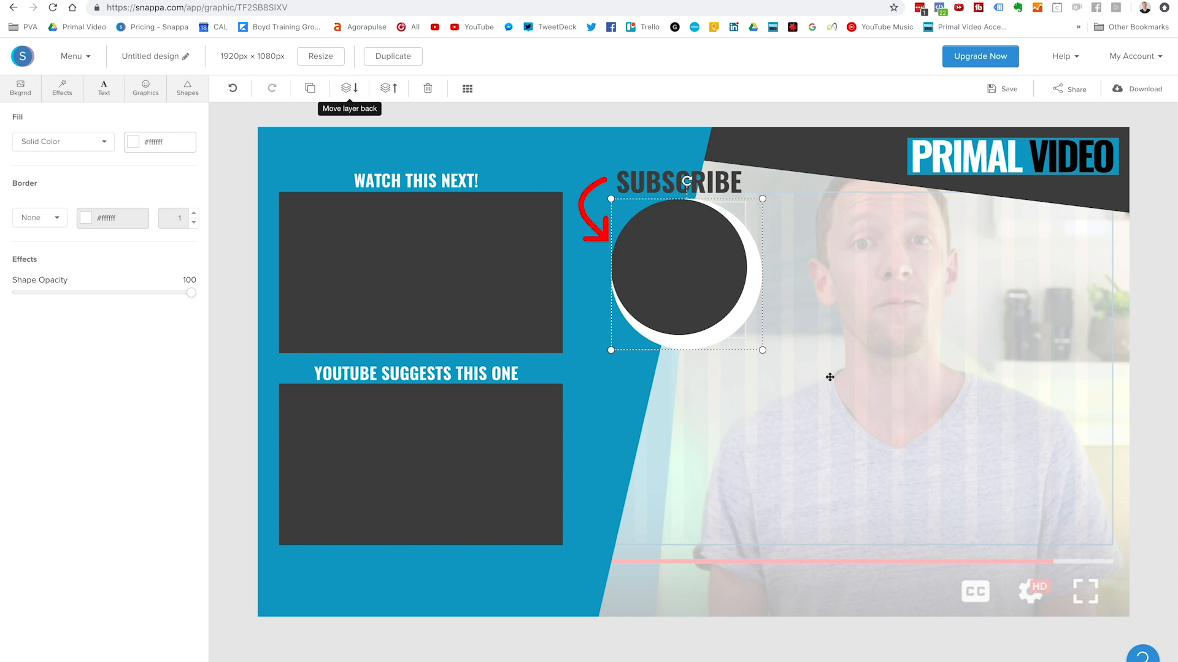
# Centre the dark circle back over the white one to form a white ring
pyautogui.moveTo(683, 270); pyautogui.dragTo(743, 346)
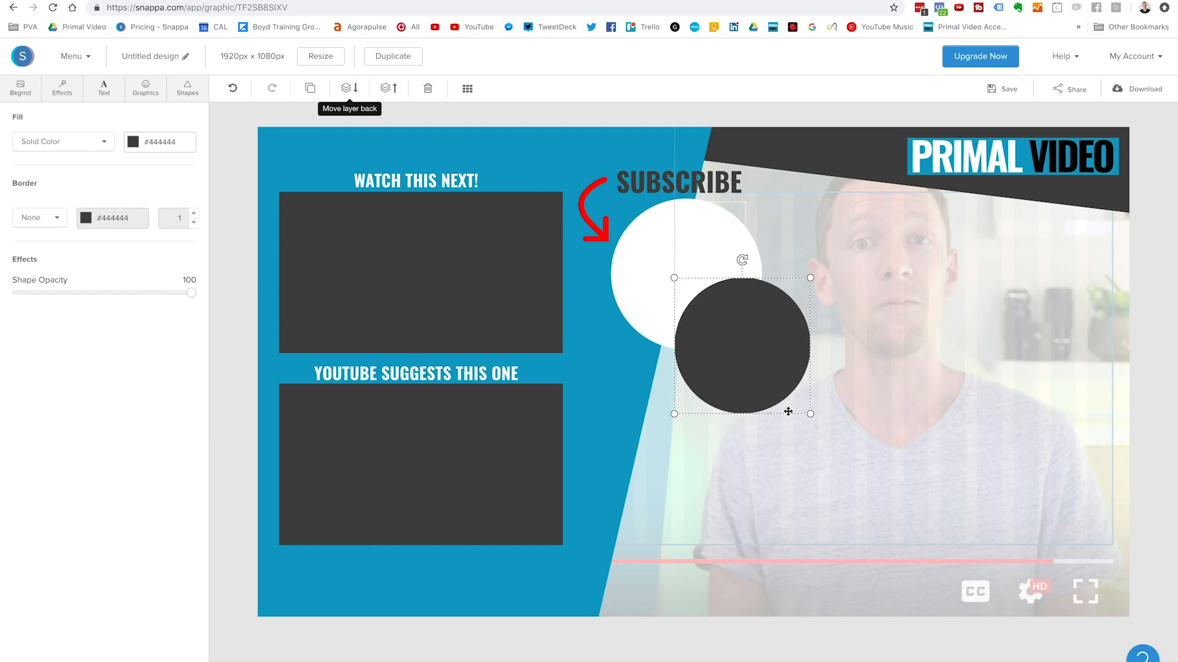
pyautogui.moveTo(741, 347); pyautogui.dragTo(814, 403)
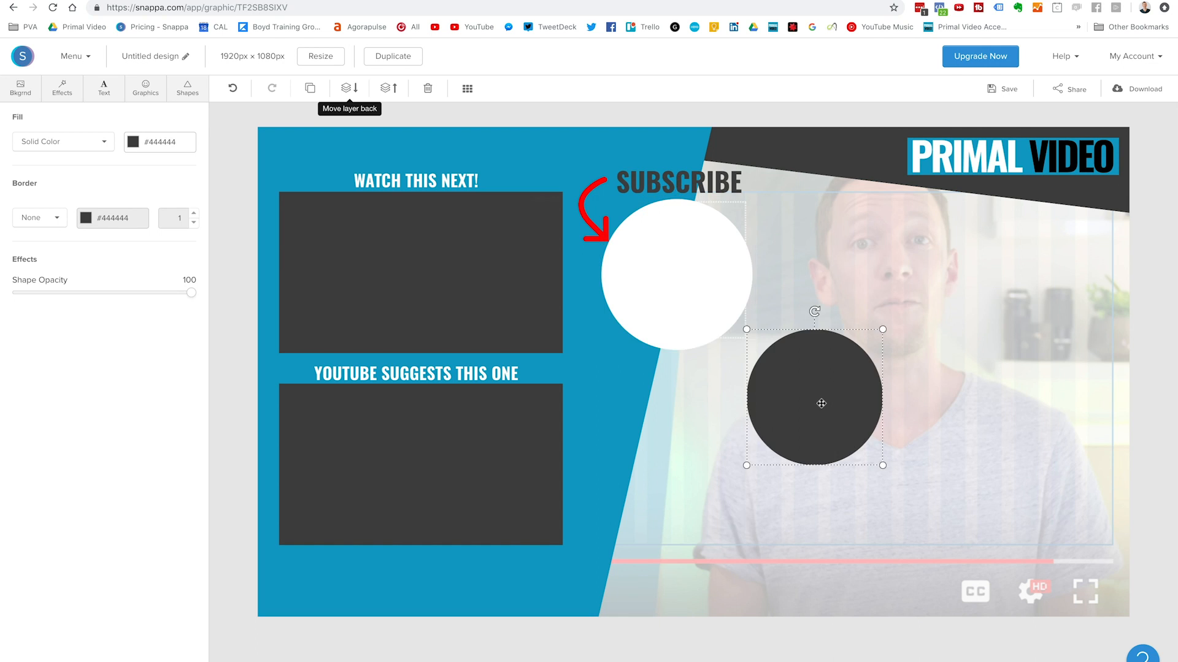
pyautogui.moveTo(813, 402); pyautogui.dragTo(675, 276)
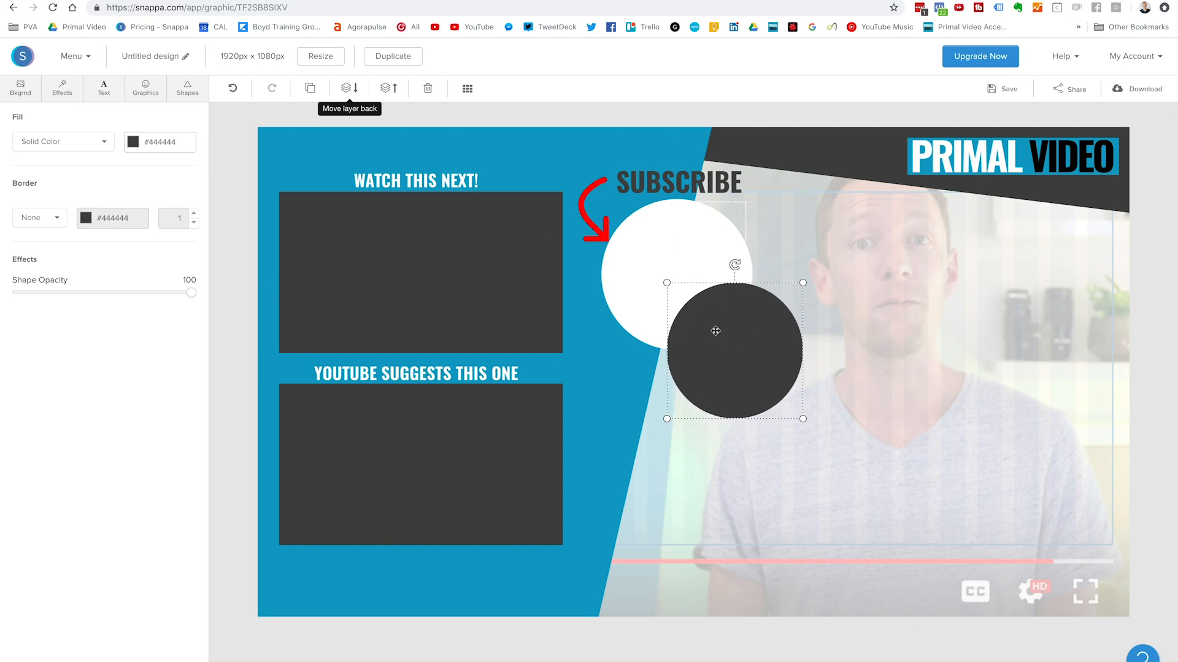
pyautogui.moveTo(715, 331); pyautogui.dragTo(667, 264)
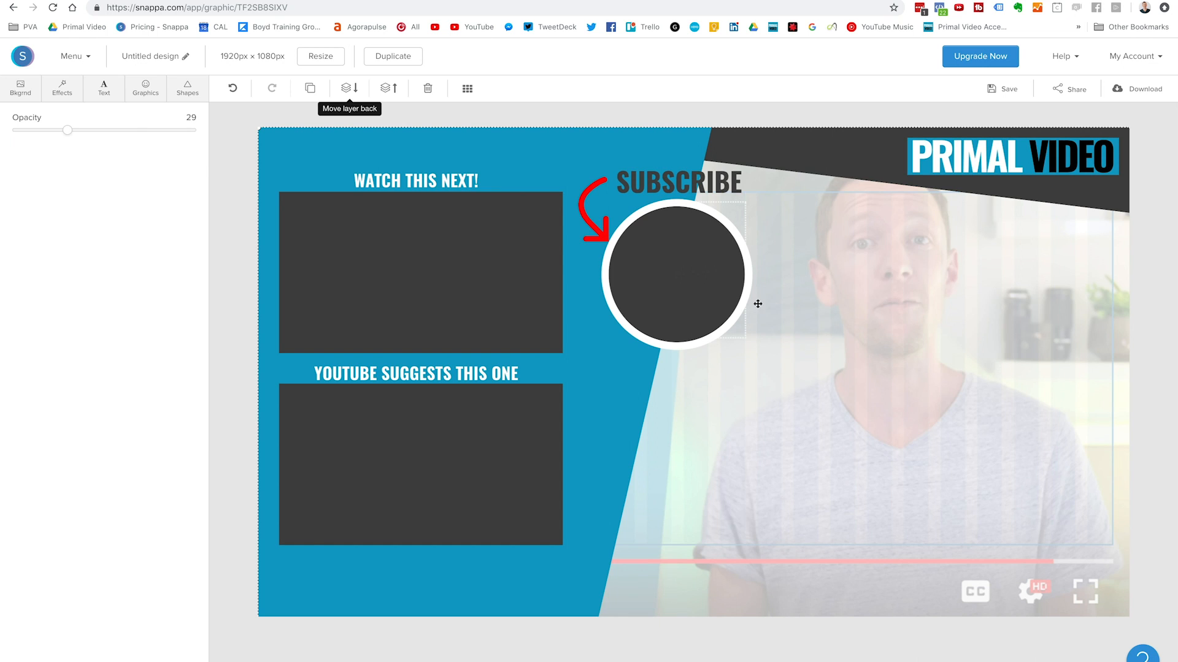
pyautogui.moveTo(403, 286)
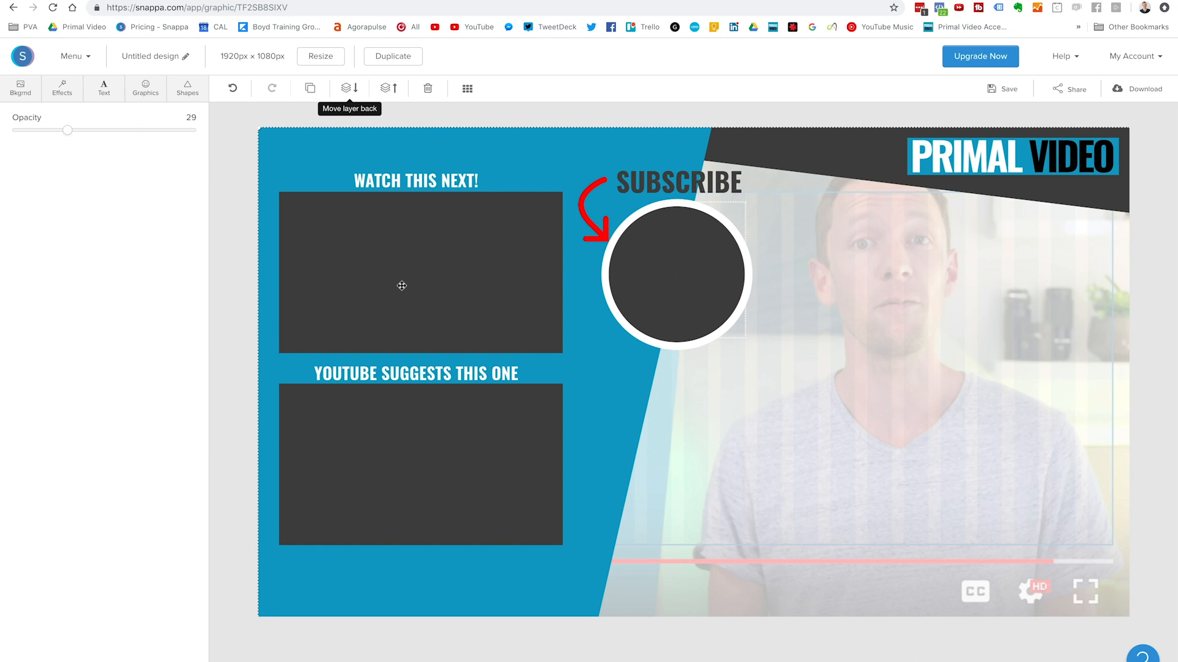
# Duplicate the top video box as a white copy and send it behind the dark box
pyautogui.click(401, 284)
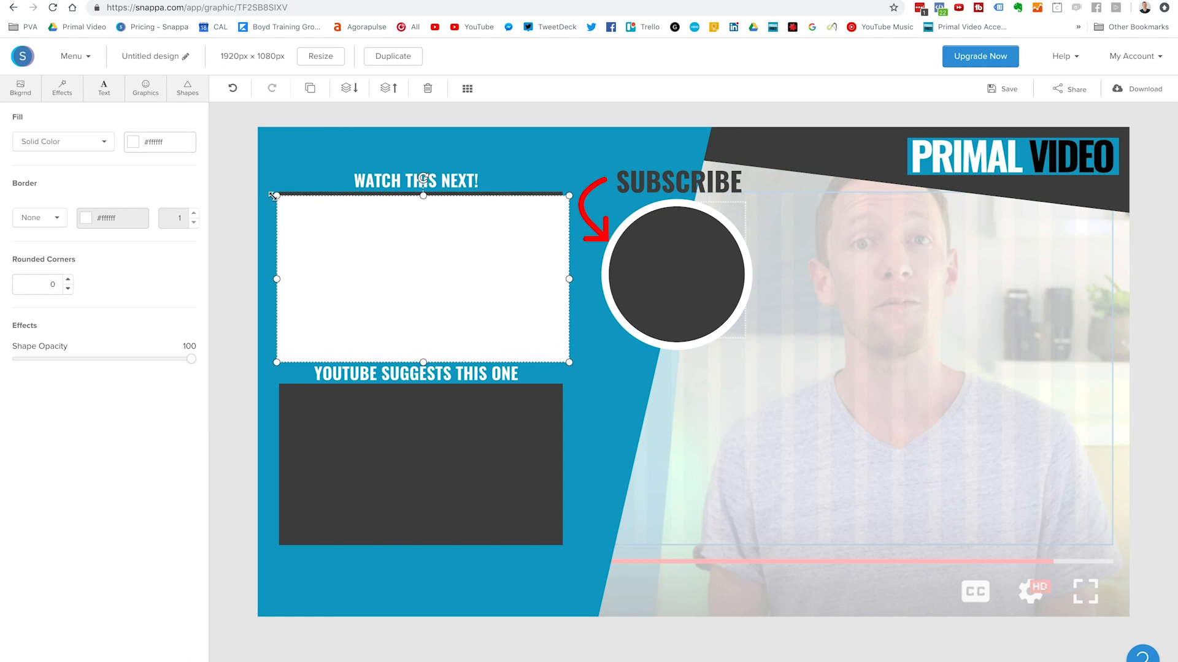
pyautogui.moveTo(346, 90)
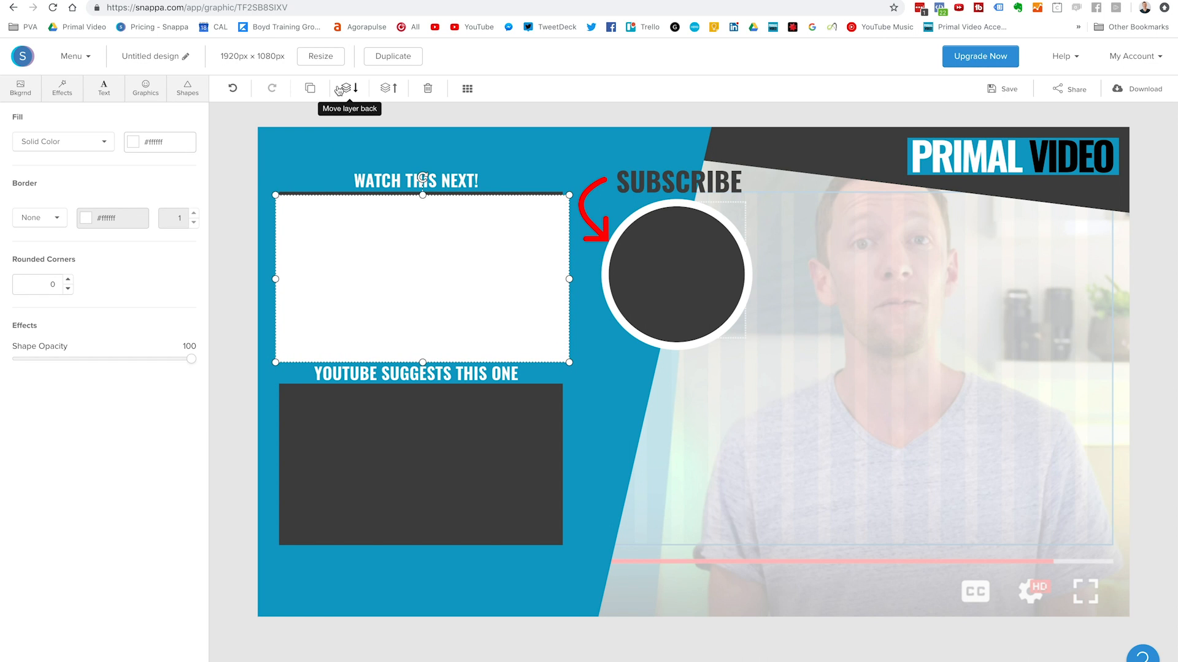
pyautogui.click(344, 89)
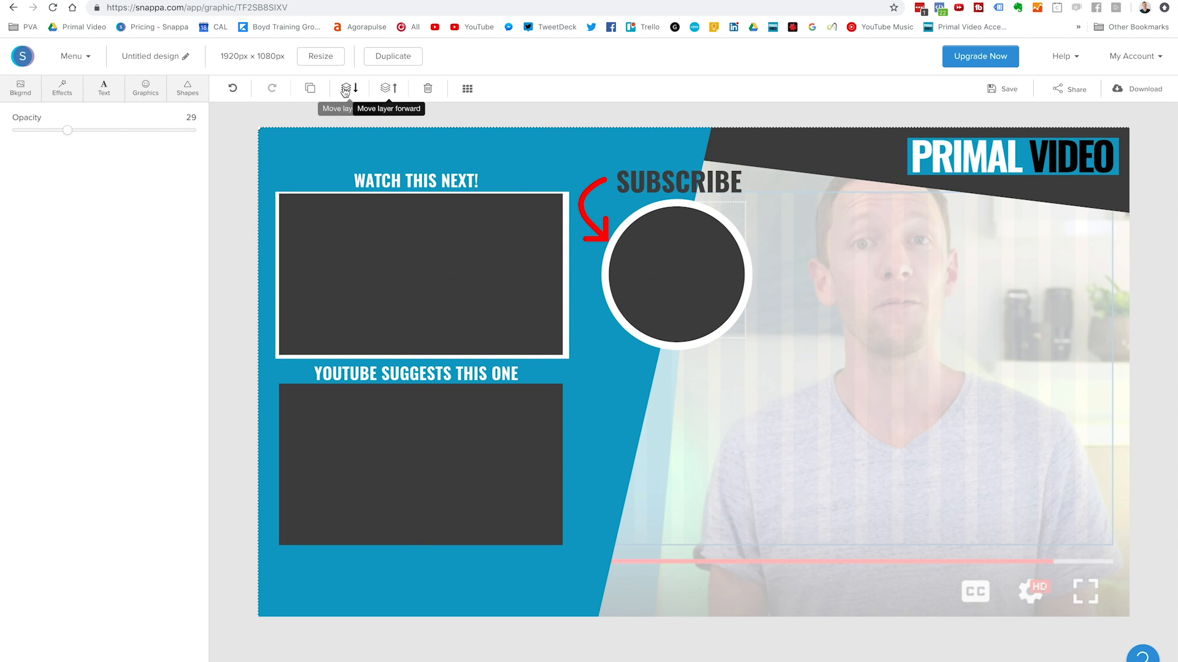
# Raise the reference video image's opacity to about 53
pyautogui.moveTo(67, 130); pyautogui.dragTo(124, 130)
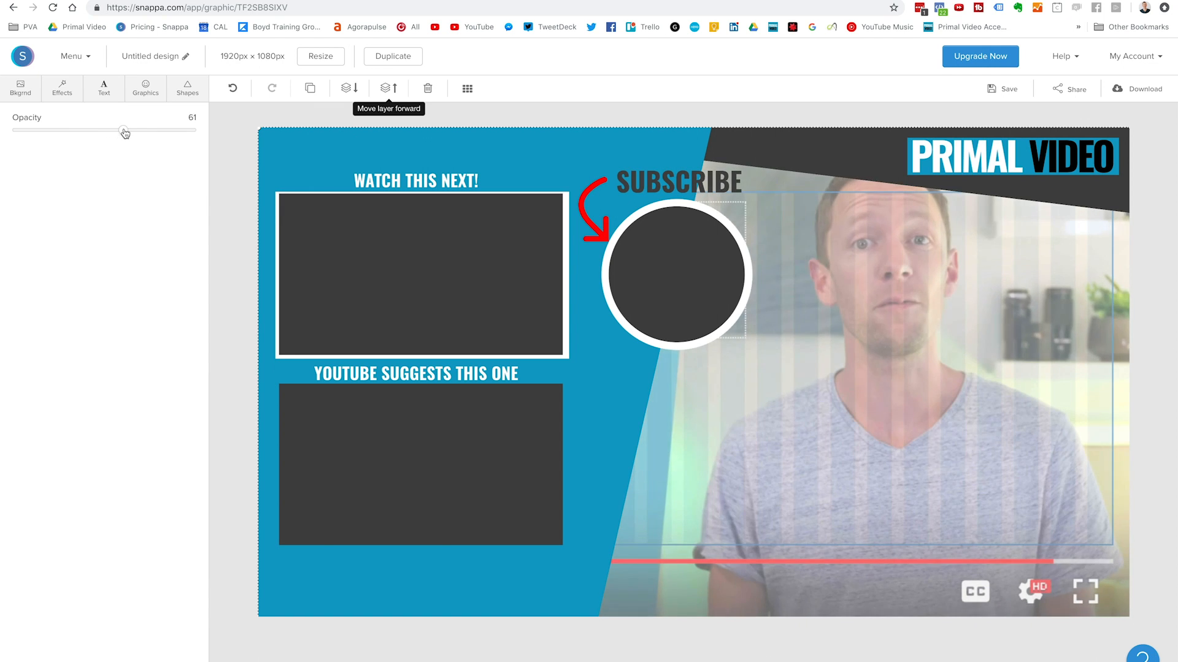
pyautogui.moveTo(123, 130); pyautogui.dragTo(110, 130)
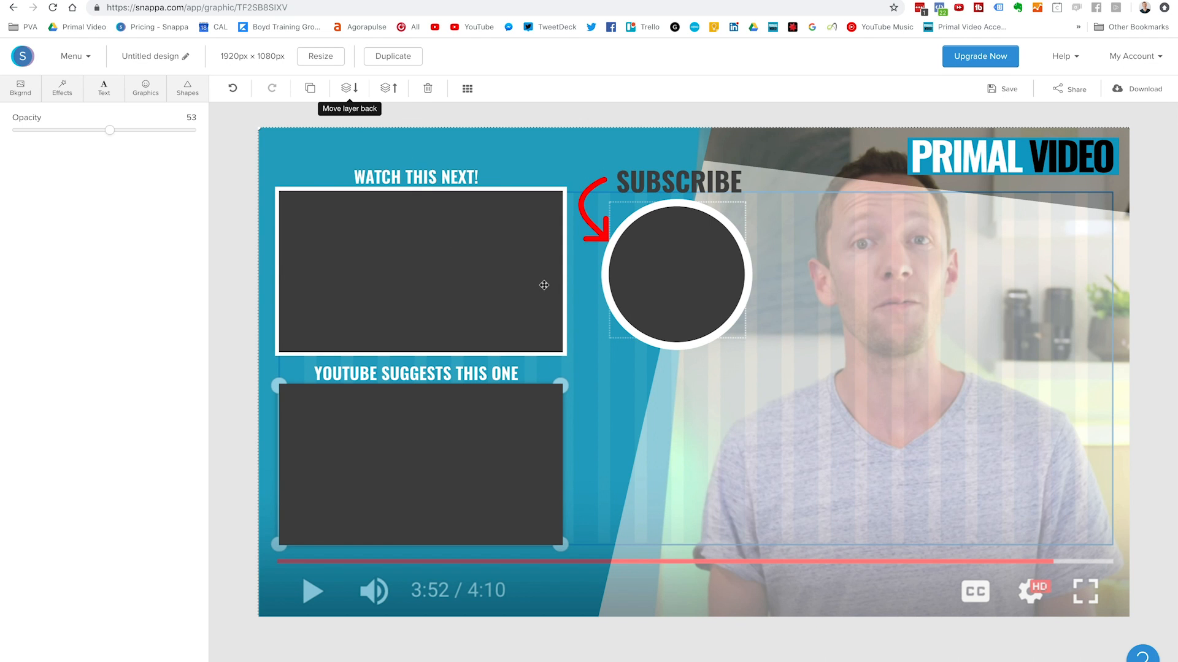
# Select the dark box under WATCH THIS NEXT! and the faded video screenshot guide
pyautogui.click(419, 271)
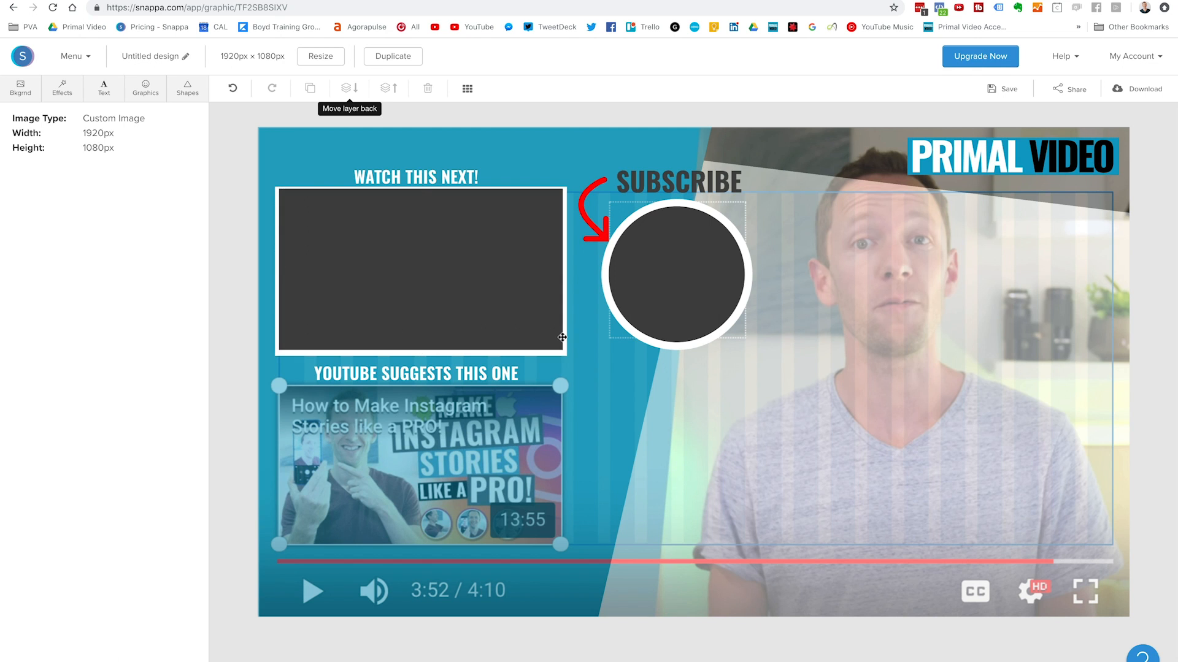
pyautogui.click(422, 270)
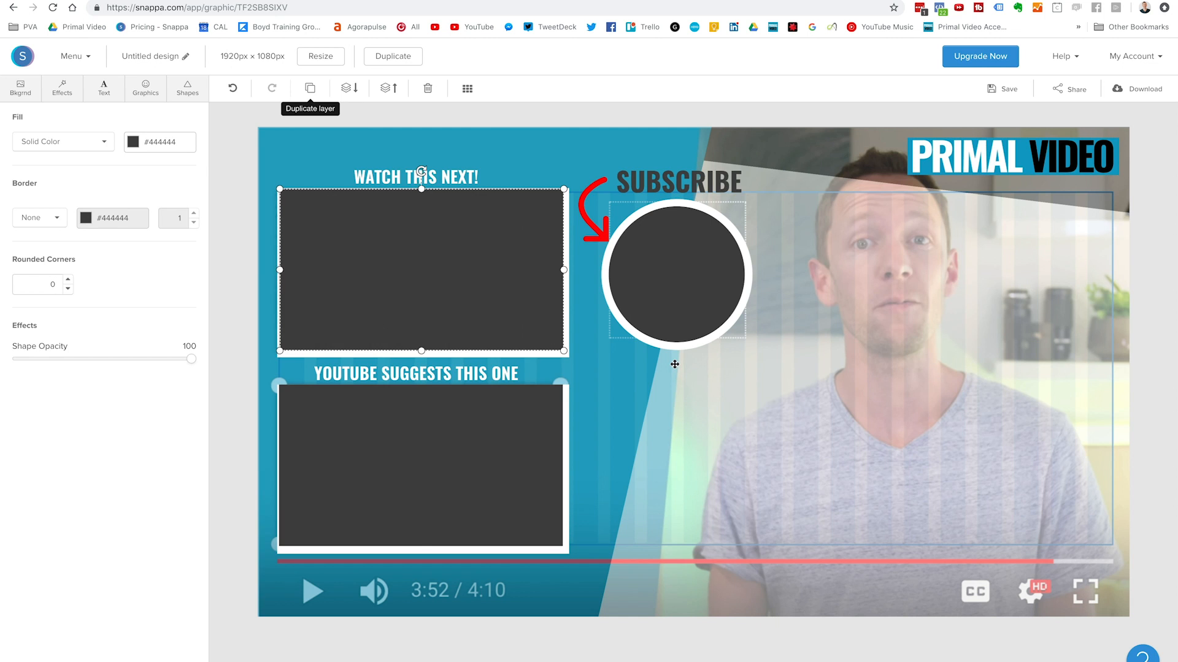
pyautogui.click(416, 373)
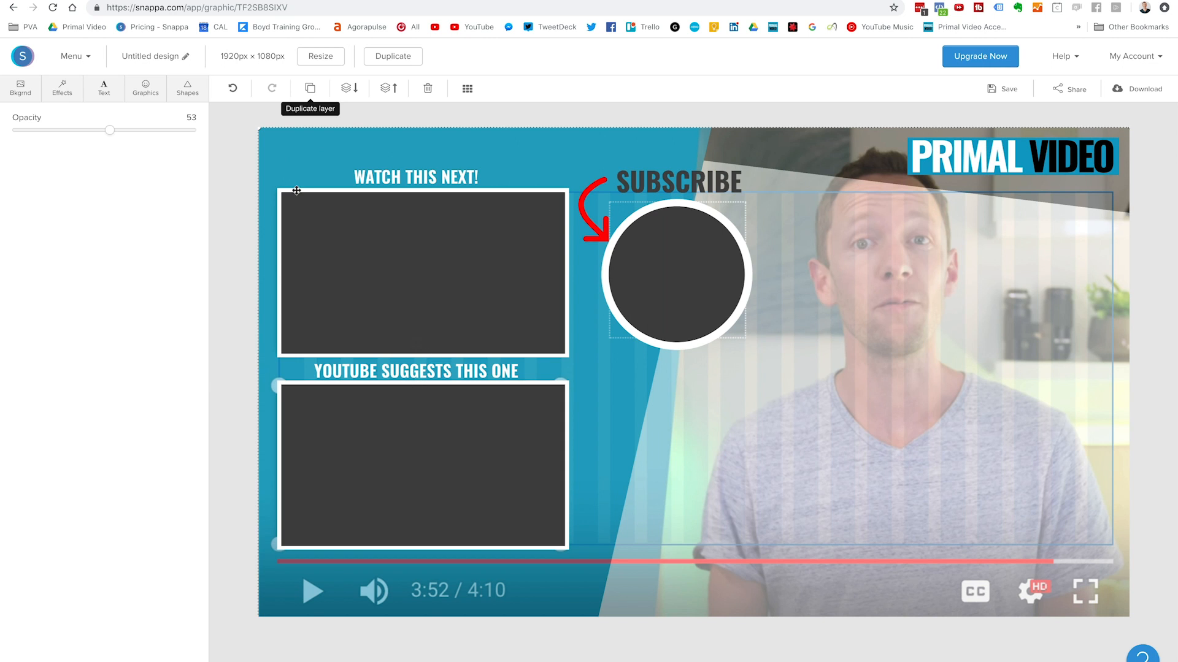
pyautogui.moveTo(1027, 338)
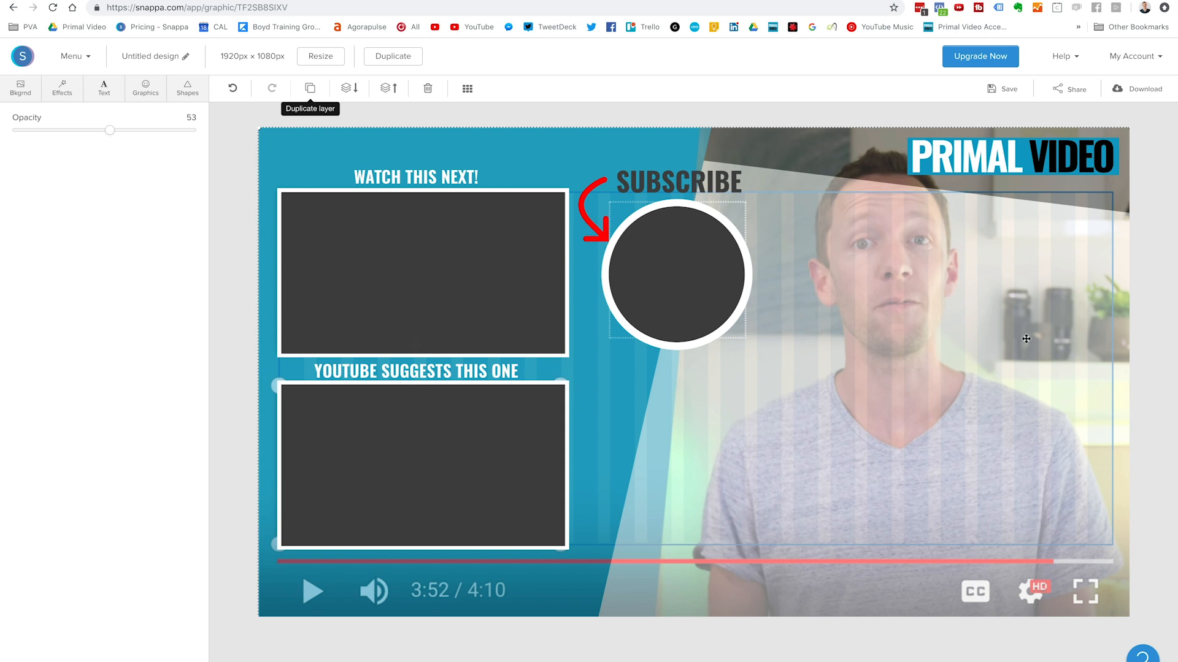
pyautogui.moveTo(880, 373)
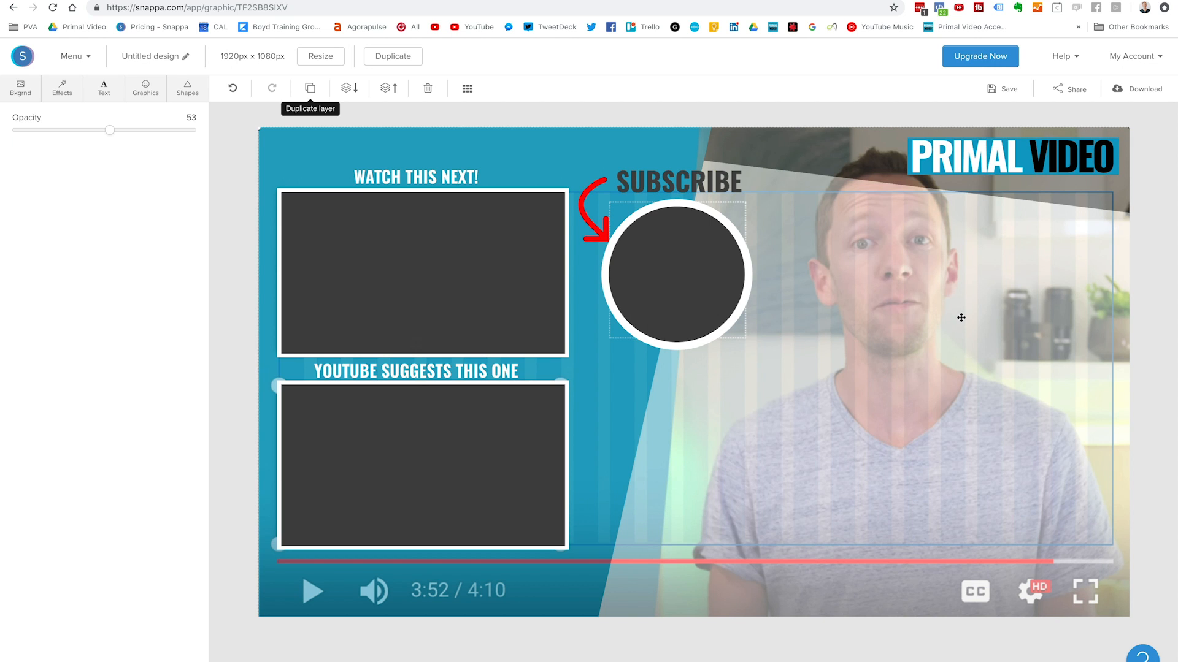
pyautogui.moveTo(314, 255)
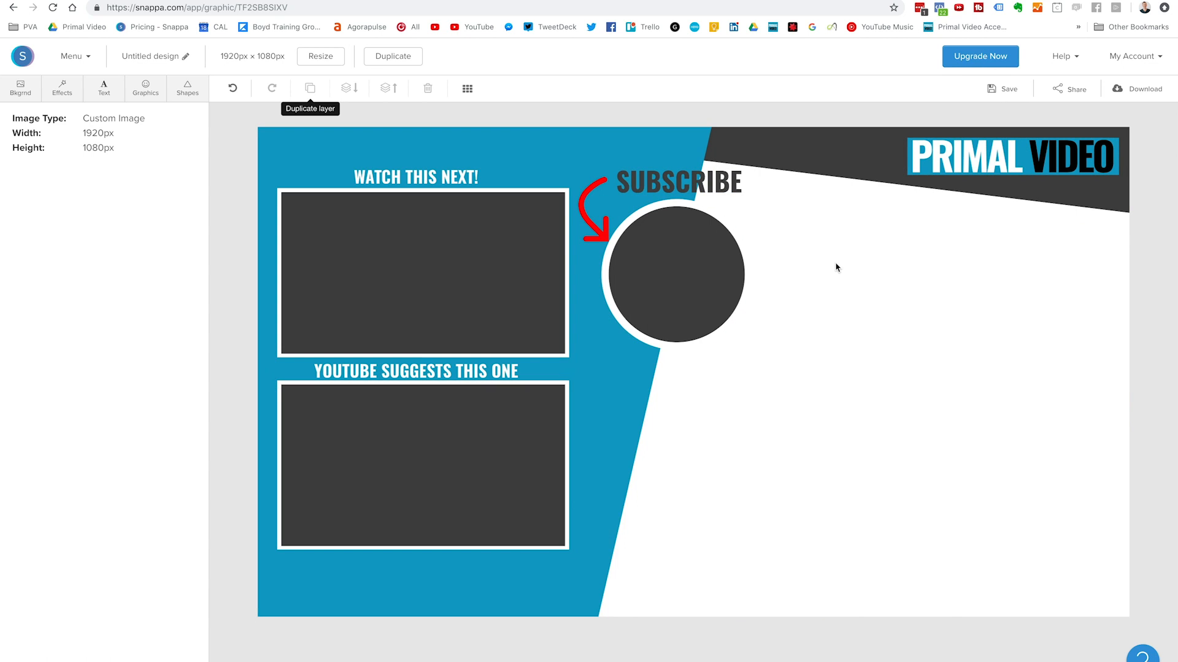
pyautogui.moveTo(724, 206)
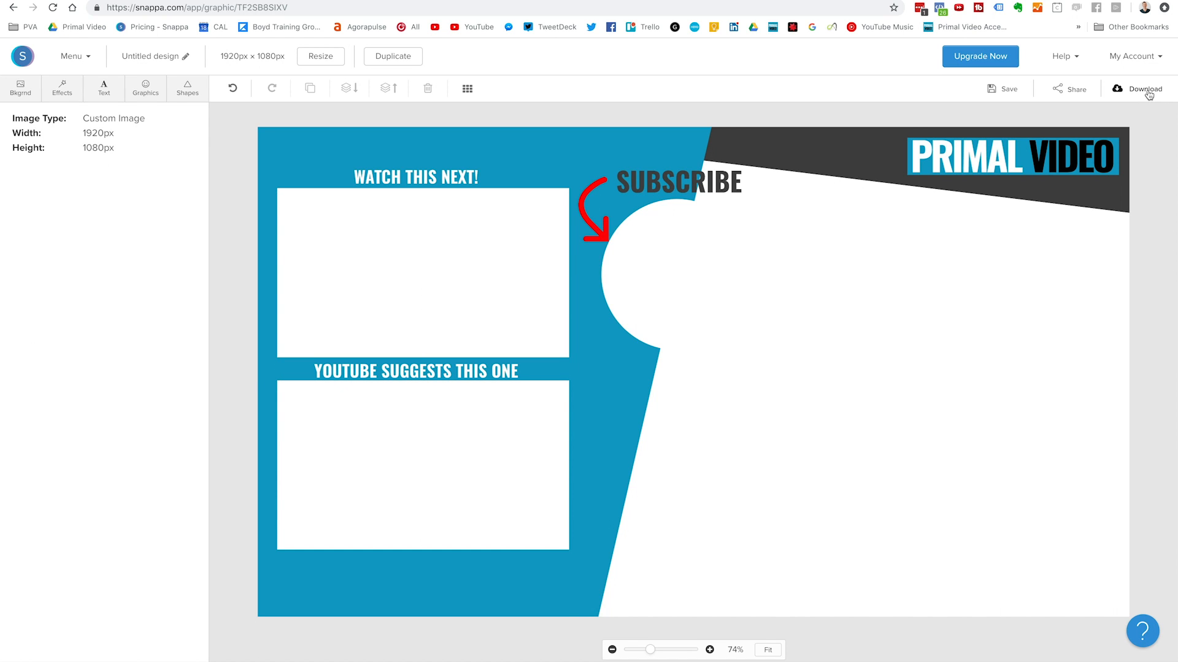
# Download the finished end-screen design as a PNG
pyautogui.click(1148, 88)
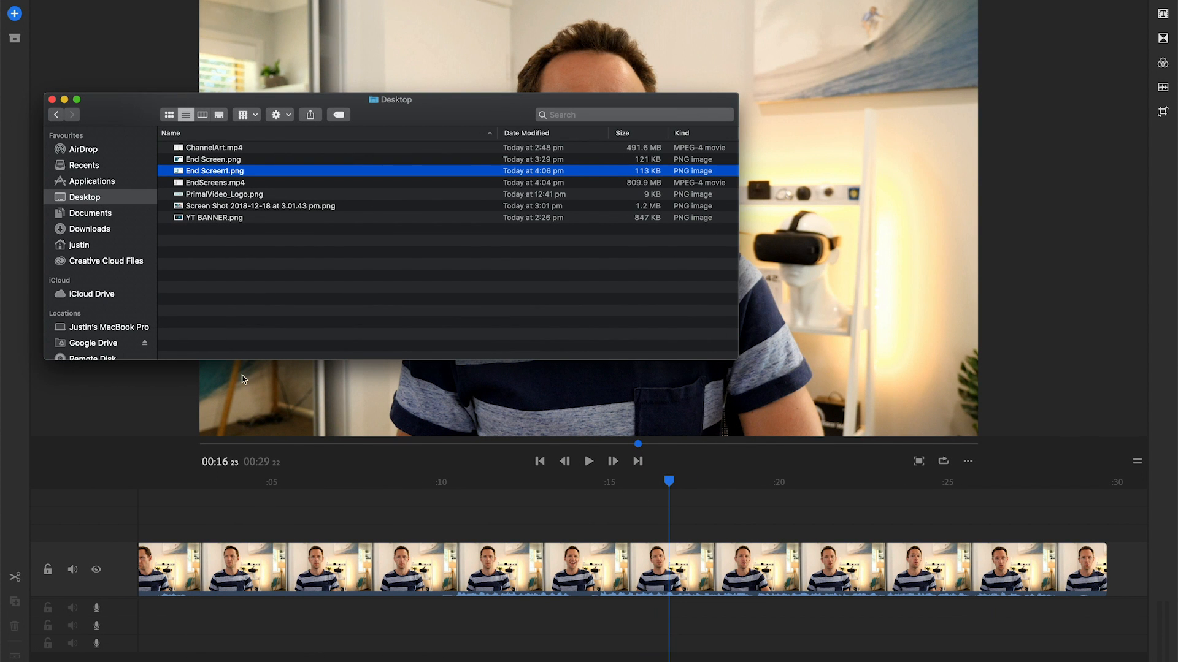
# Place End Screen.png above the clip's final seconds and scrub around the overlay start
pyautogui.moveTo(213, 170); pyautogui.dragTo(795, 516)
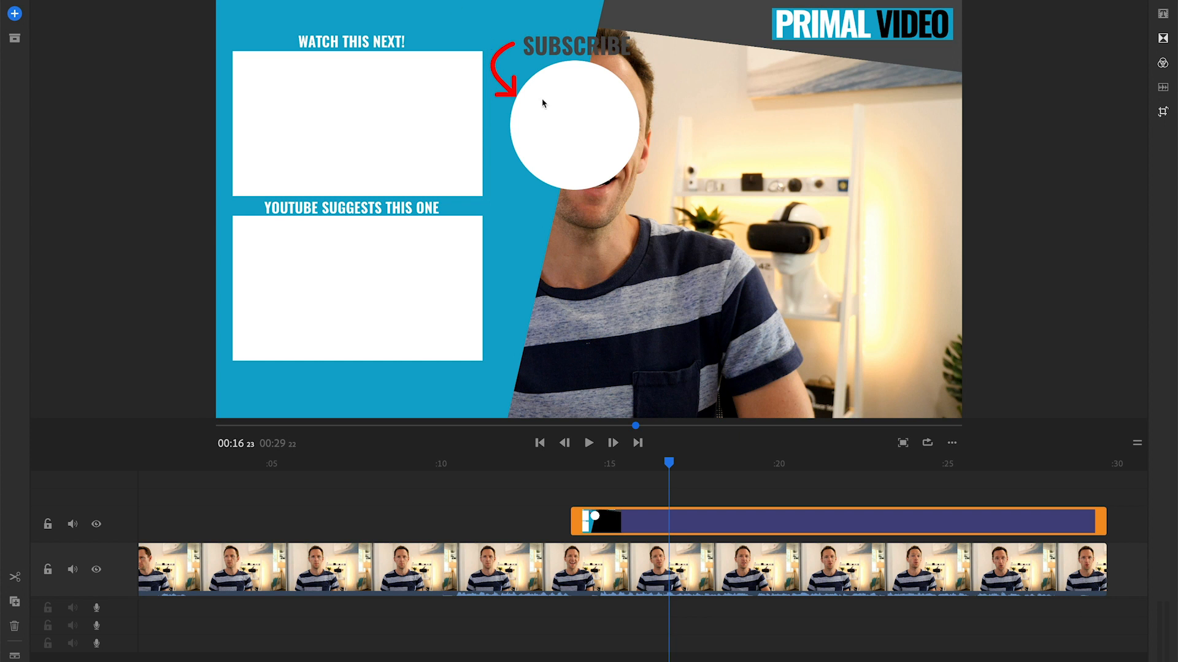
pyautogui.moveTo(576, 463)
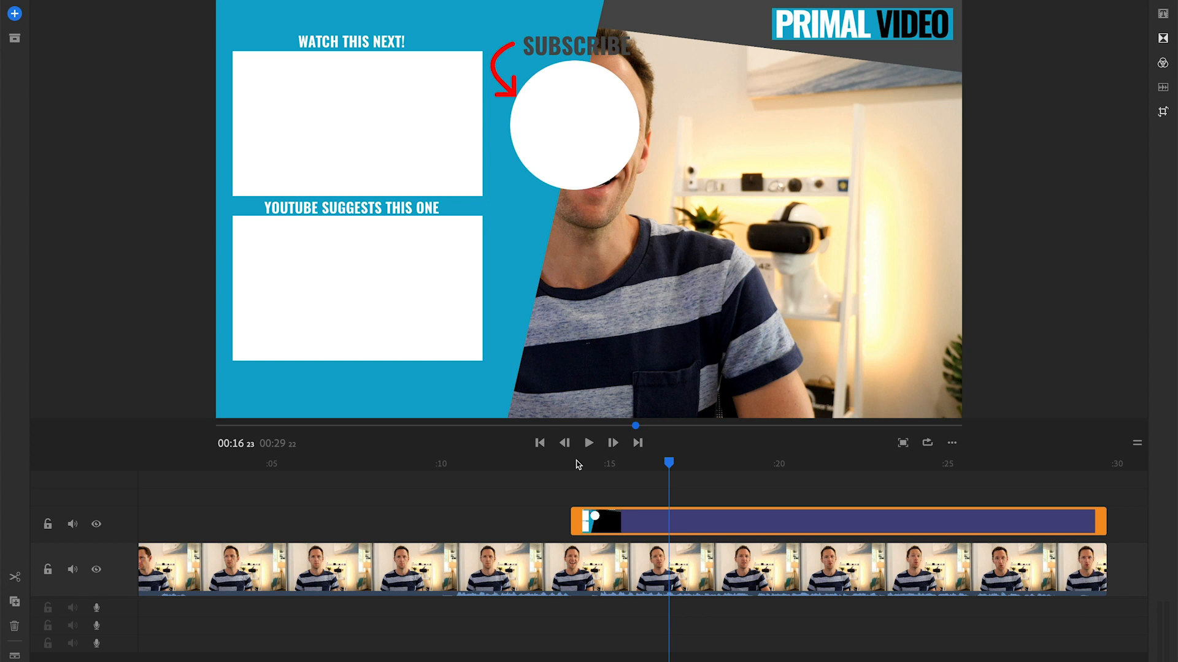
pyautogui.click(551, 468)
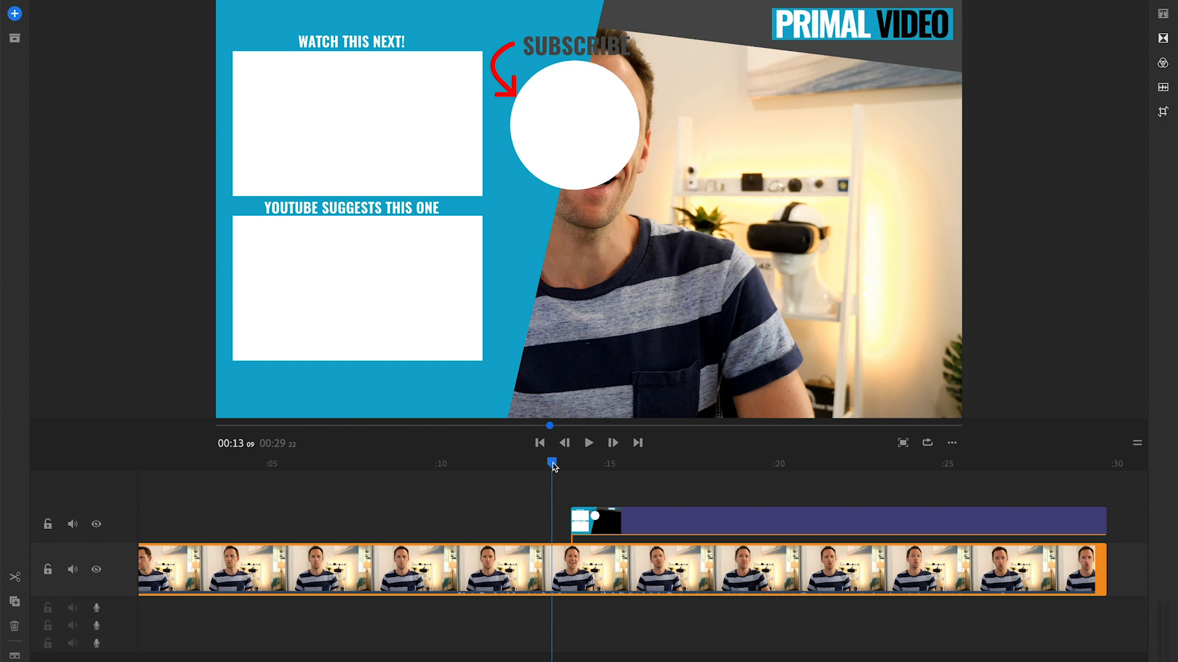
pyautogui.moveTo(552, 464); pyautogui.dragTo(536, 464)
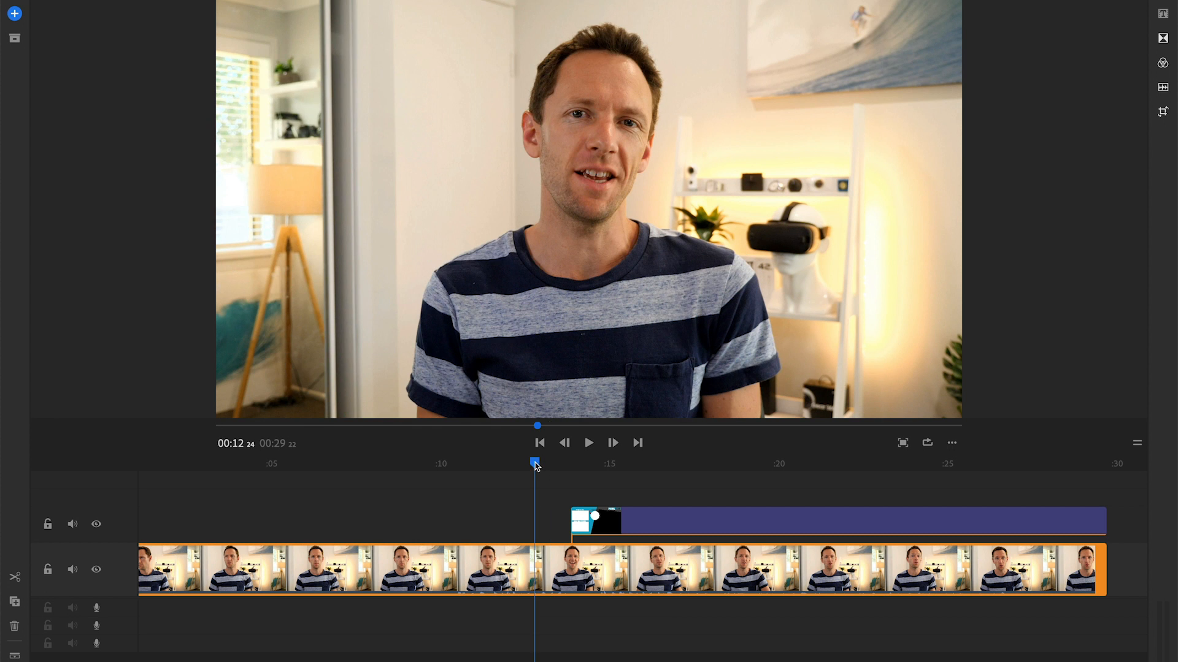
pyautogui.moveTo(535, 463); pyautogui.dragTo(556, 463)
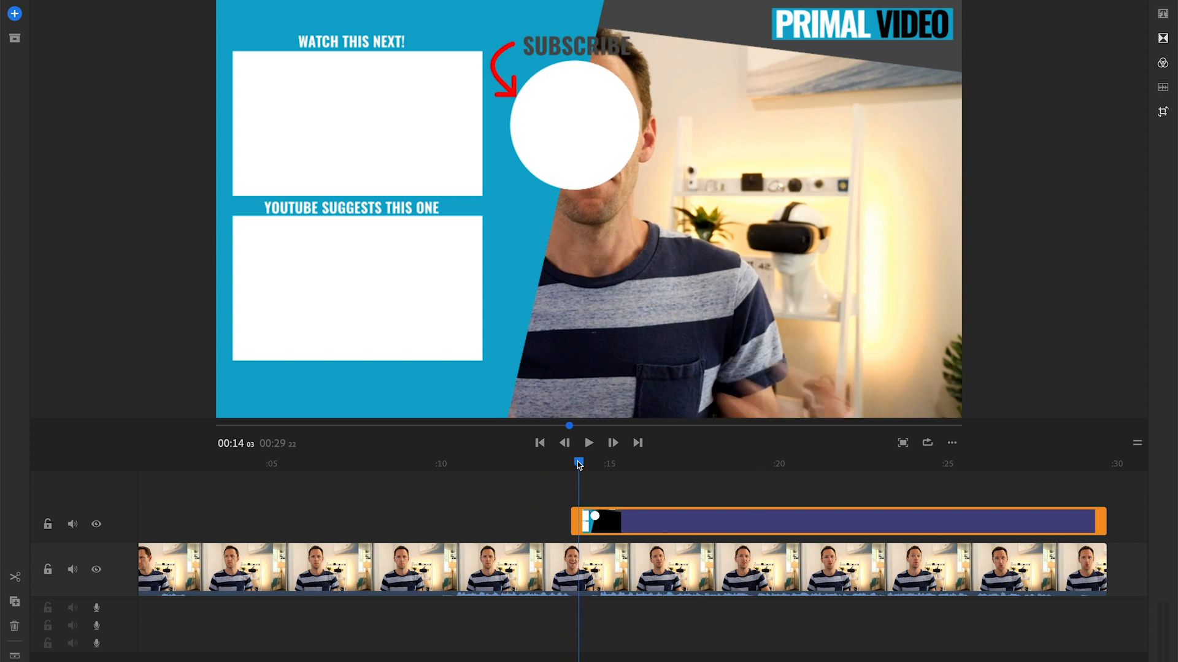
pyautogui.moveTo(577, 464); pyautogui.dragTo(569, 464)
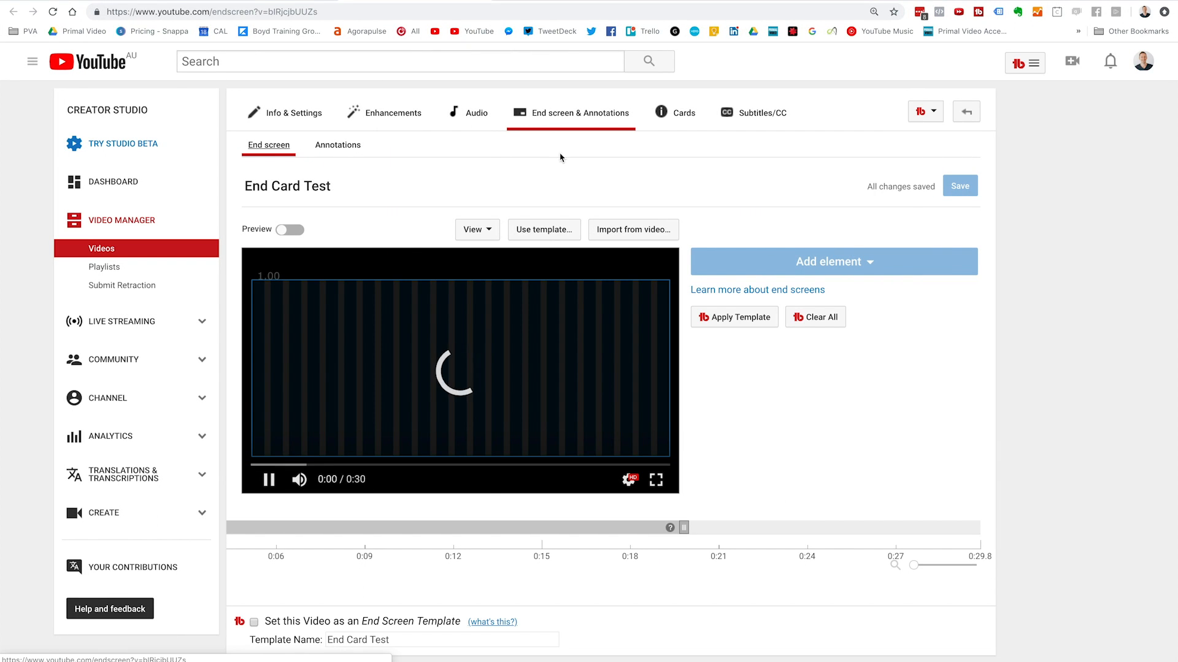
# Add a Subscribe end-screen element and move it into the white circle under SUBSCRIBE
pyautogui.click(685, 527)
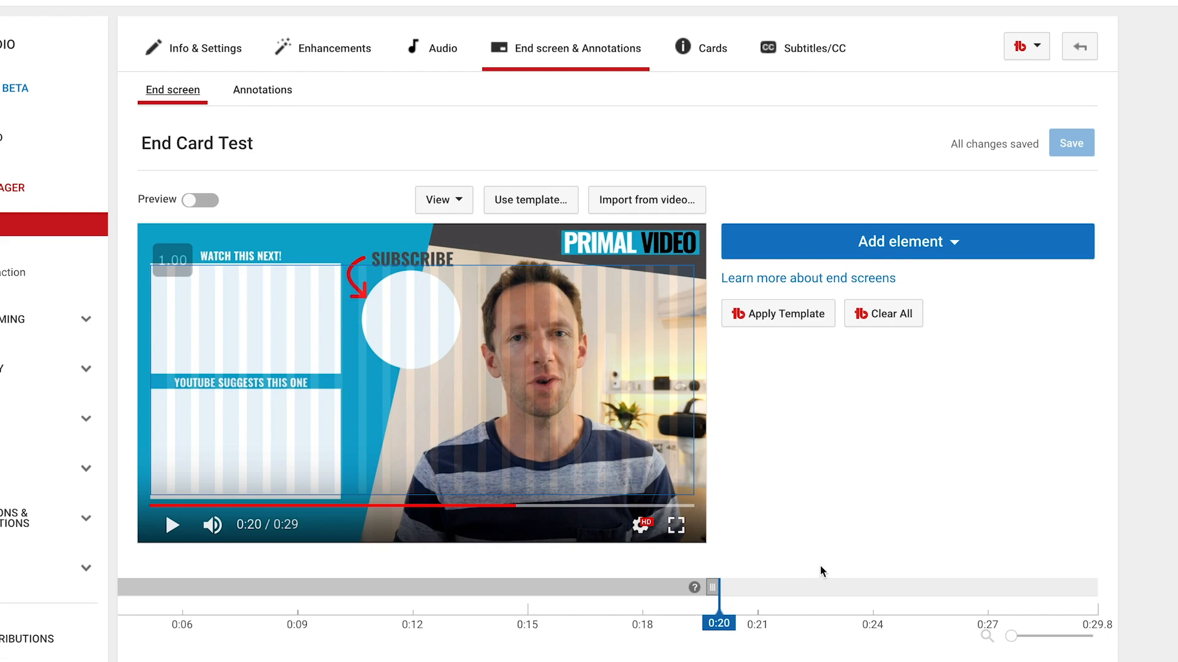
pyautogui.moveTo(714, 460)
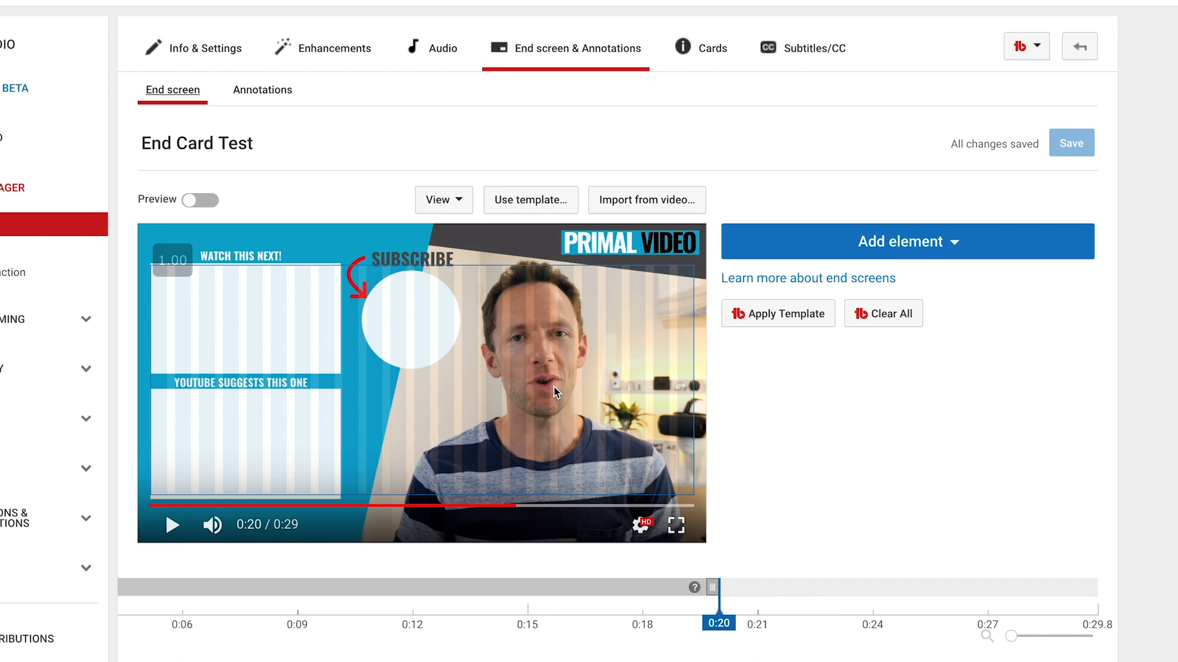
pyautogui.click(908, 241)
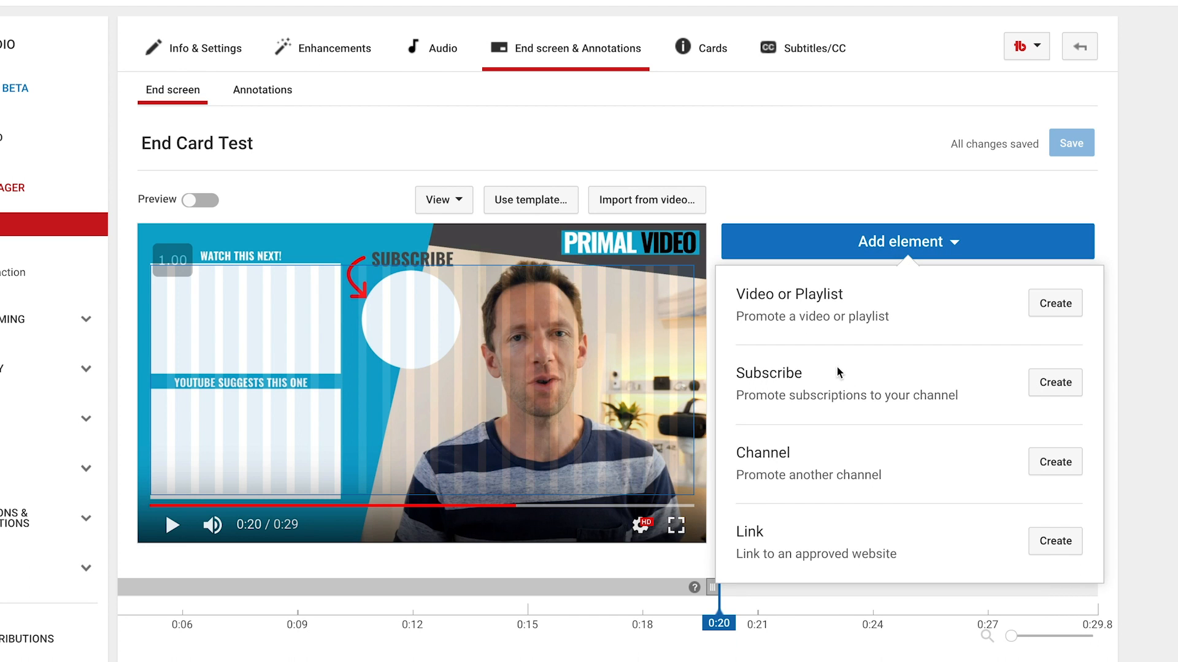
pyautogui.click(1055, 383)
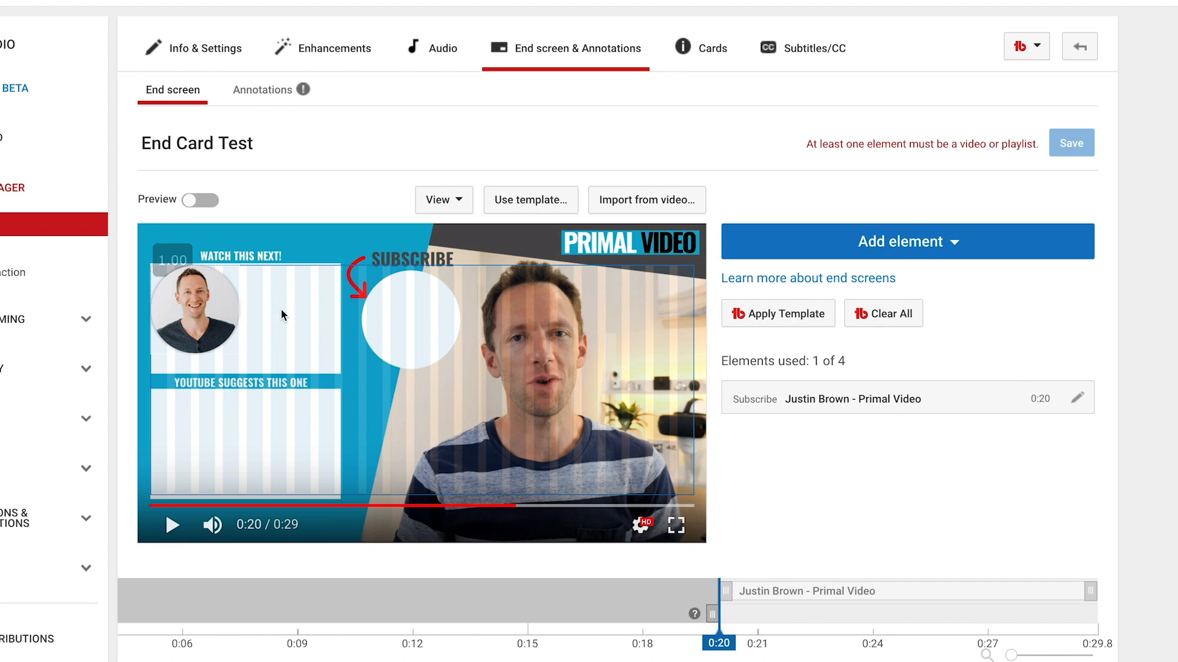
pyautogui.click(406, 317)
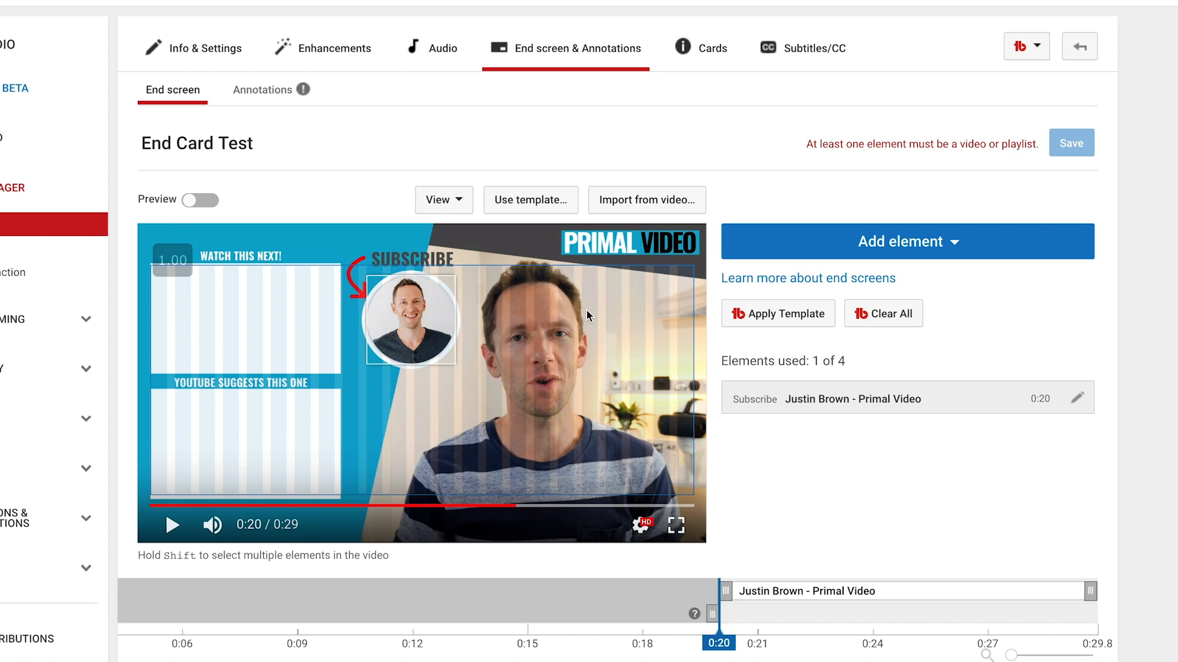
pyautogui.click(909, 241)
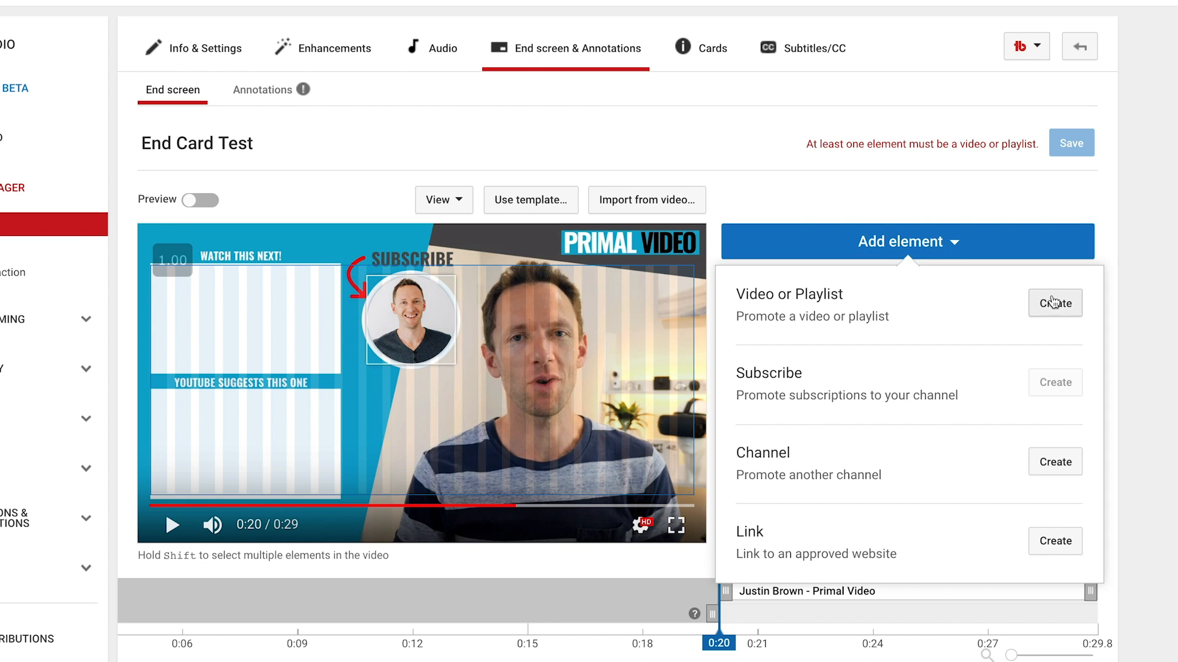
# Create a Best for viewer video element and place it in the lower 'YouTube suggests this one' box
pyautogui.click(1054, 303)
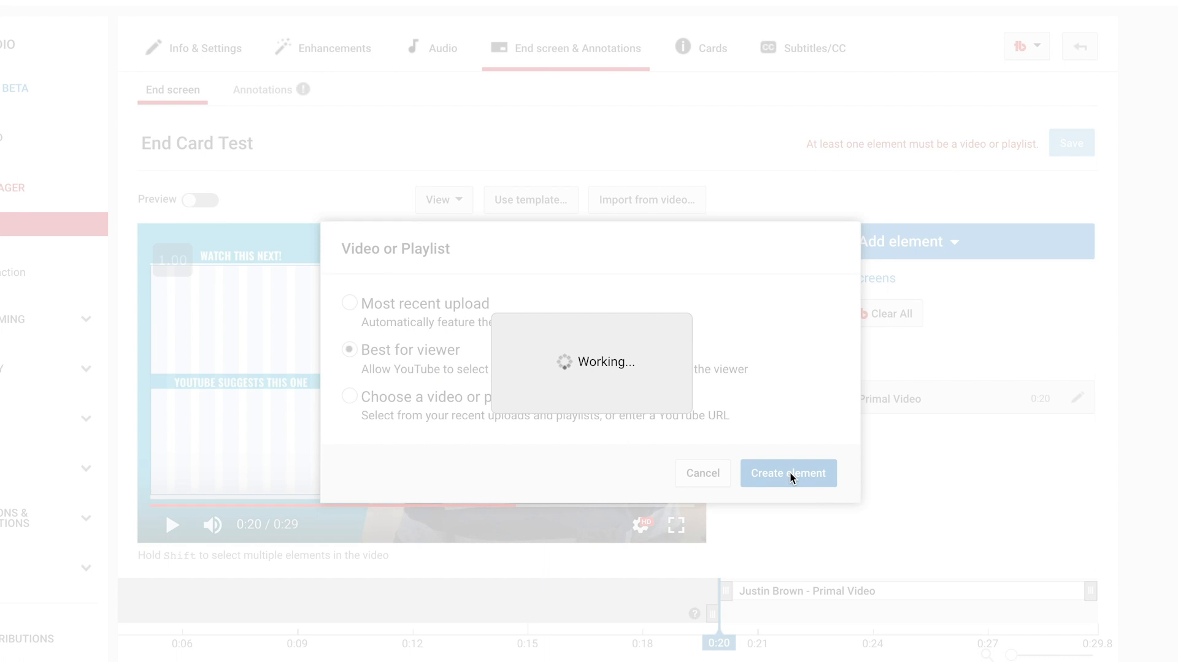
pyautogui.click(787, 473)
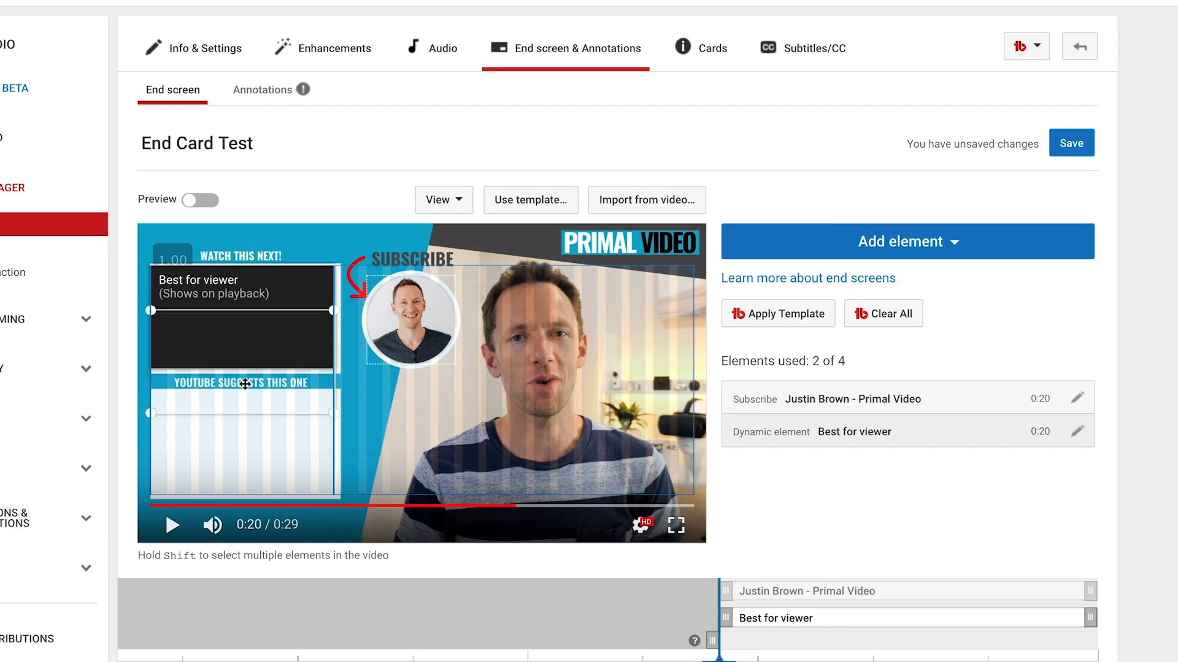
pyautogui.moveTo(242, 338); pyautogui.dragTo(245, 446)
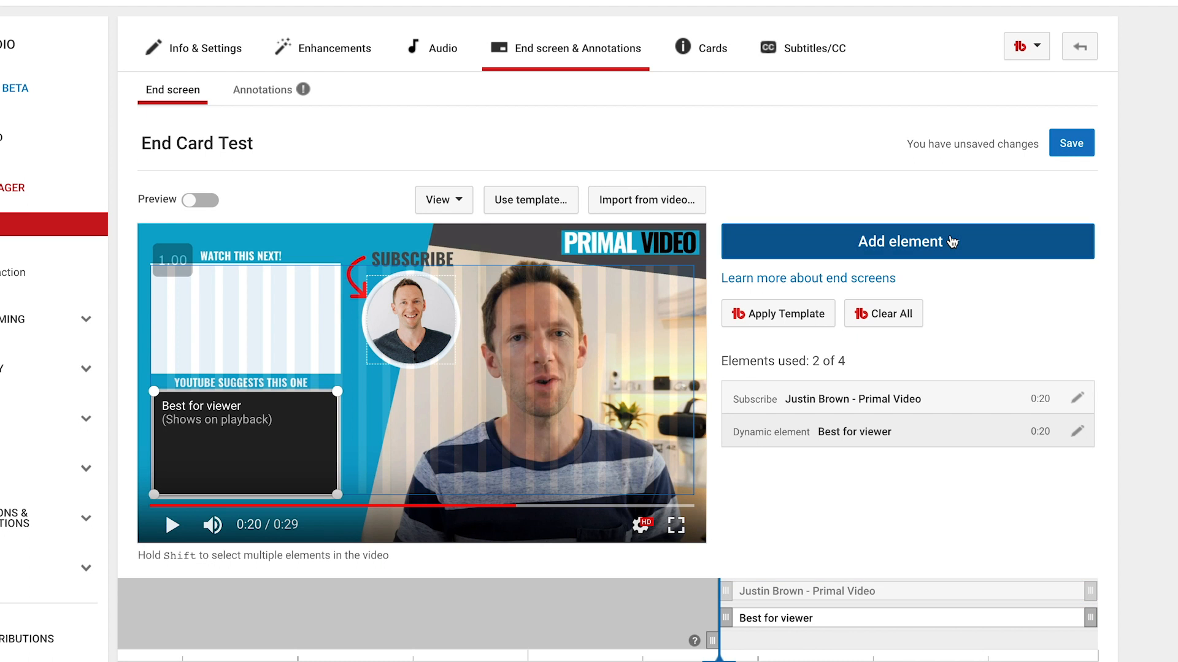
# Add a second video element featuring the chosen Hyperlapse tutorial video
pyautogui.click(907, 241)
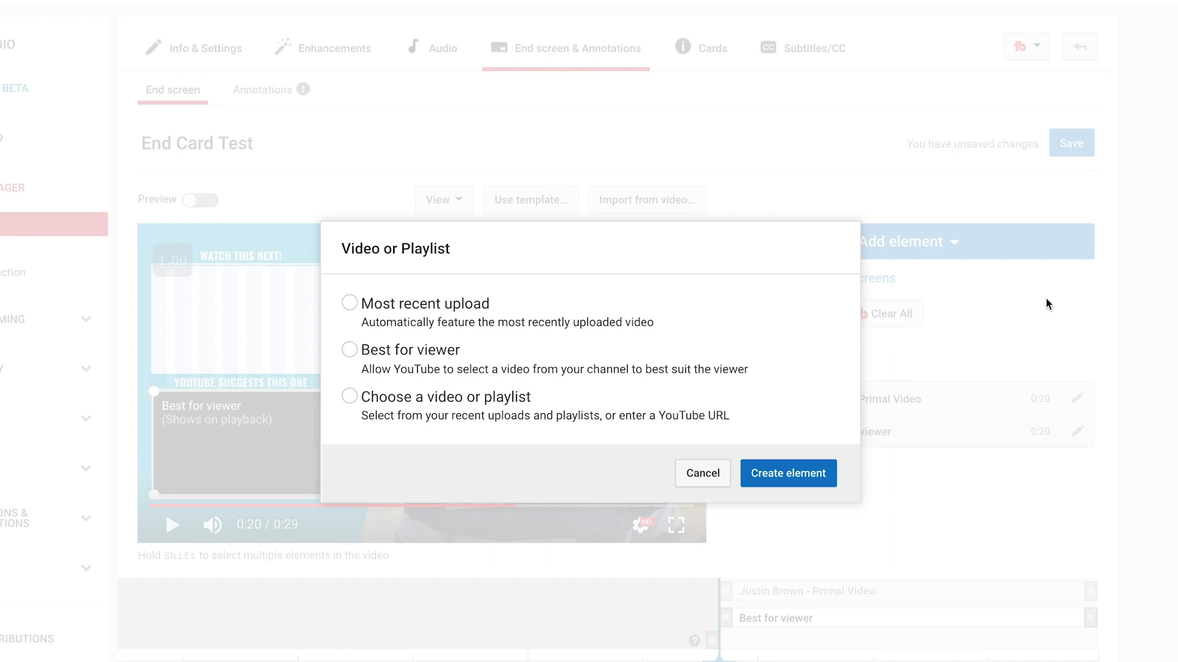
pyautogui.click(349, 303)
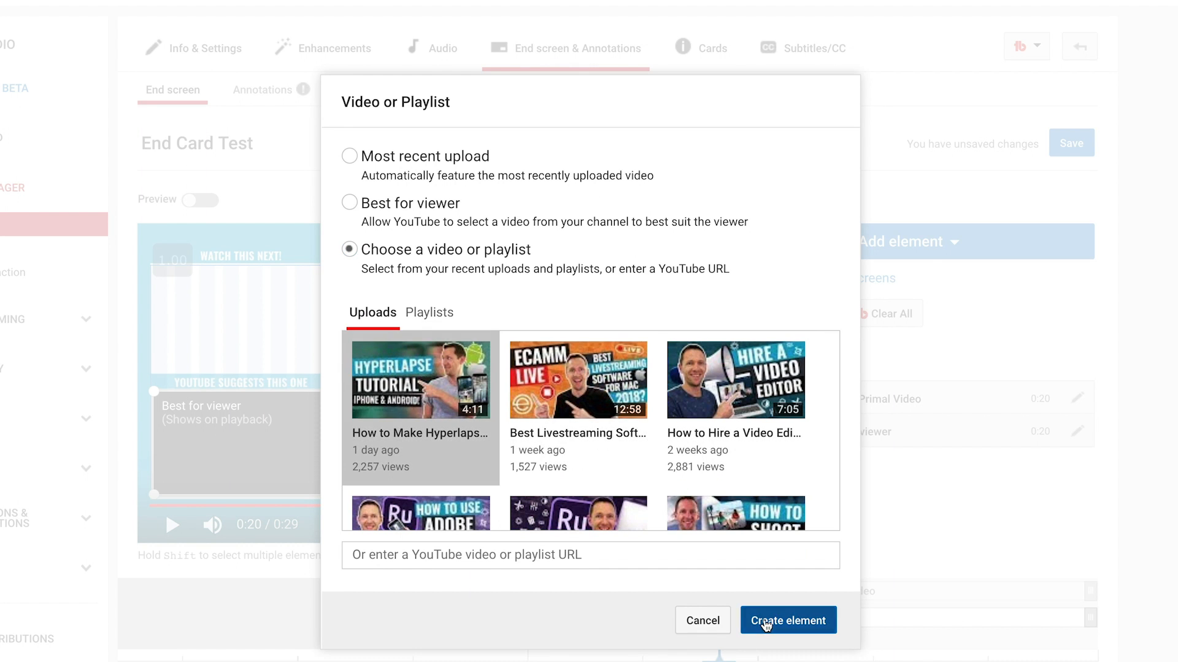
pyautogui.click(787, 621)
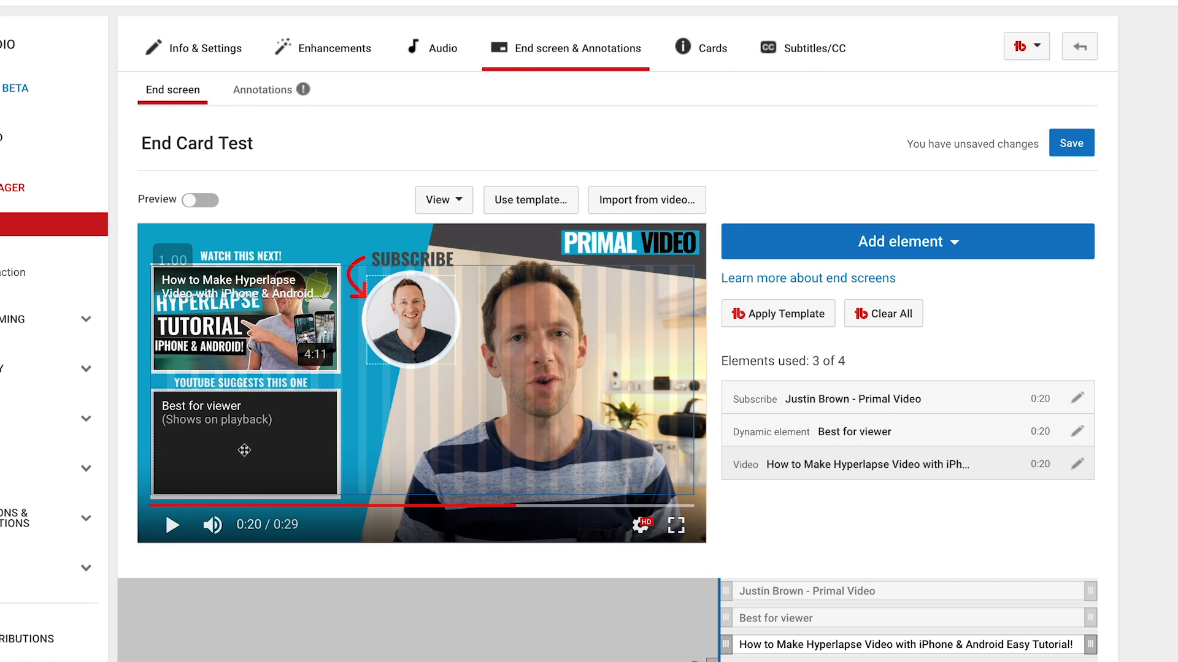
pyautogui.moveTo(630, 276)
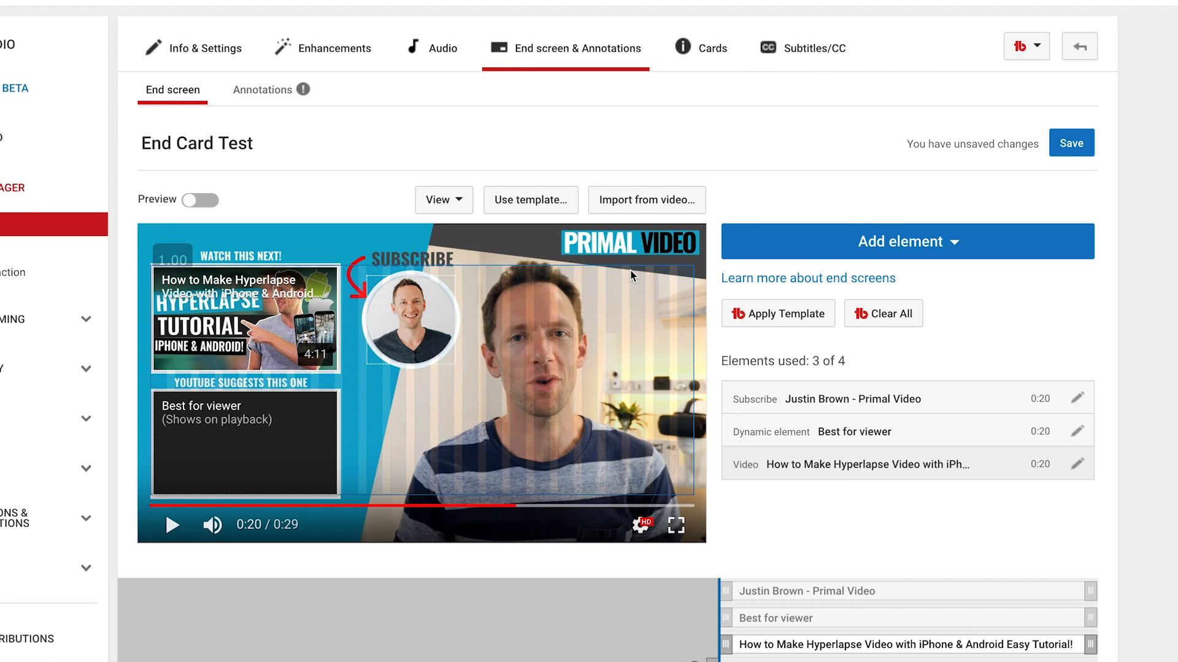